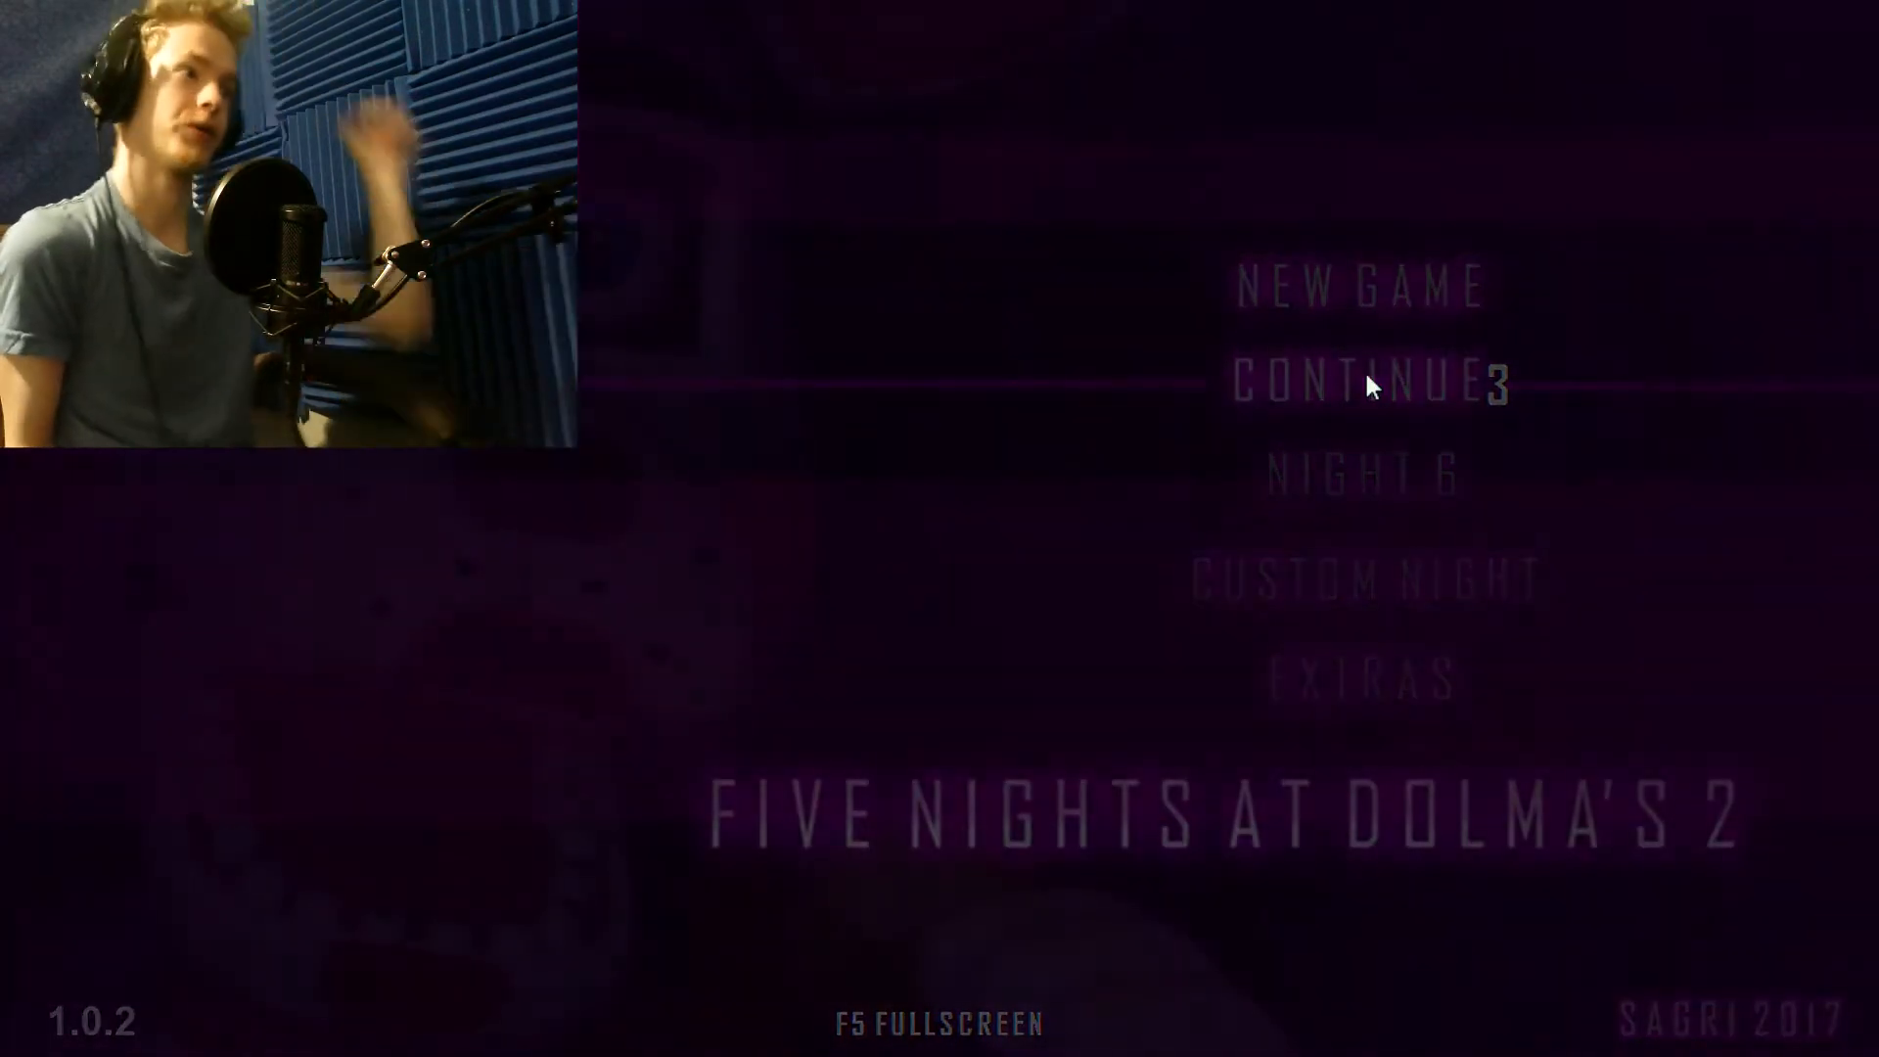
Resume the saved night with CONTINUE on the title menu.
left_click(1362, 381)
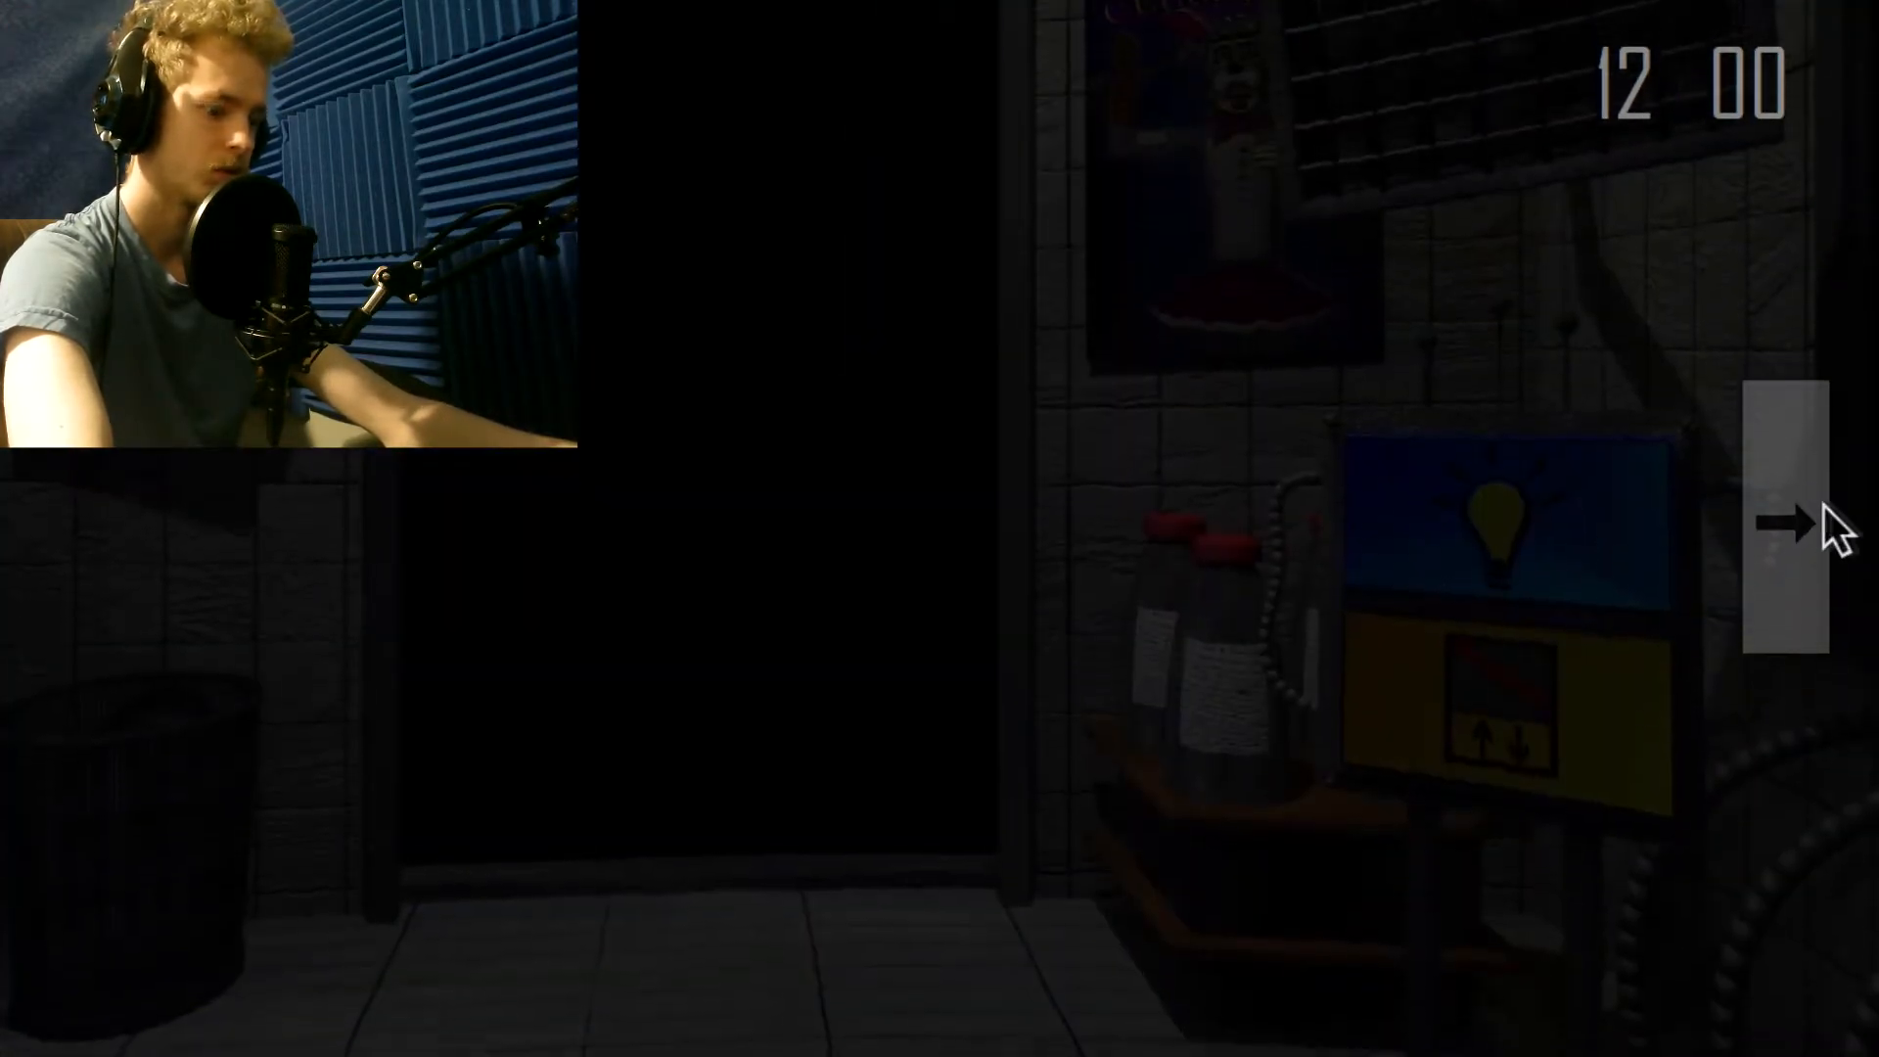
Turn the office view right toward the shelves, light panel and warning sign.
left_click(1785, 521)
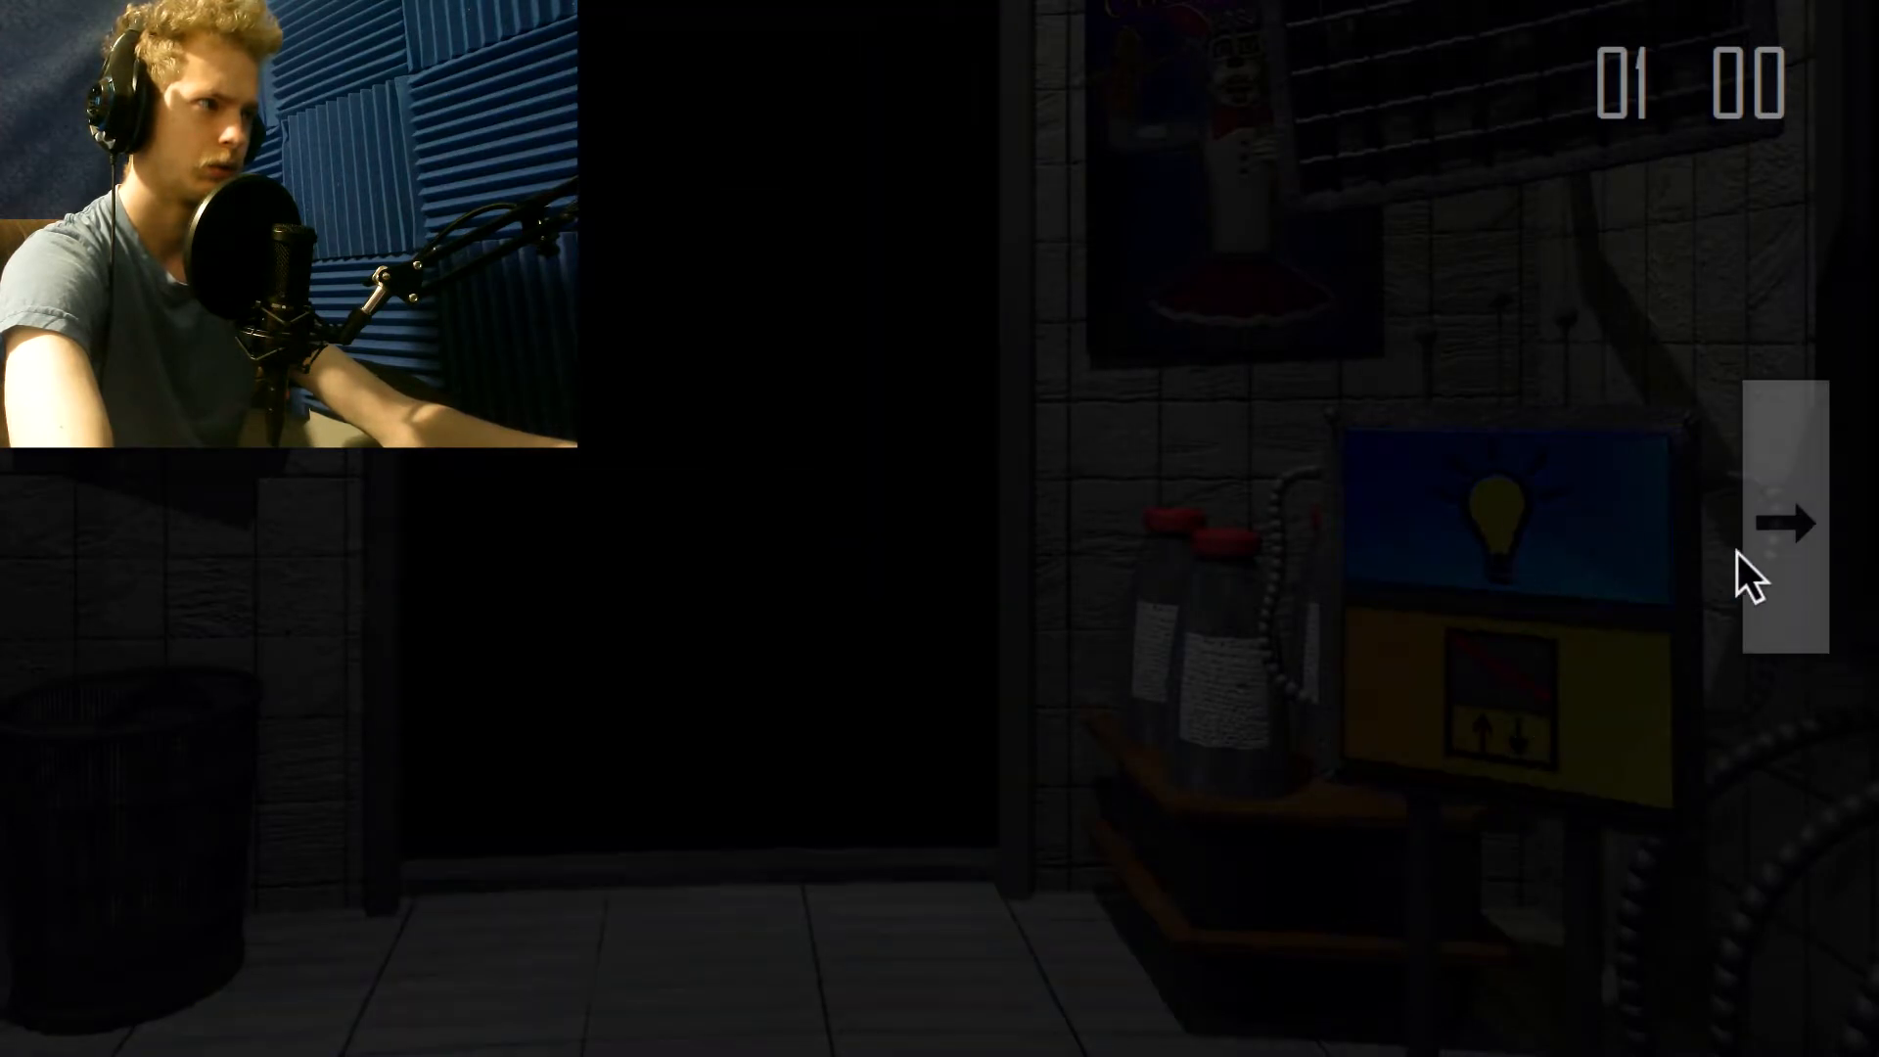
left_click(1785, 522)
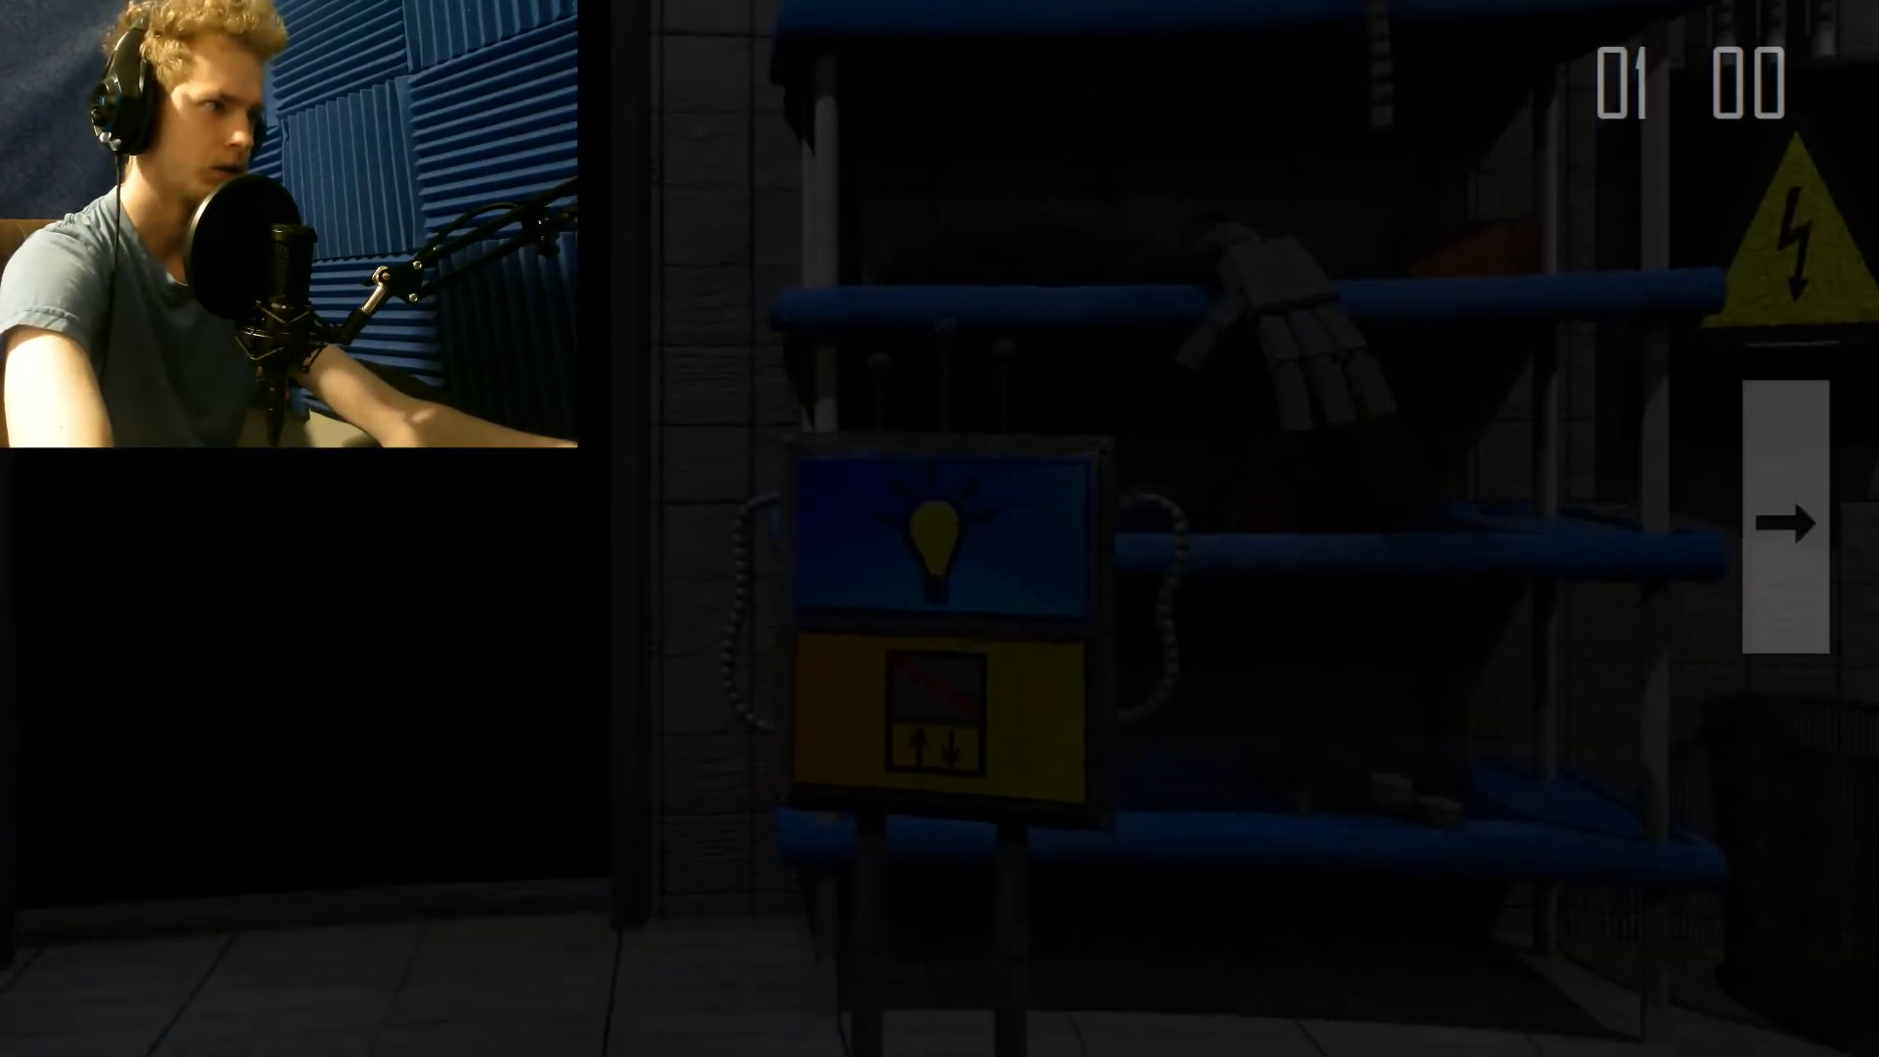
Rotate the view around to face the dark doorway again at 2:00.
left_click(1787, 521)
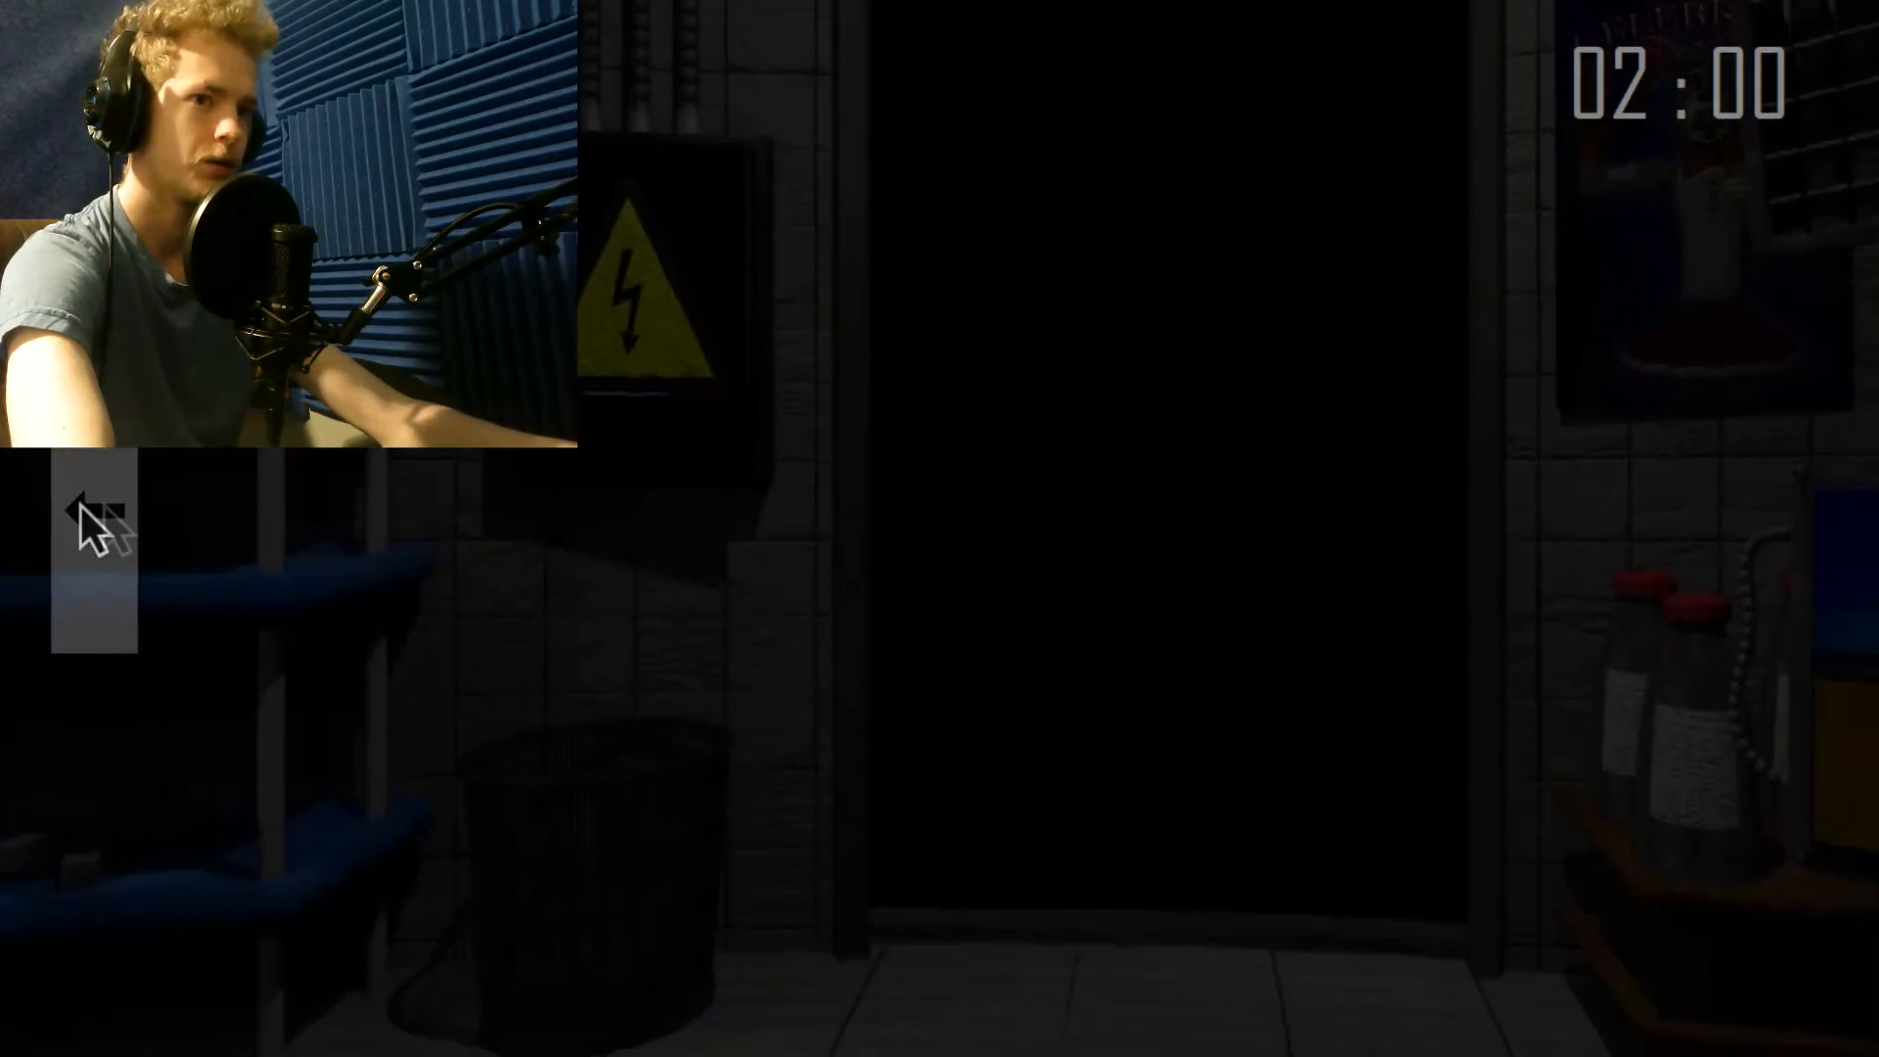
Switch on the room light and turn back toward the doorway.
left_click(94, 539)
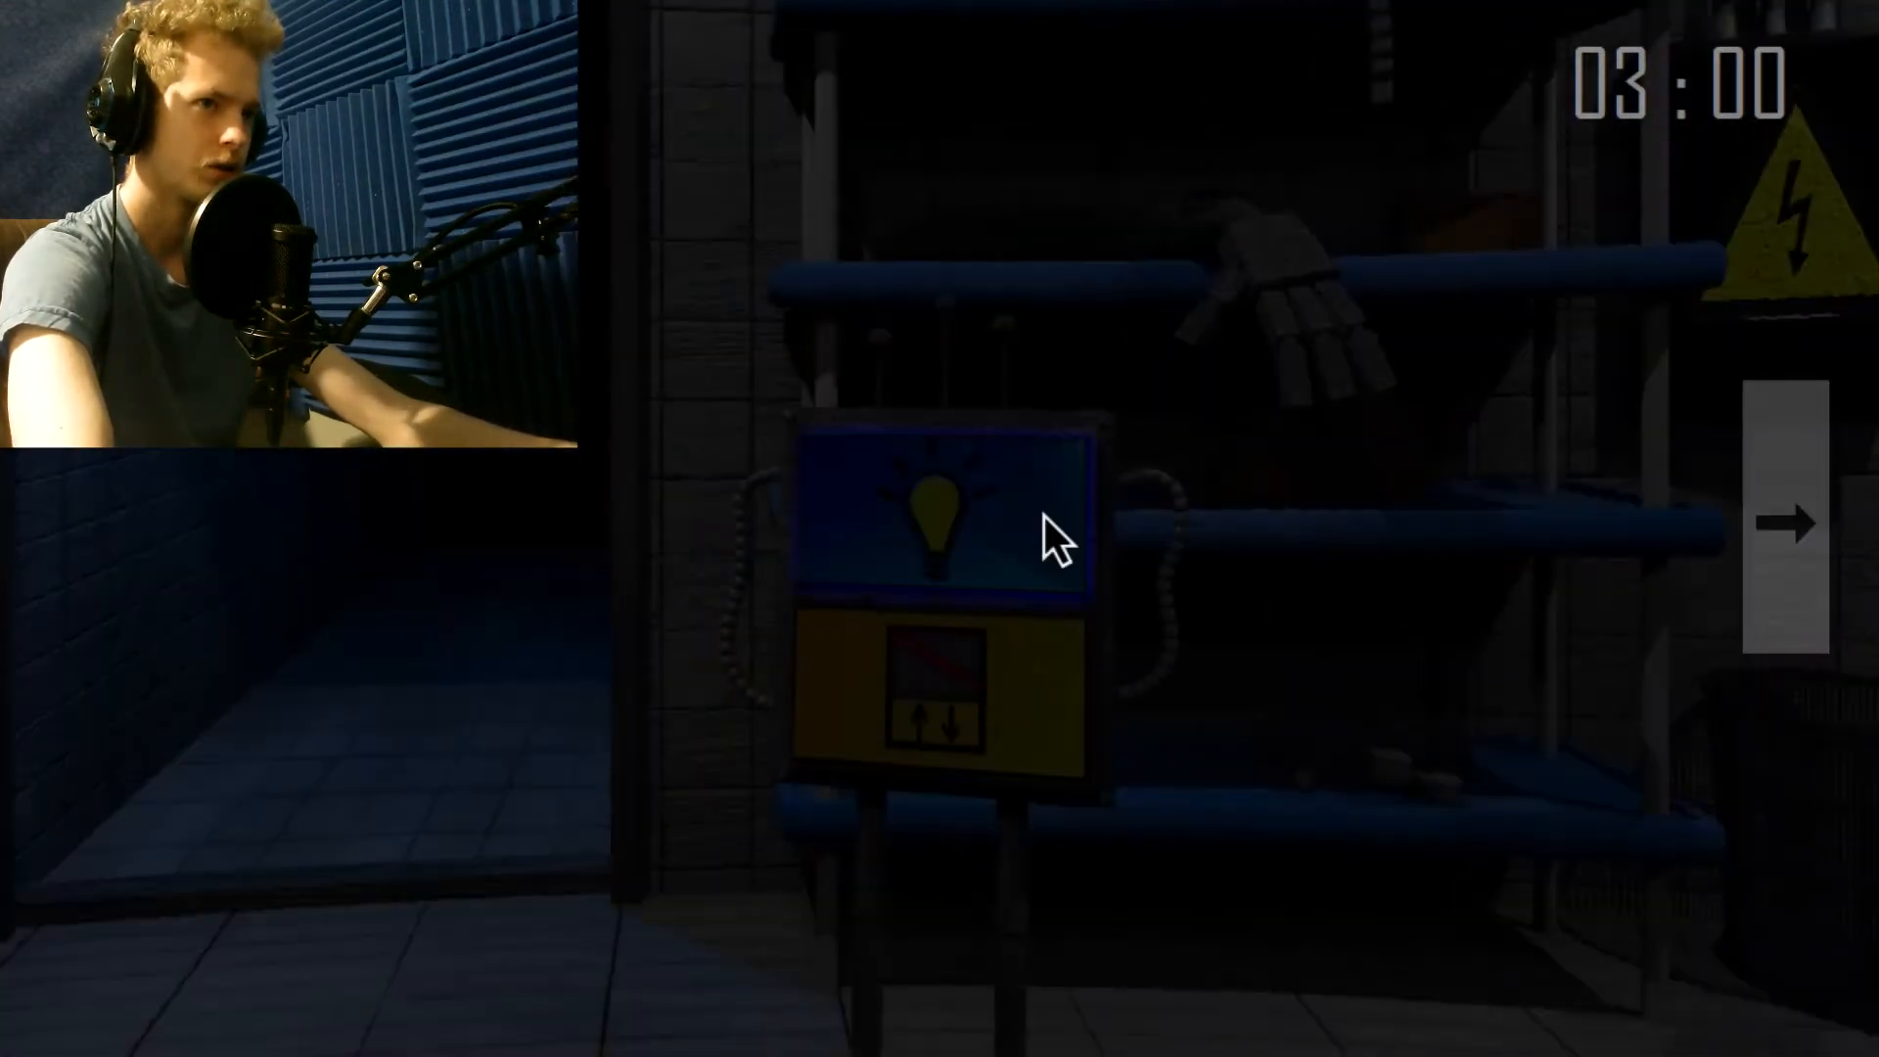
left_click(1786, 522)
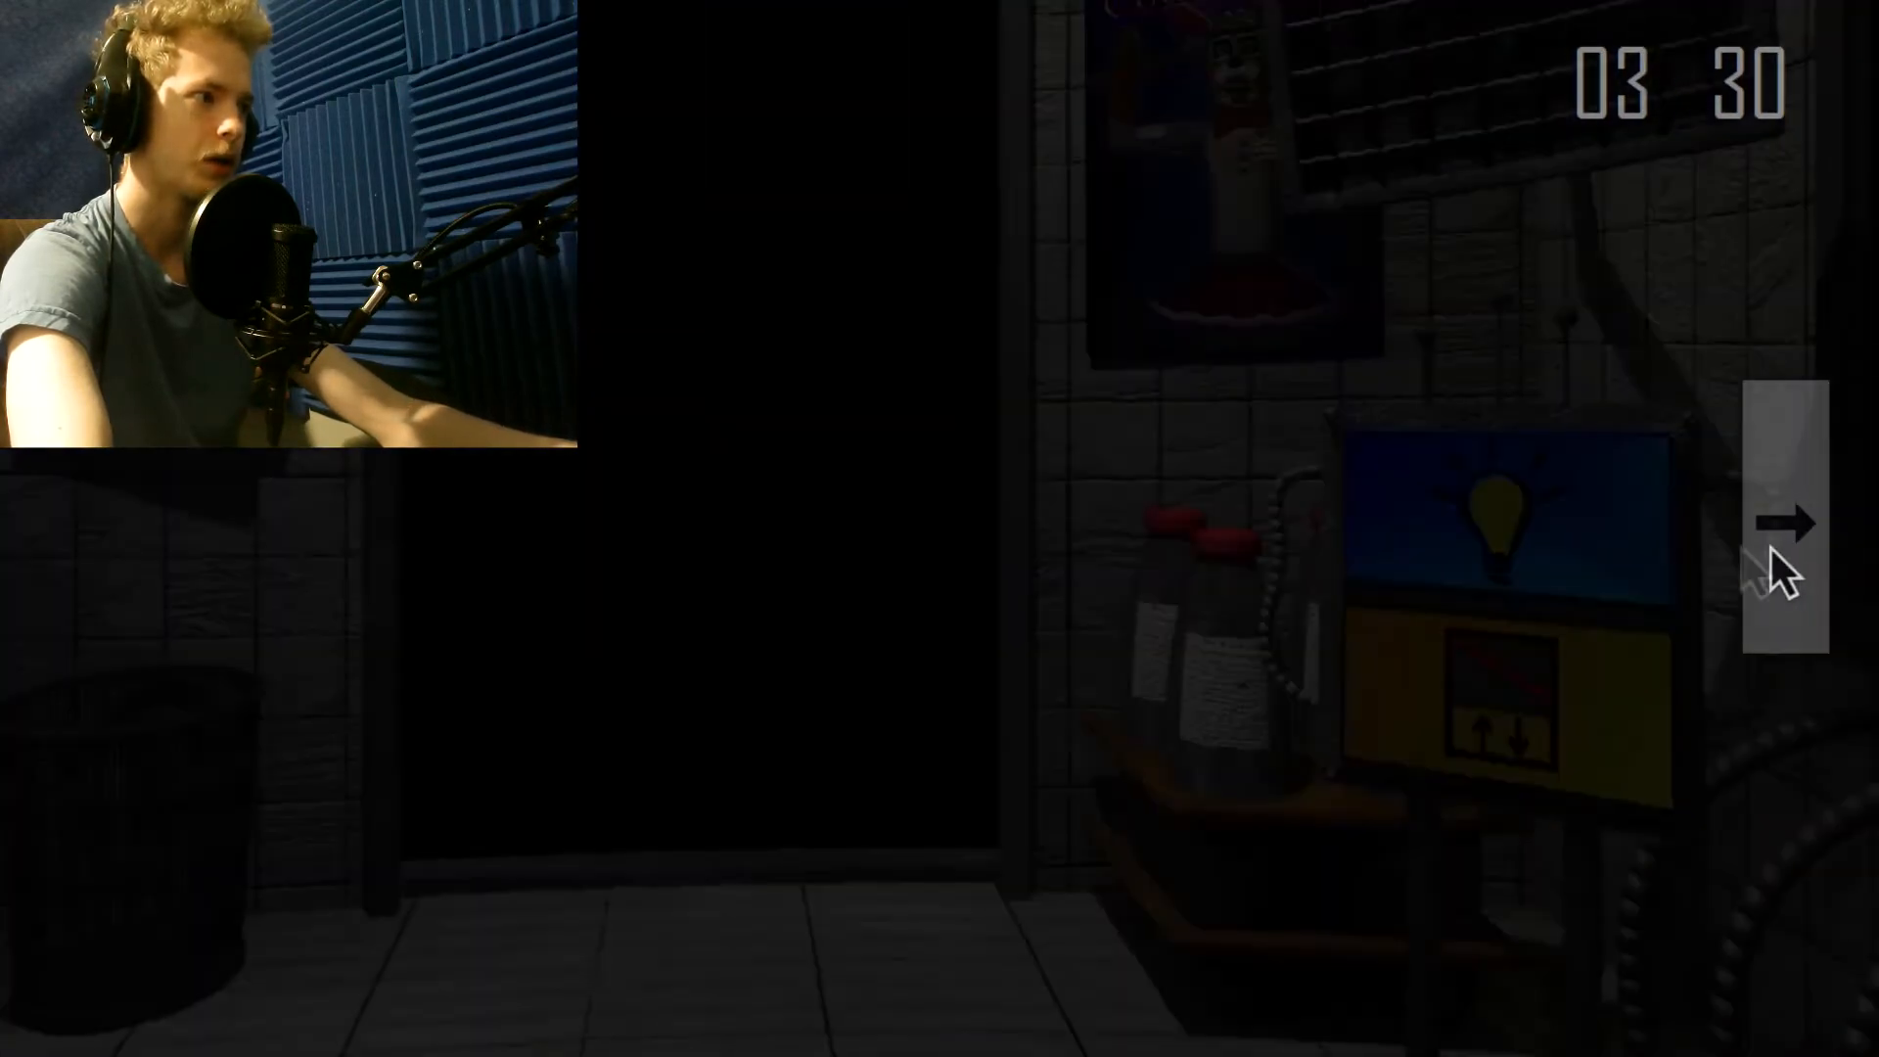
Turn toward the doorway as the night fails and the game returns to the menu.
left_click(1786, 521)
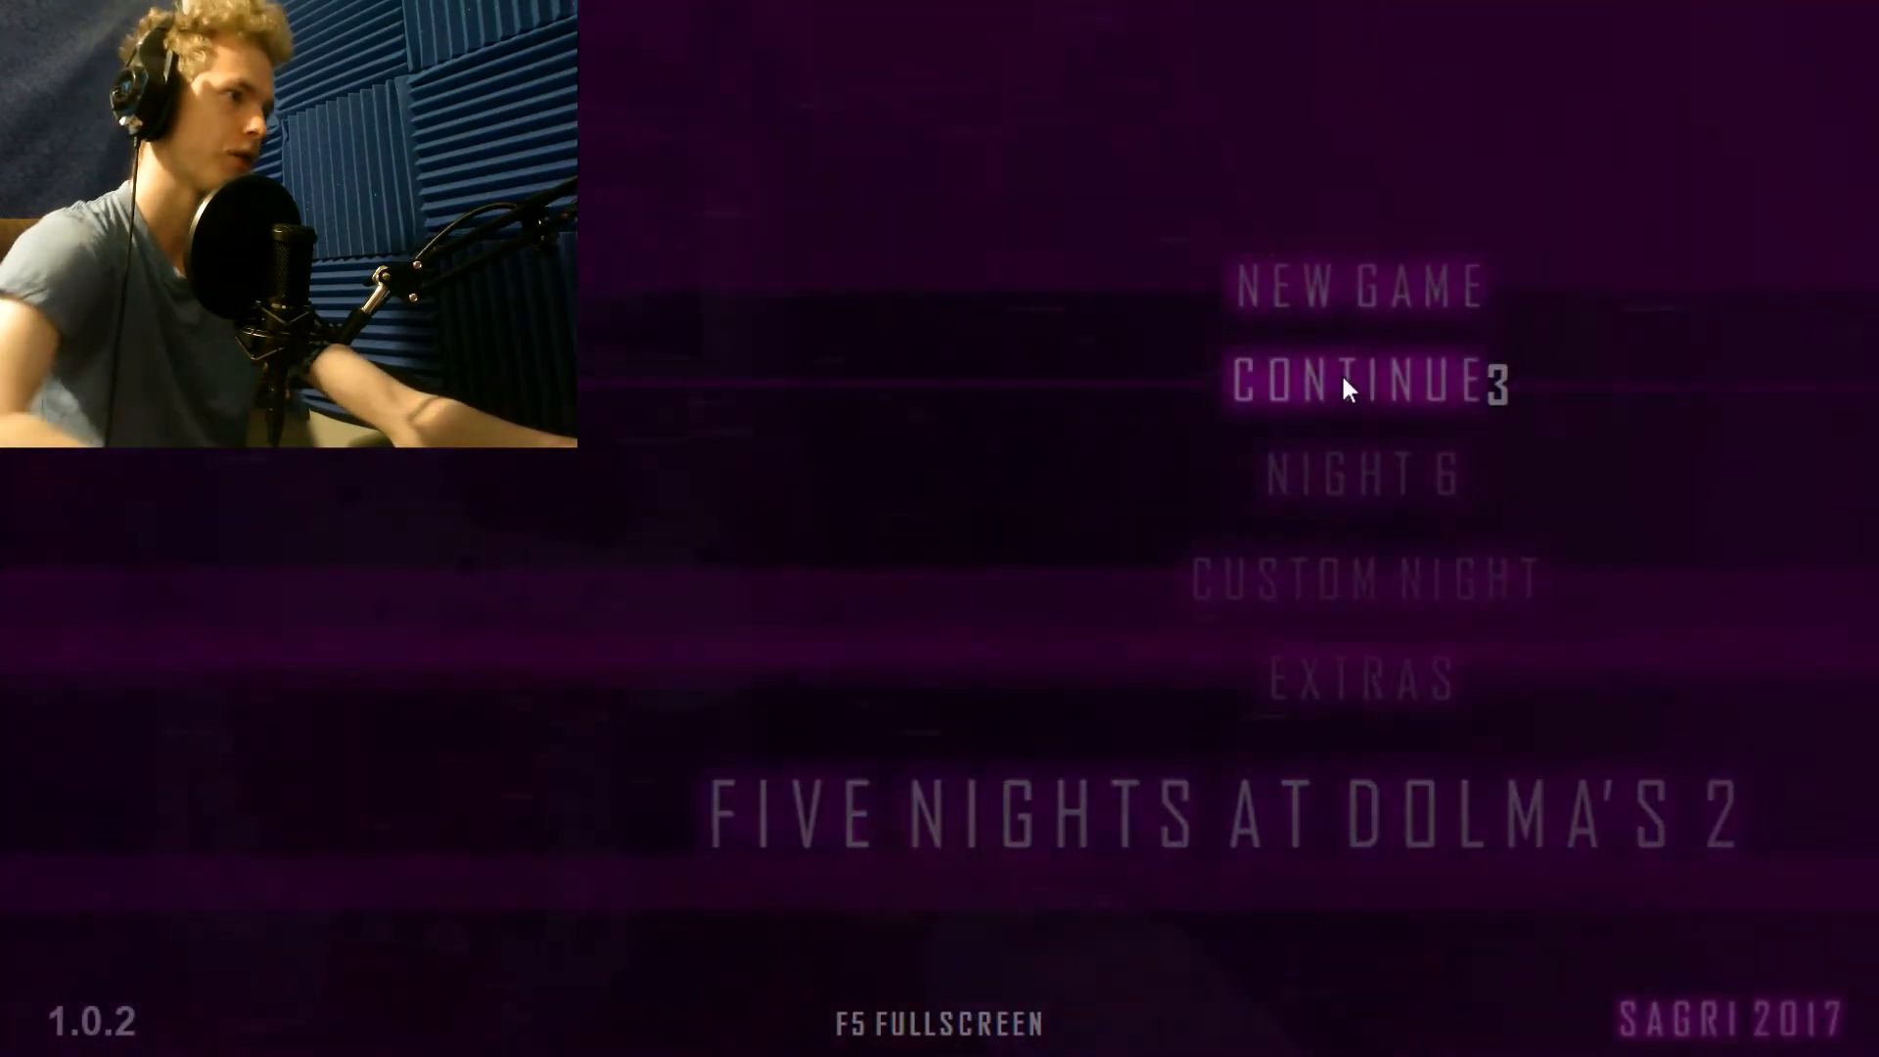
left_click(1360, 386)
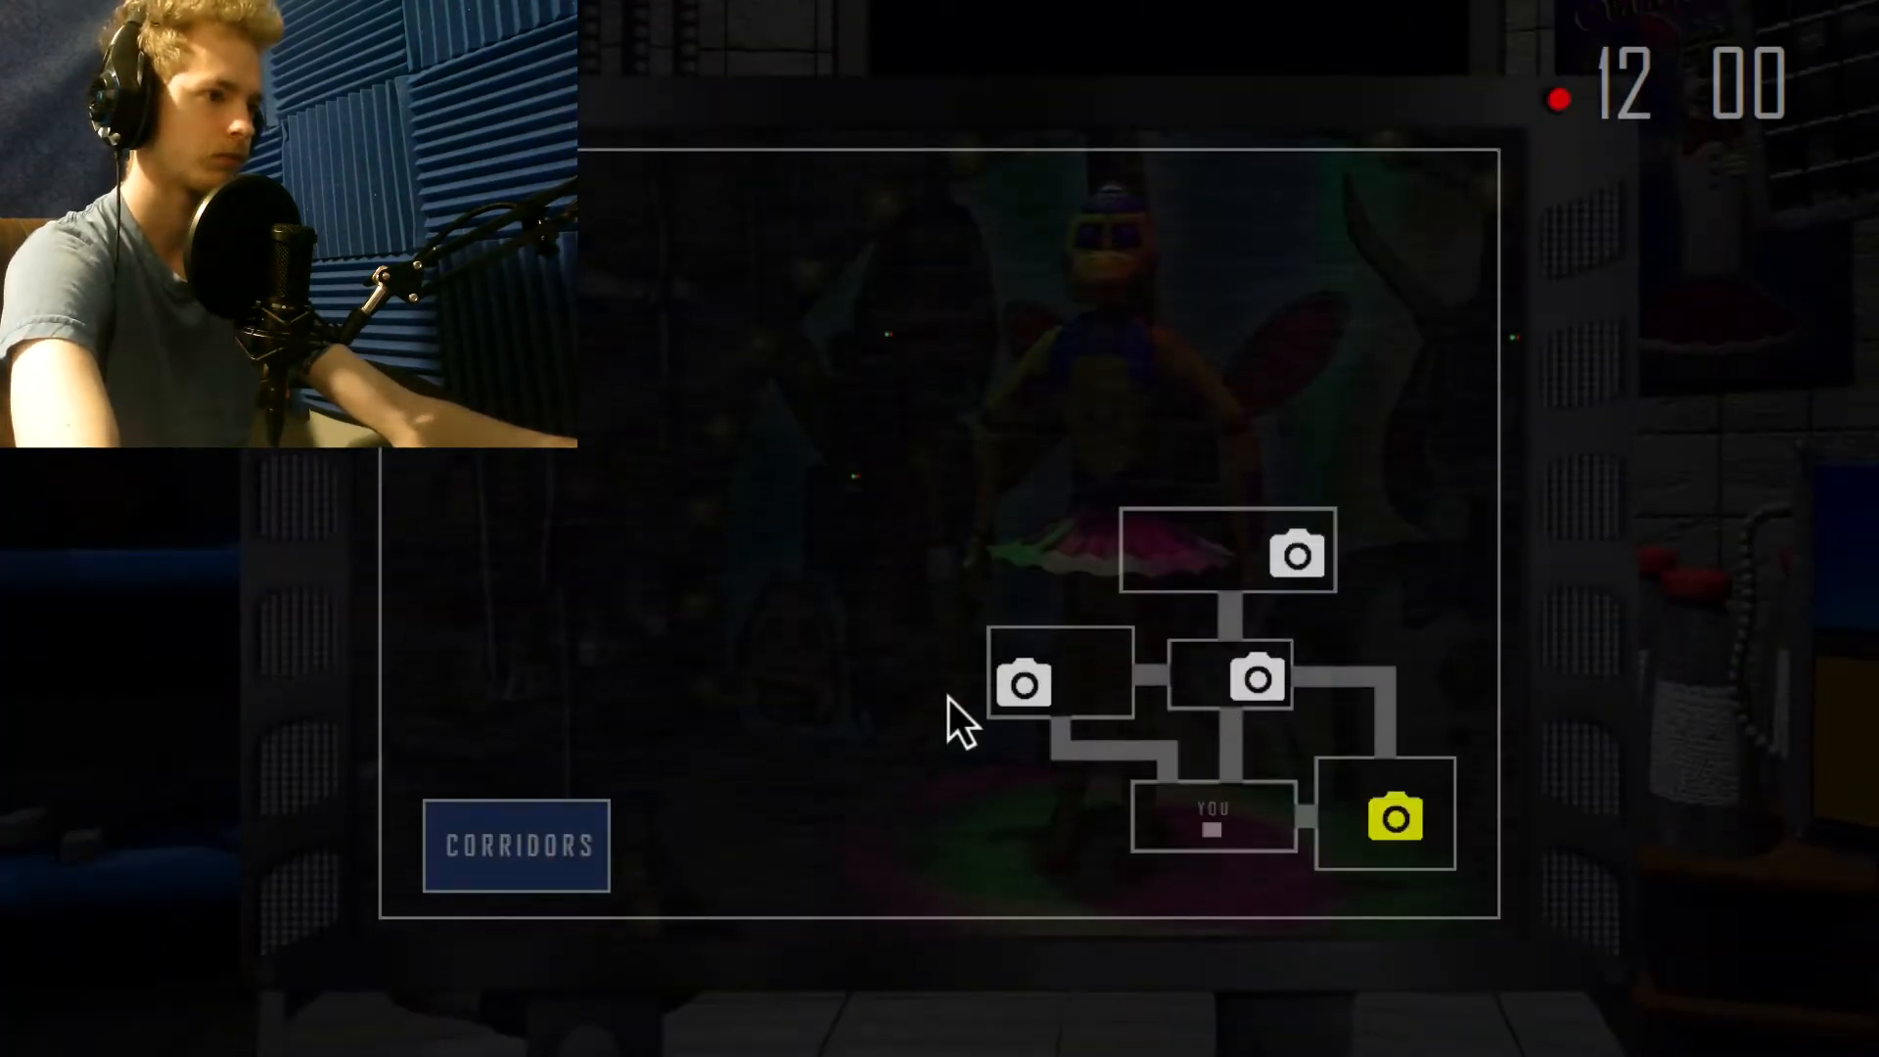
Close the camera monitor to view the dim office doorway at 12:30.
left_click(1024, 681)
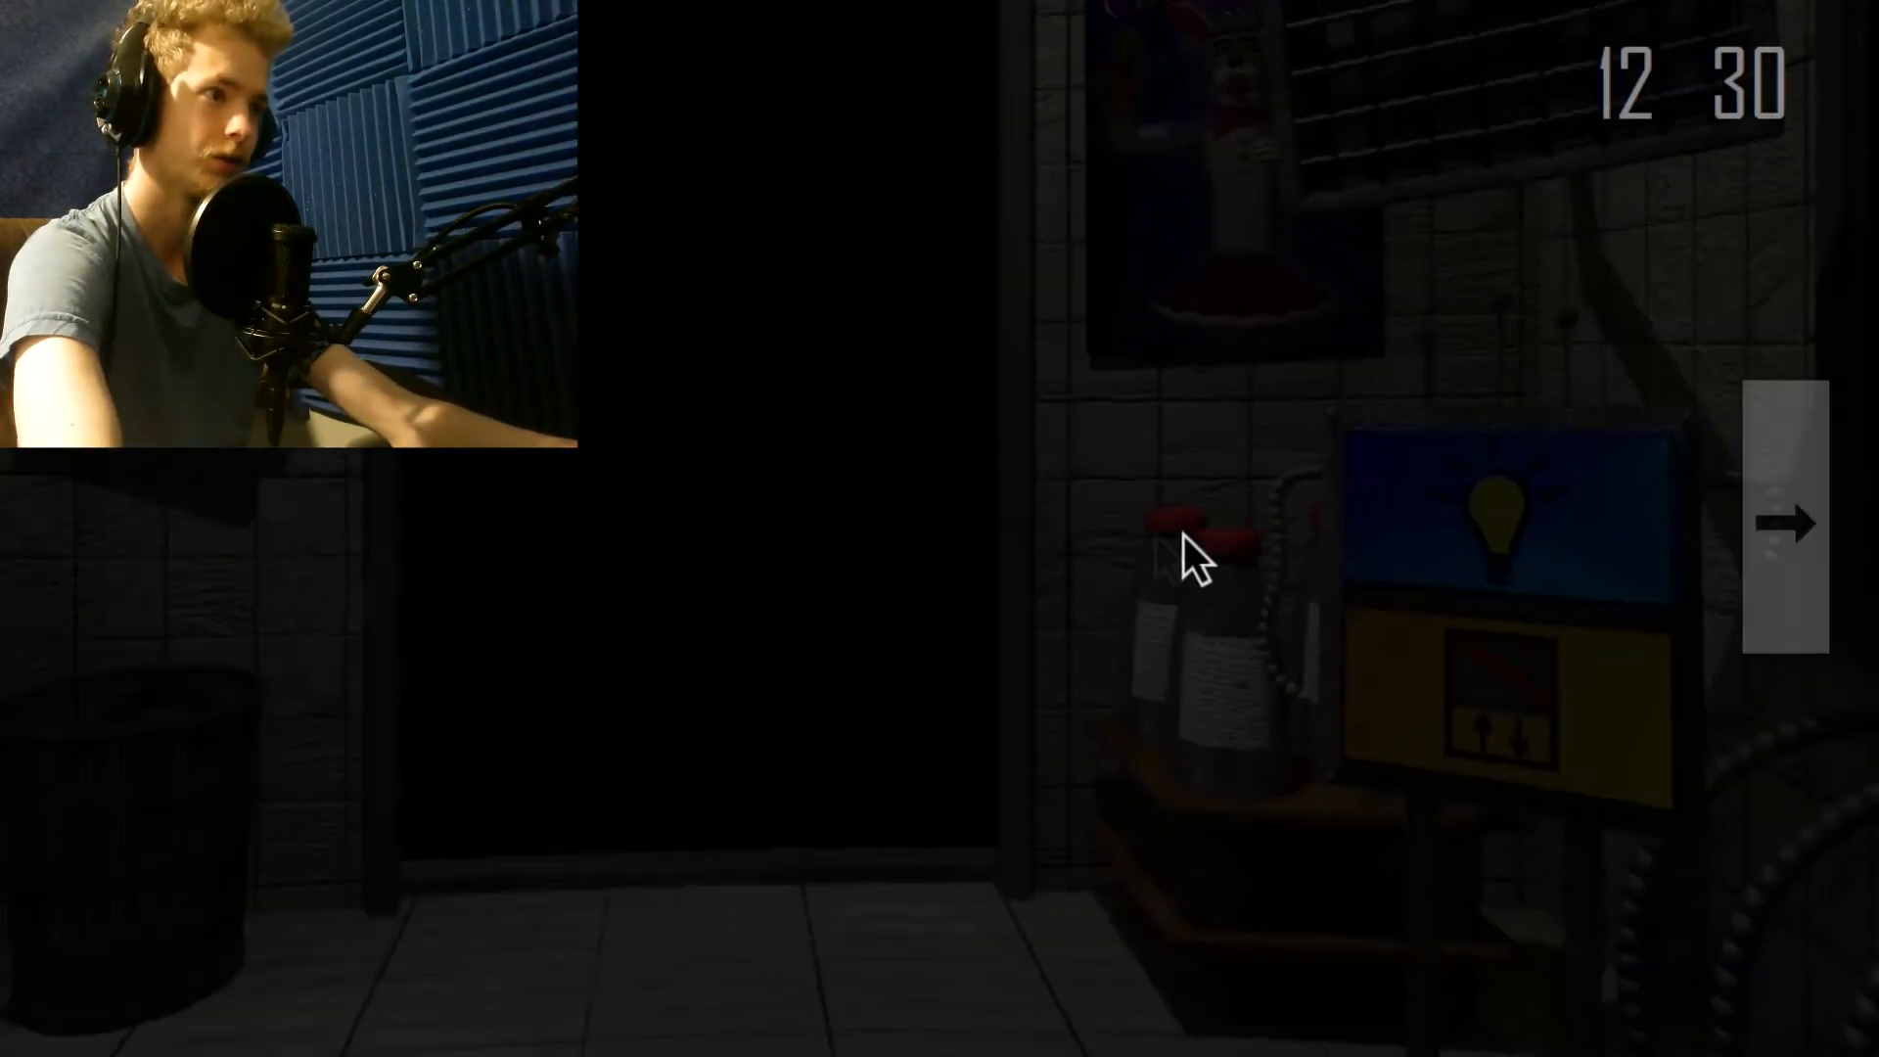
Reopen the camera monitor and select the centre corridor camera.
left_click(1787, 520)
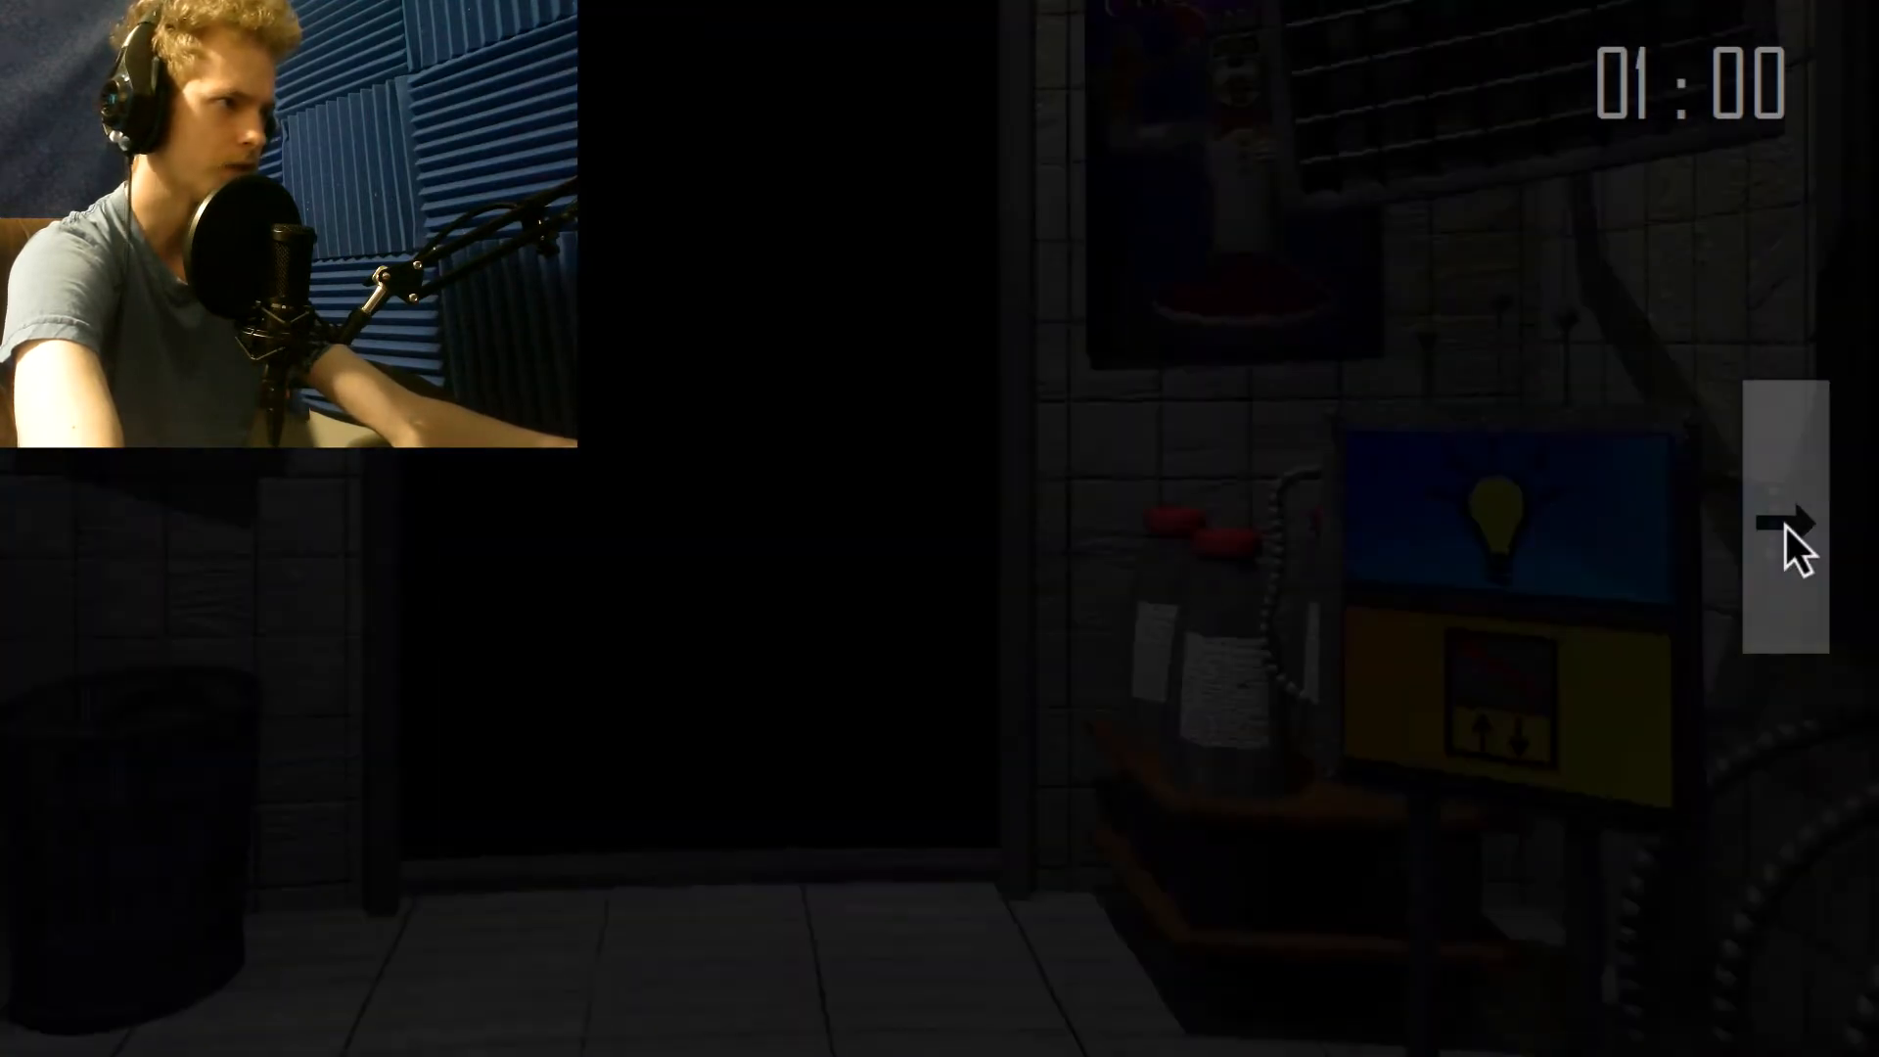
left_click(1785, 522)
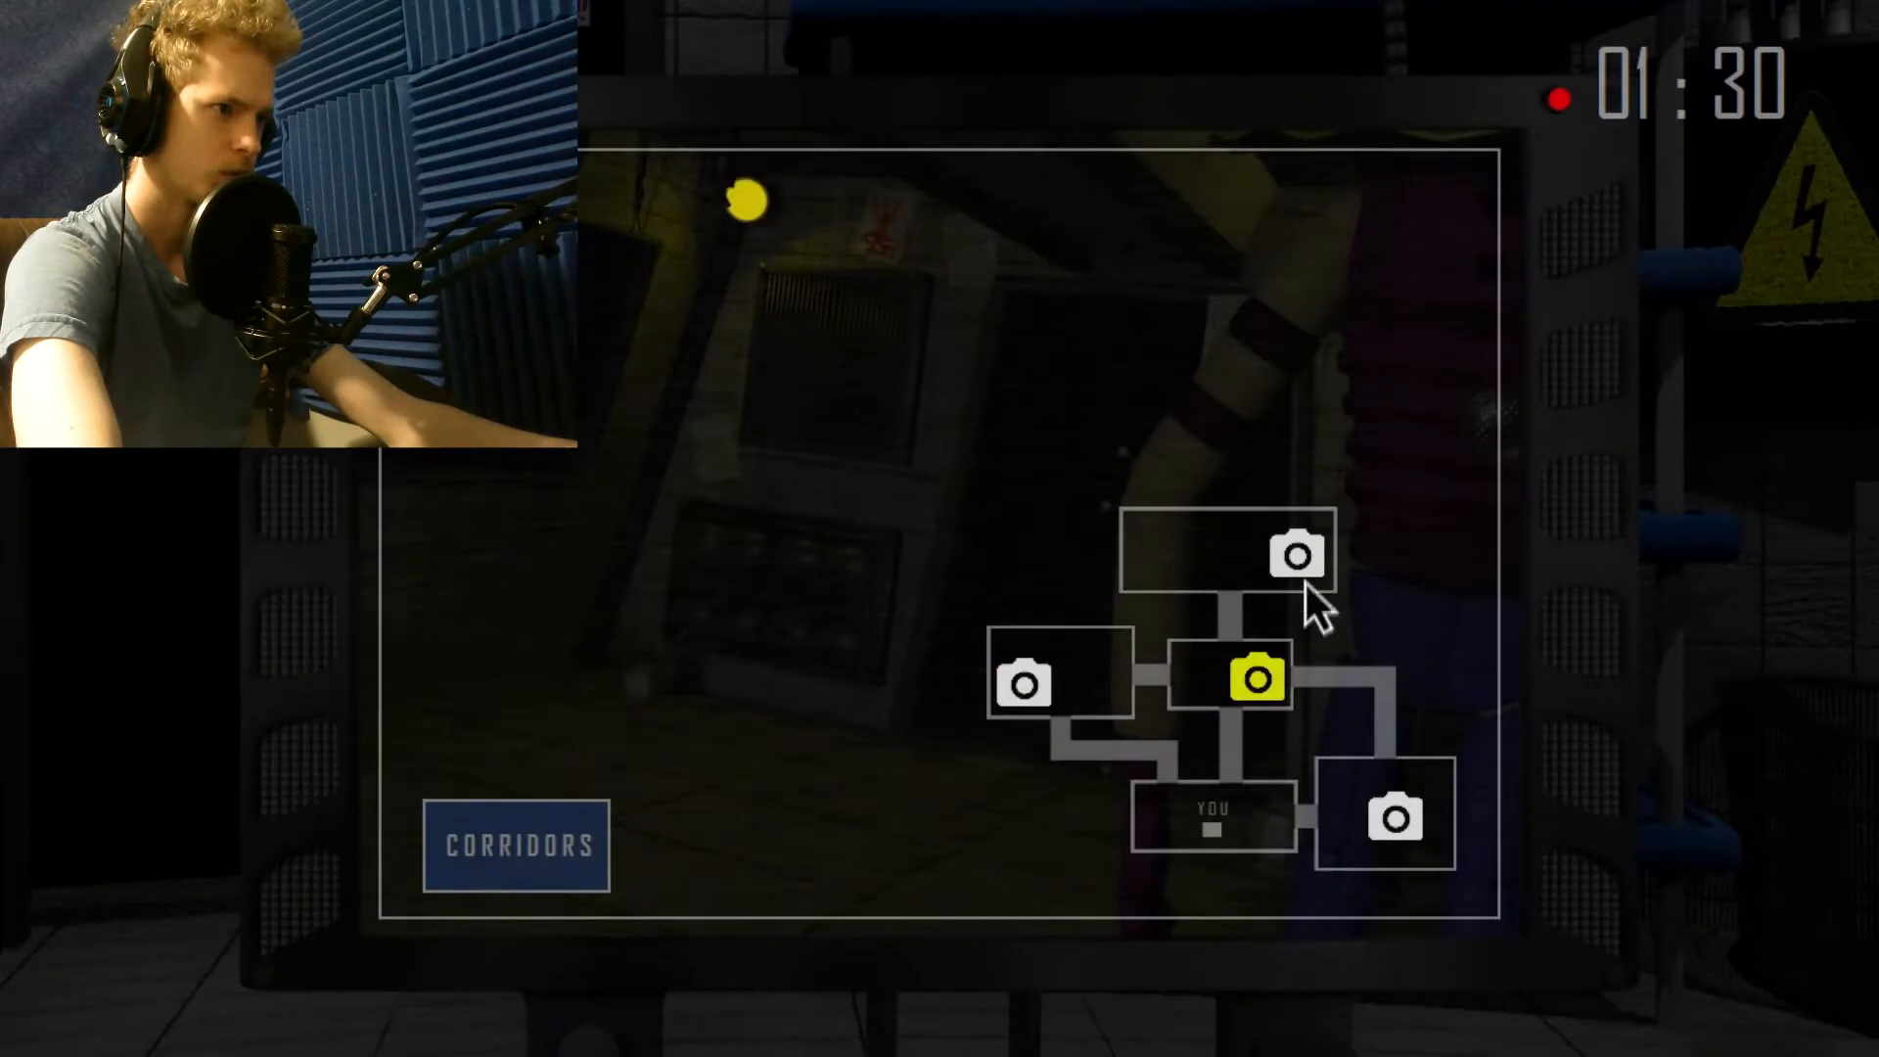
Click through several room cameras on the map to track the white animatronic.
left_click(1388, 816)
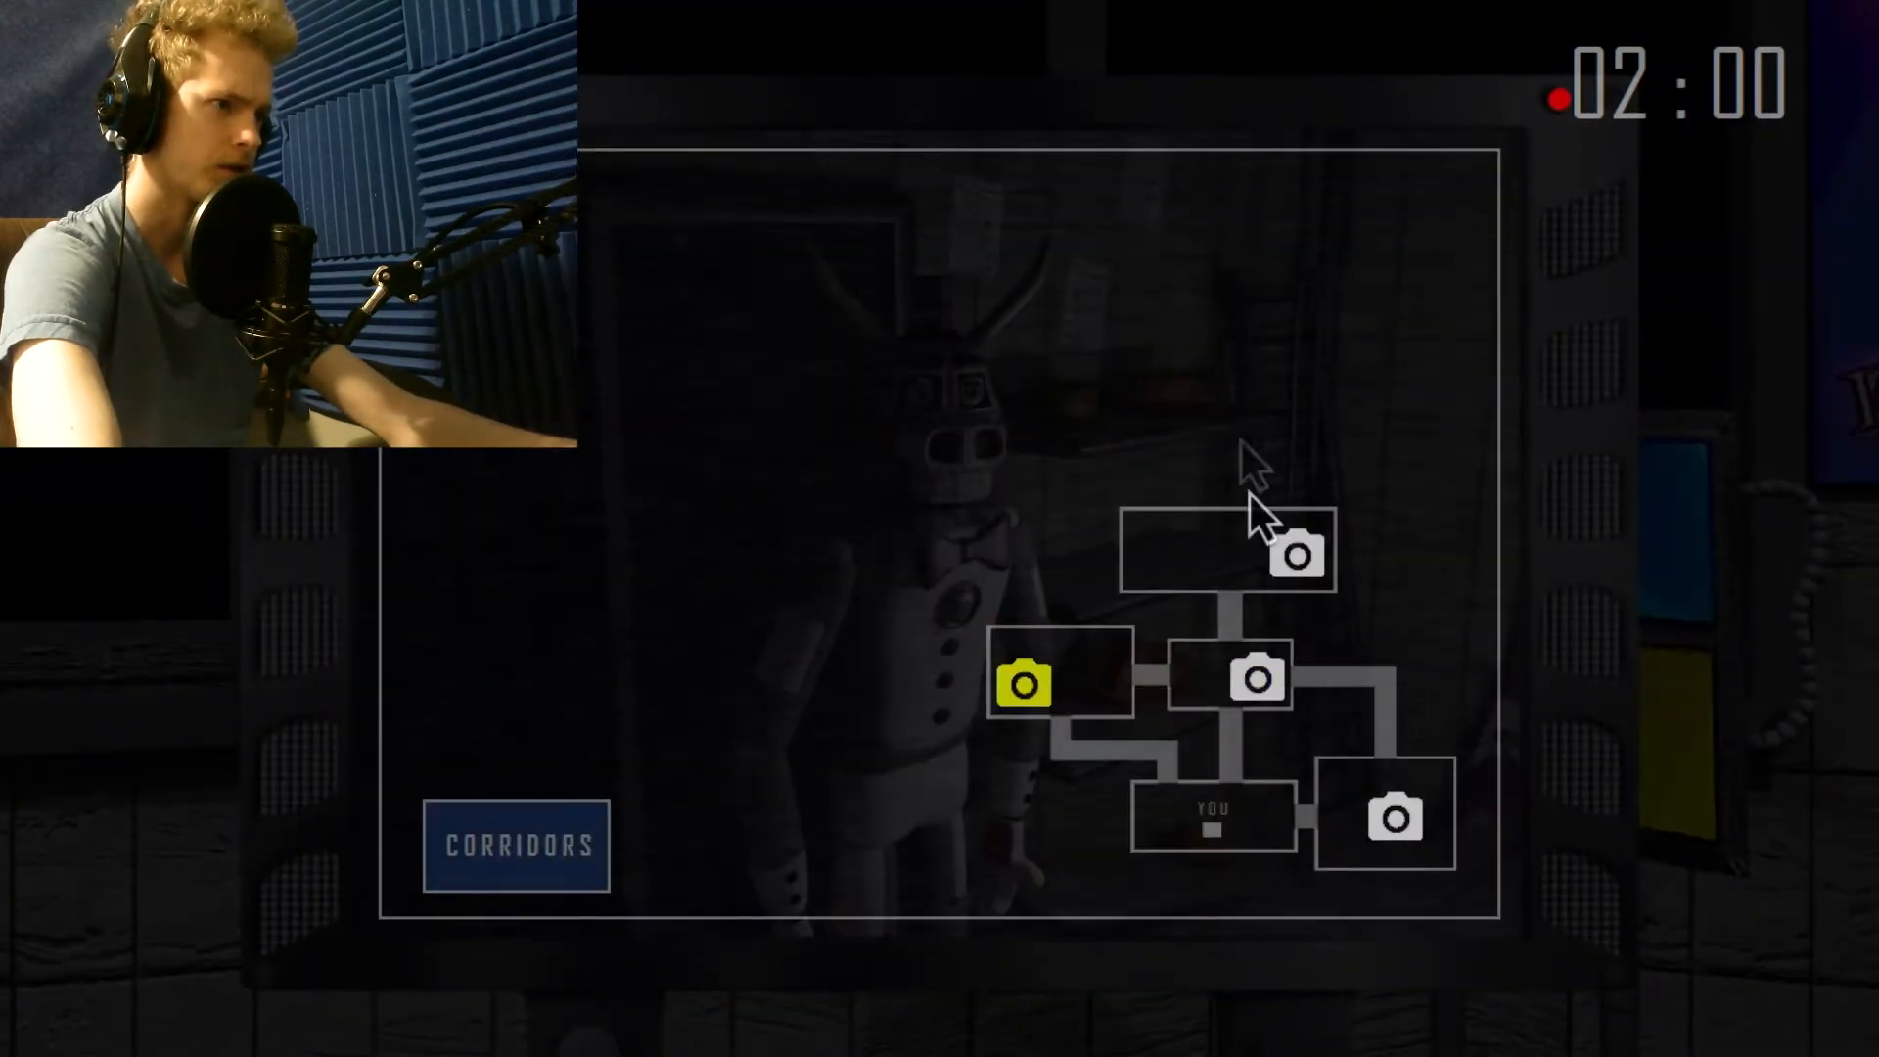
left_click(1254, 677)
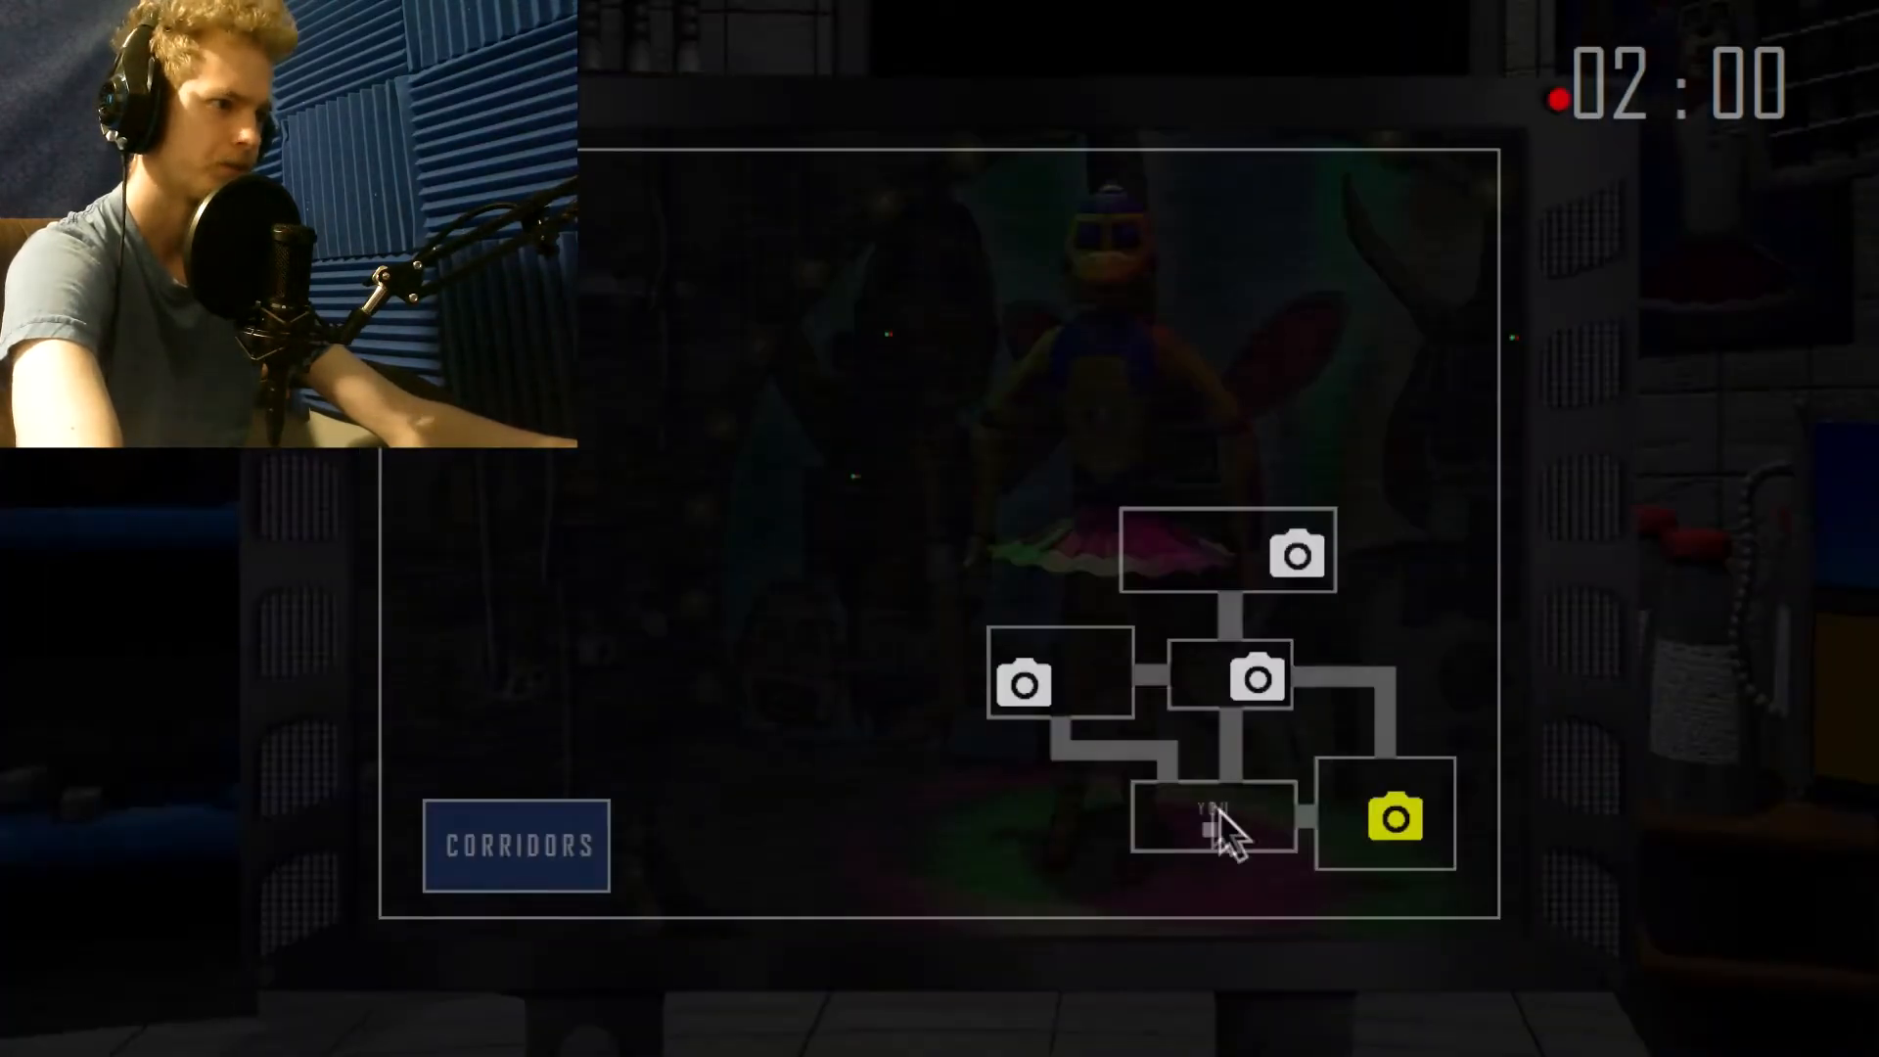
left_click(1025, 680)
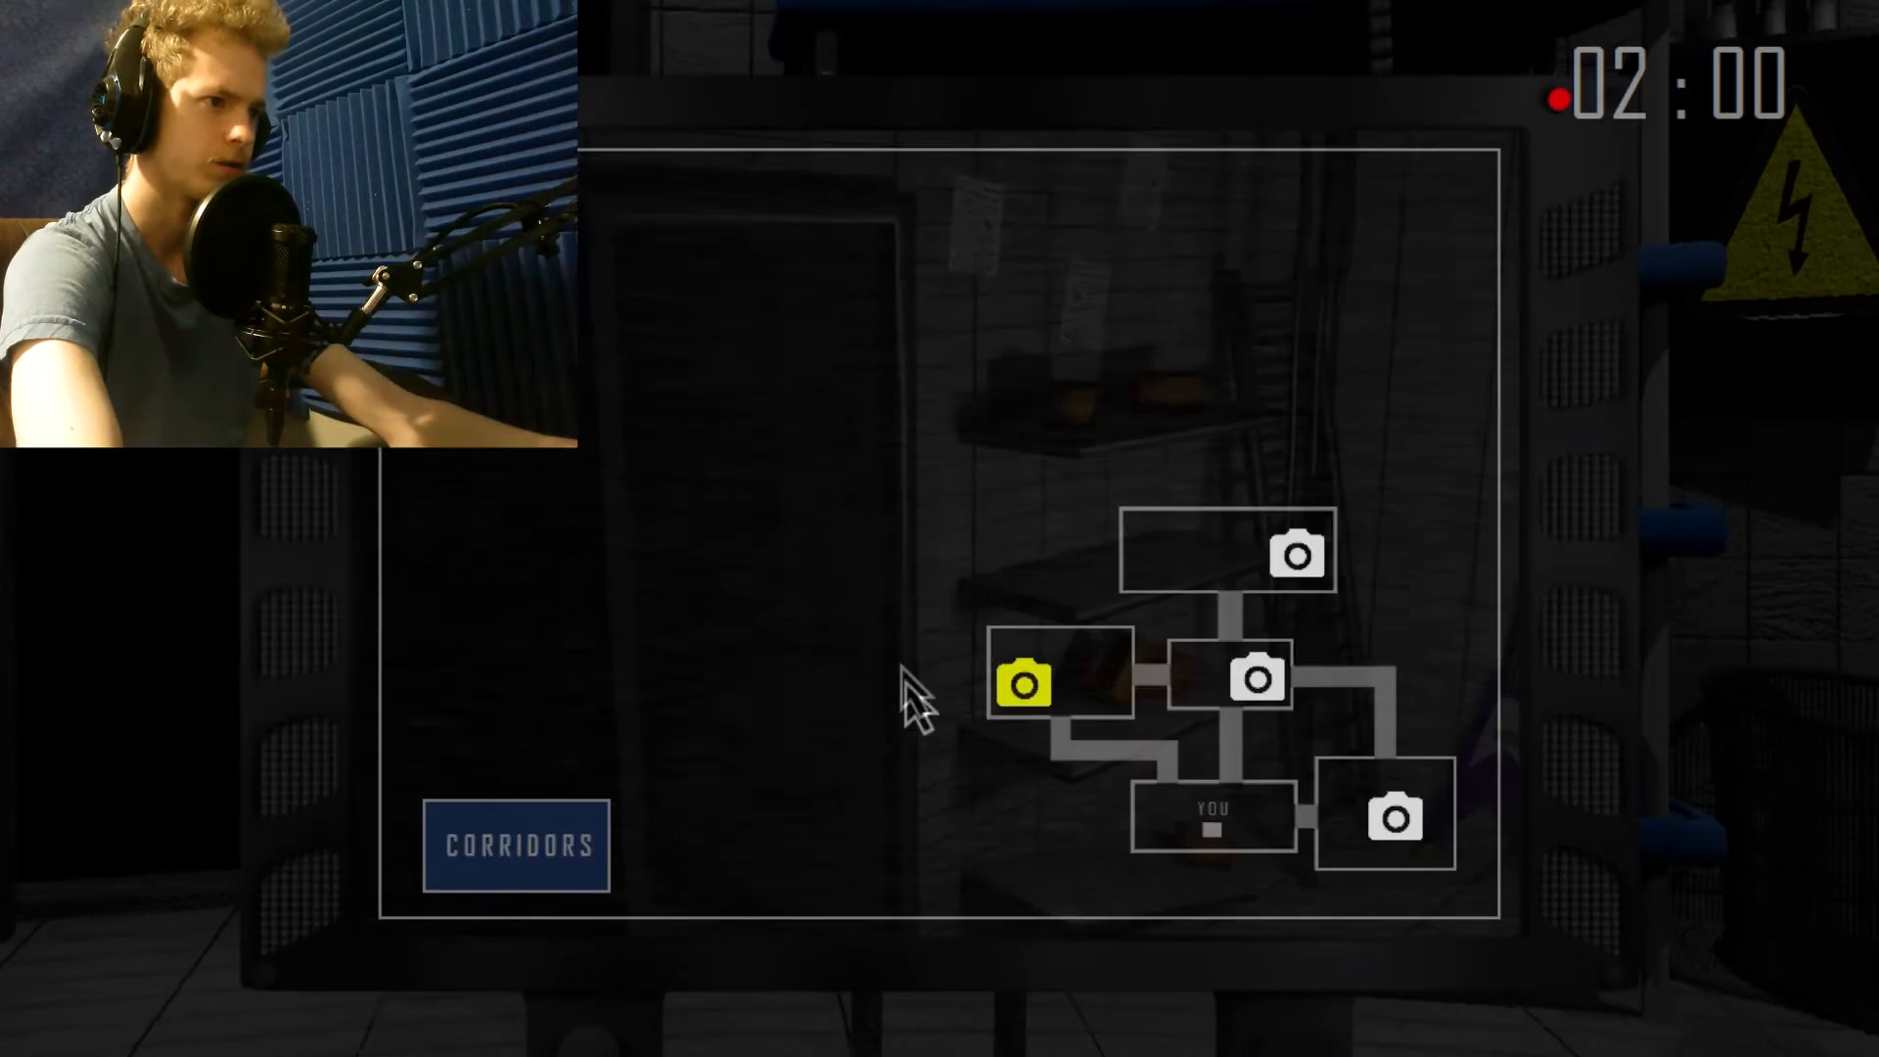
left_click(1298, 554)
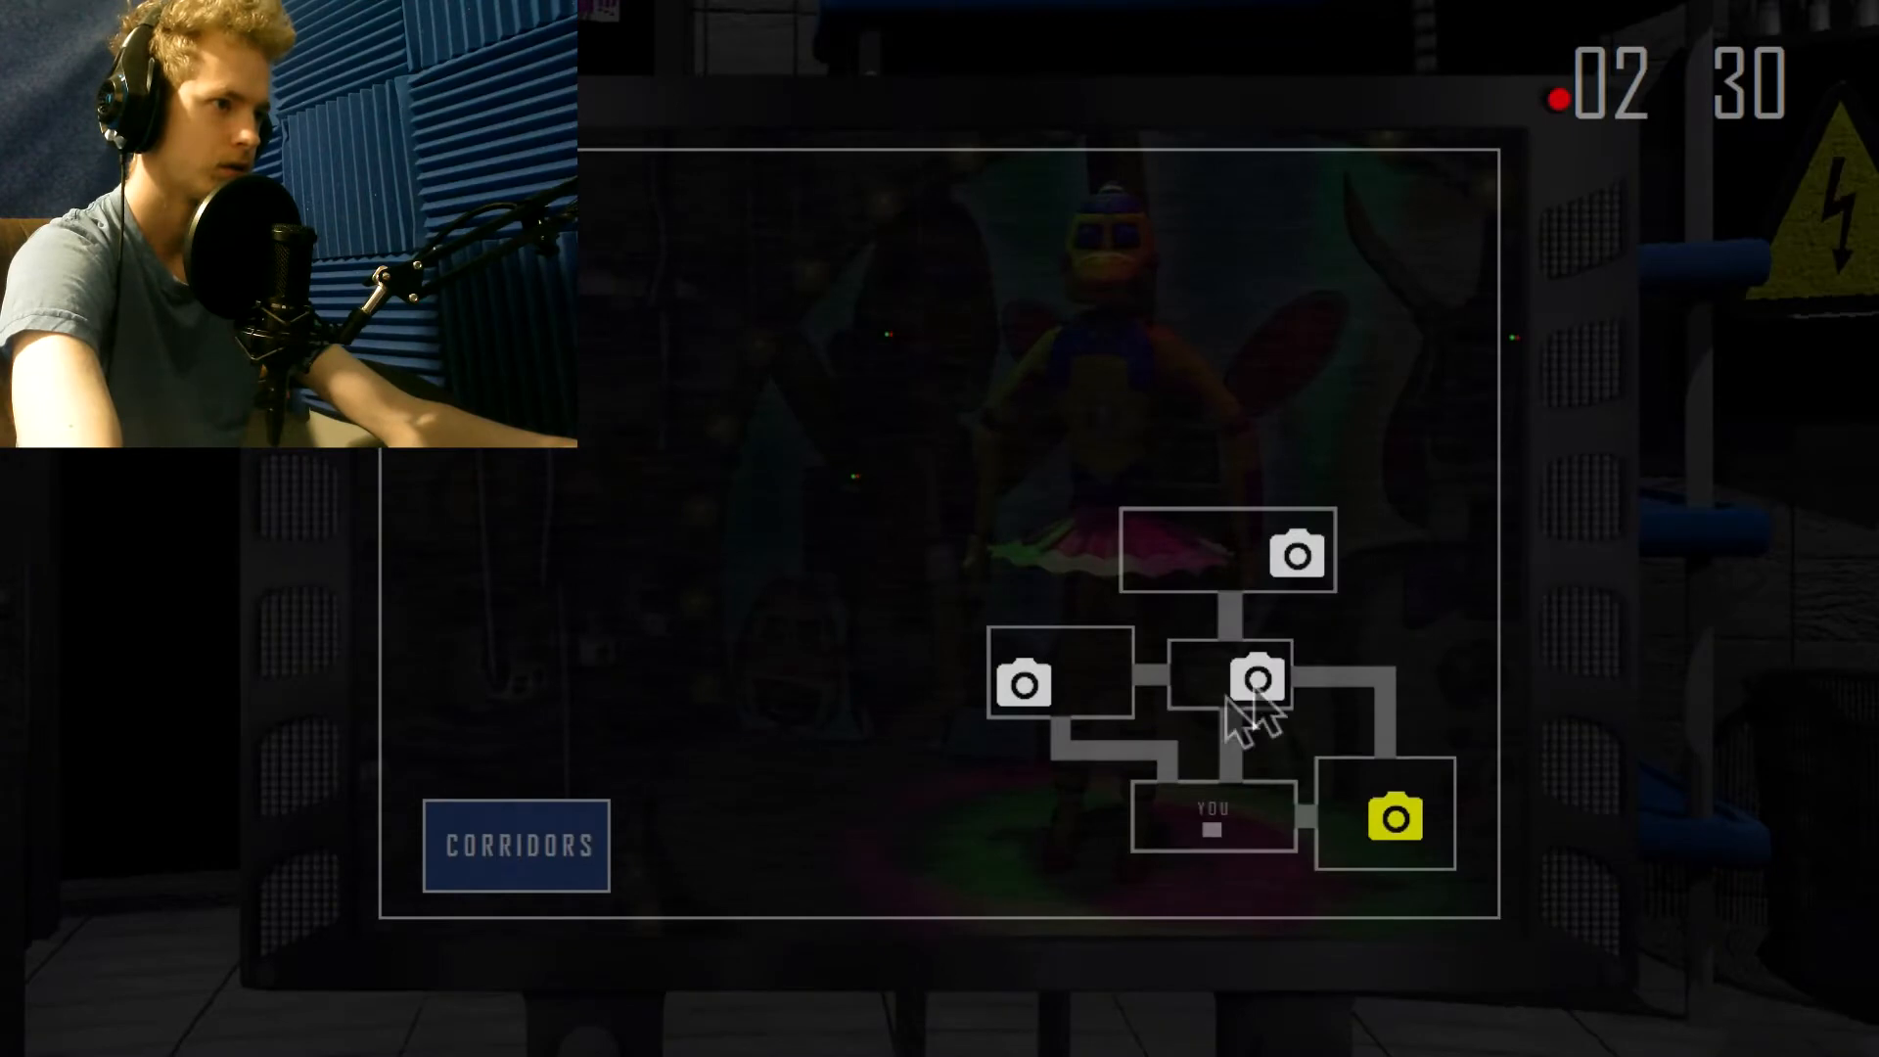
left_click(1253, 677)
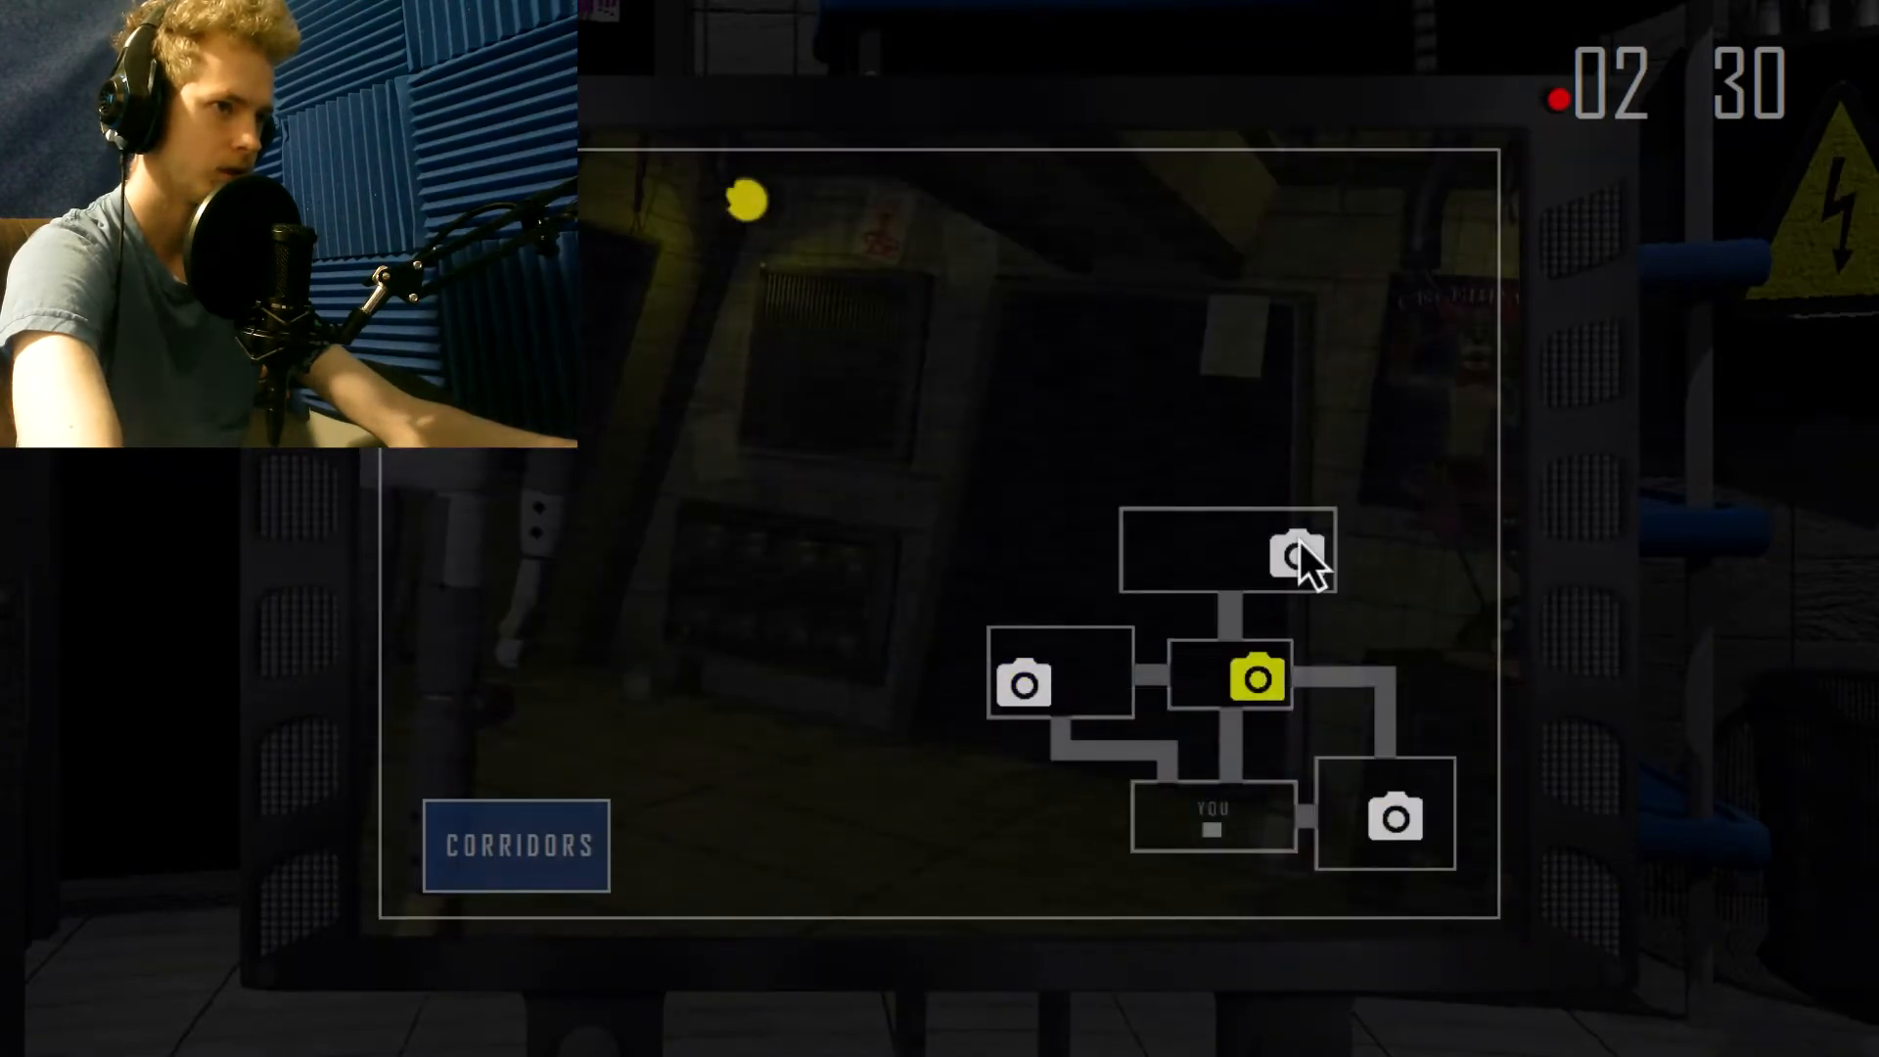
mouse_move(1051, 851)
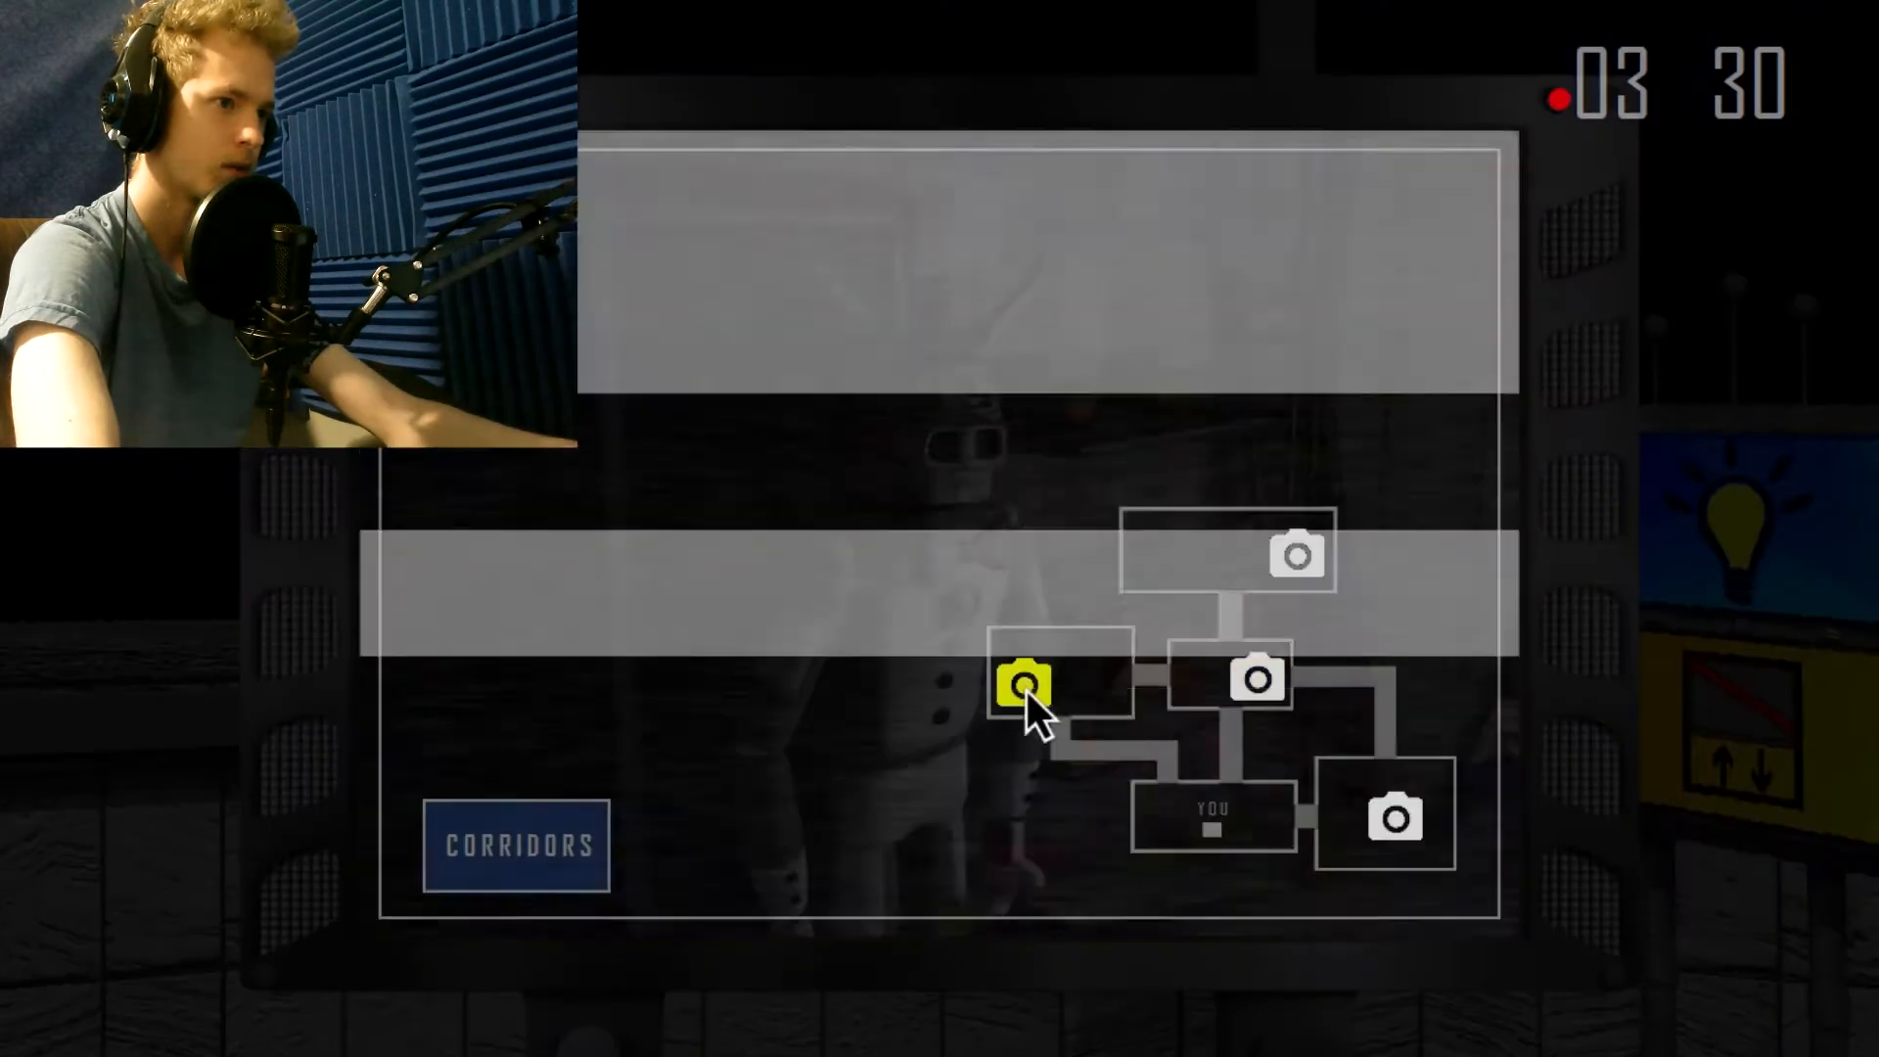
Switch to the central room camera, then put the monitor away.
left_click(1387, 816)
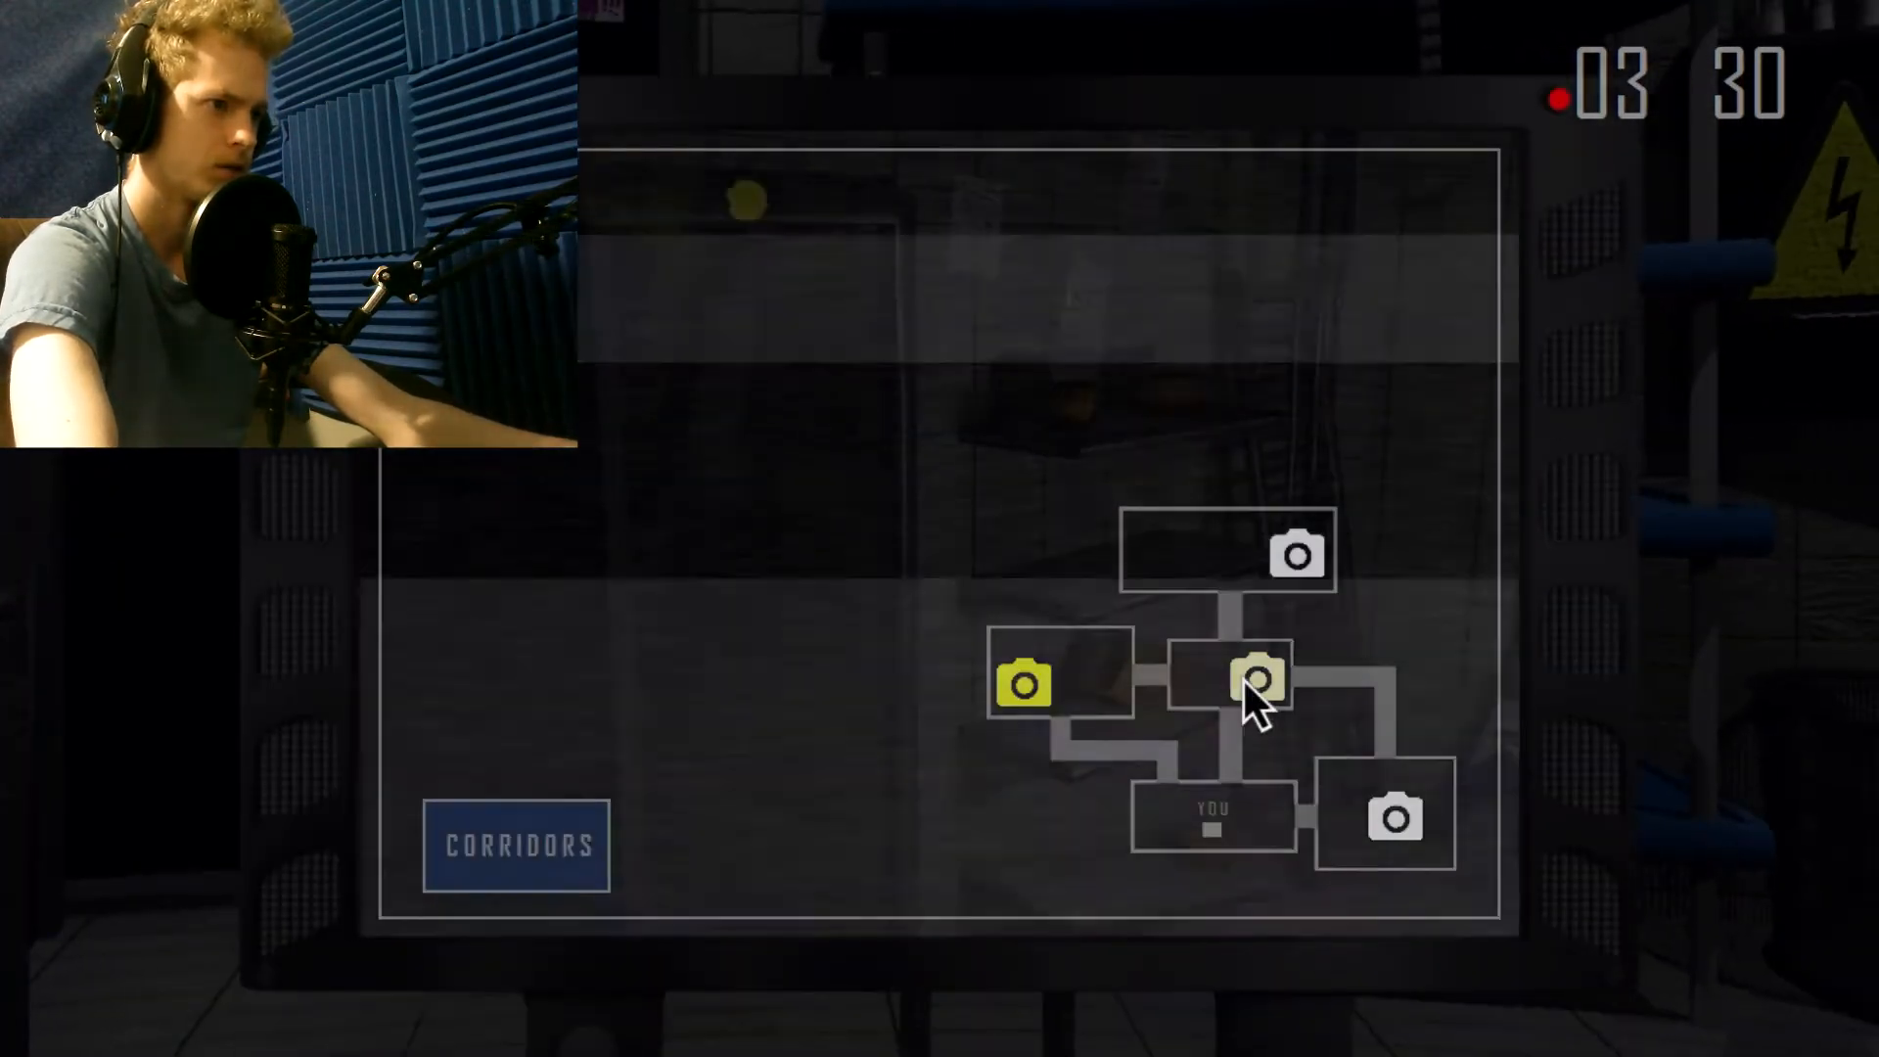
left_click(1397, 816)
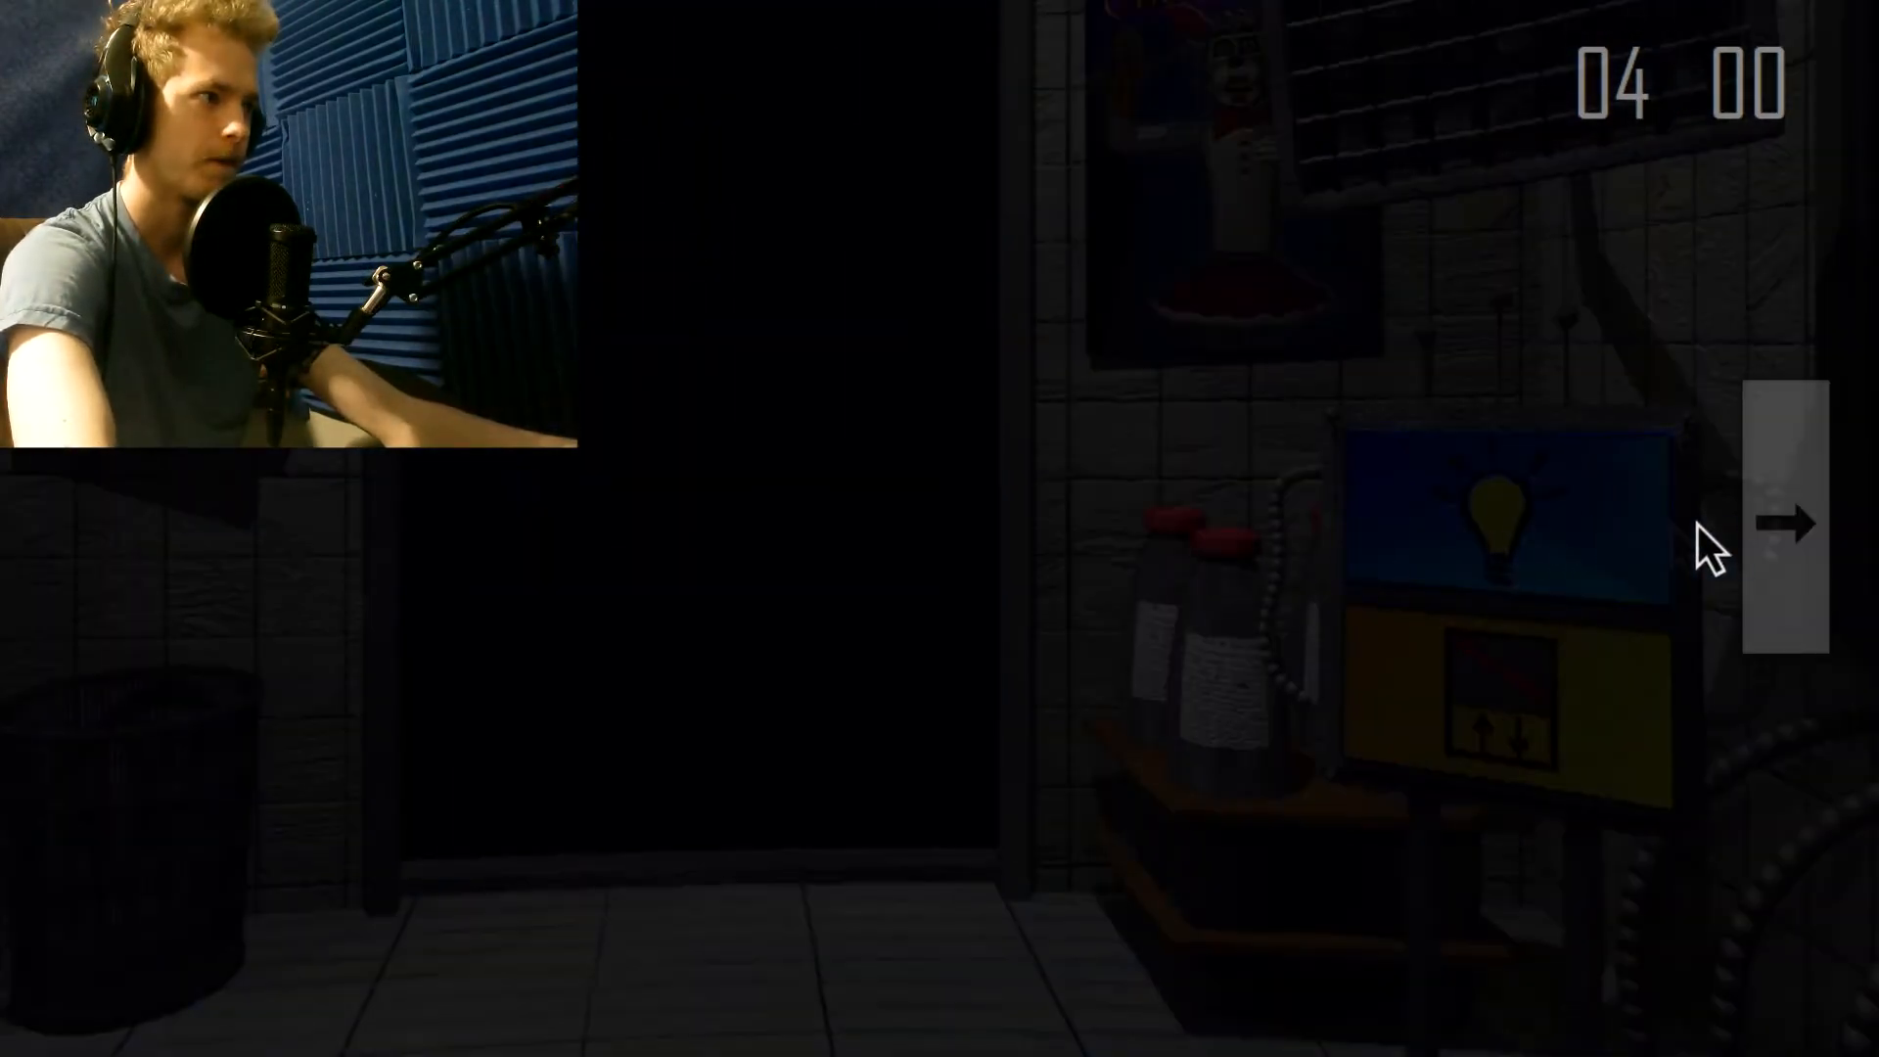
Turn to the other side of the office and switch on the office light.
left_click(1787, 521)
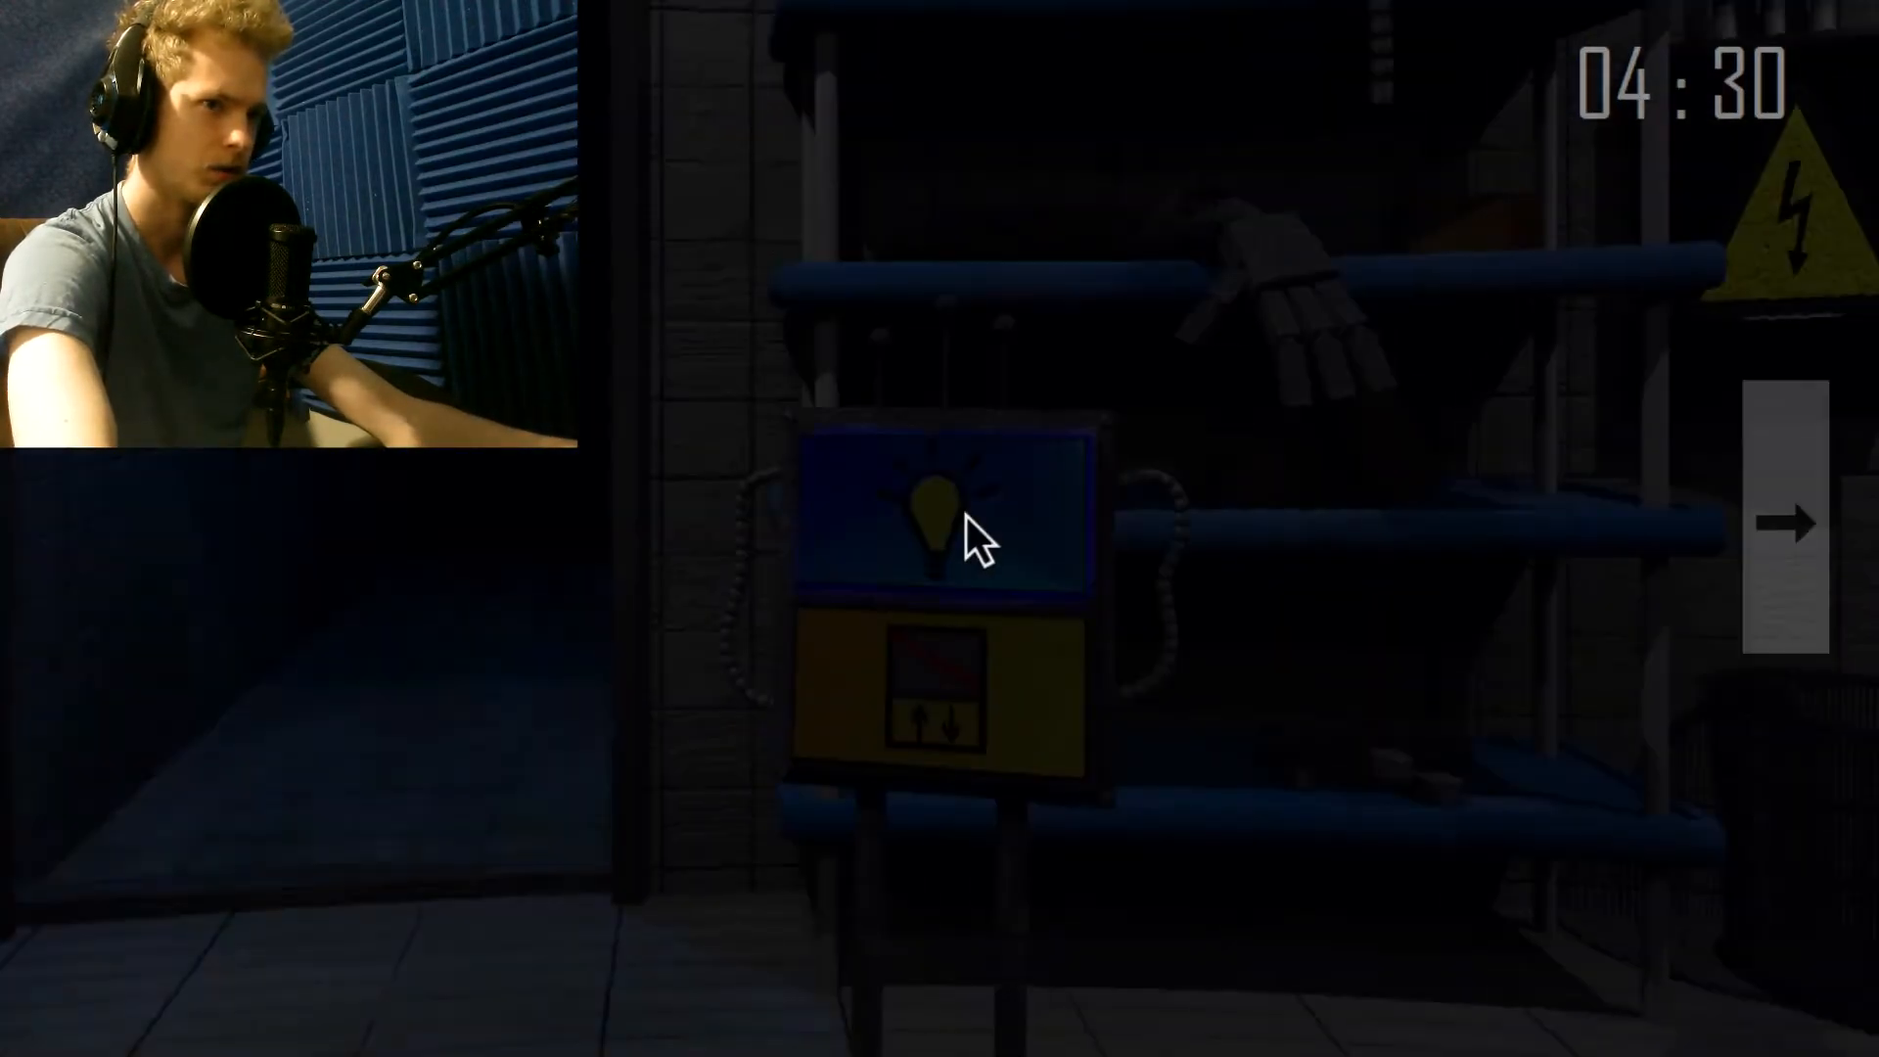
left_click(1785, 522)
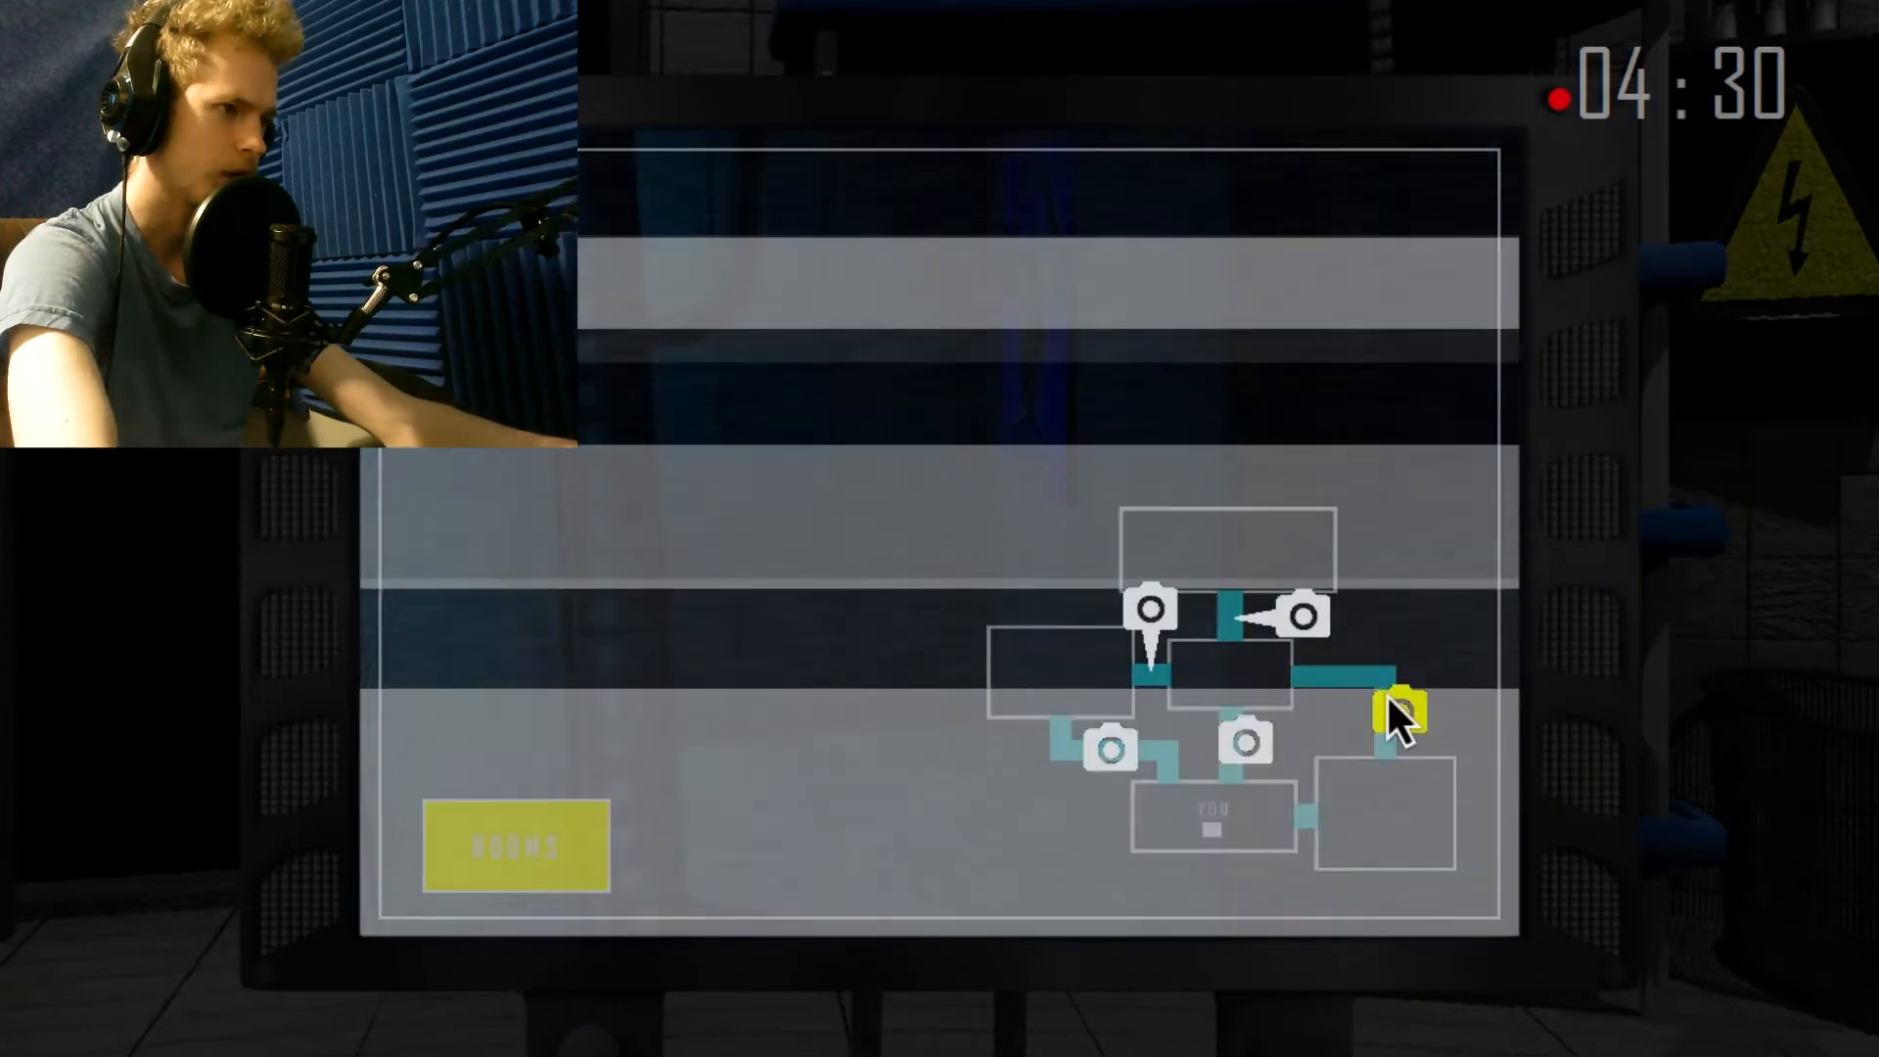
Close the monitor, then view the left room camera showing the white animatronic at 5:30.
left_click(1027, 682)
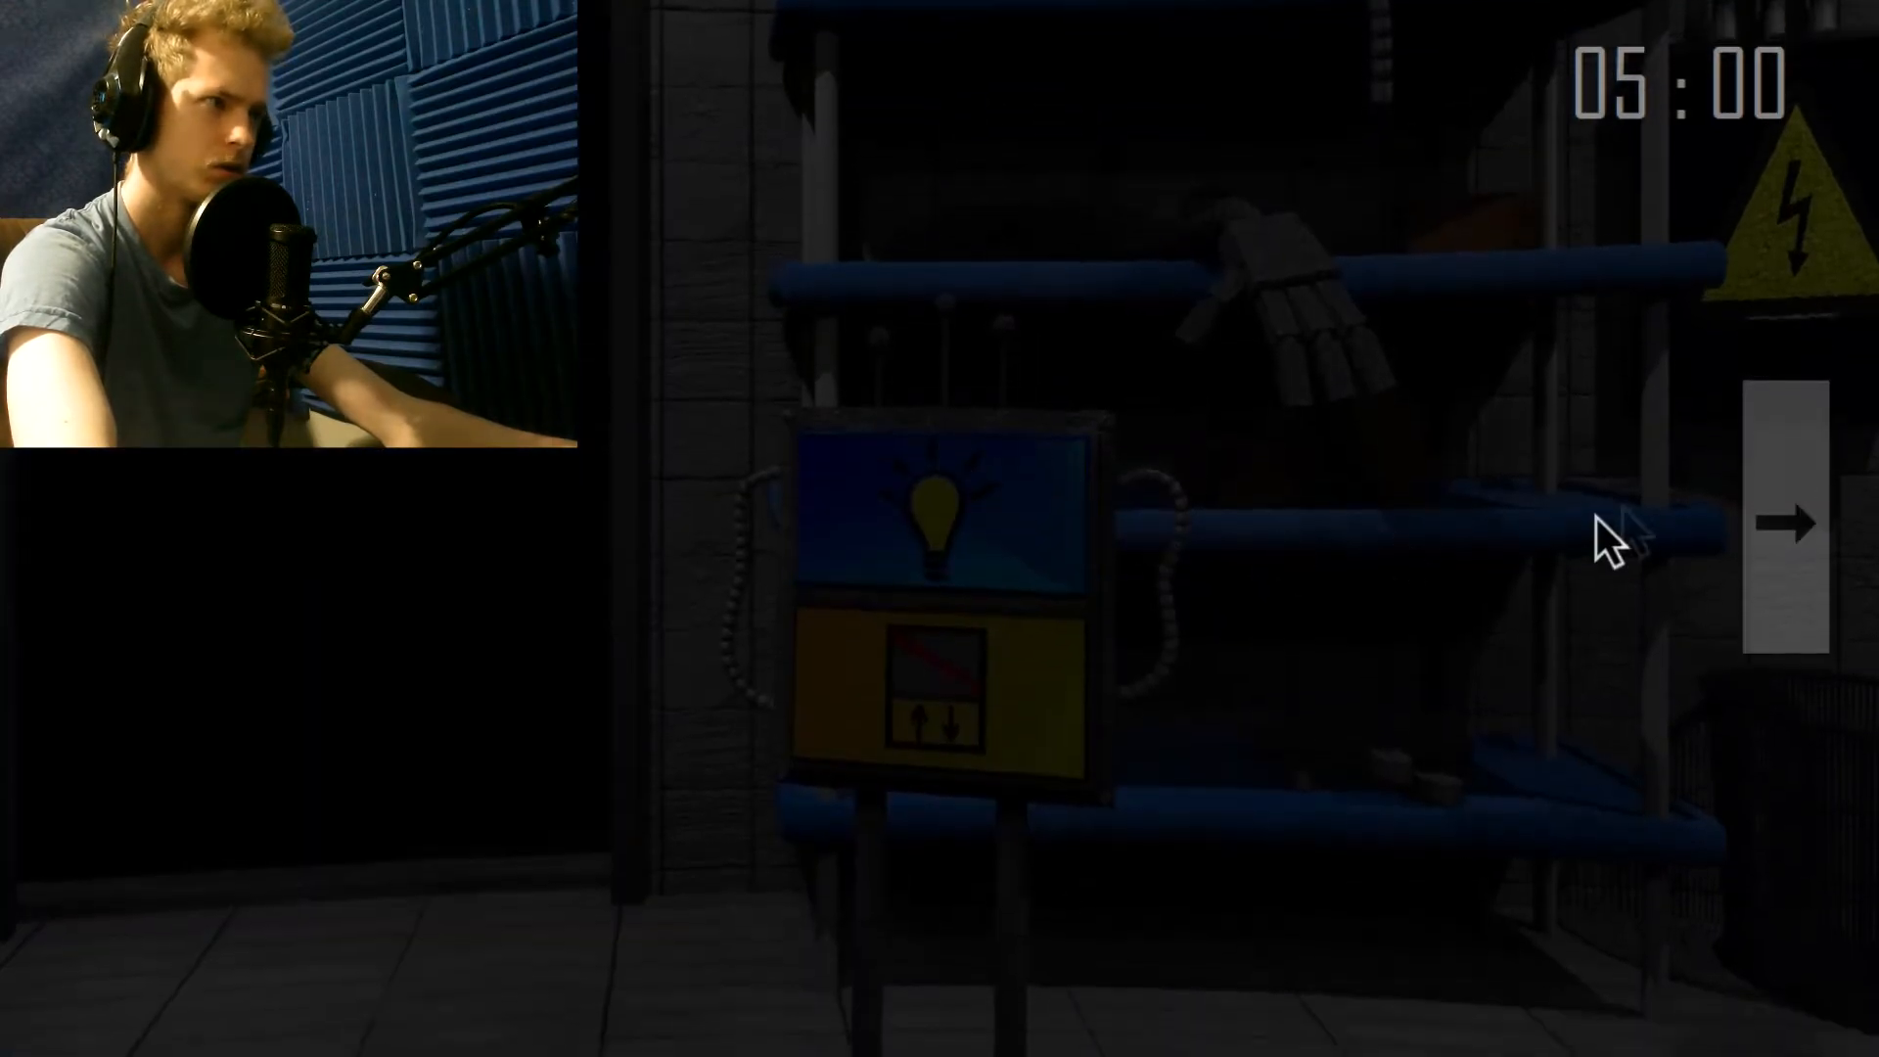
left_click(1788, 522)
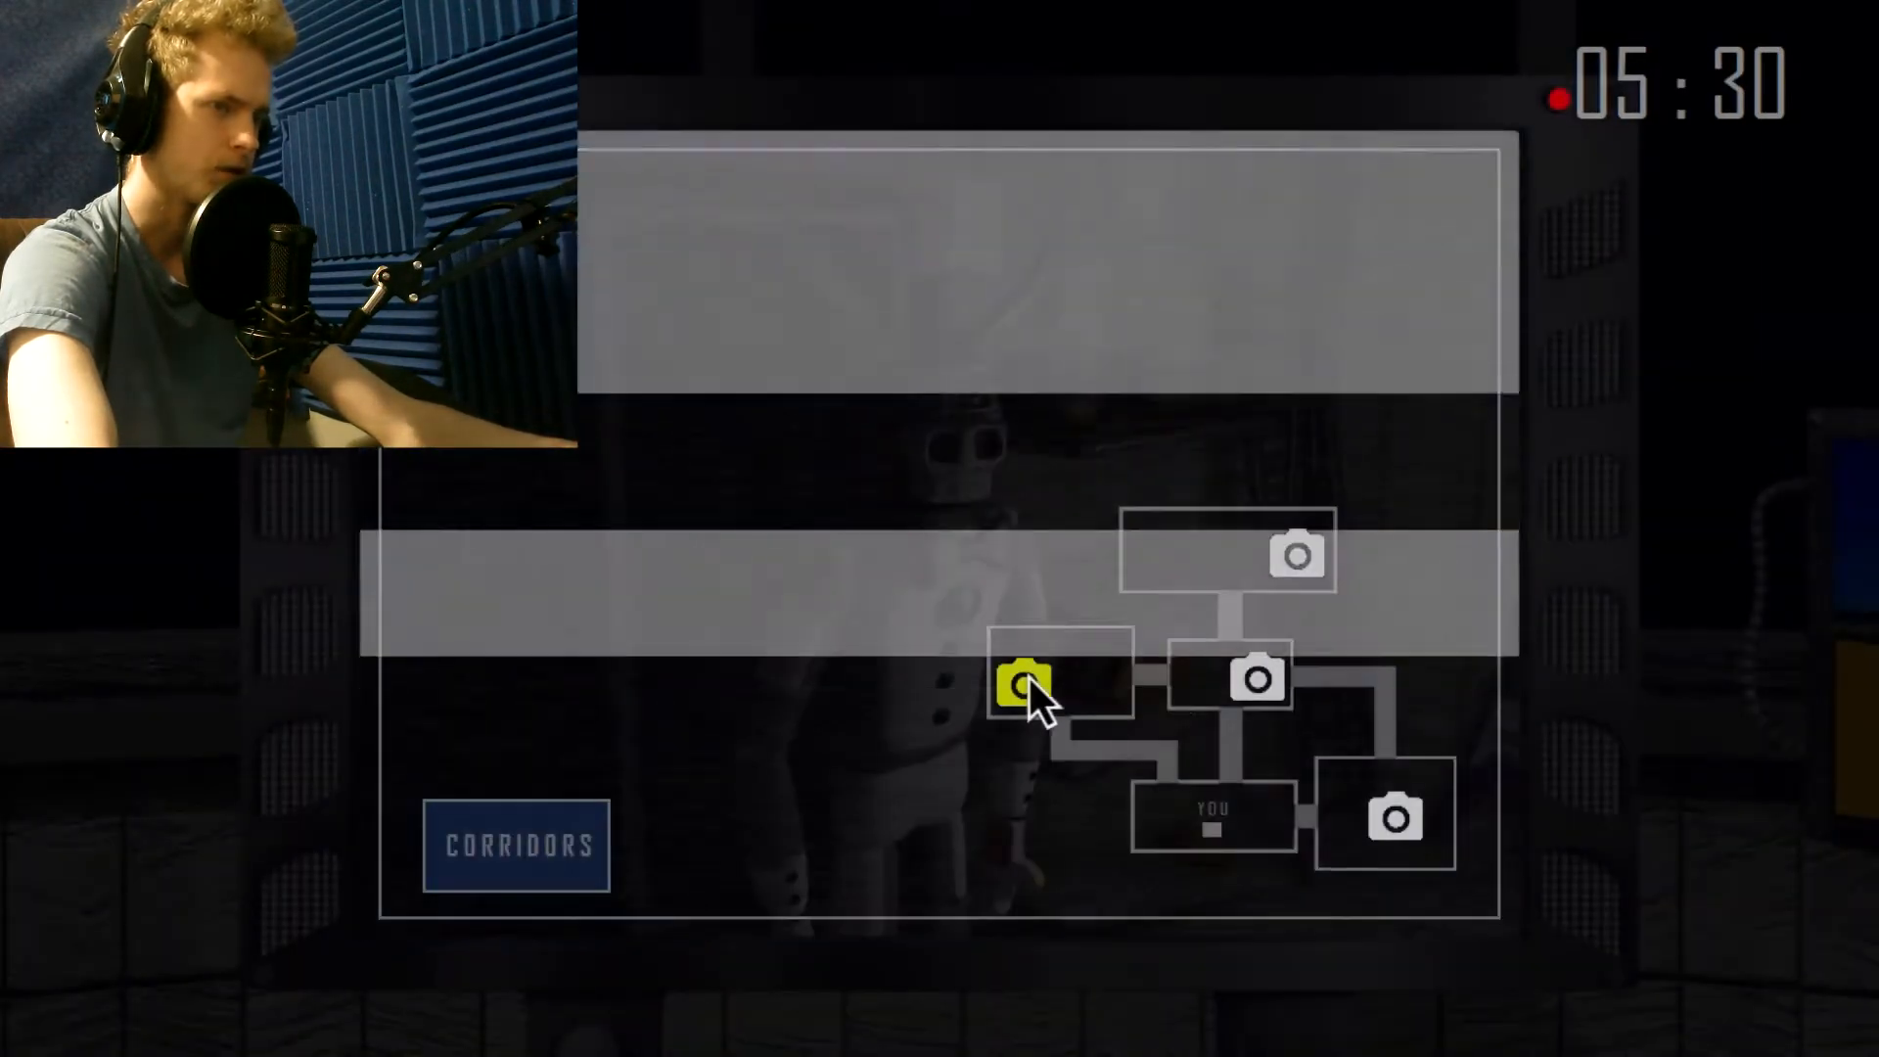
Close the camera monitor and turn toward the office wall with the light panel.
left_click(1384, 816)
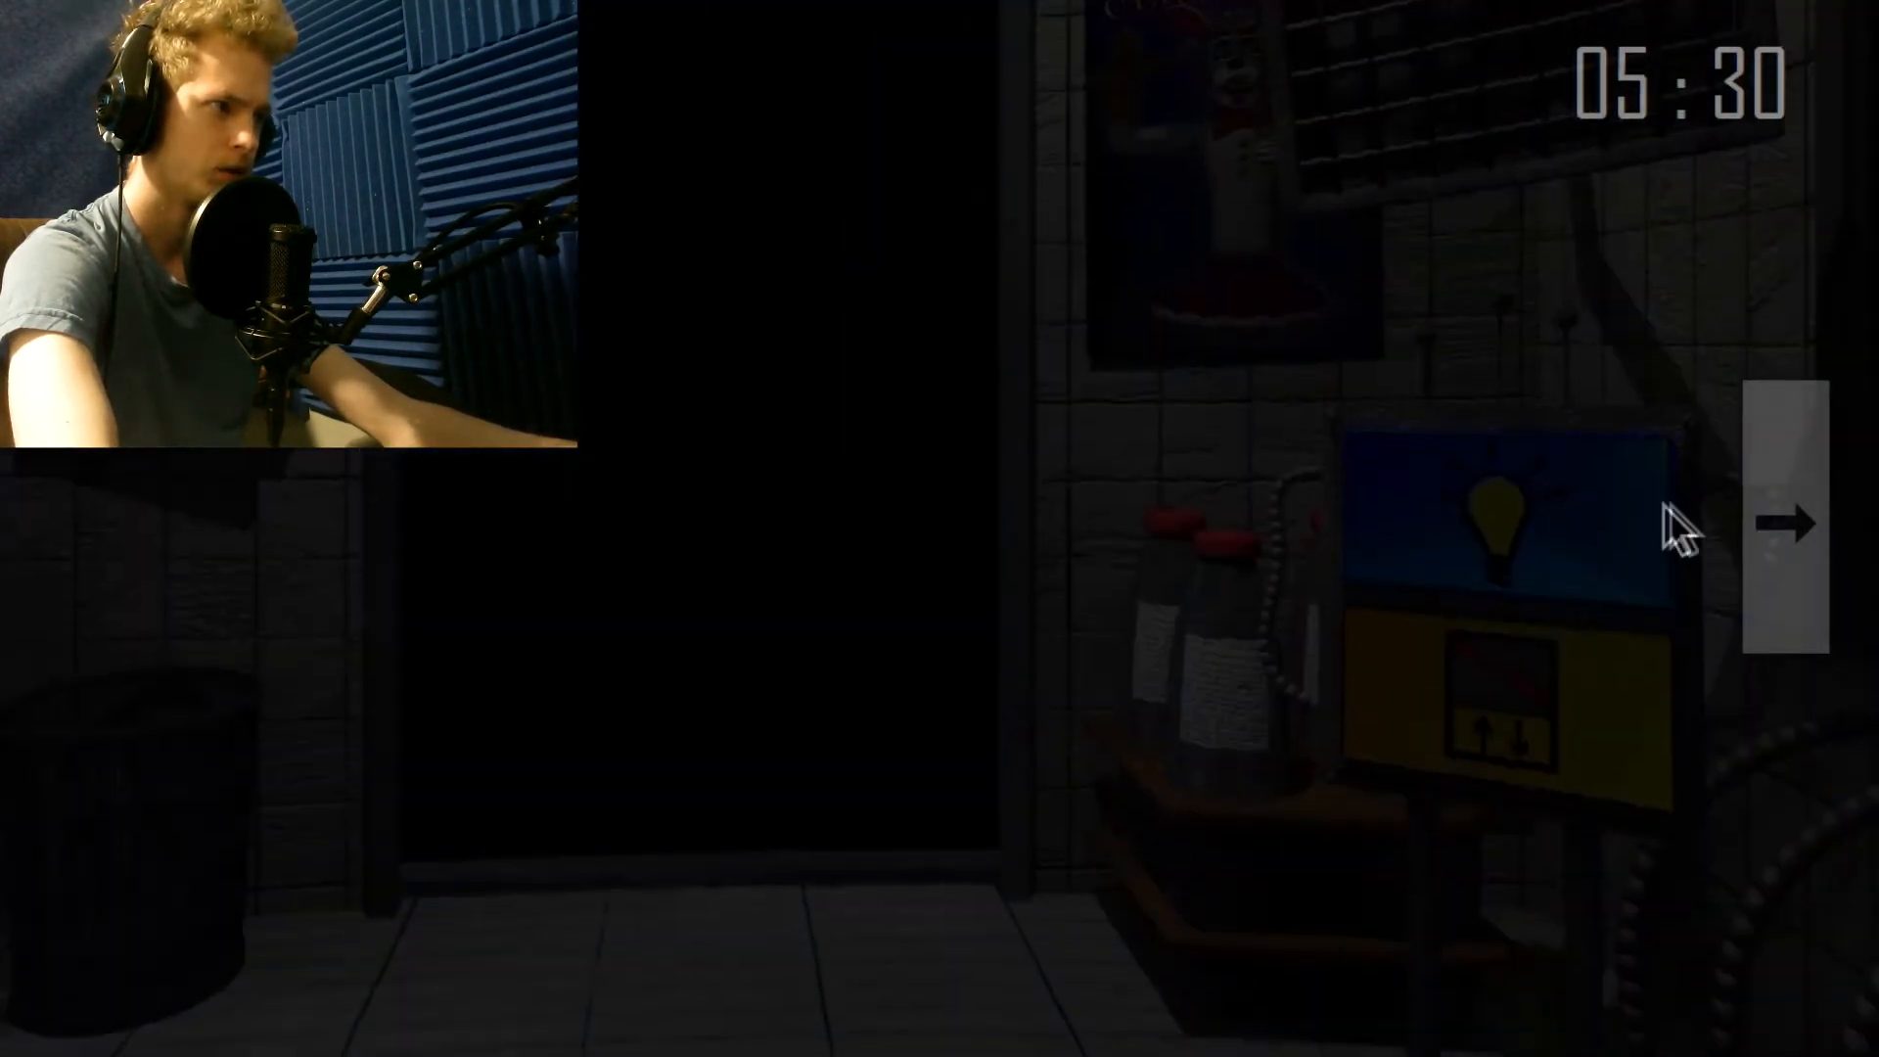
left_click(1788, 523)
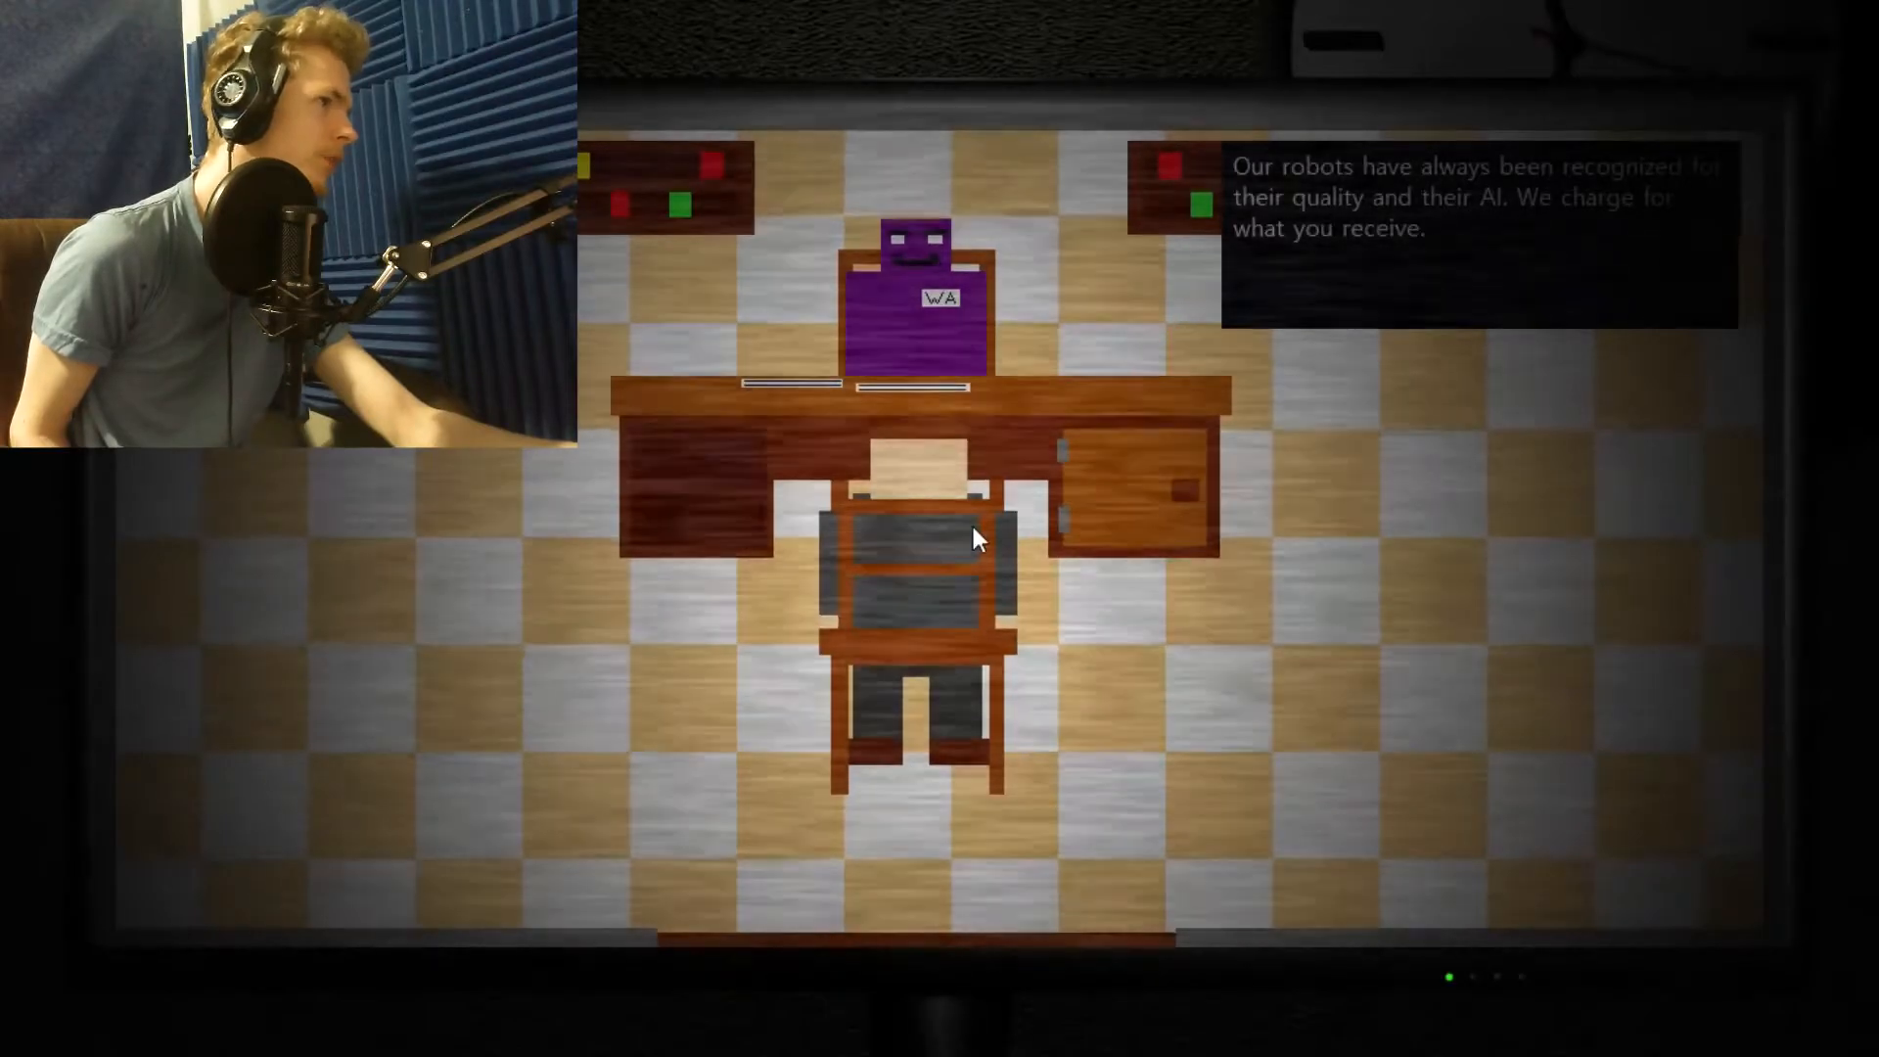
mouse_move(1655, 240)
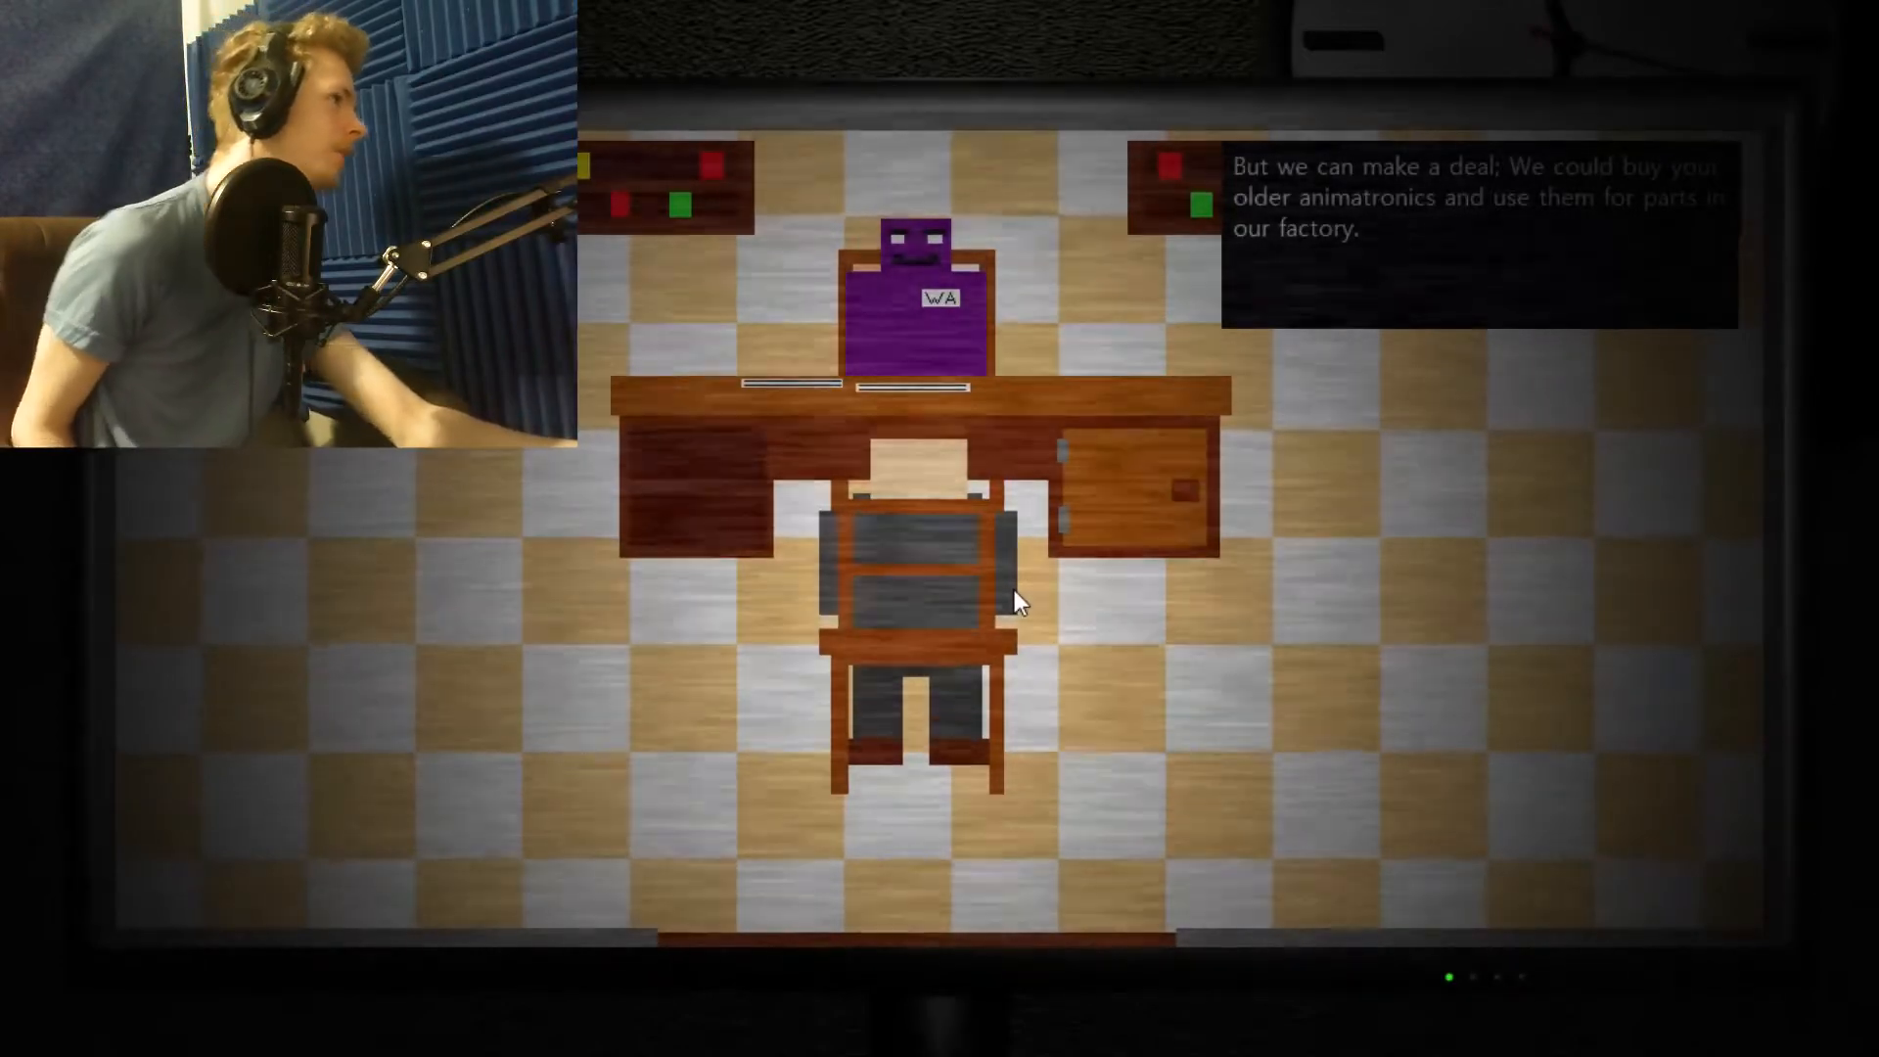
mouse_move(1115, 524)
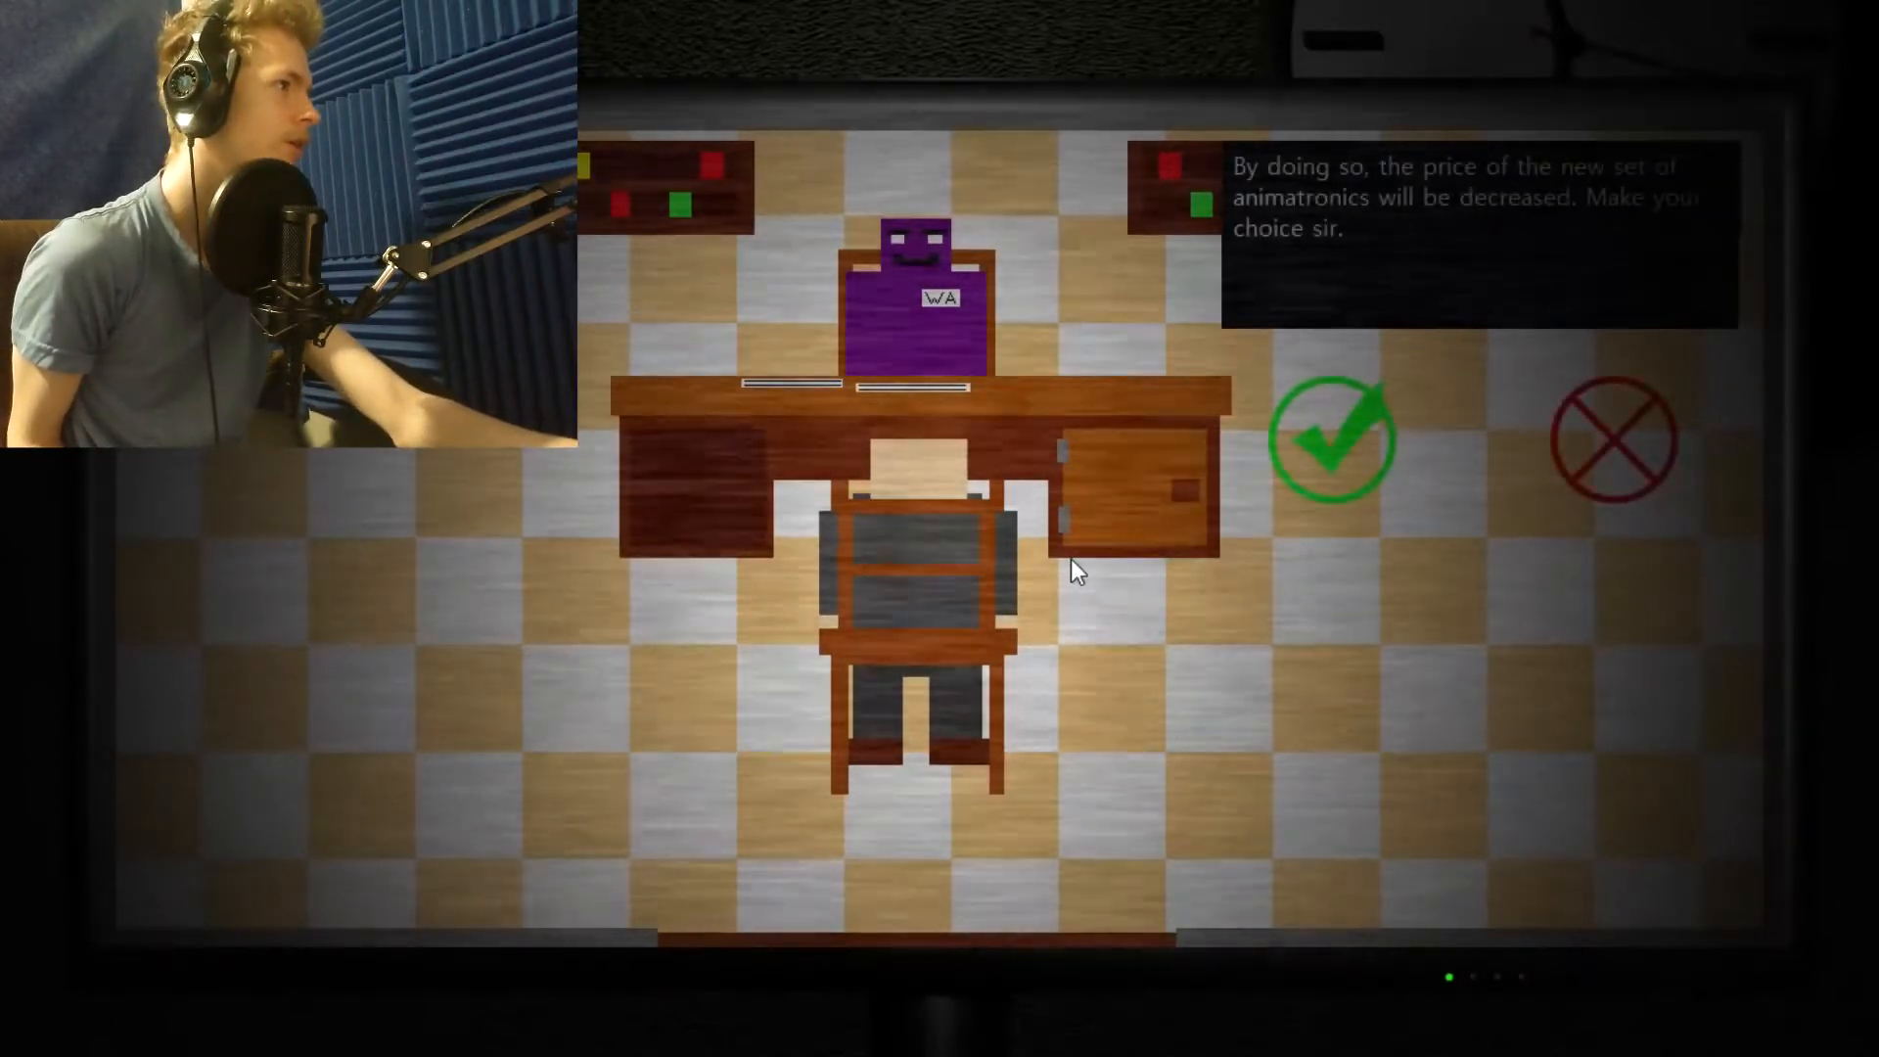
mouse_move(1110, 515)
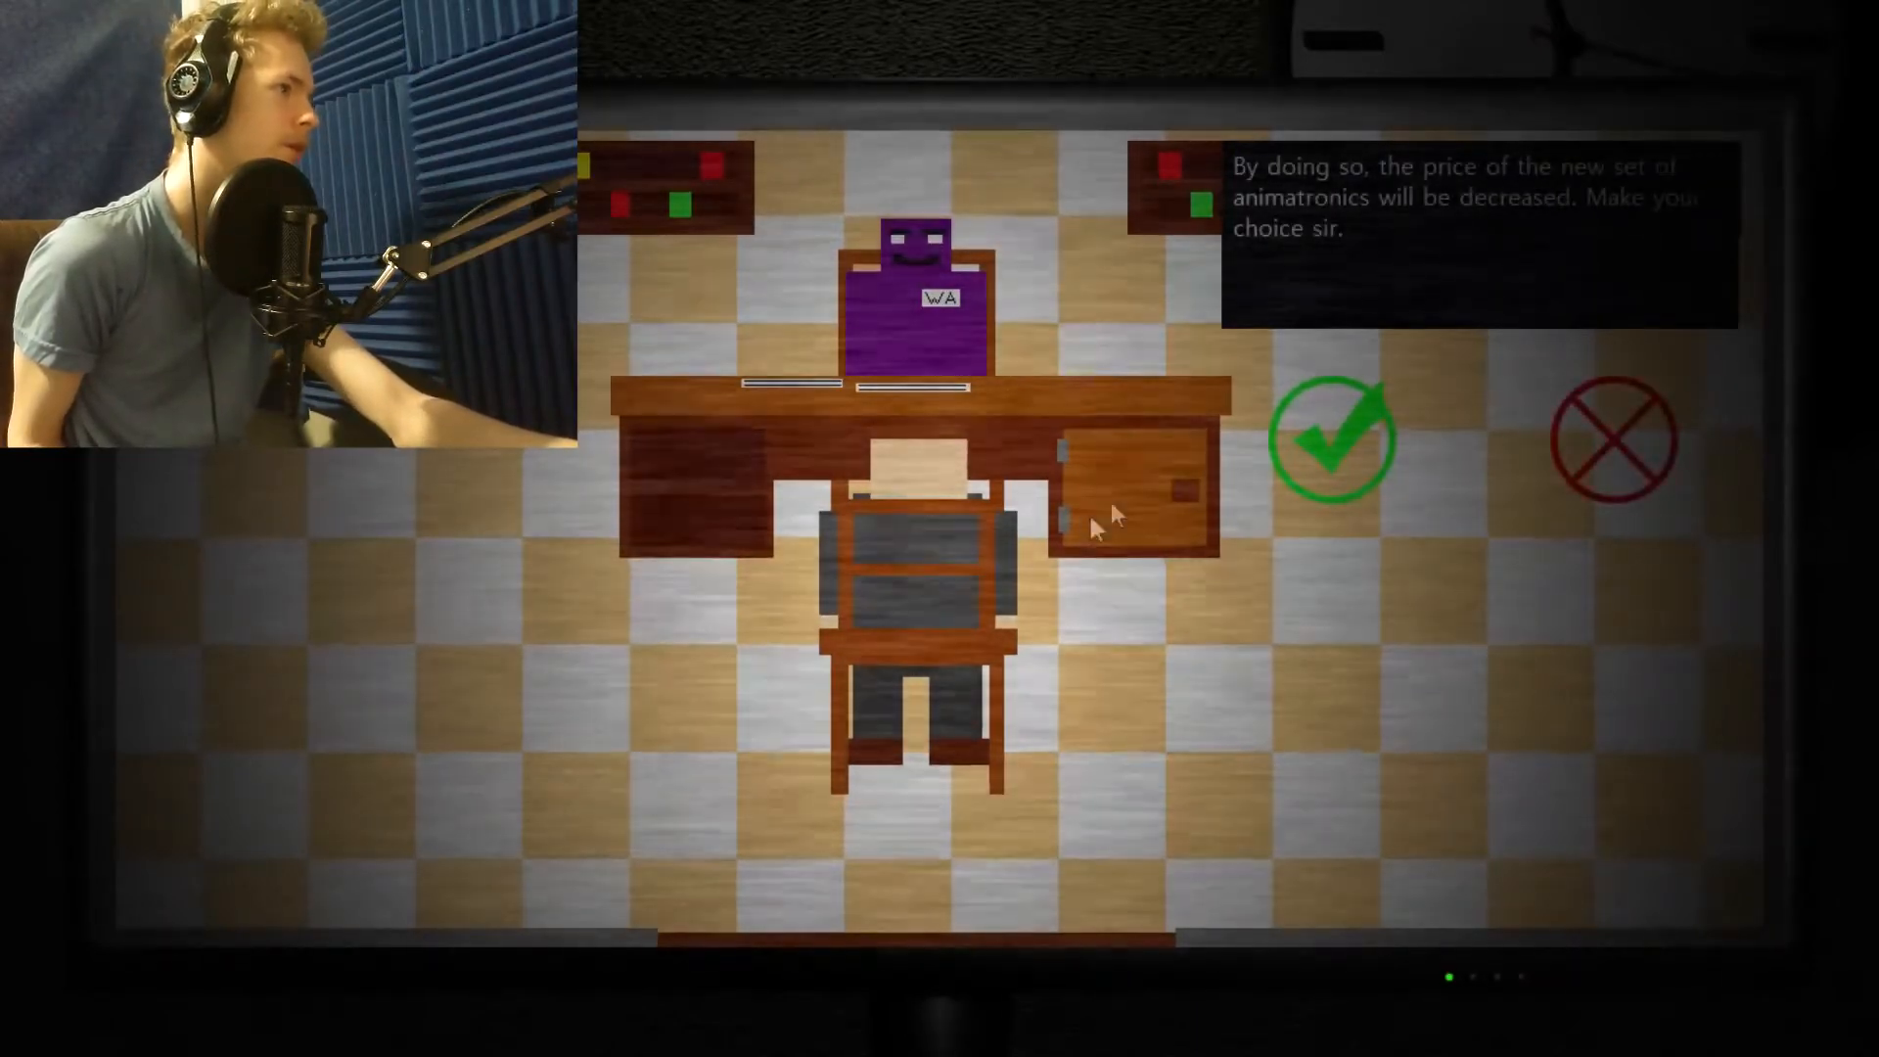
mouse_move(1205, 479)
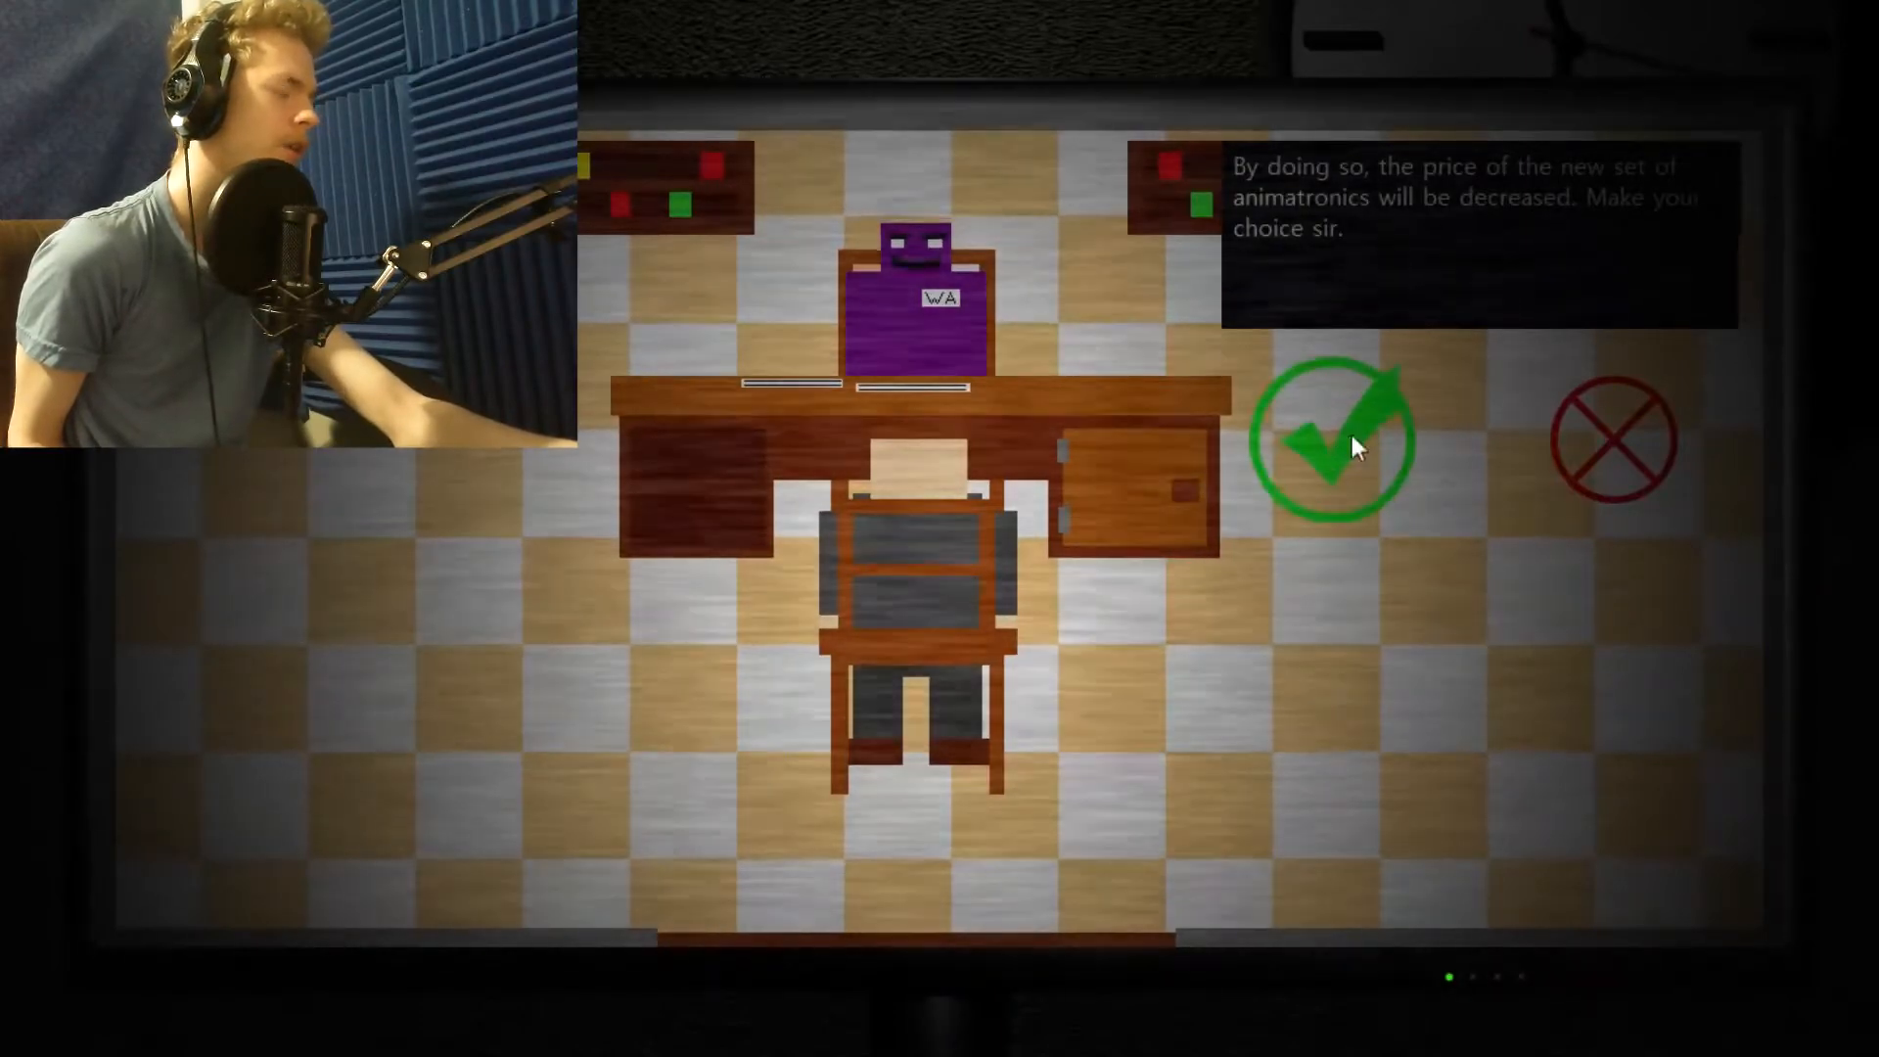
Accept the offer to sell the older animatronics for parts with the green check mark.
left_click(1339, 441)
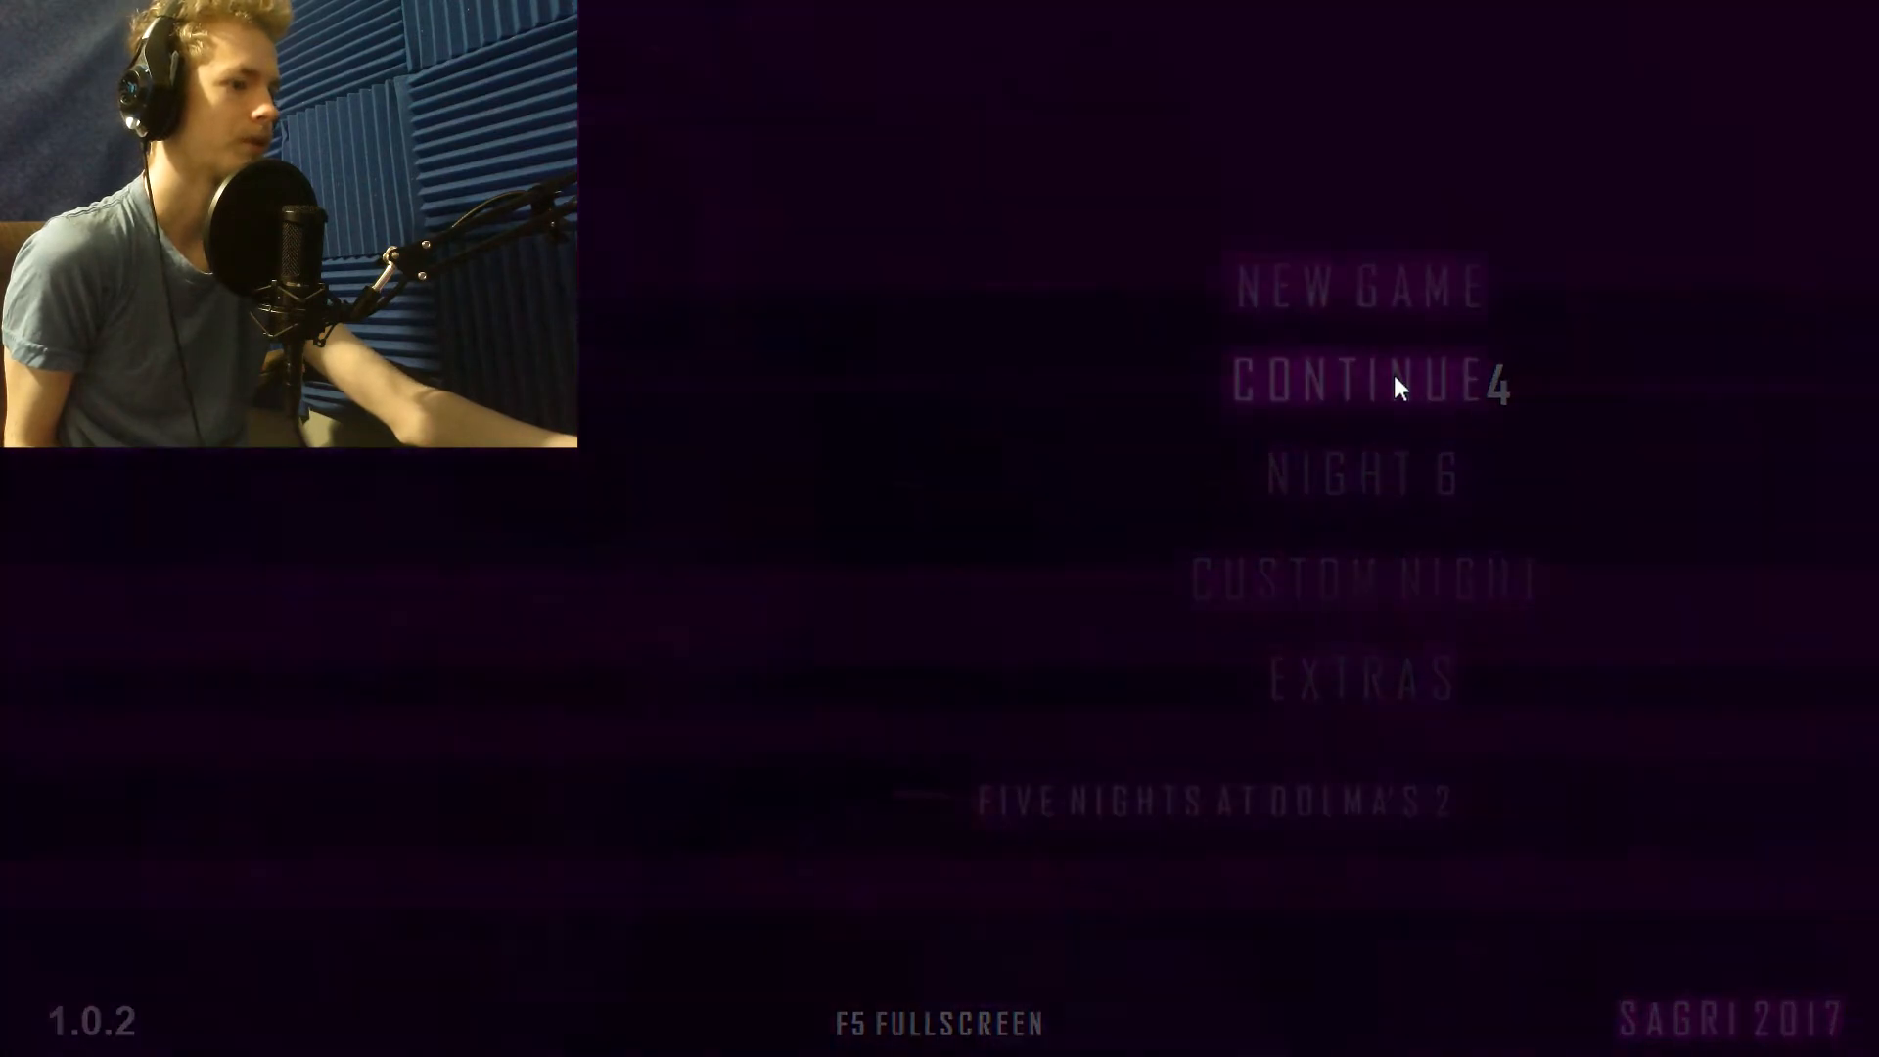
Continue the saved Night 4 from the title menu.
left_click(1342, 383)
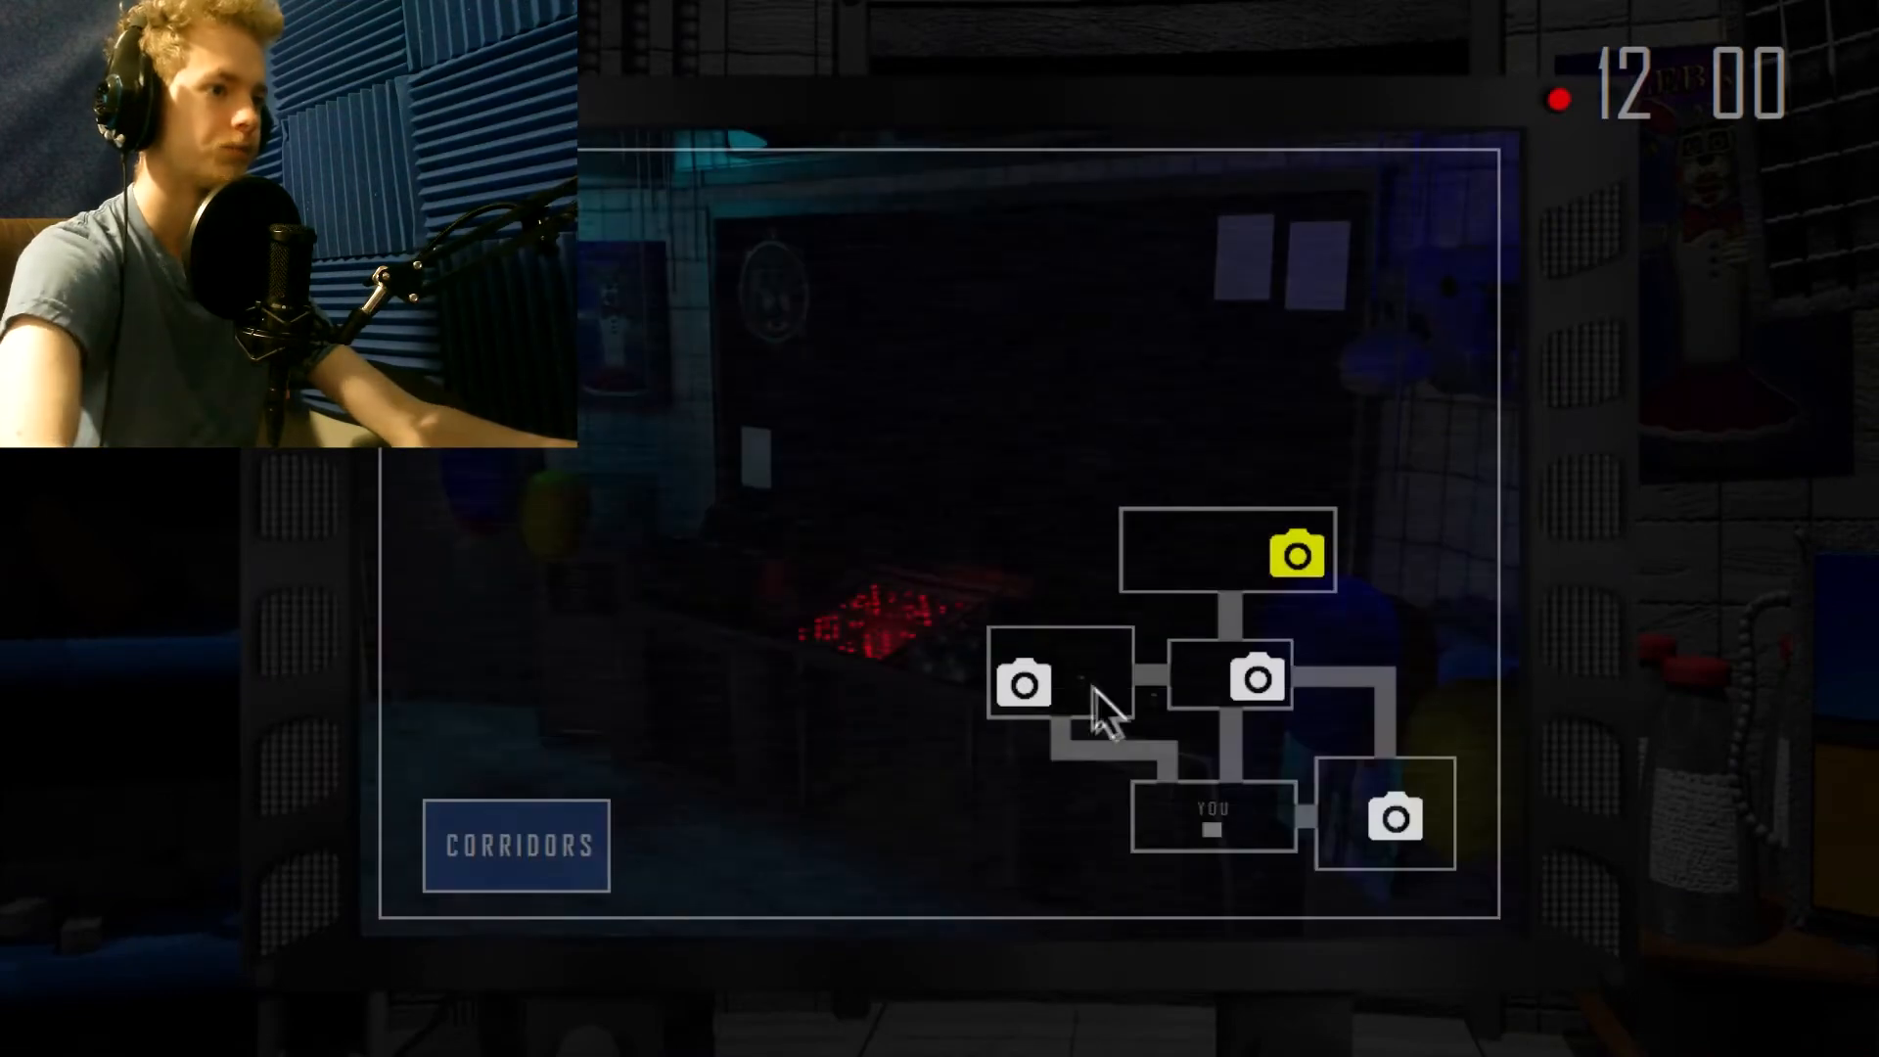
Check two corridor feeds and a room feed, then turn around the office and back.
left_click(1393, 818)
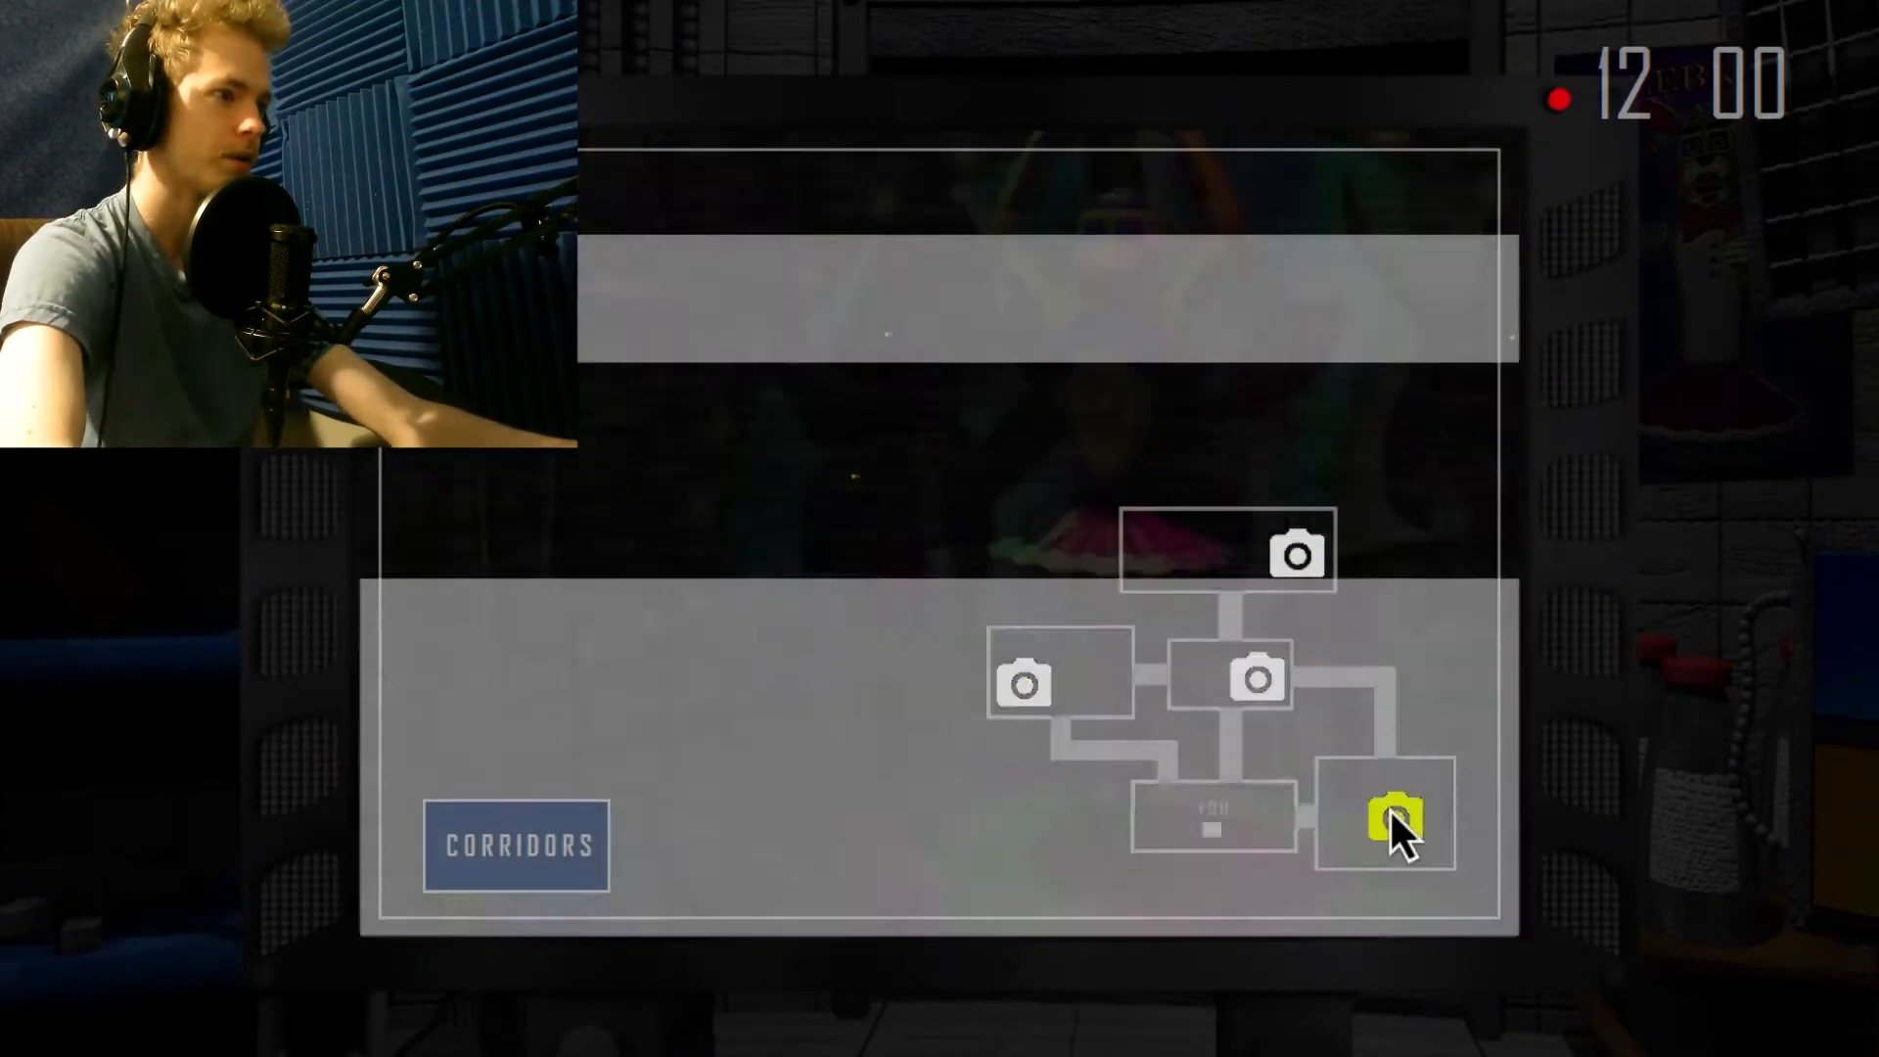
left_click(1299, 552)
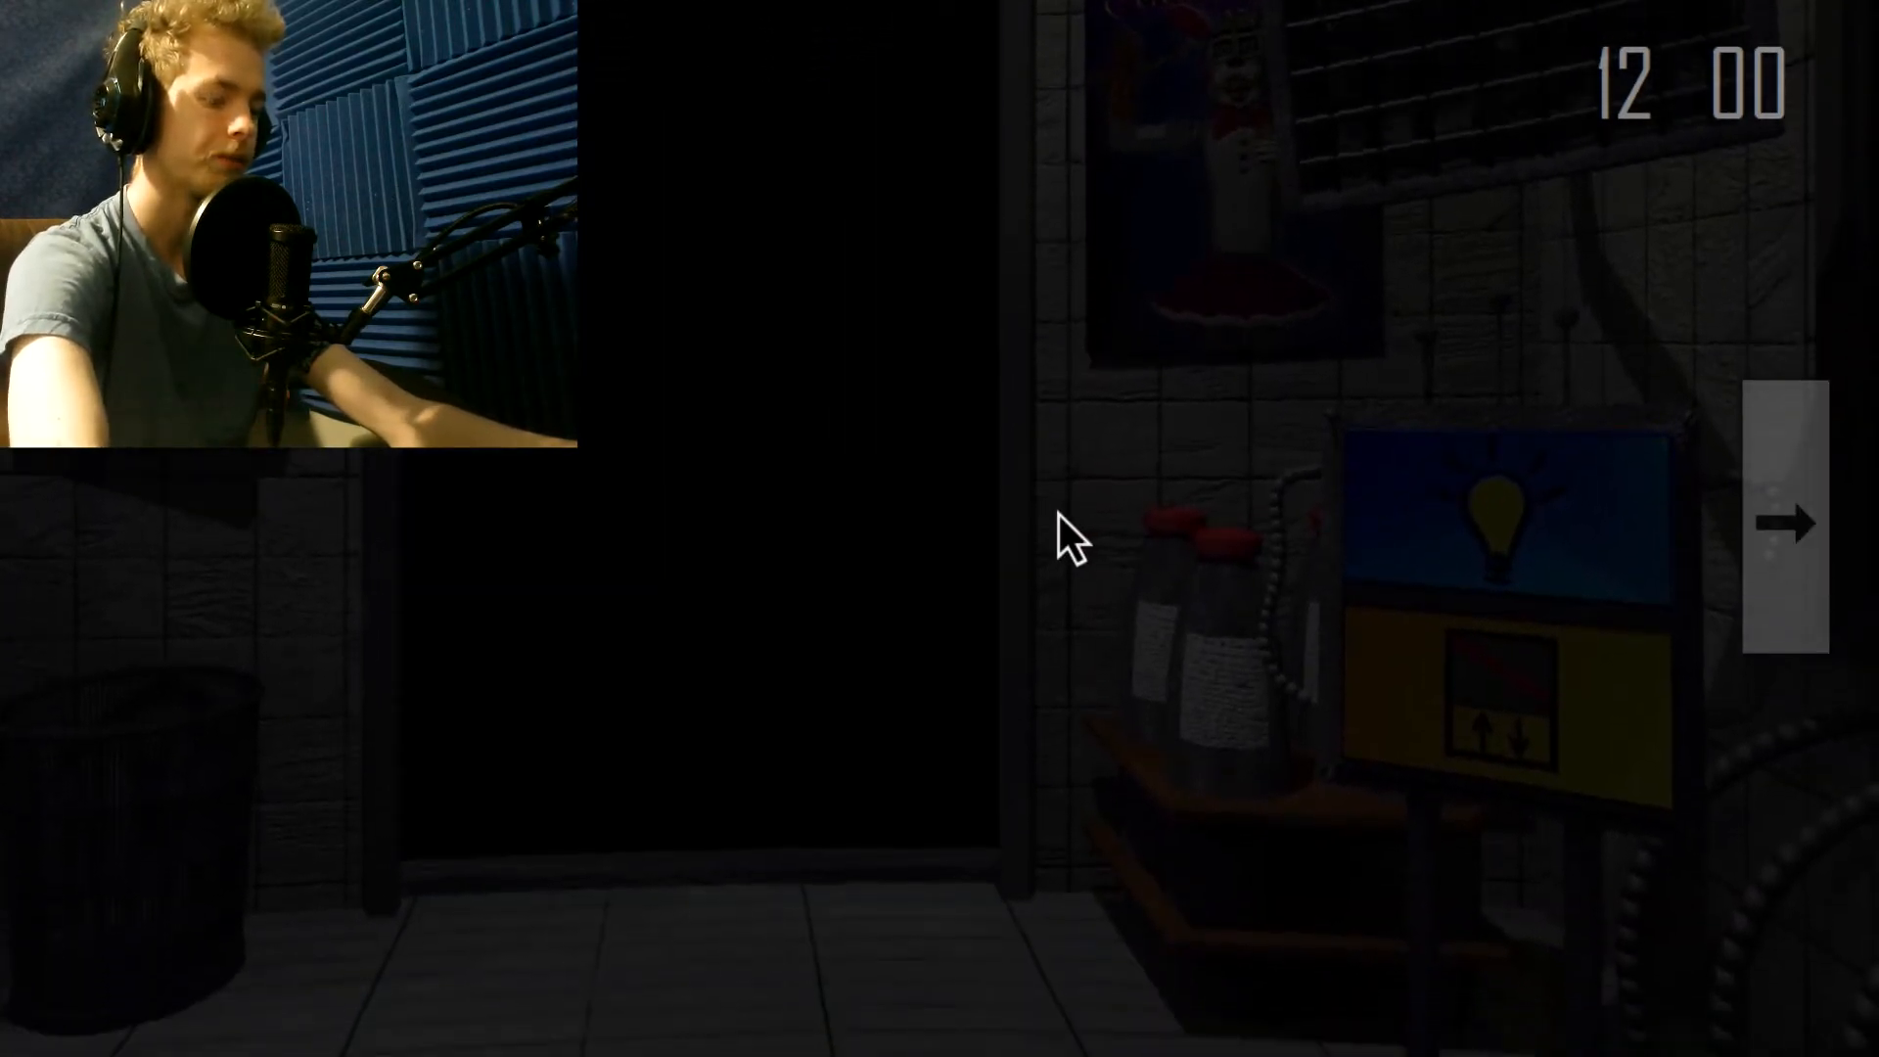
mouse_move(960, 575)
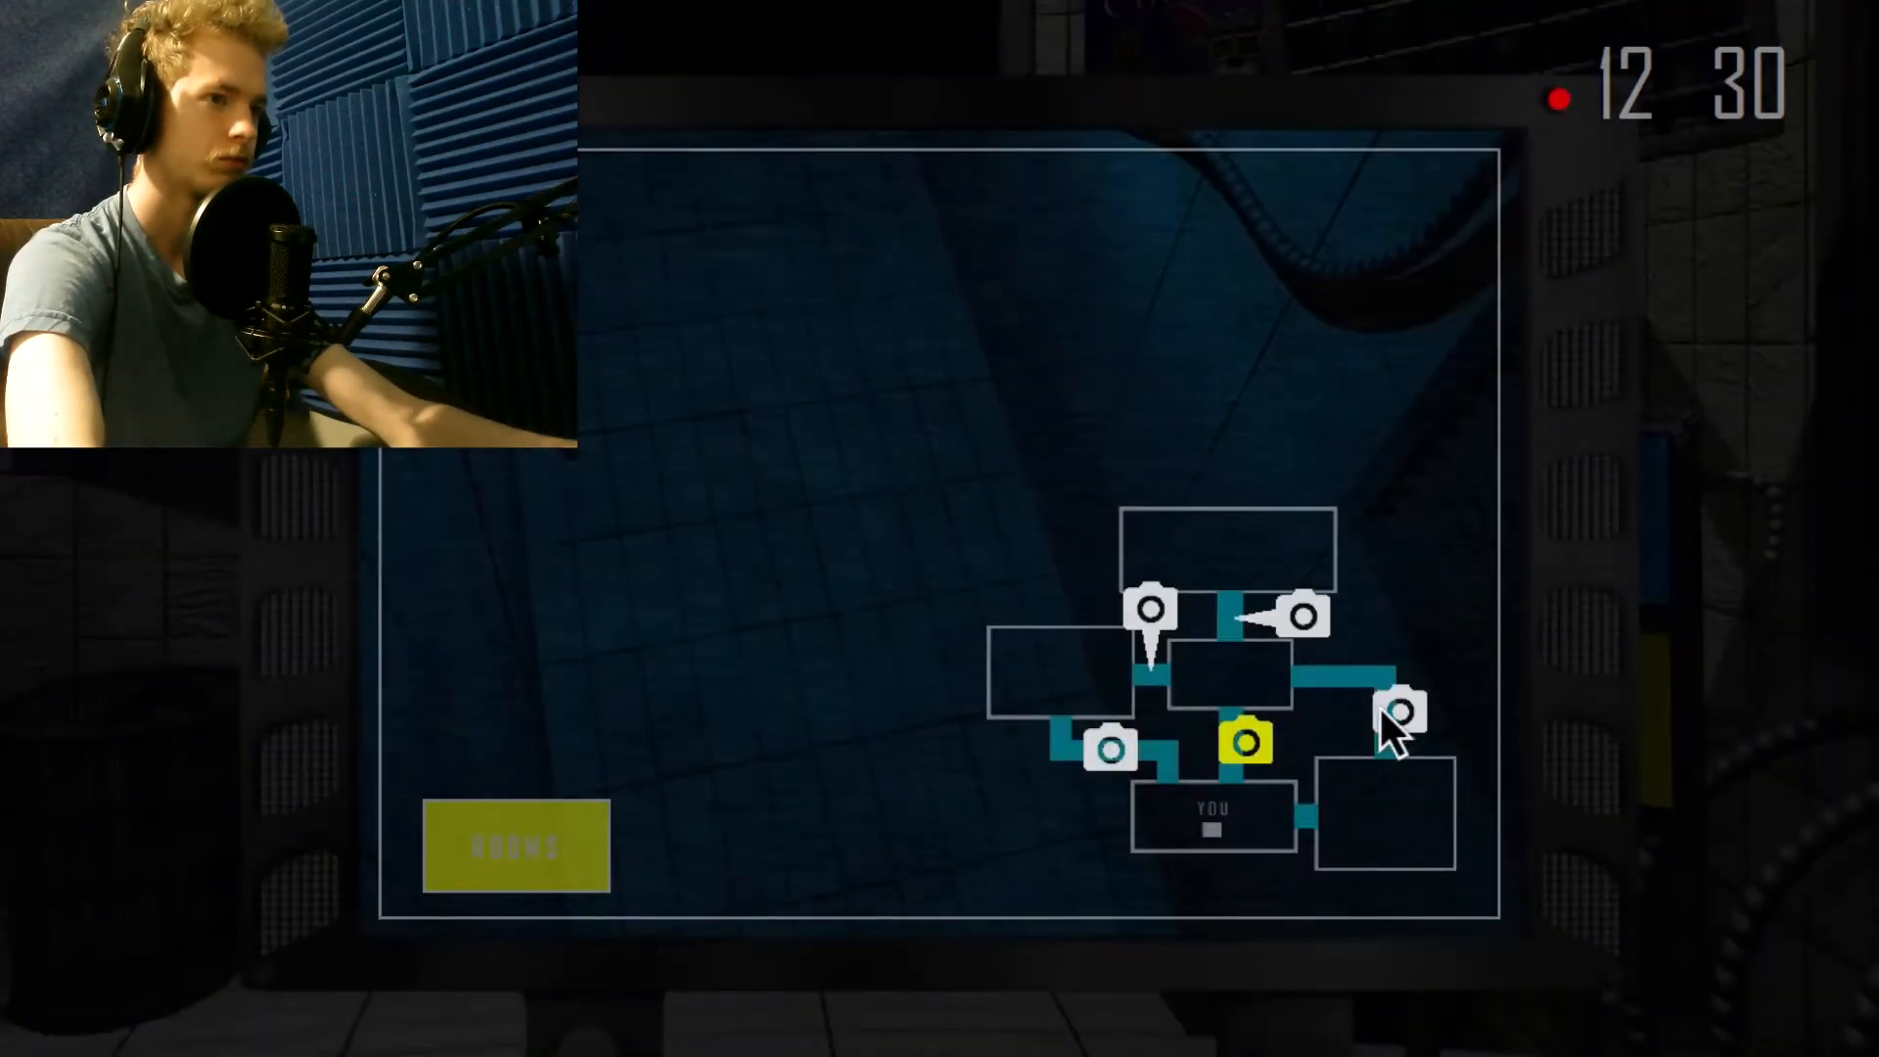
left_click(1400, 714)
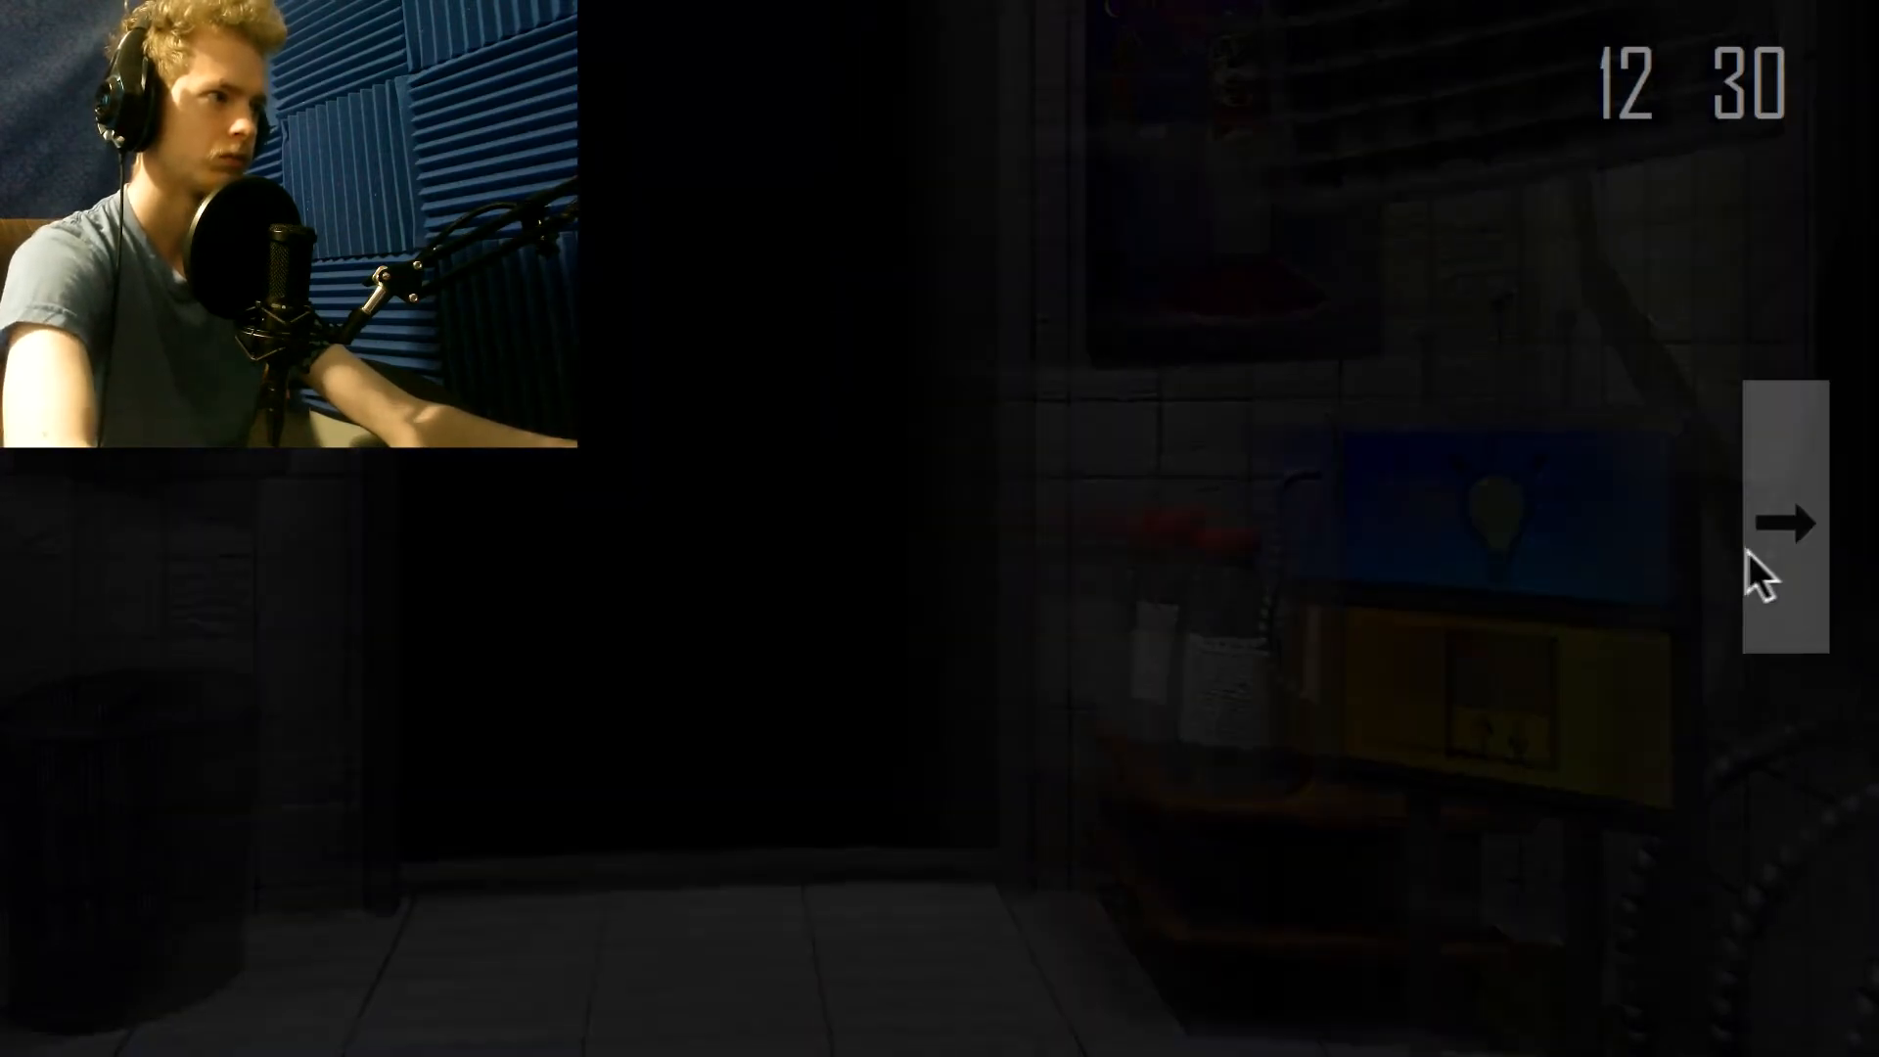
left_click(1785, 521)
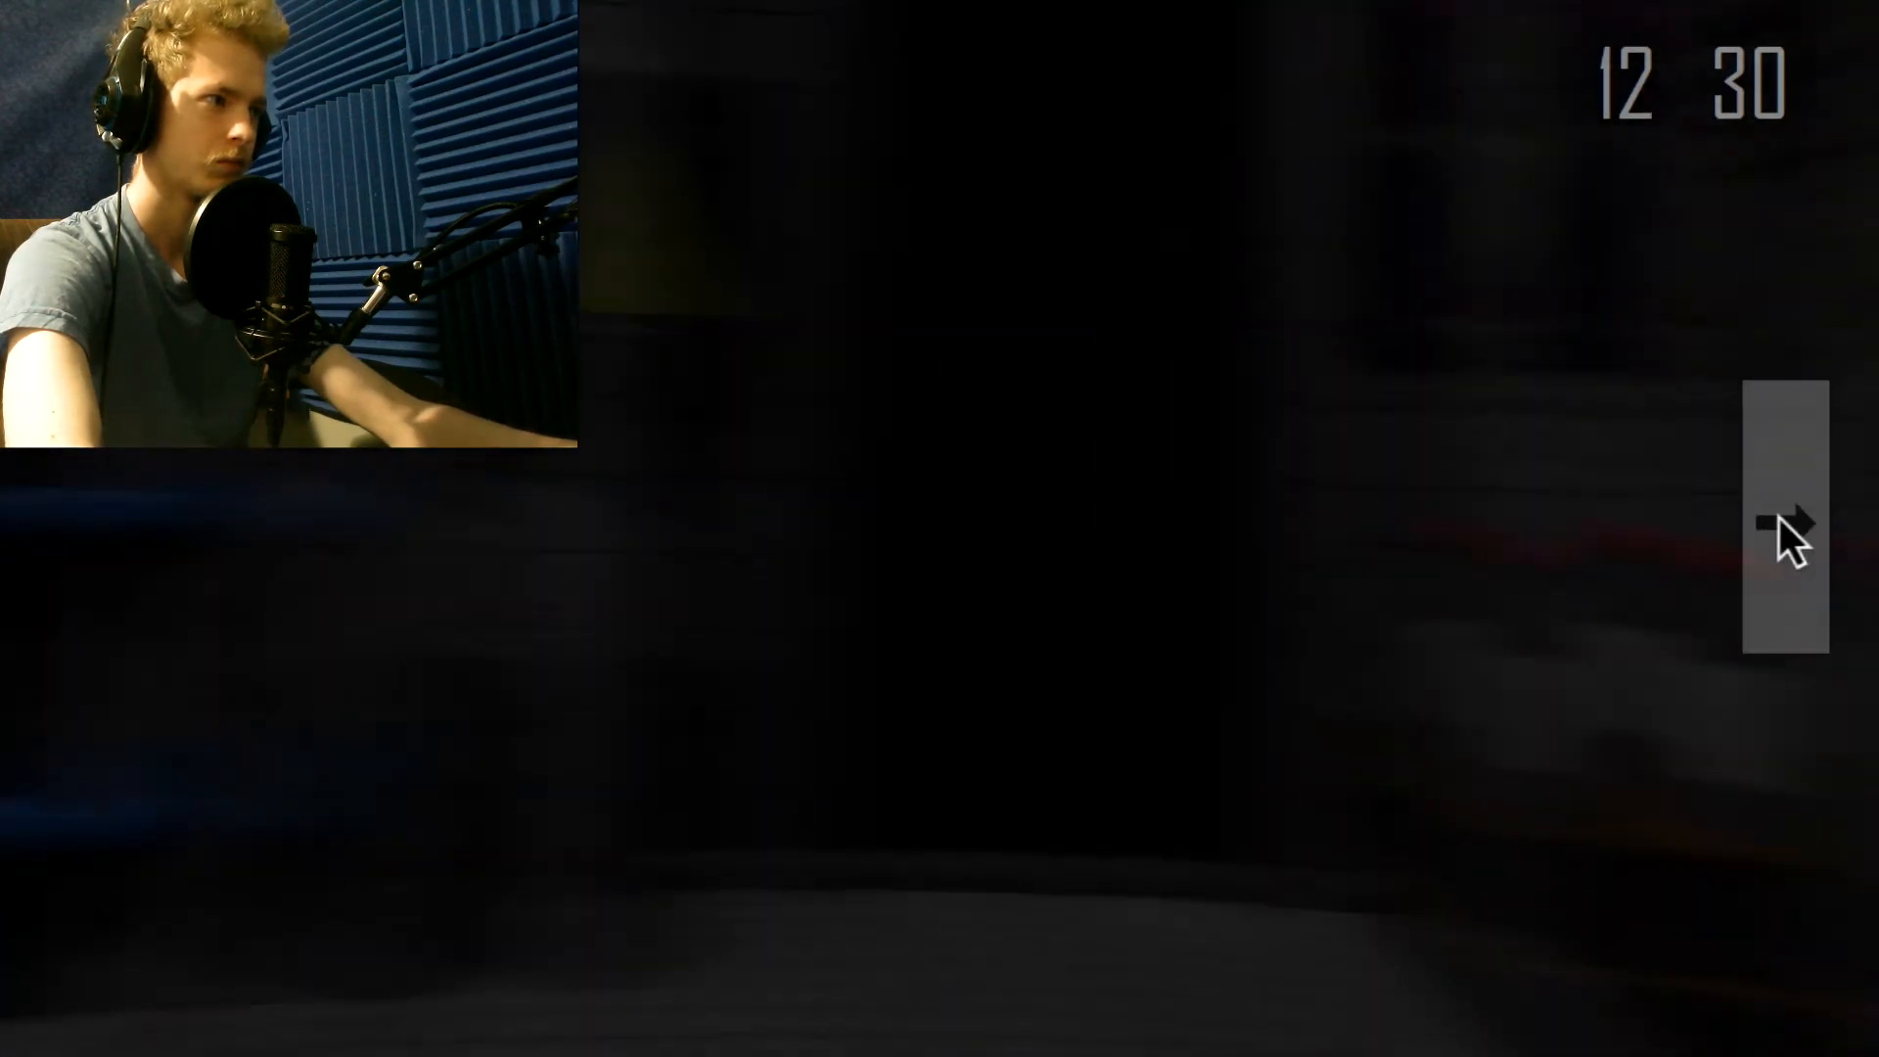
left_click(1786, 528)
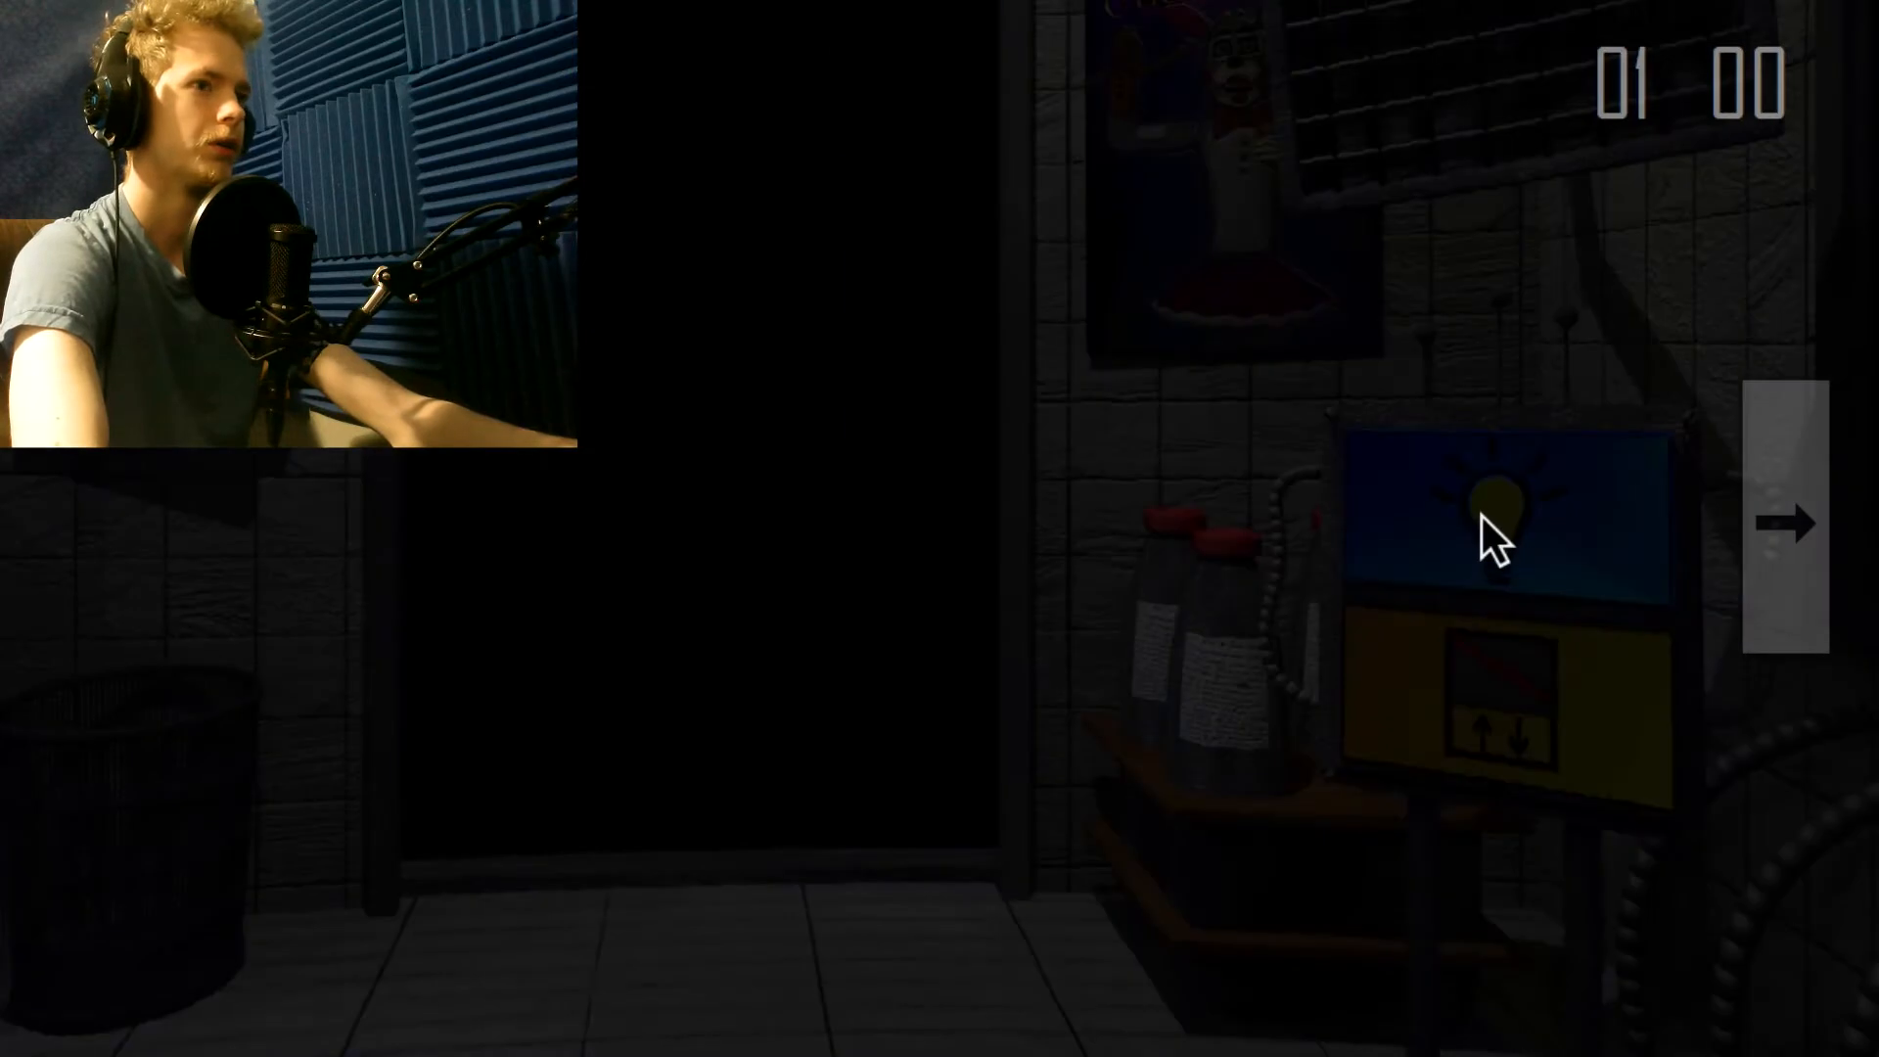
Check corridor and room camera feeds, then return to the office doorway view.
left_click(1788, 522)
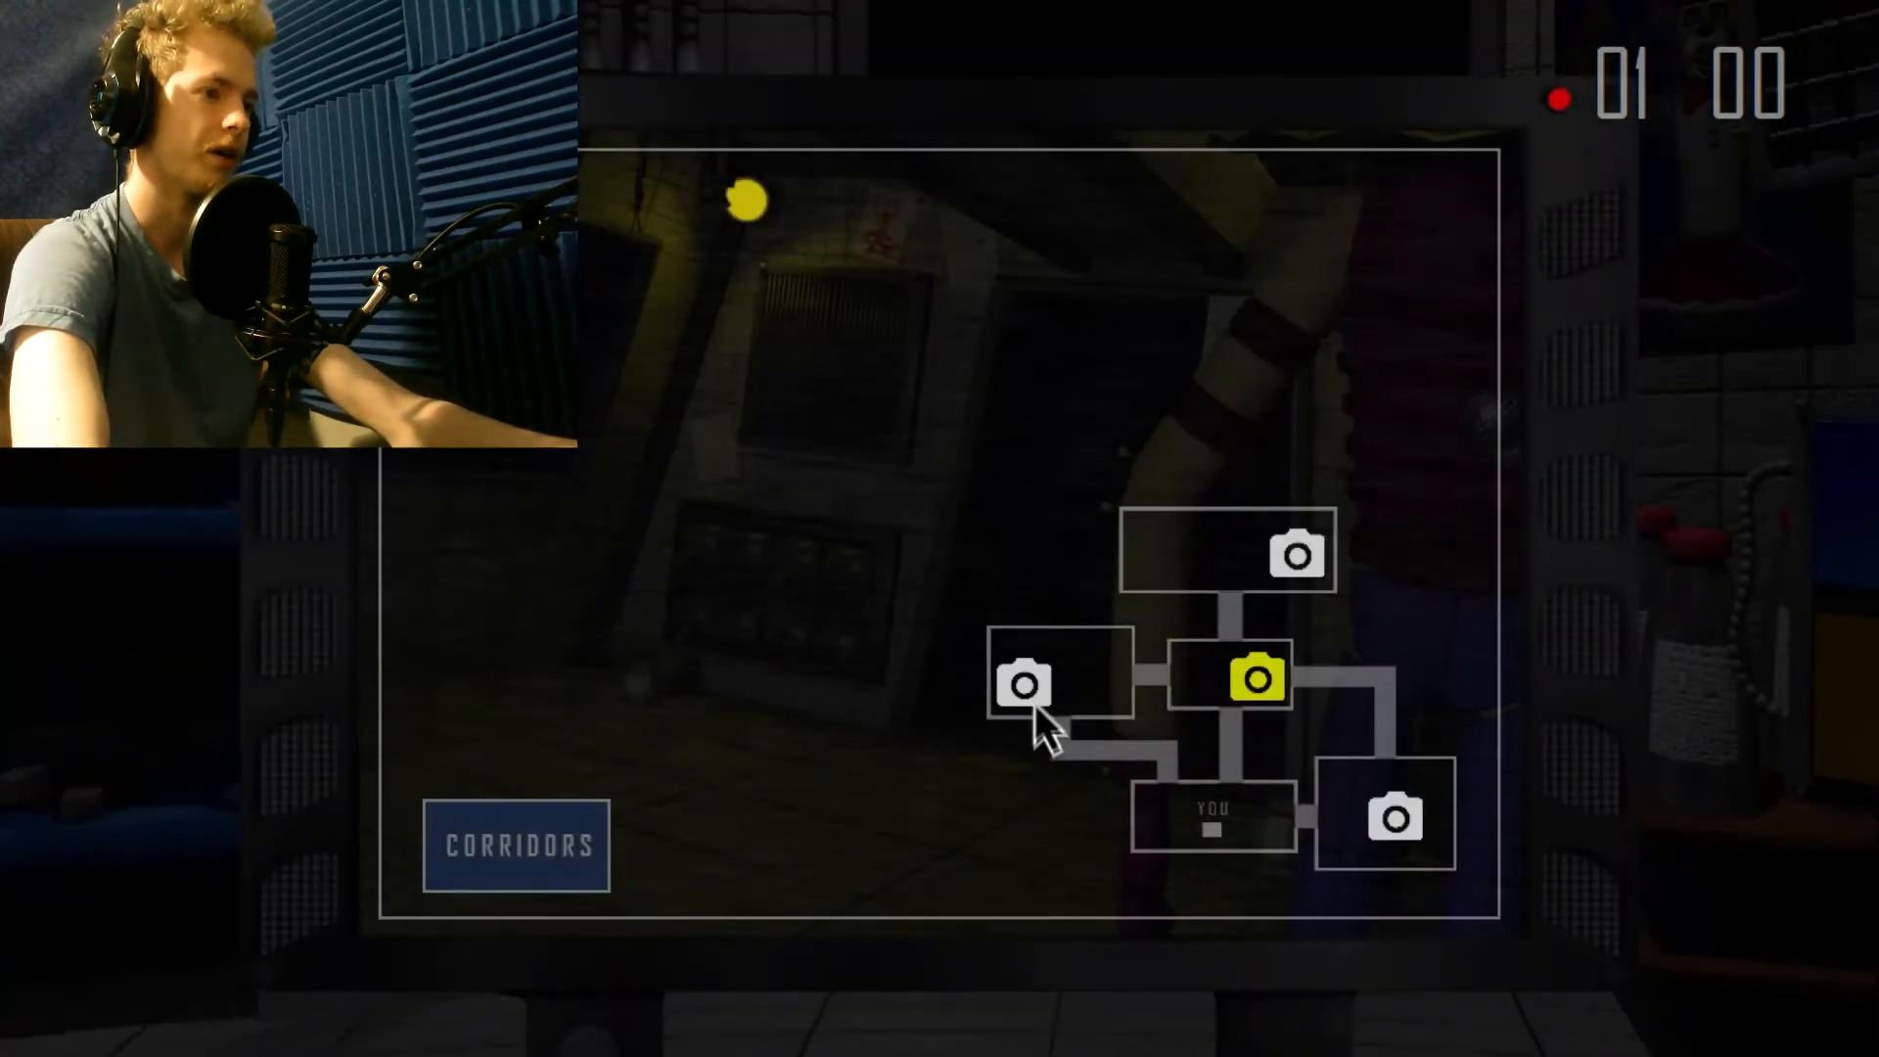
left_click(1387, 814)
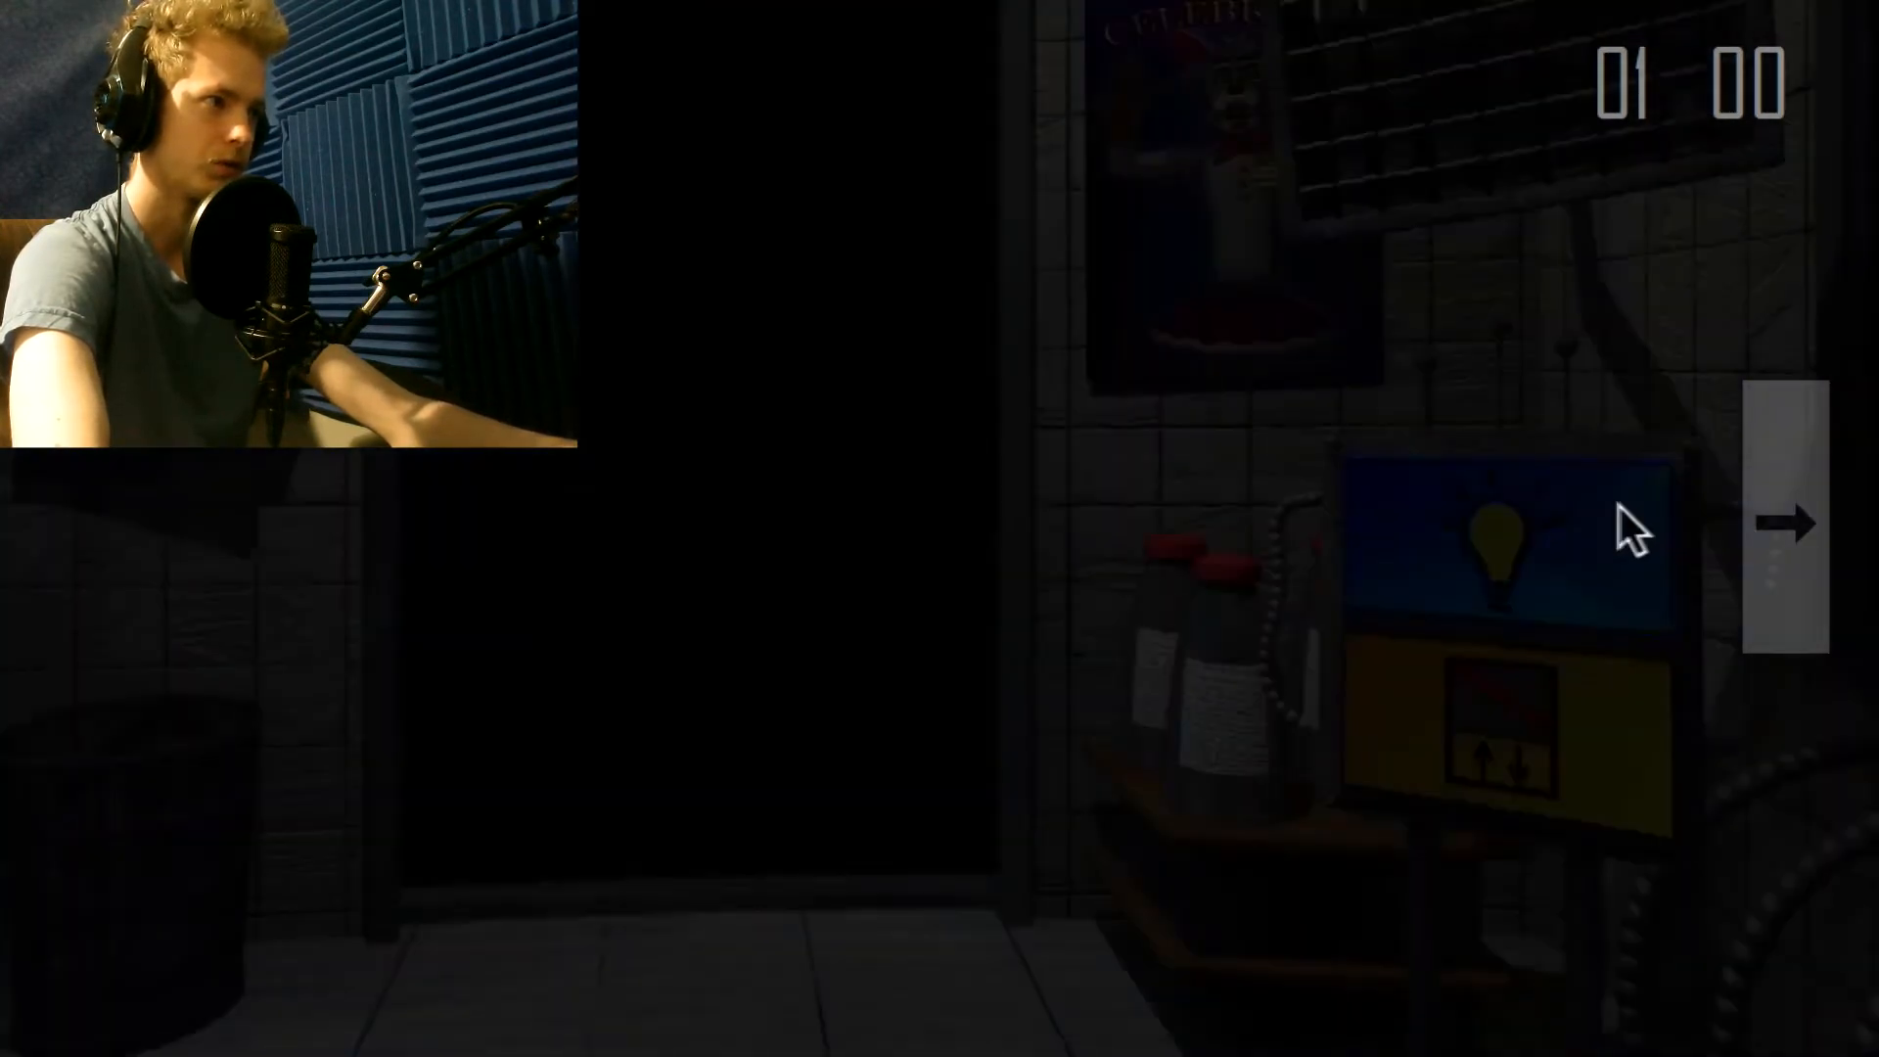
left_click(1788, 522)
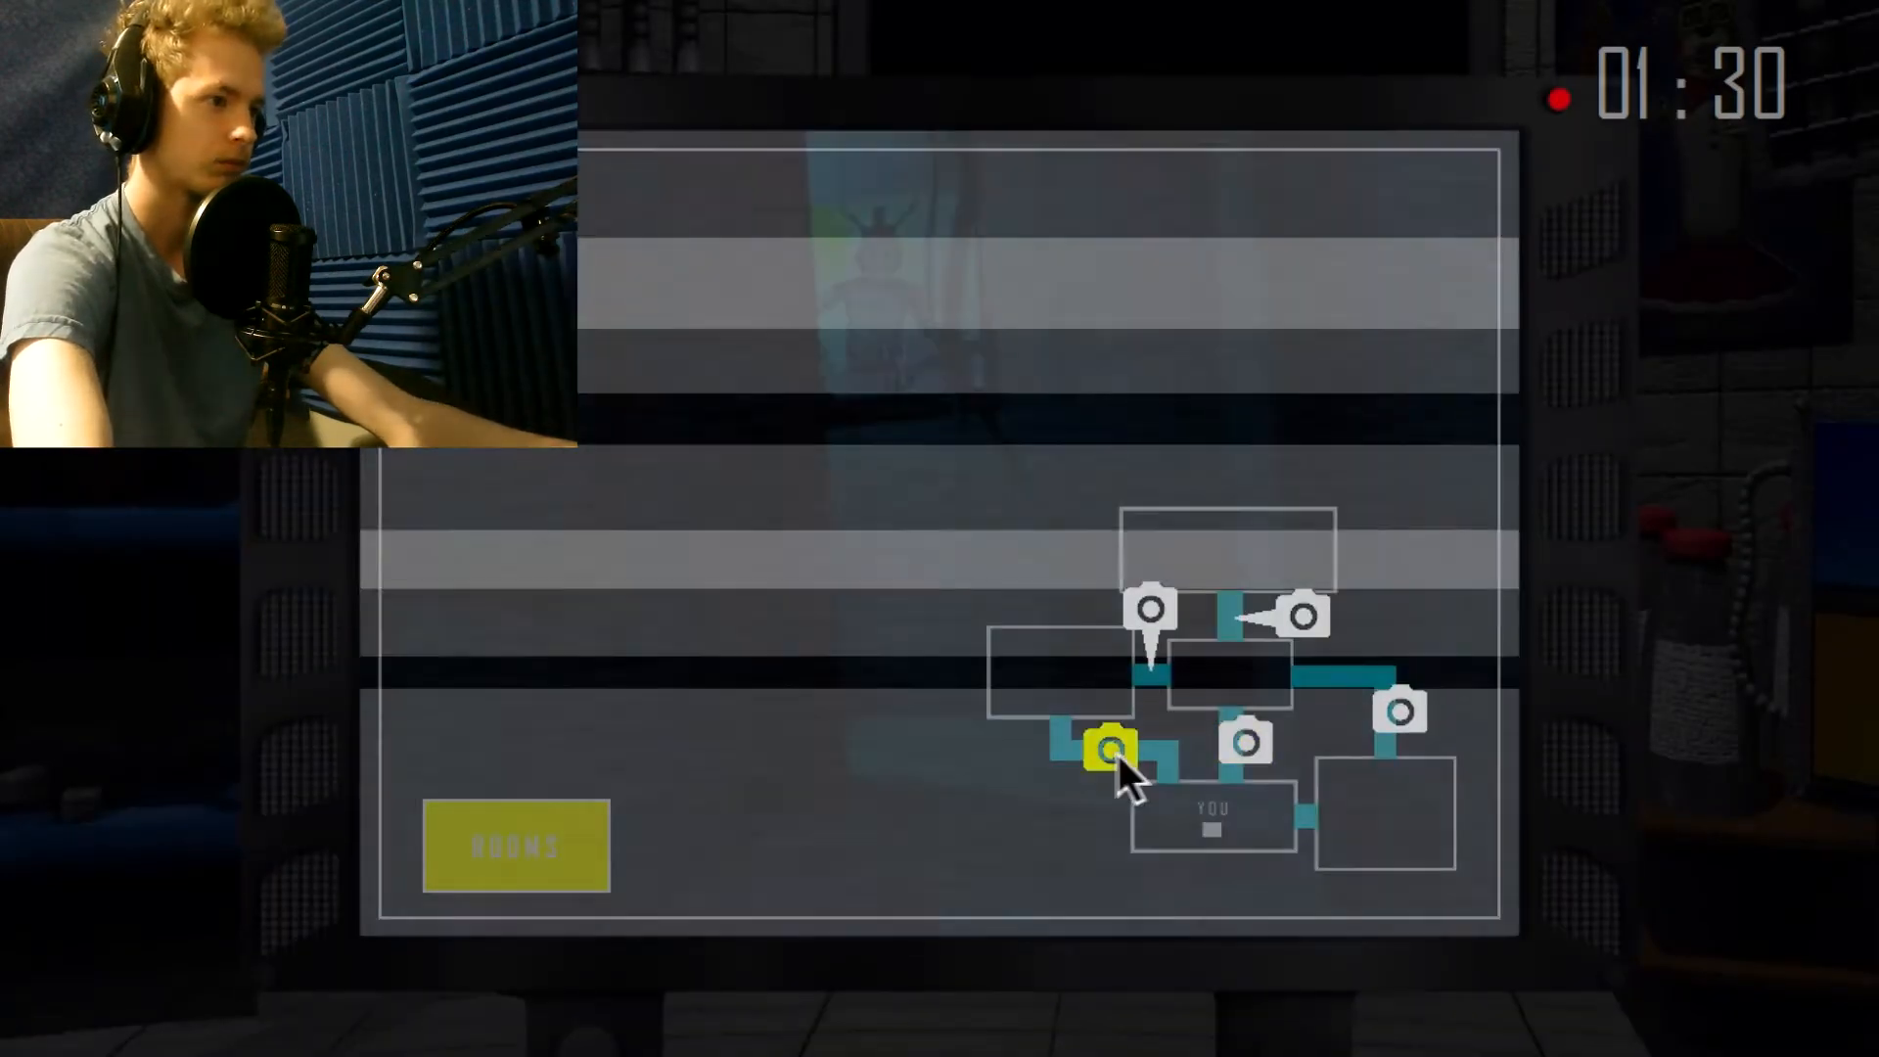
left_click(1299, 615)
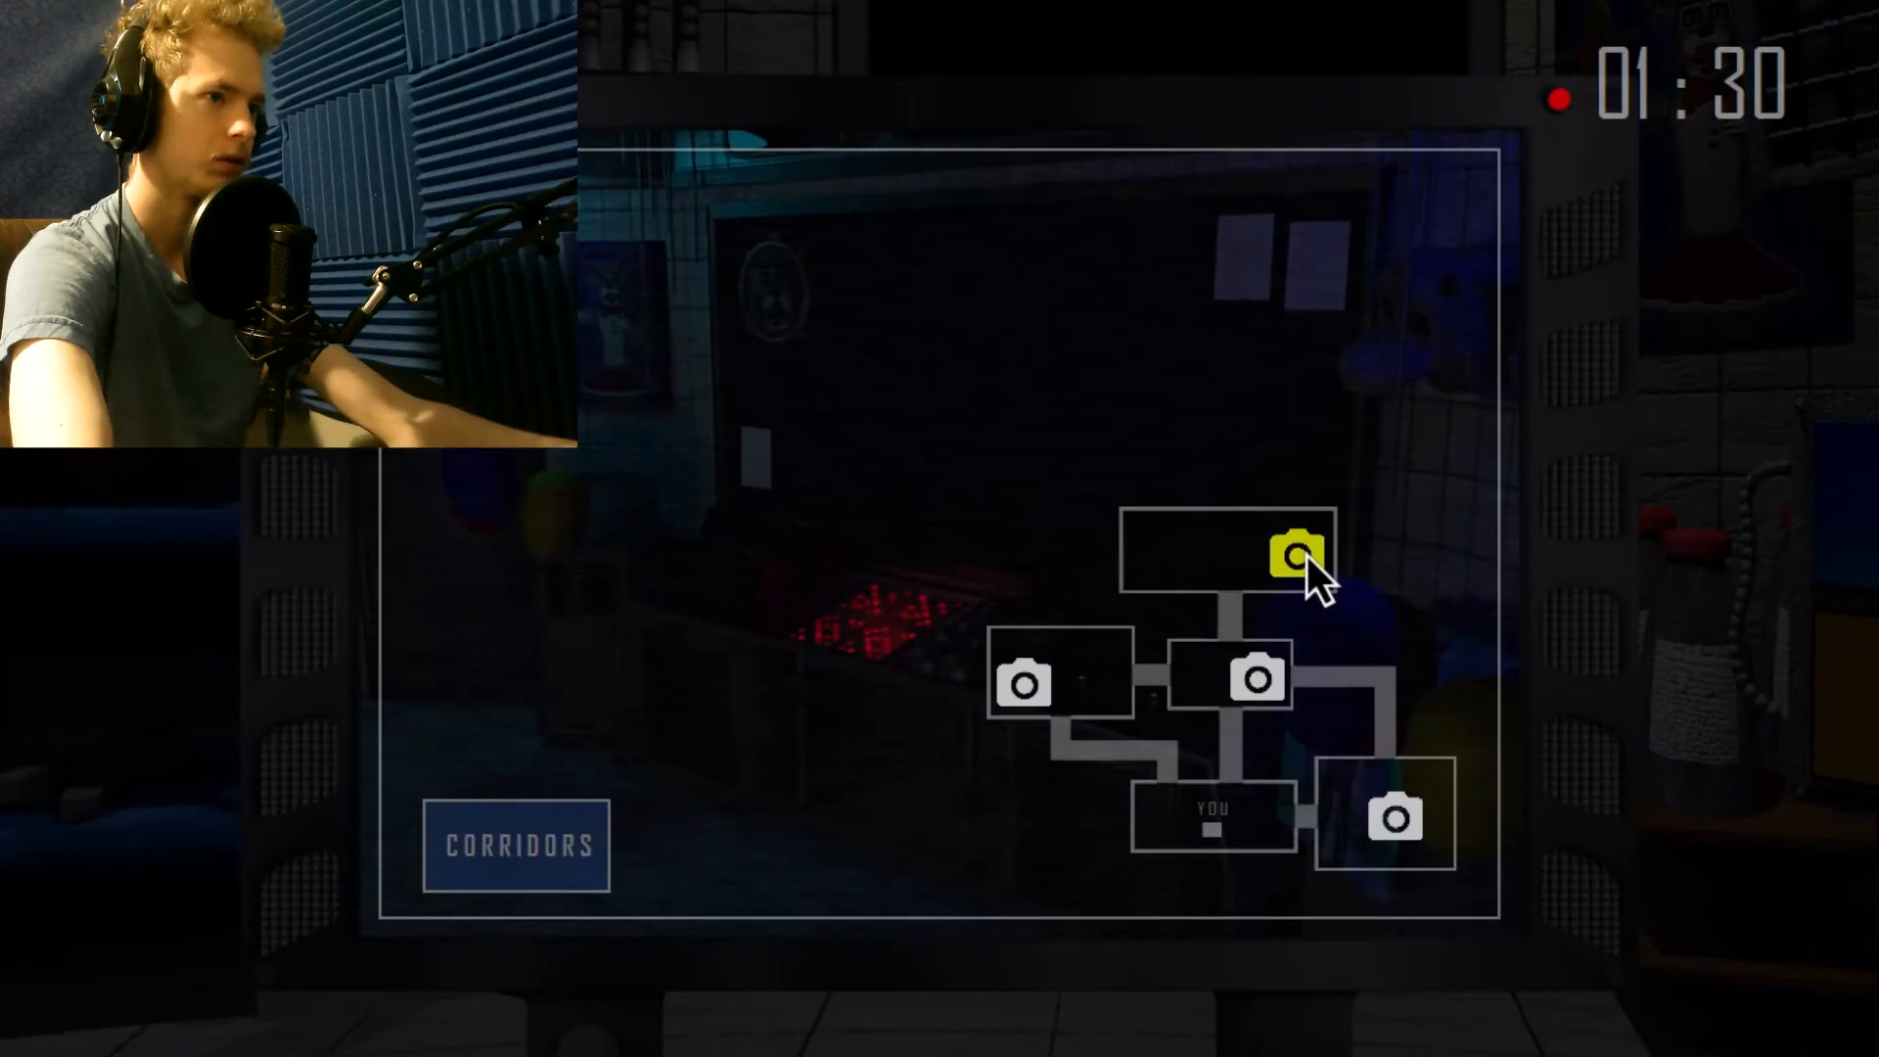
left_click(1025, 681)
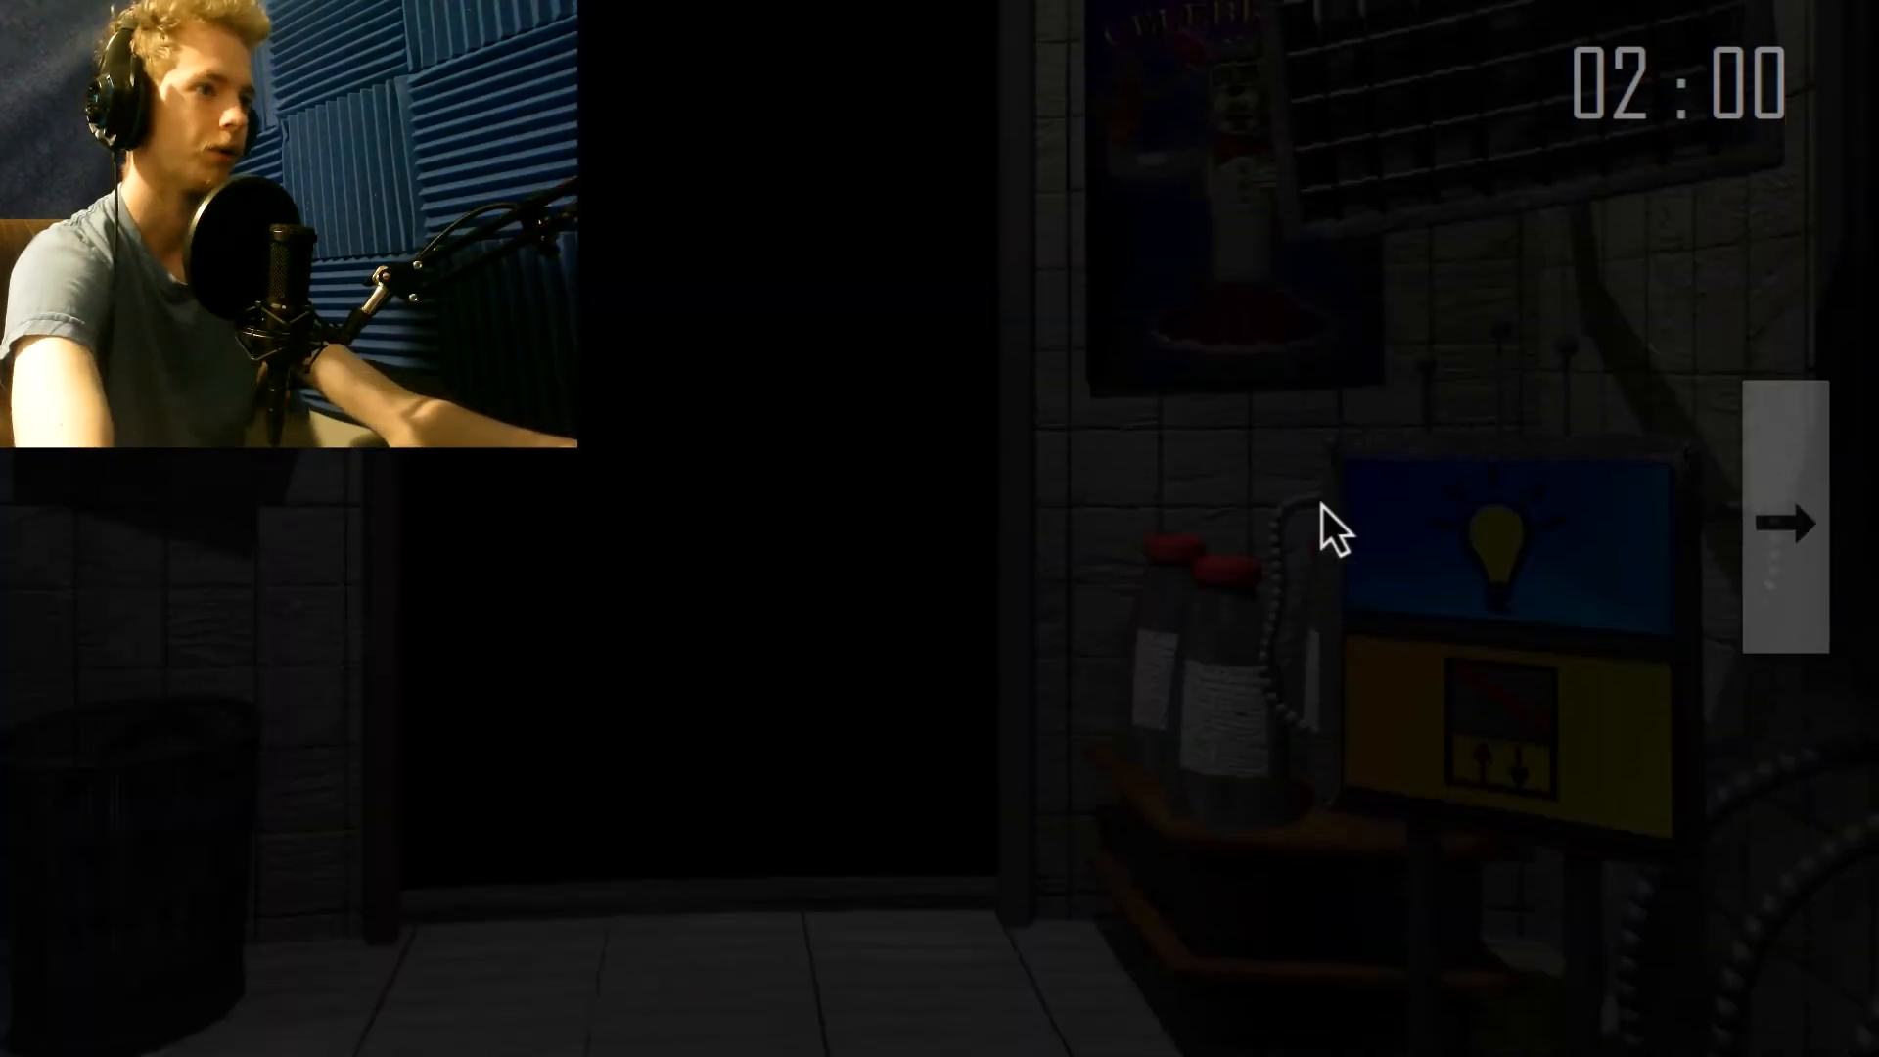
Use both side lights and check the middle corridor and right room cameras until 4 AM.
left_click(1786, 521)
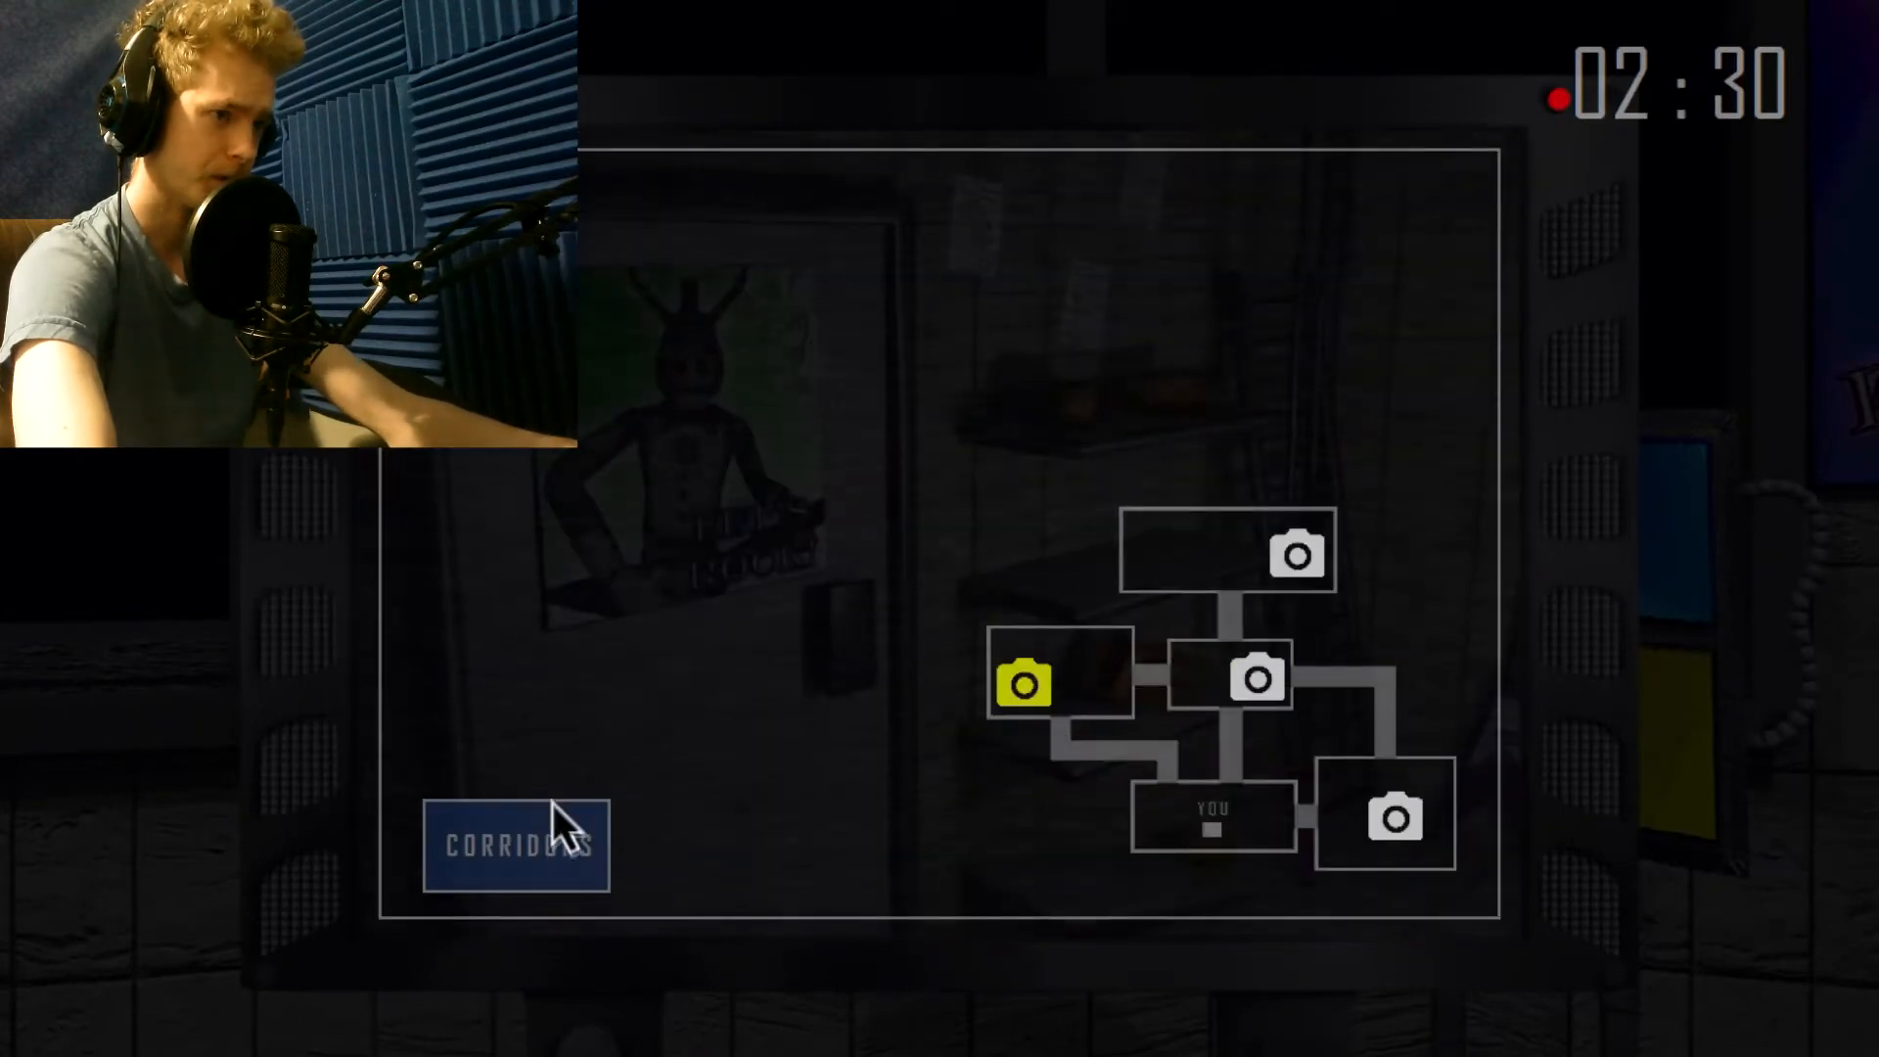
left_click(516, 845)
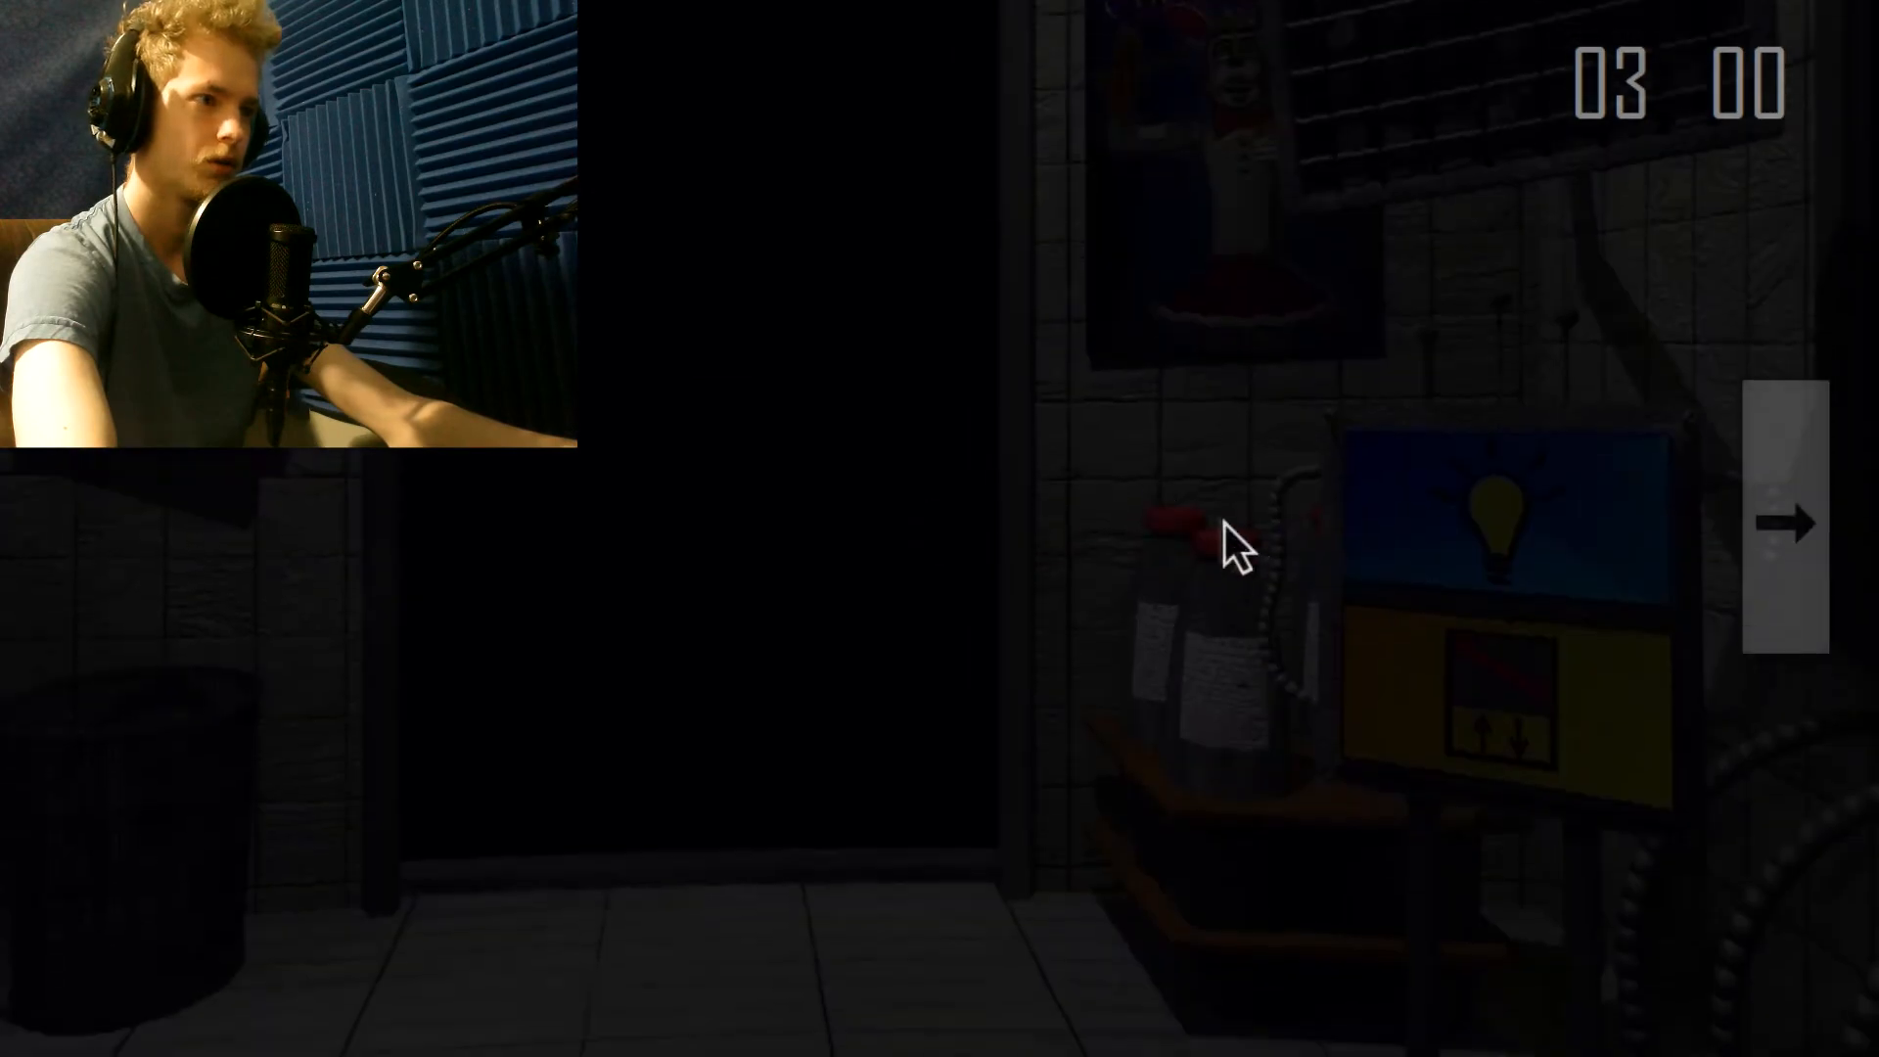
left_click(1785, 522)
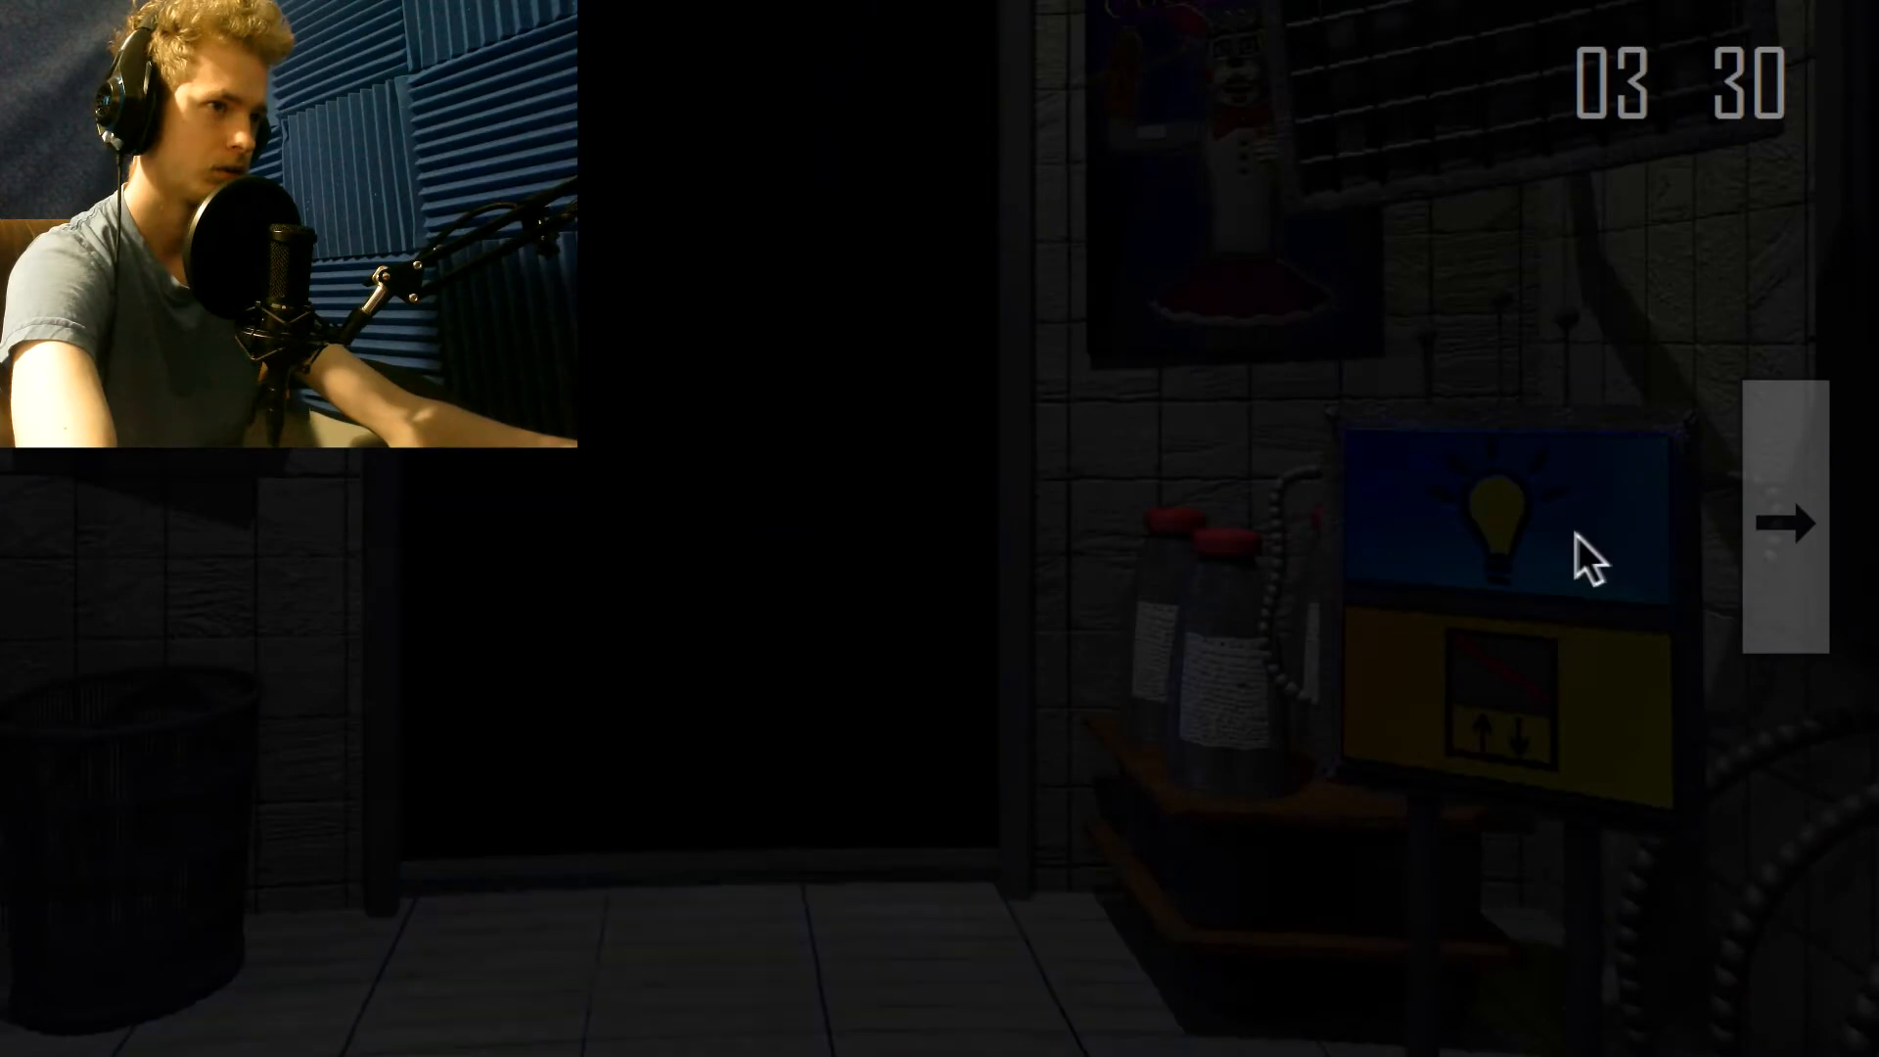
left_click(1788, 522)
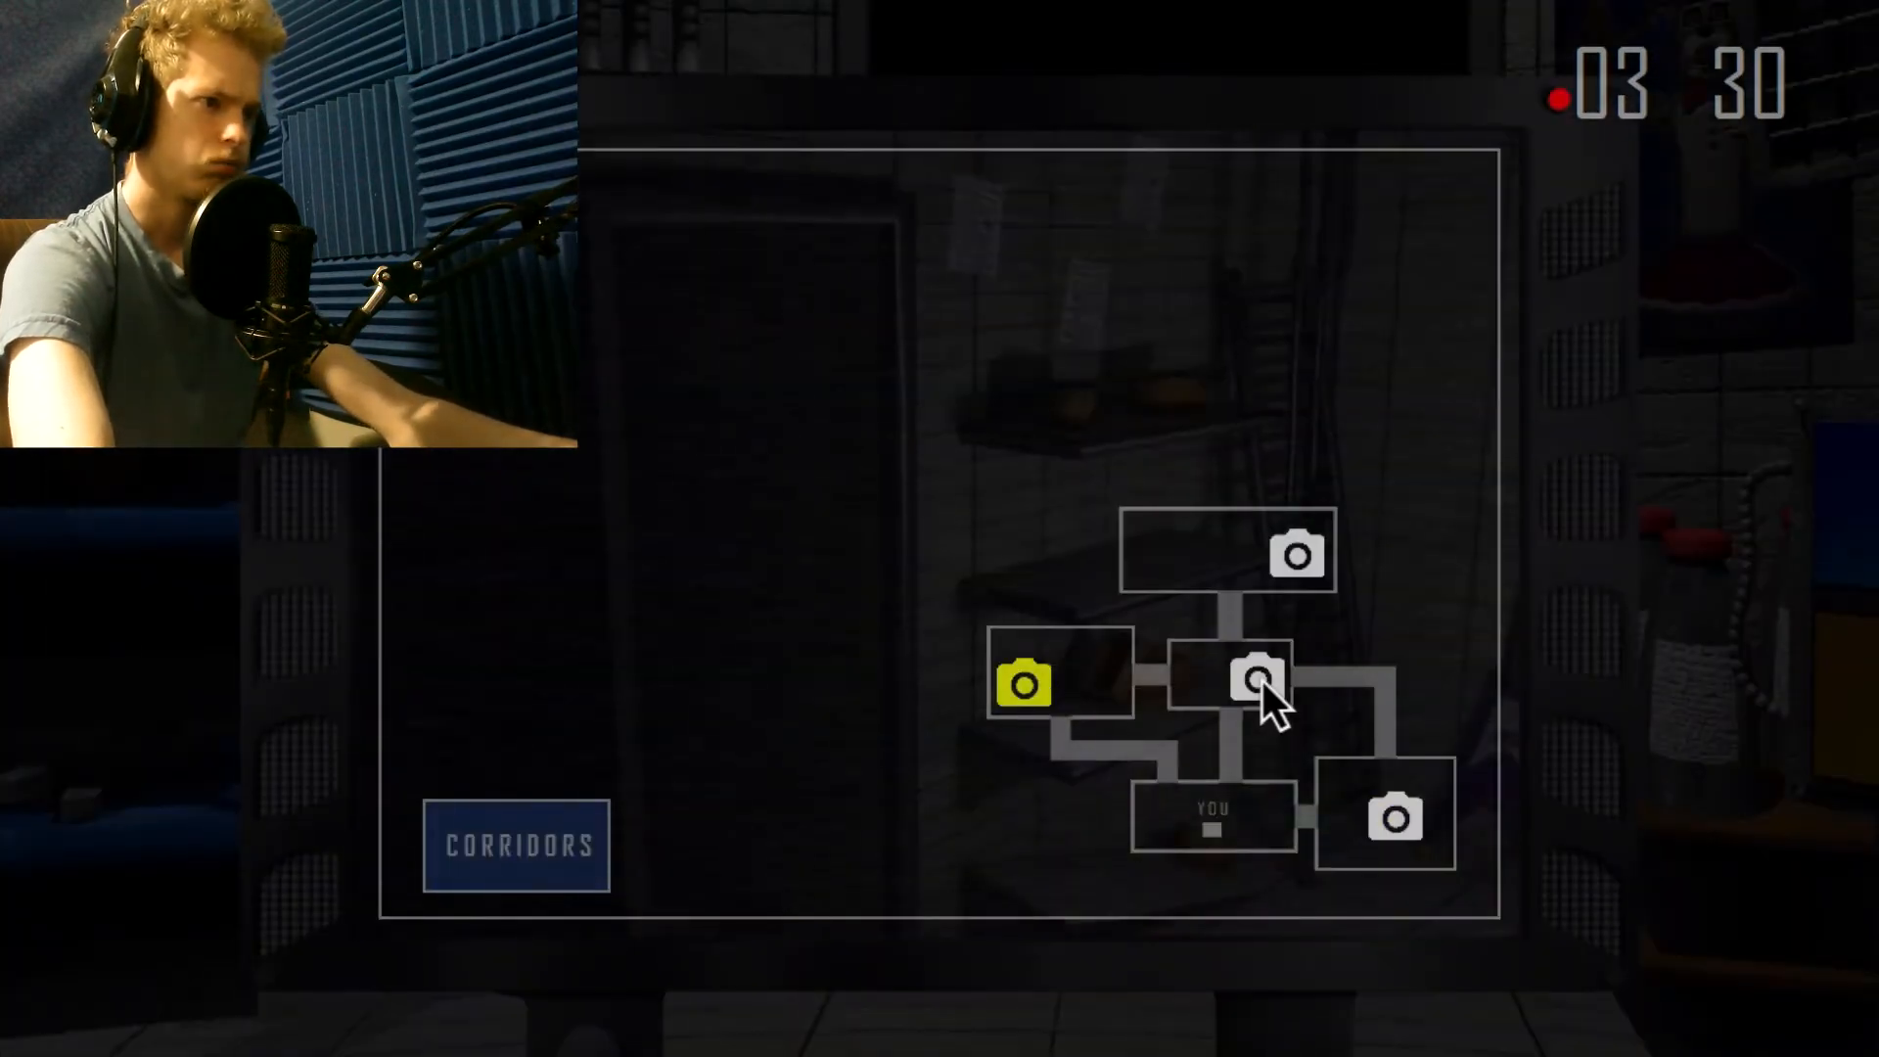
left_click(1392, 817)
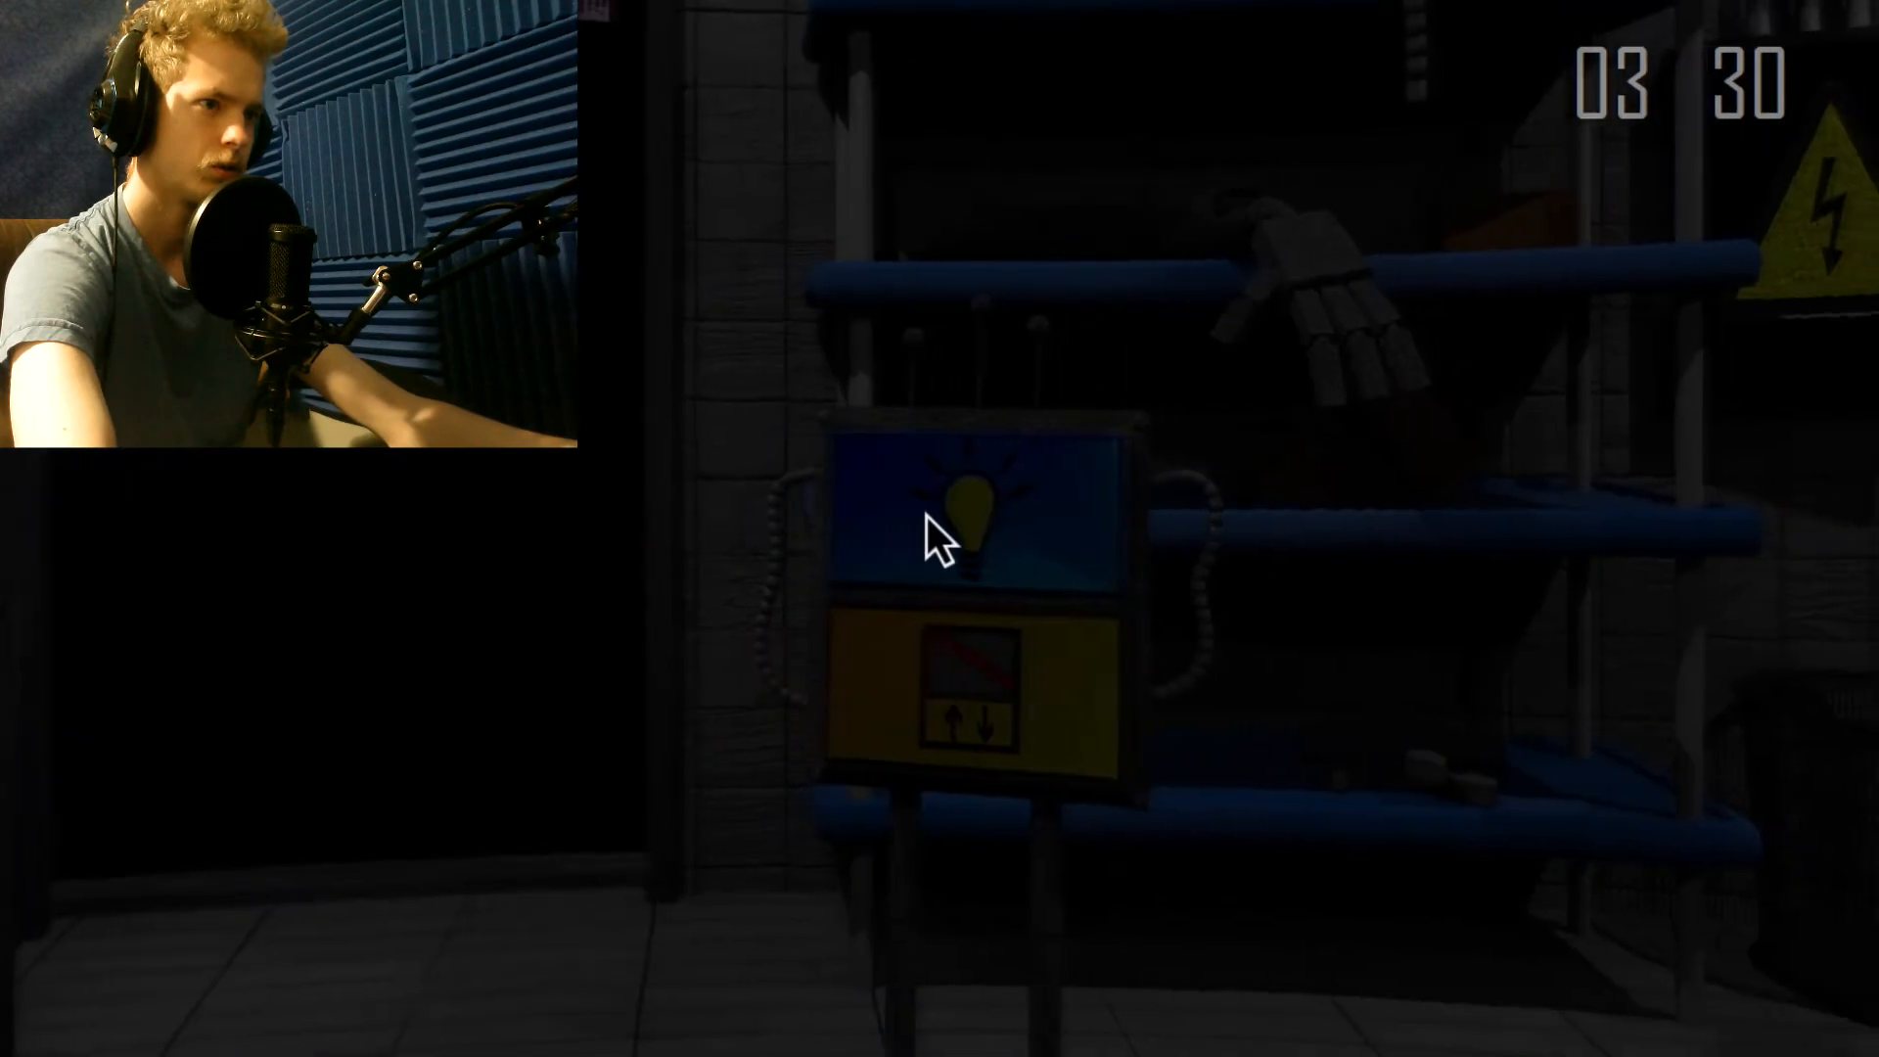
left_click(971, 528)
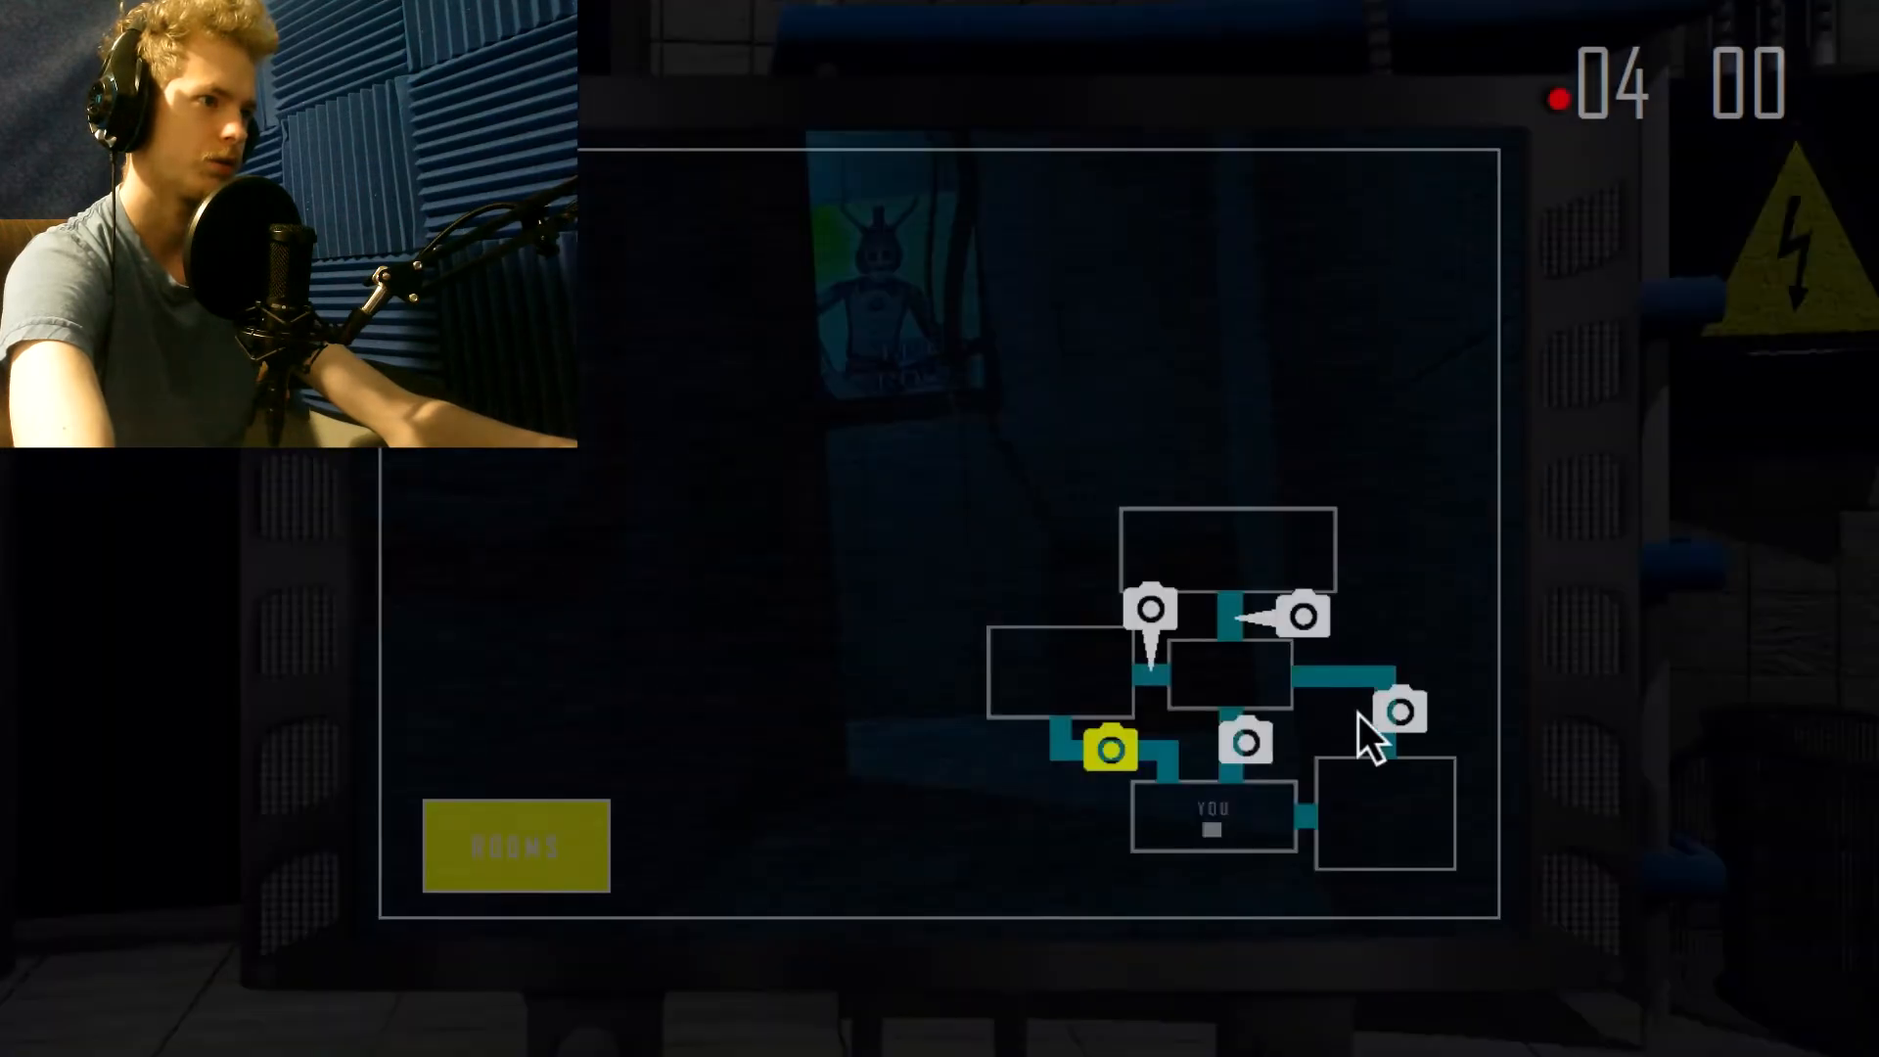
left_click(1399, 711)
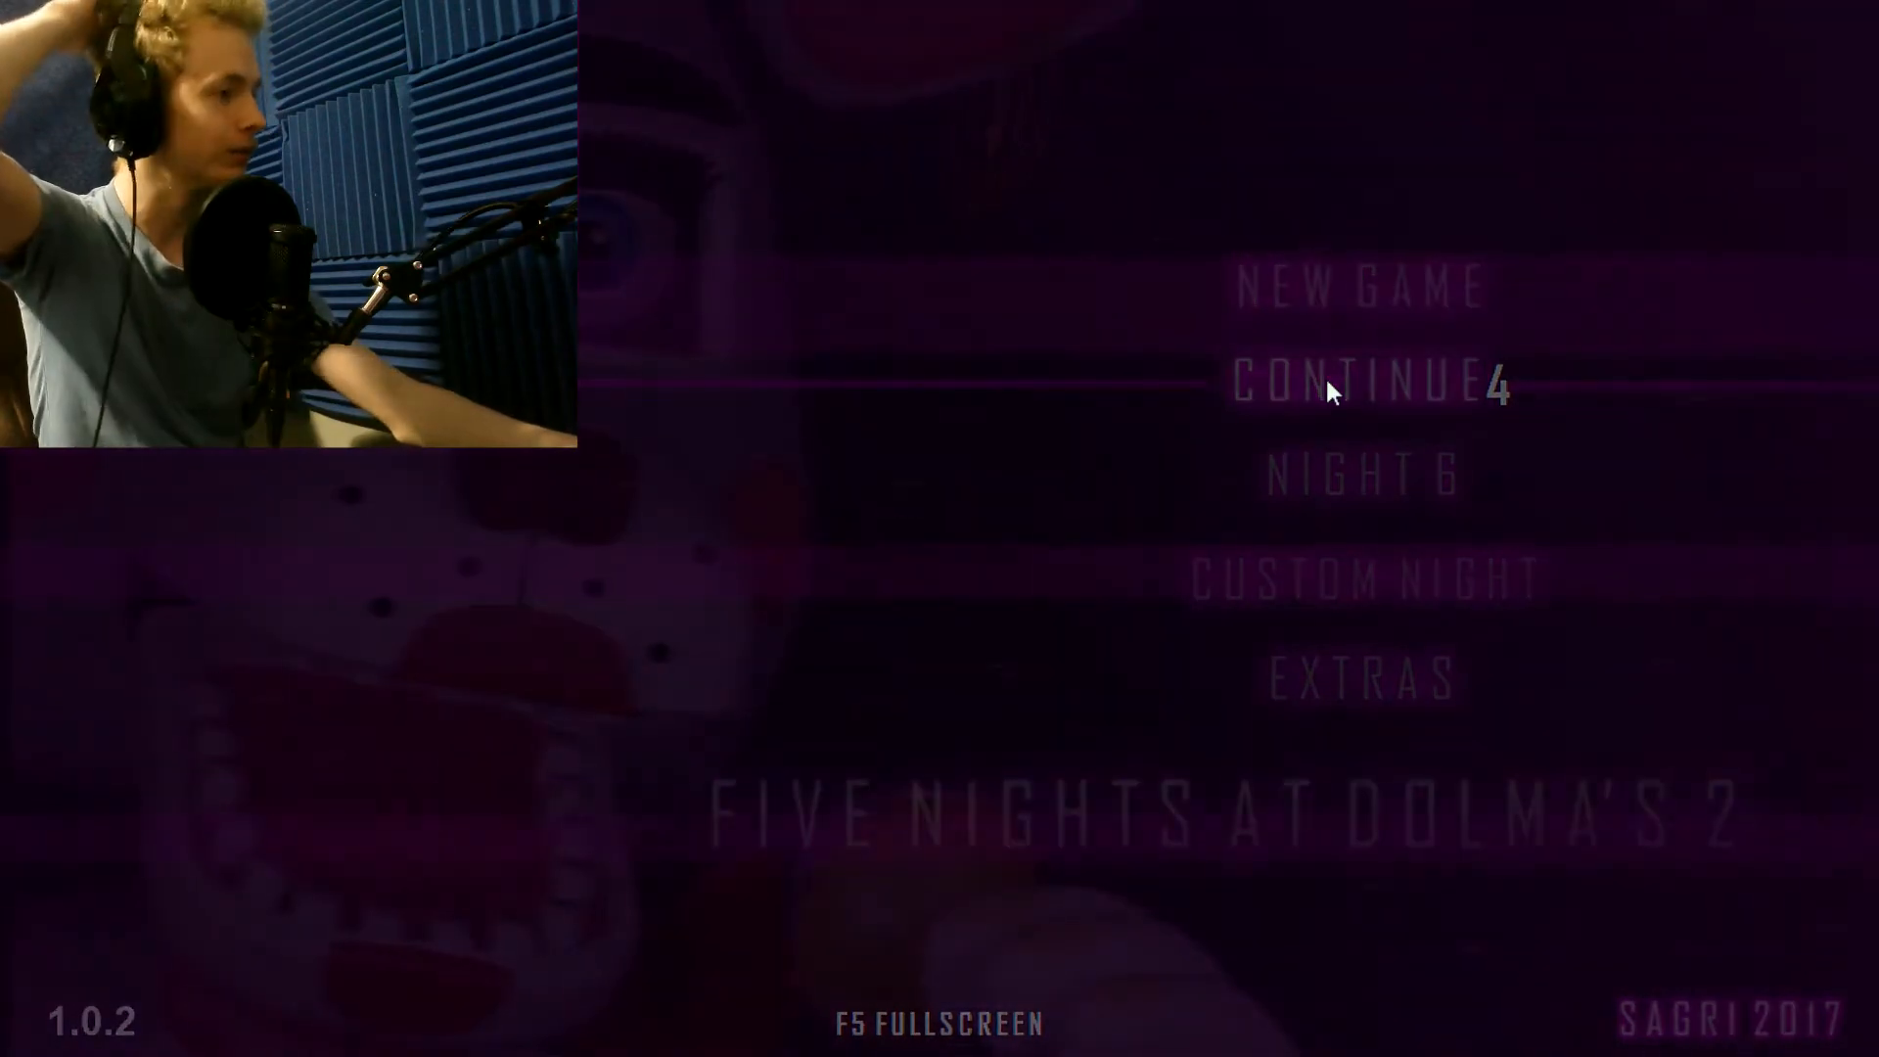
Choose Continue on the title menu to restart Night 4.
left_click(1360, 378)
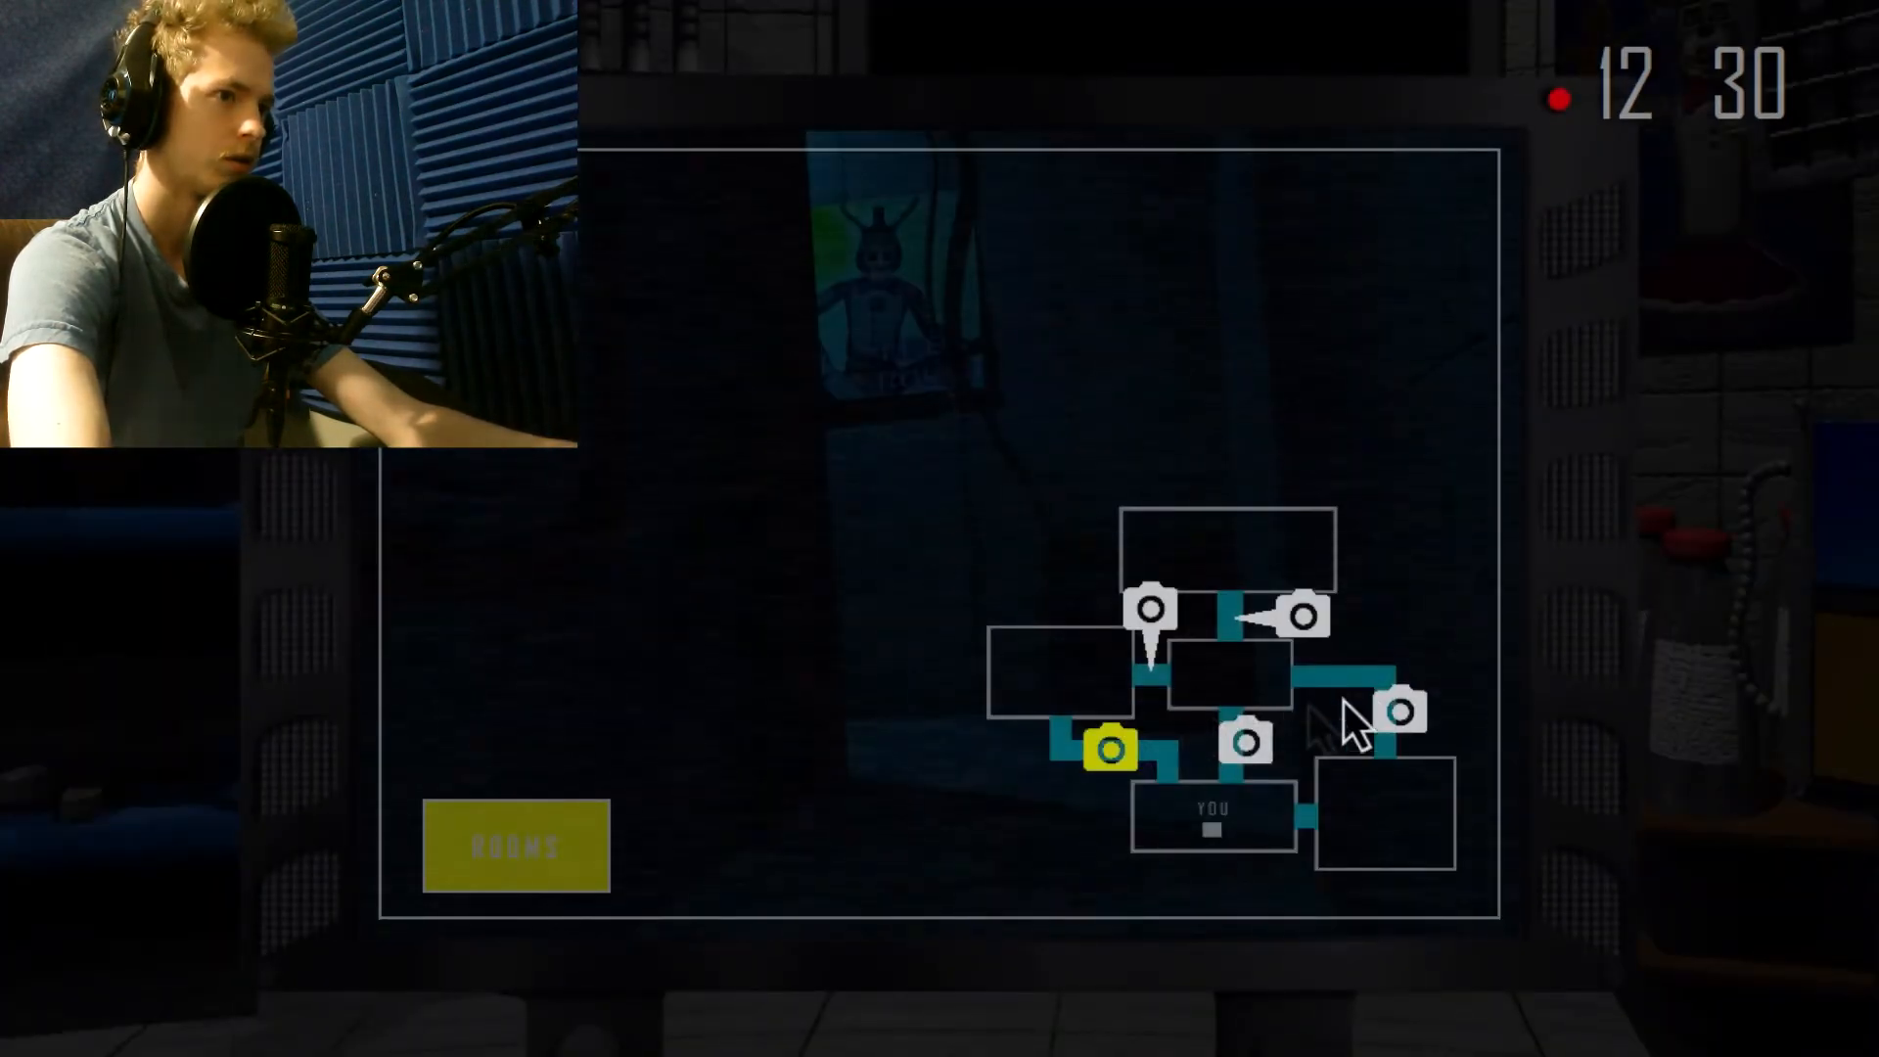
Check the right and upper-right room cameras and a corridor camera, then close the monitor.
left_click(1288, 614)
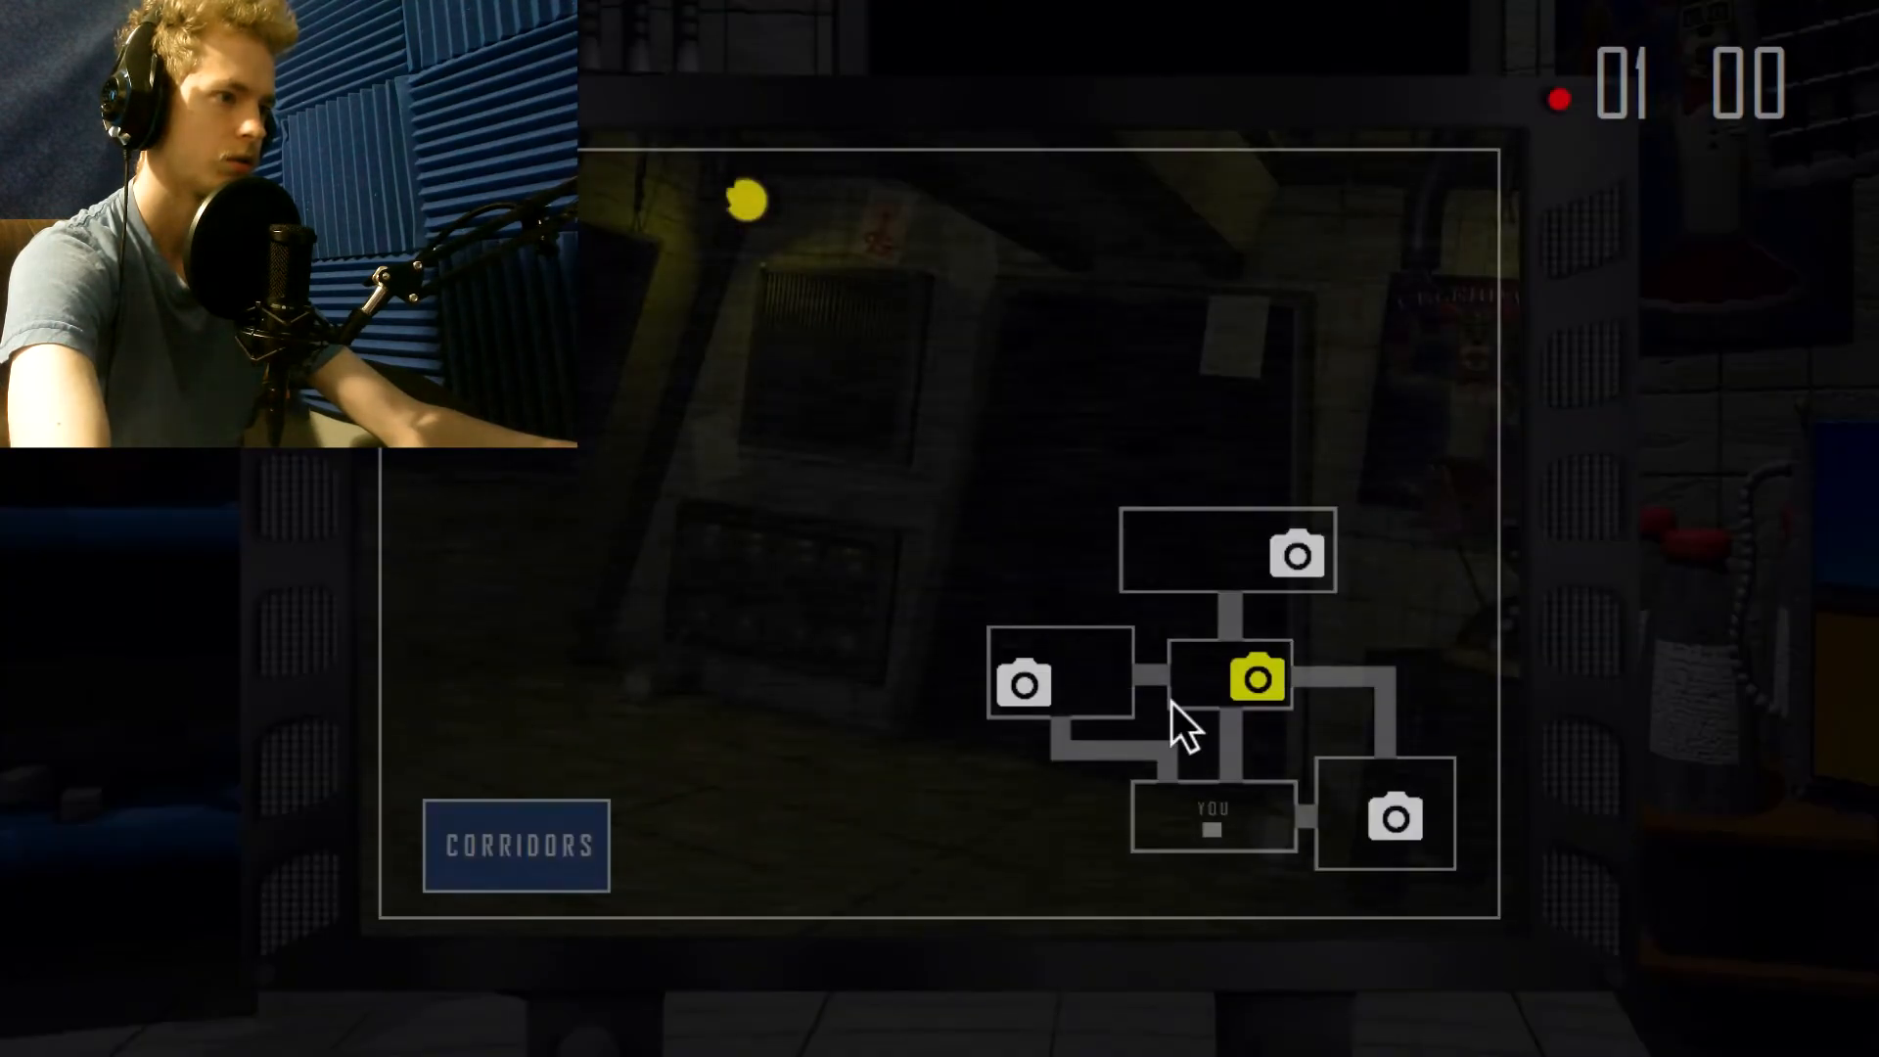
left_click(1388, 816)
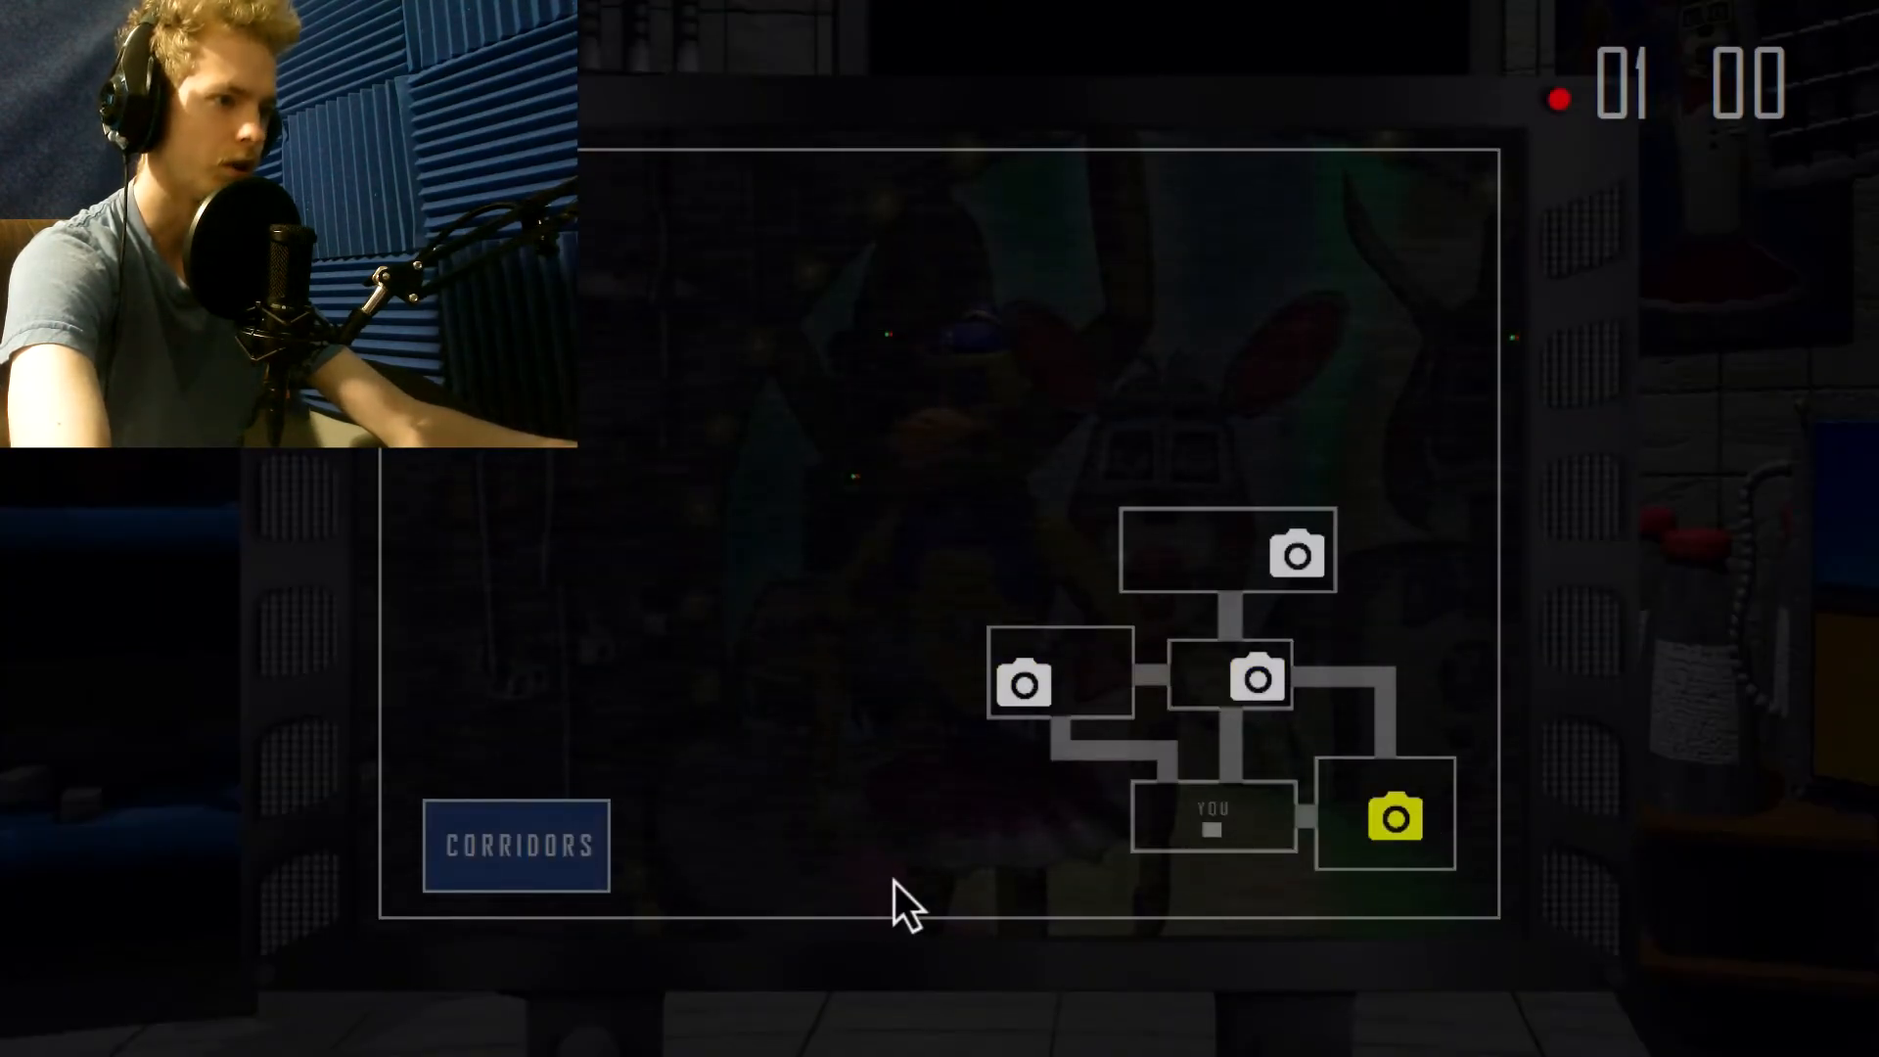
left_click(1255, 677)
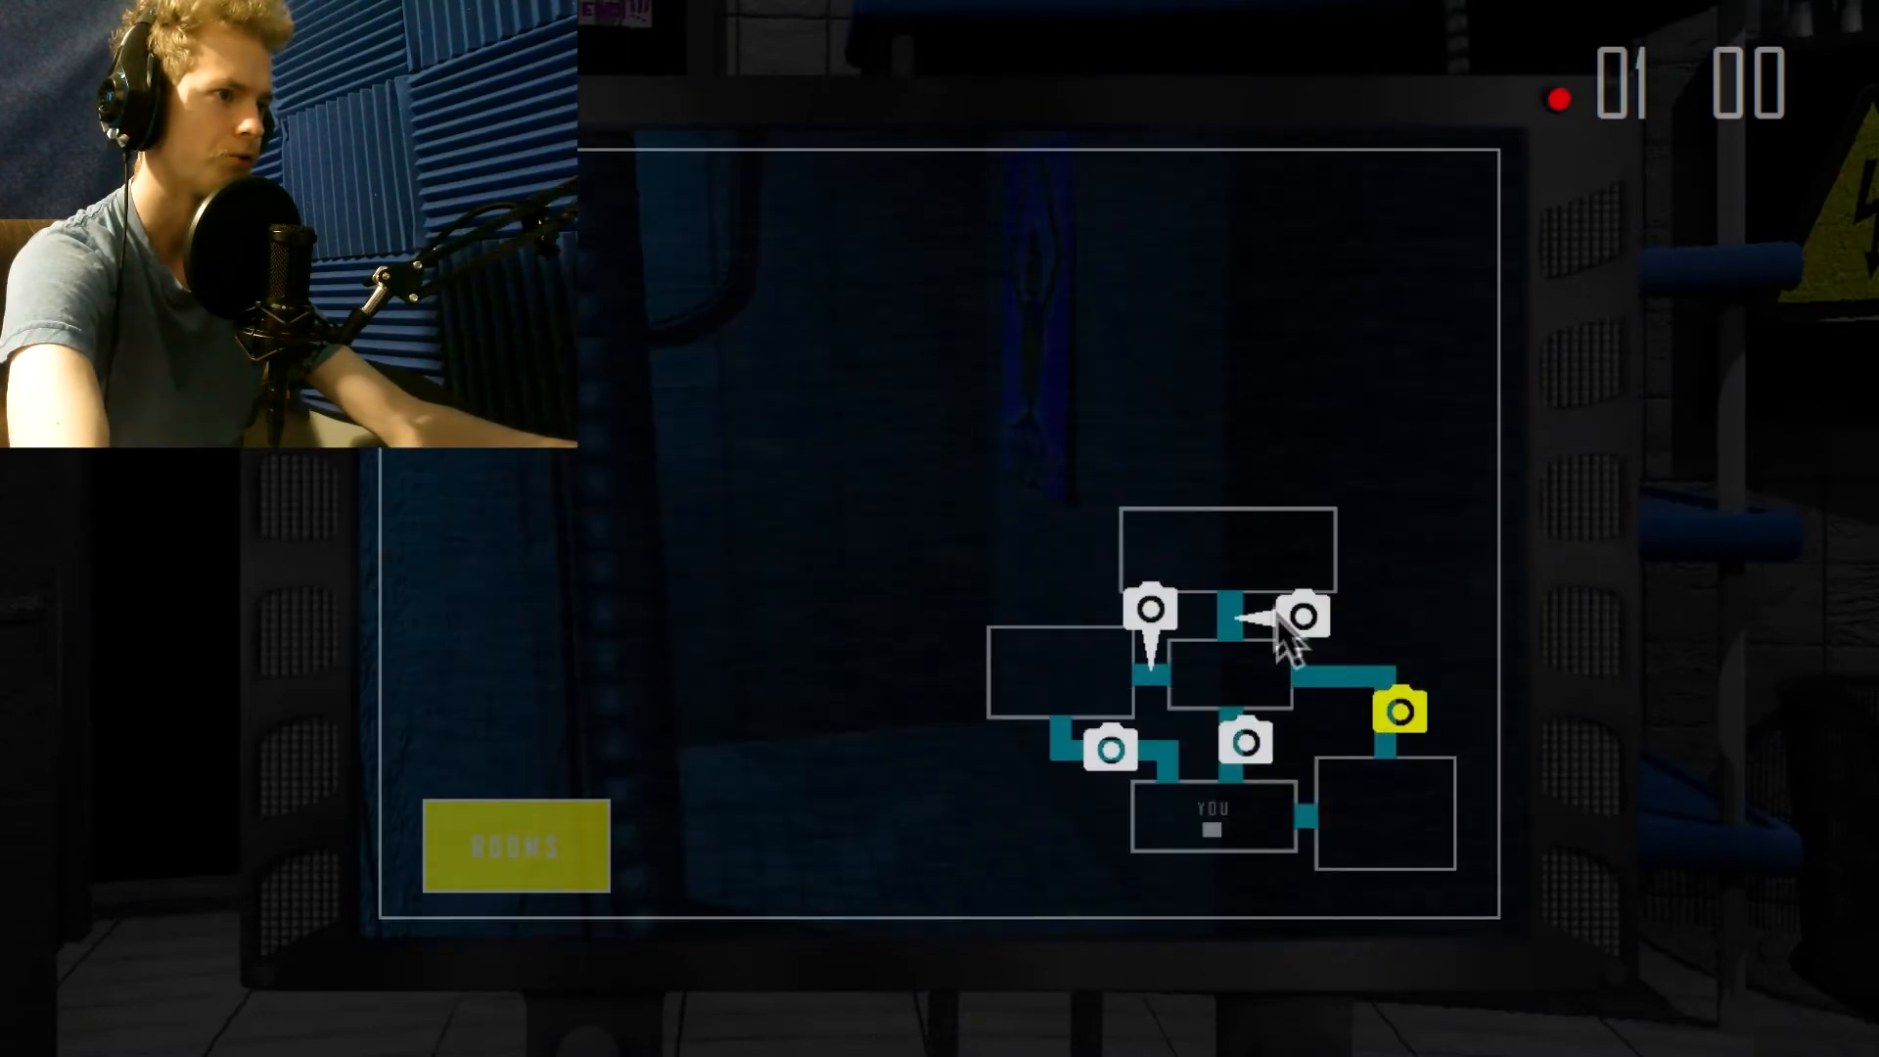
left_click(1292, 615)
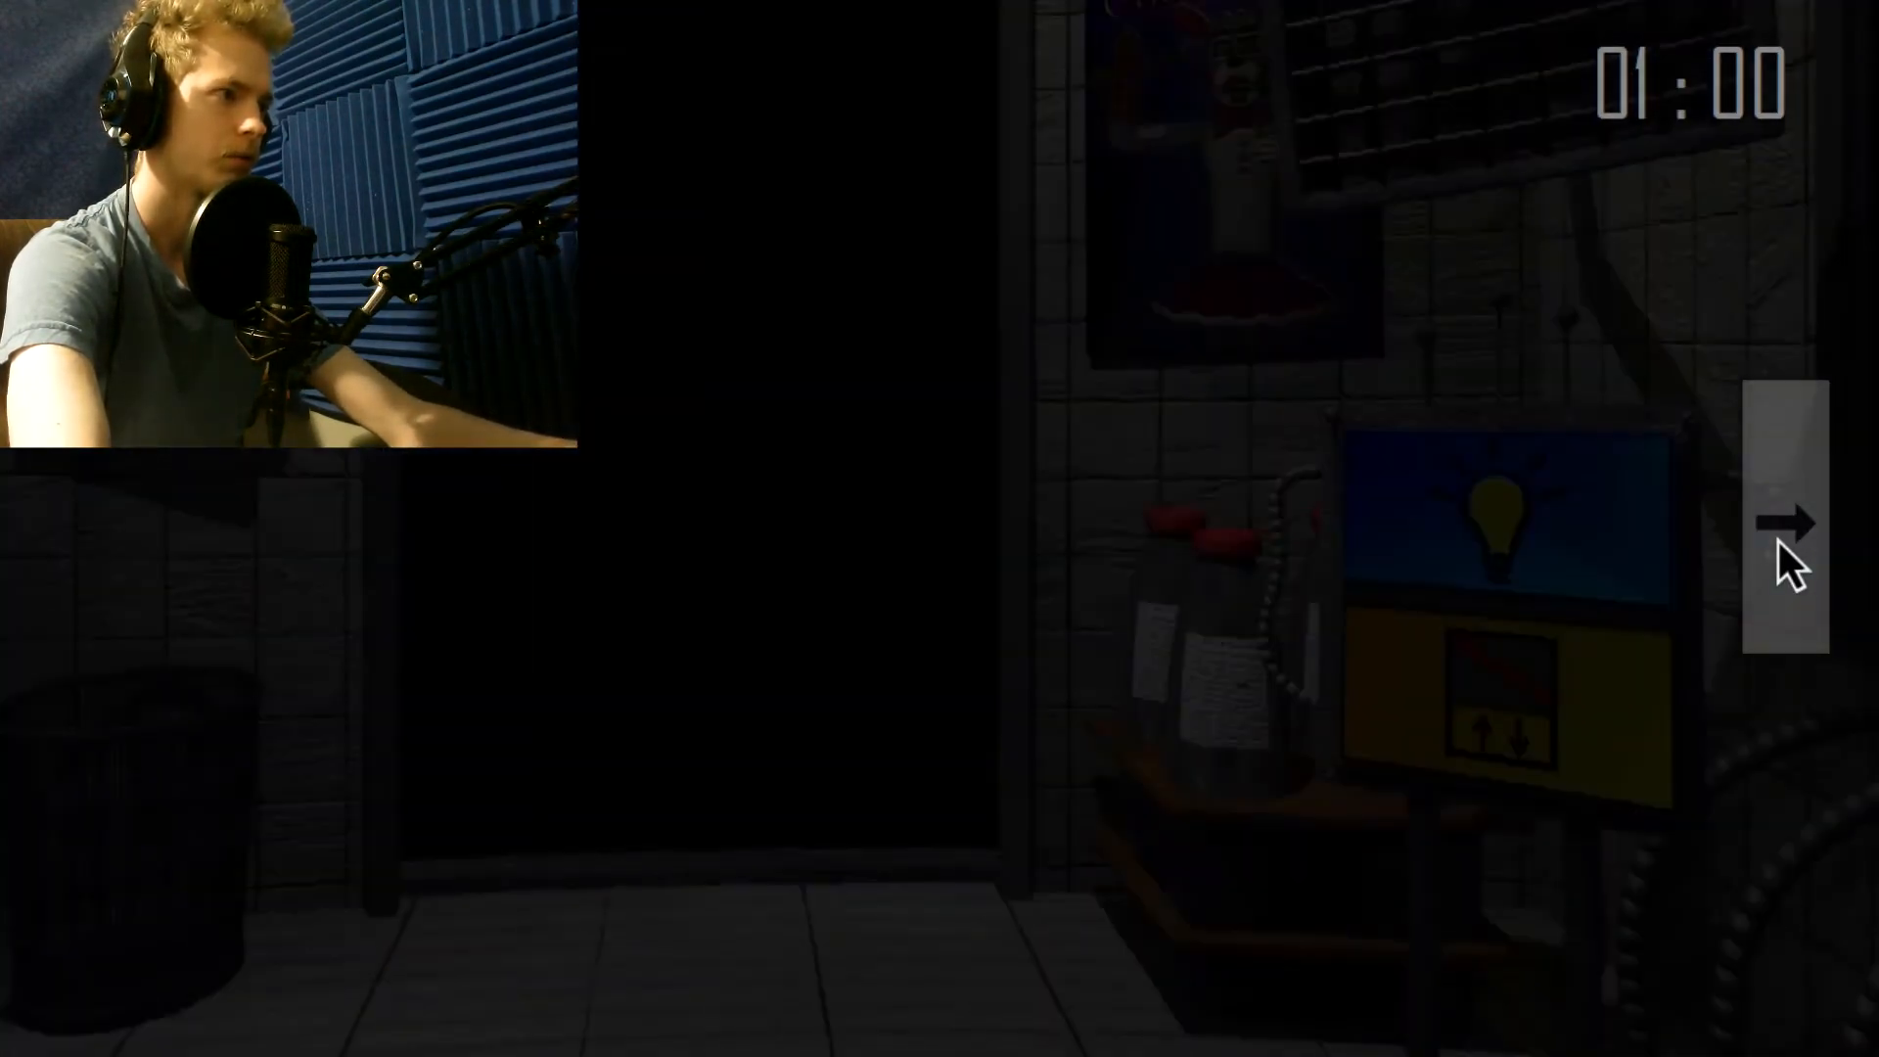
Turn around the office, toggle the corridor lights, and bring up the corridor cameras at 2:30.
left_click(1786, 522)
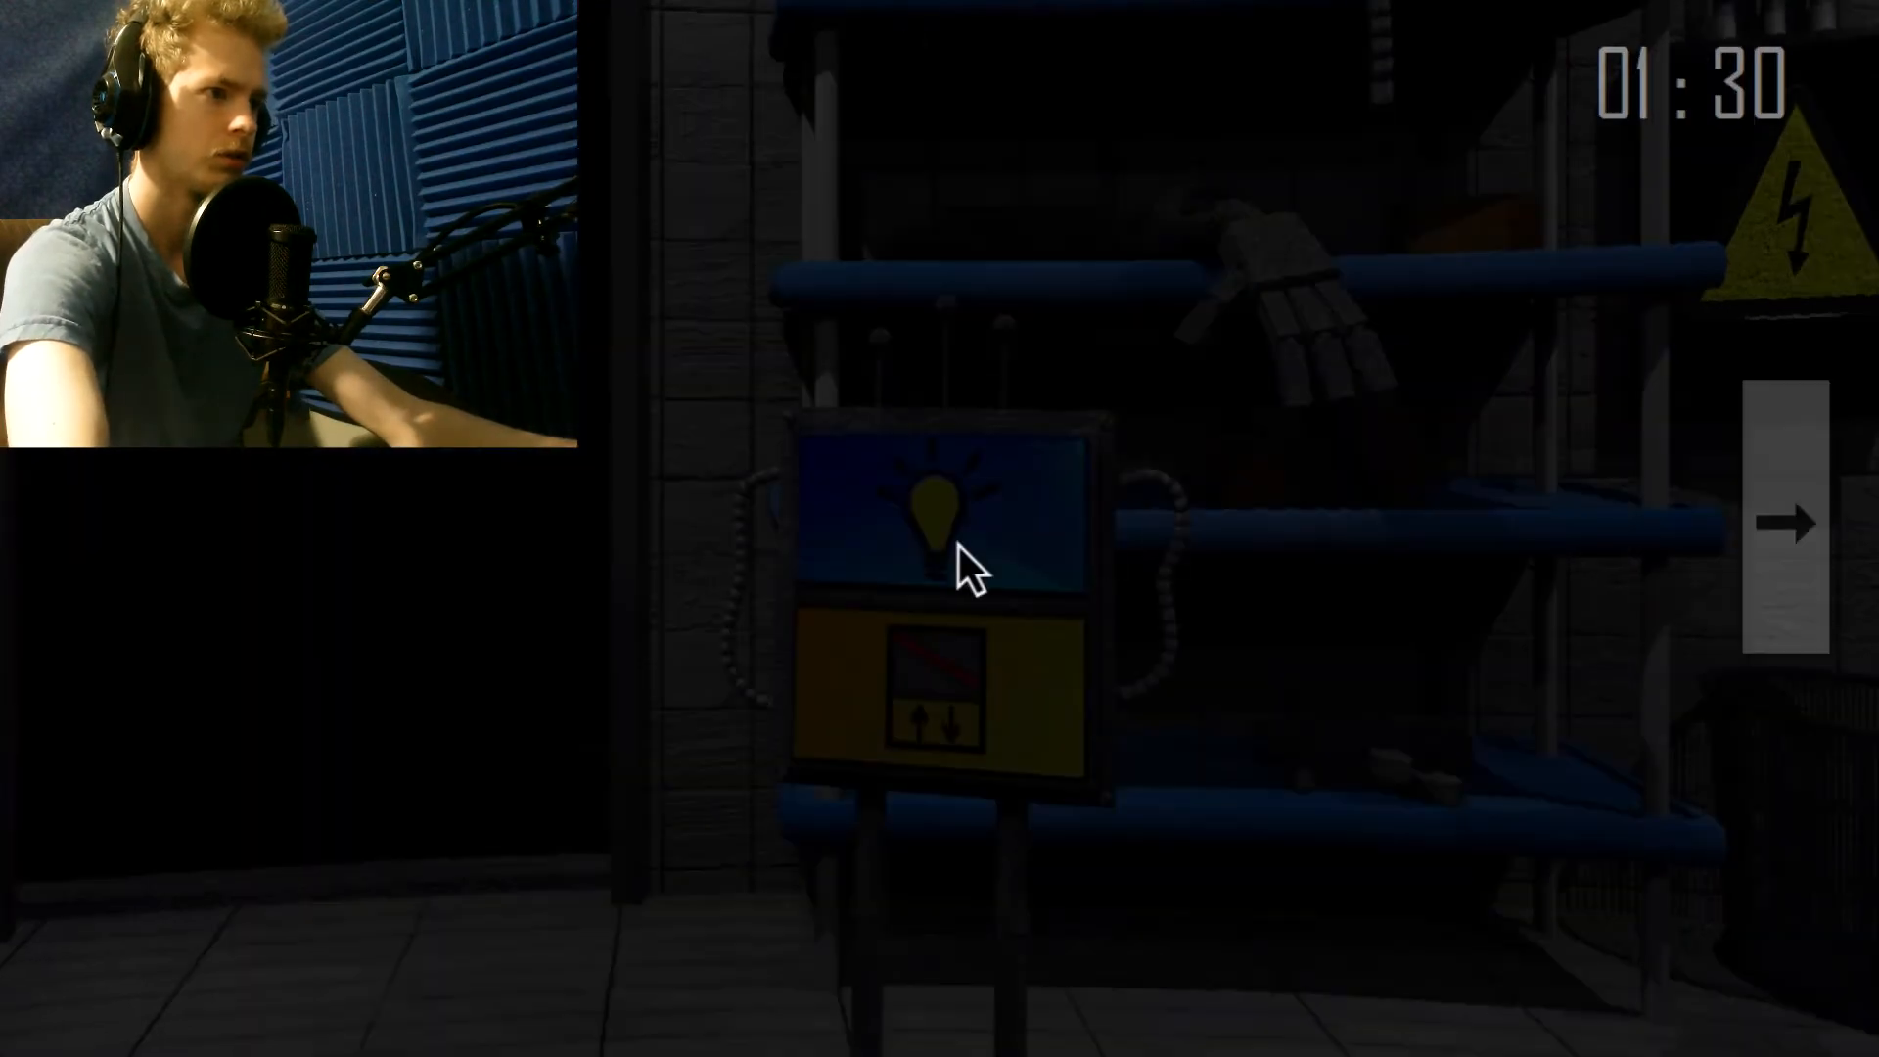
left_click(1785, 522)
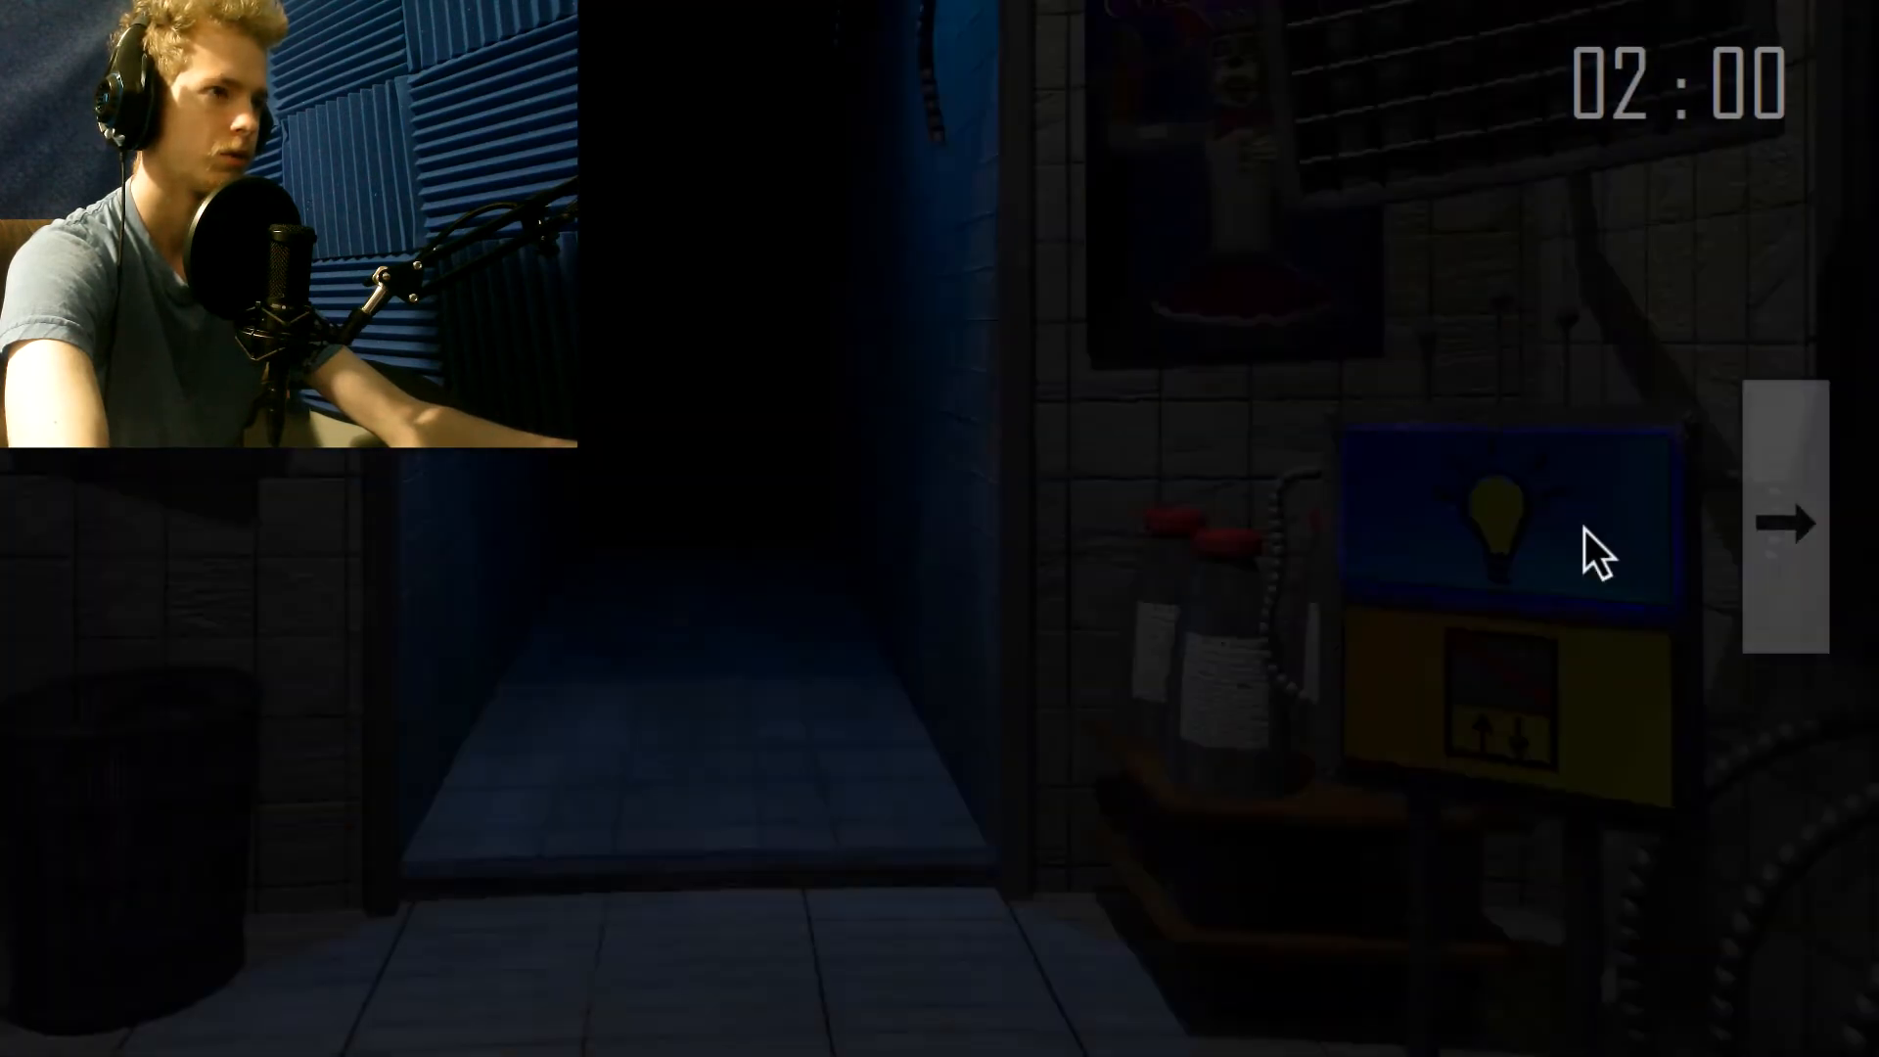
left_click(1788, 522)
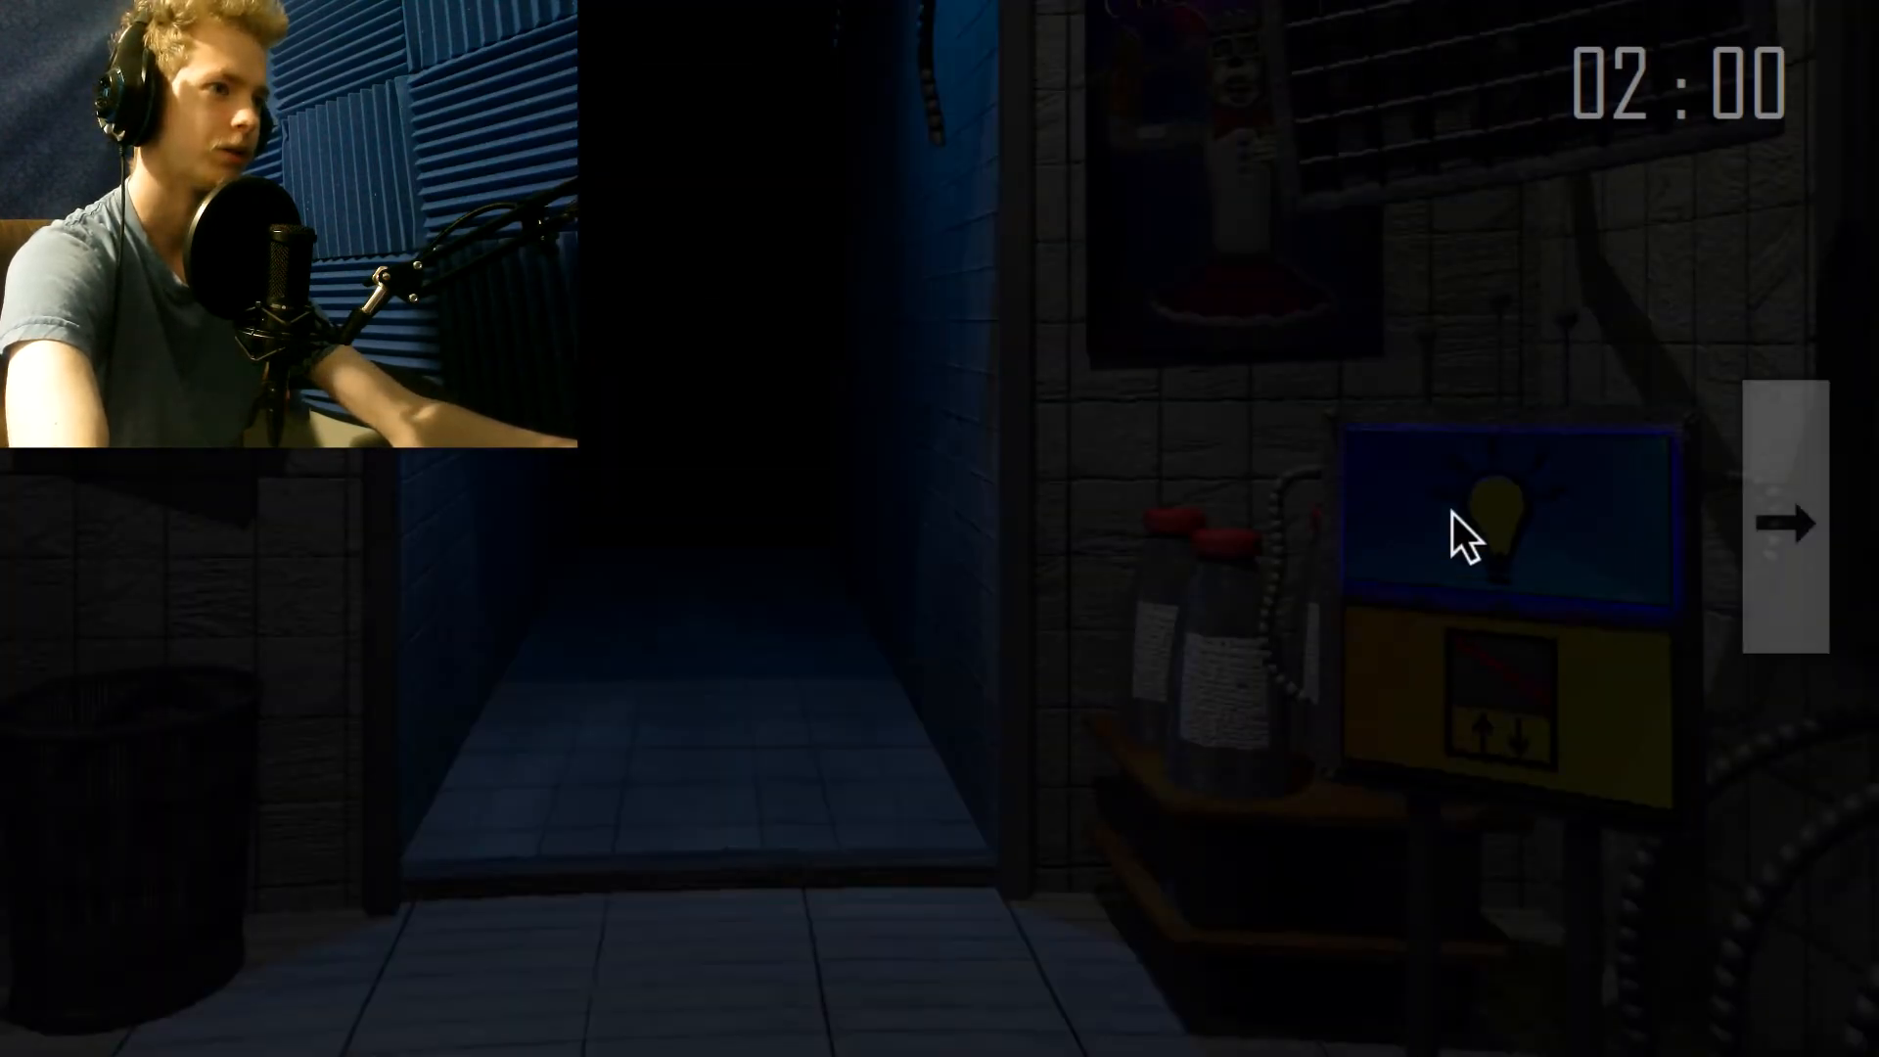
left_click(1785, 522)
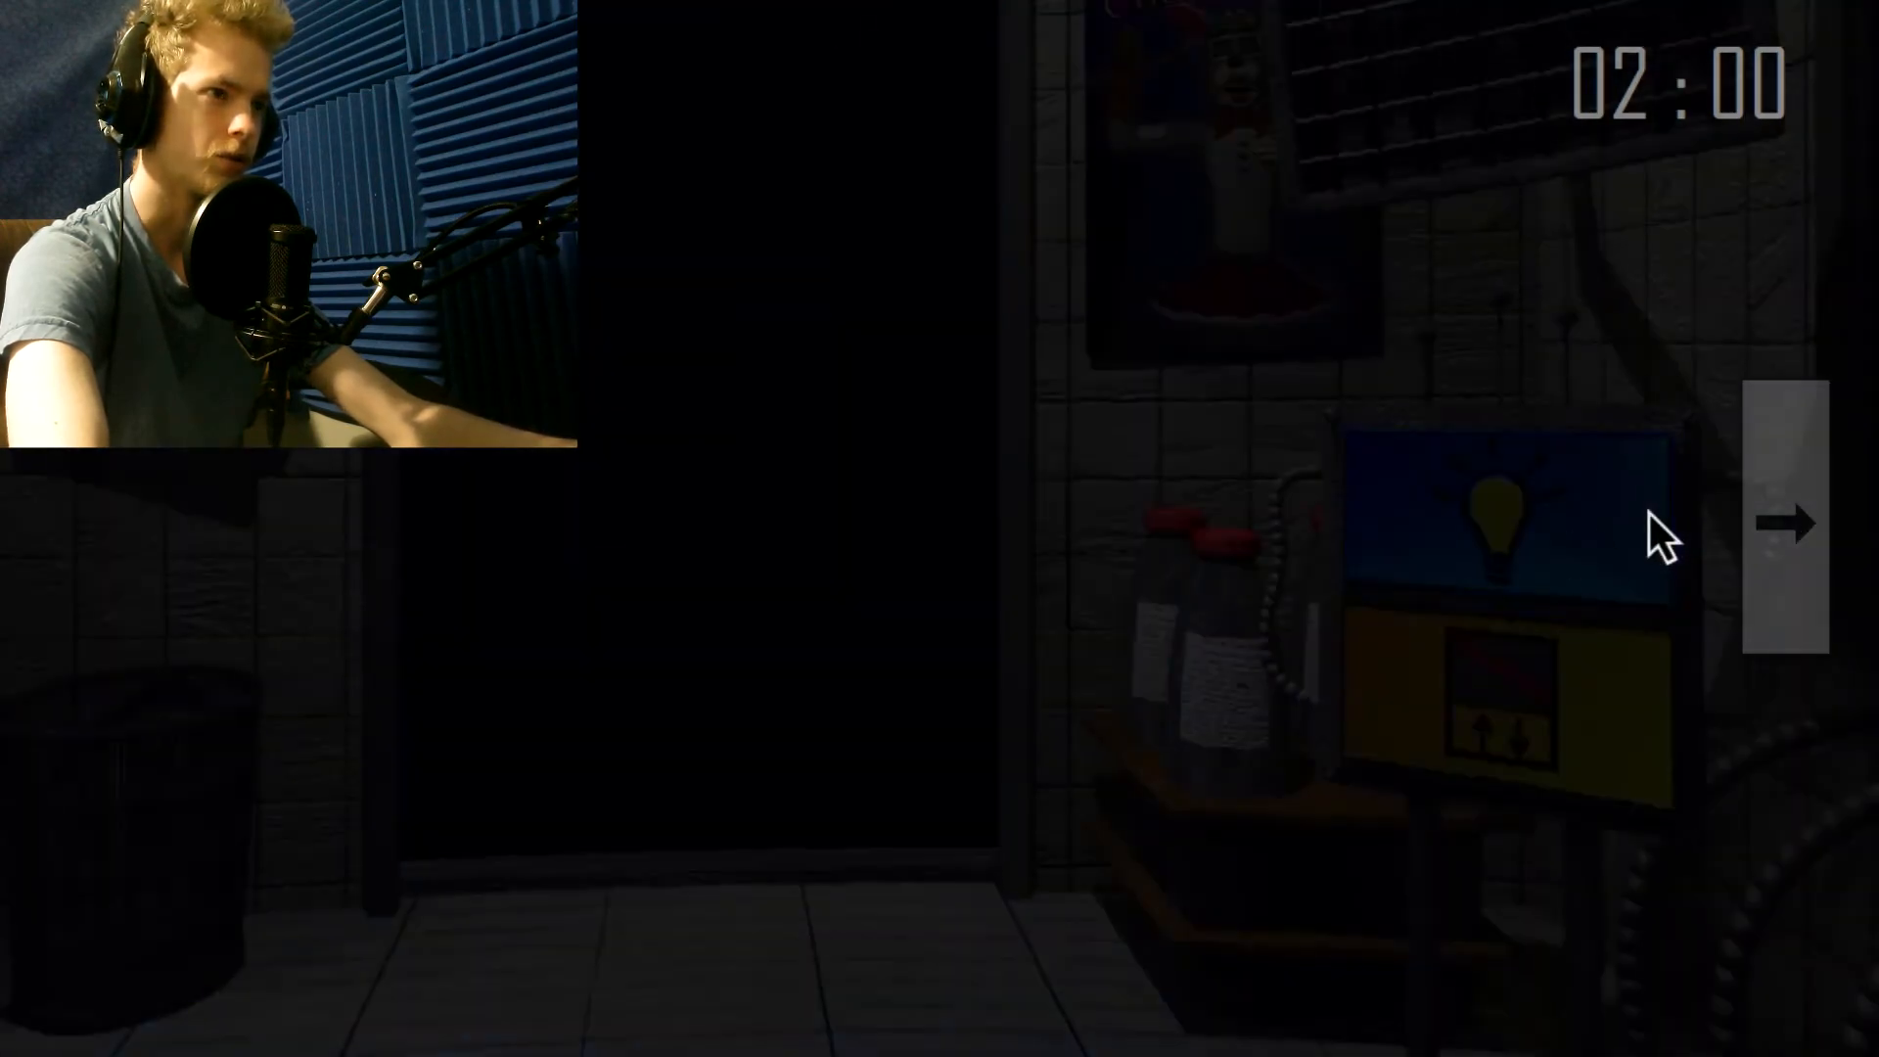
left_click(1788, 521)
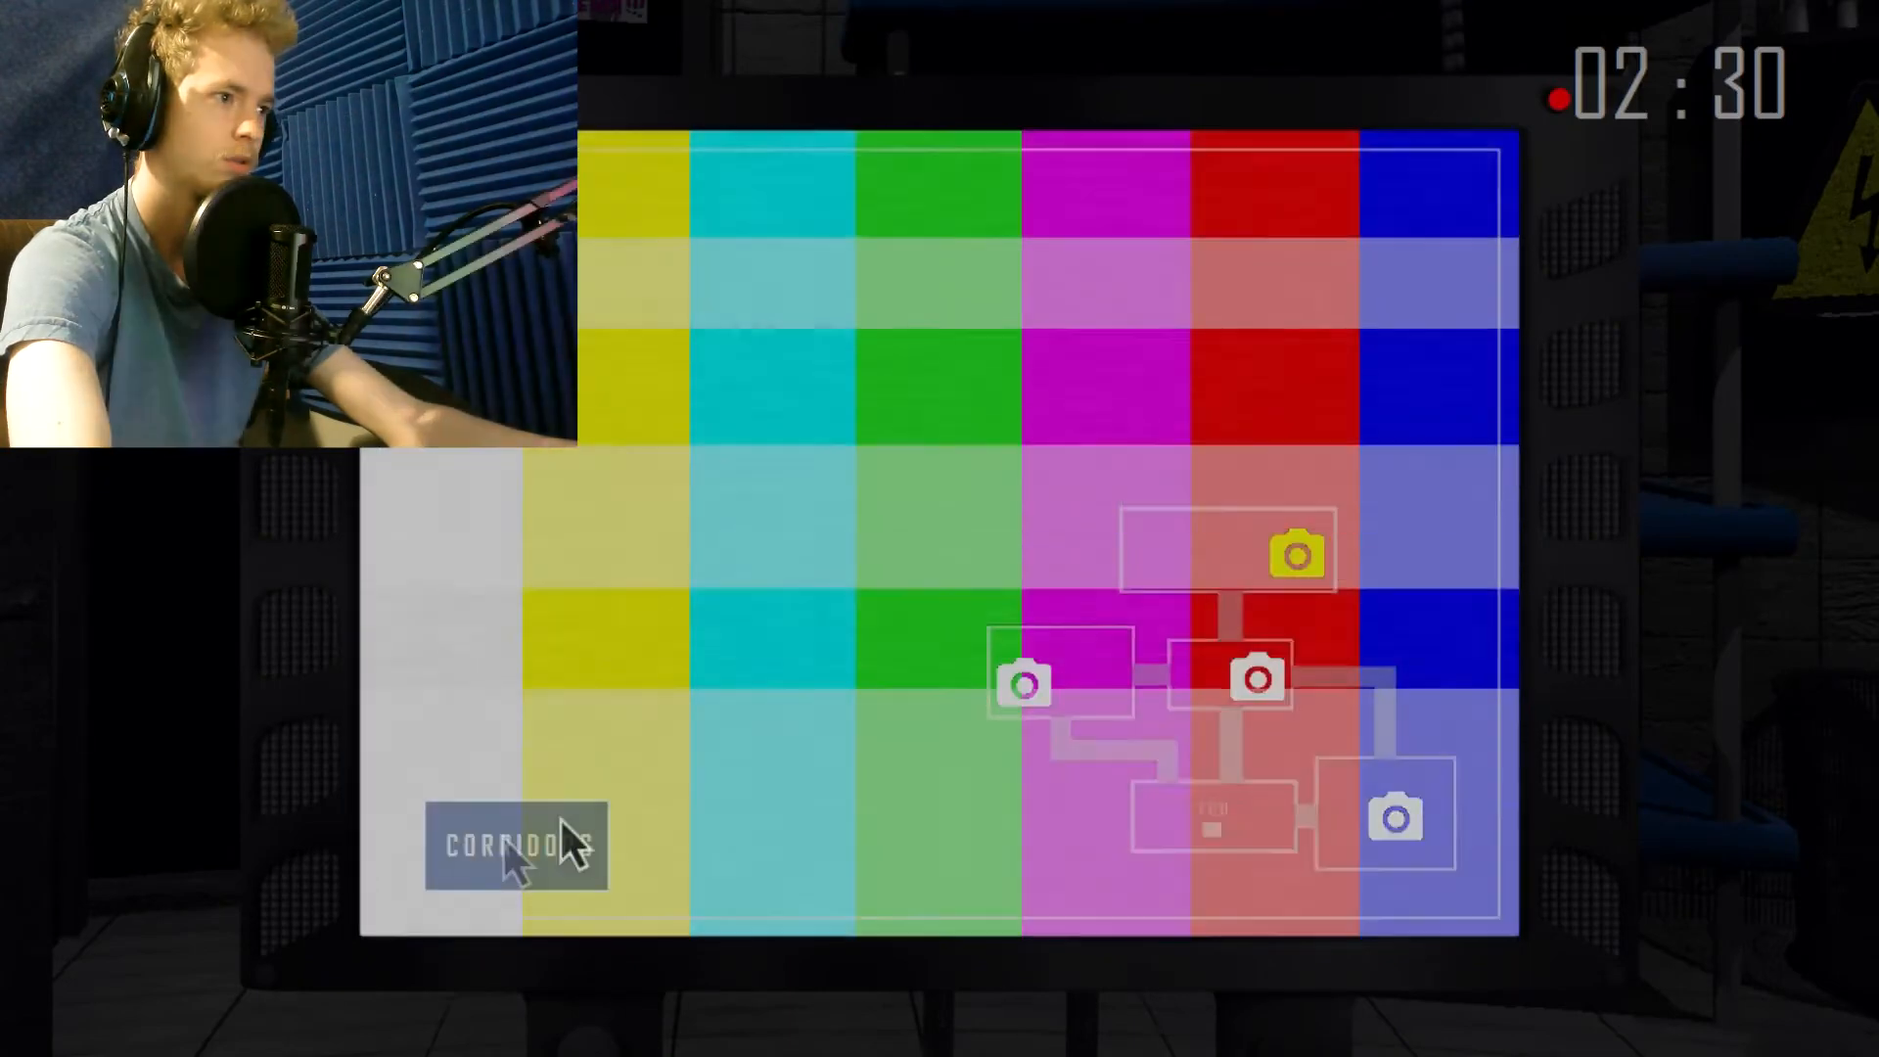
left_click(516, 845)
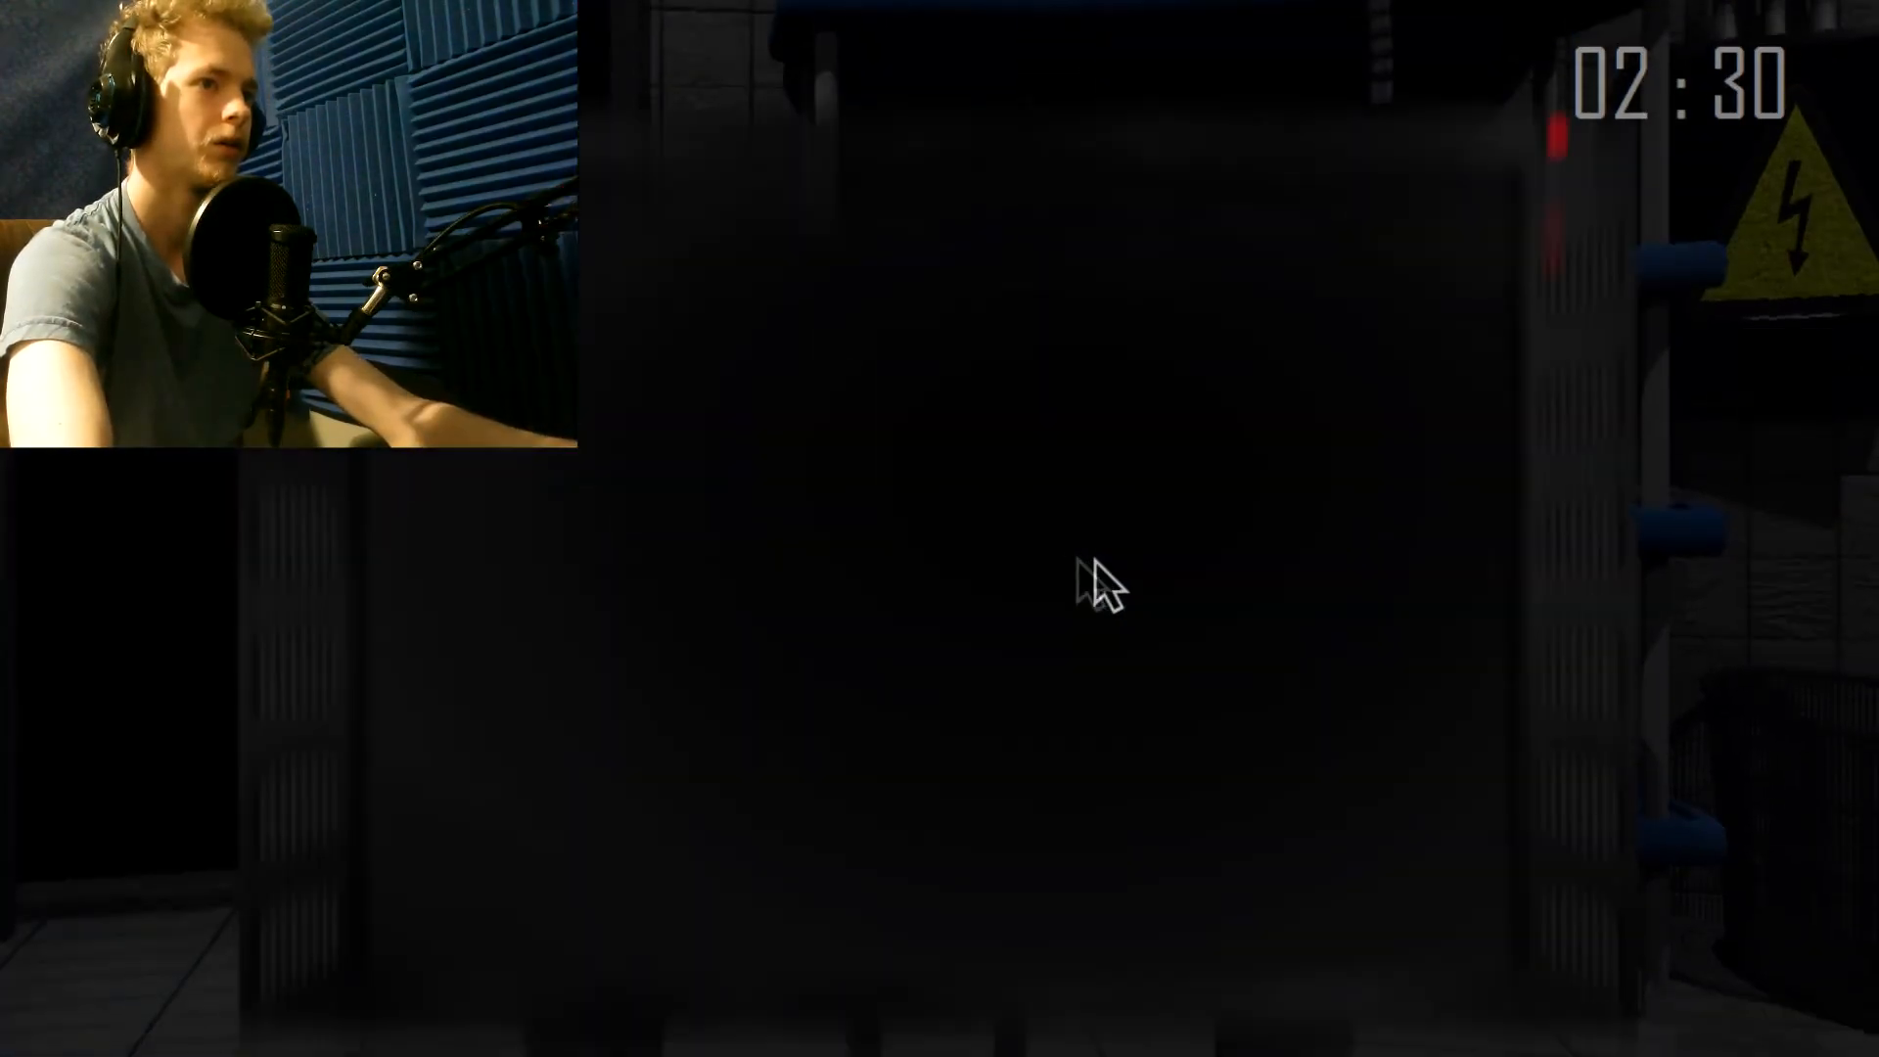
Check the central corridor and lower-right room cameras, then close the monitor.
left_click(1253, 682)
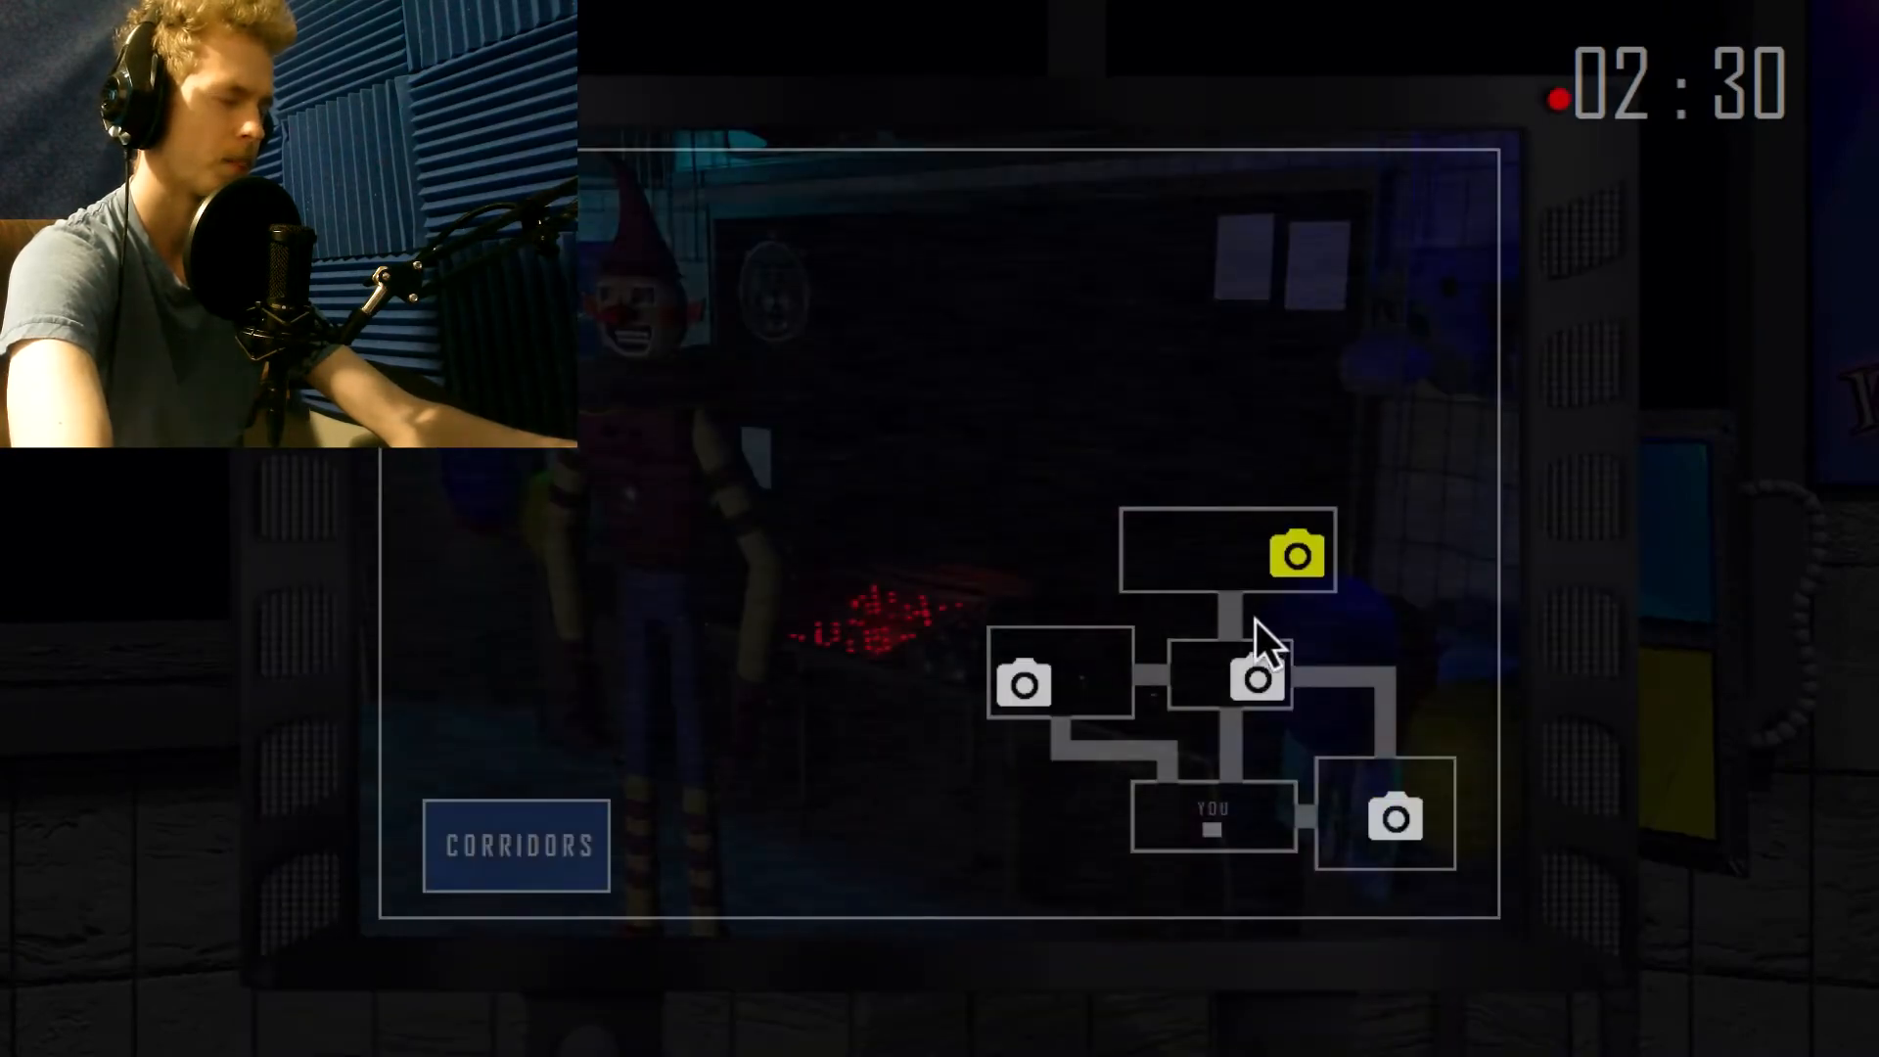
left_click(1025, 681)
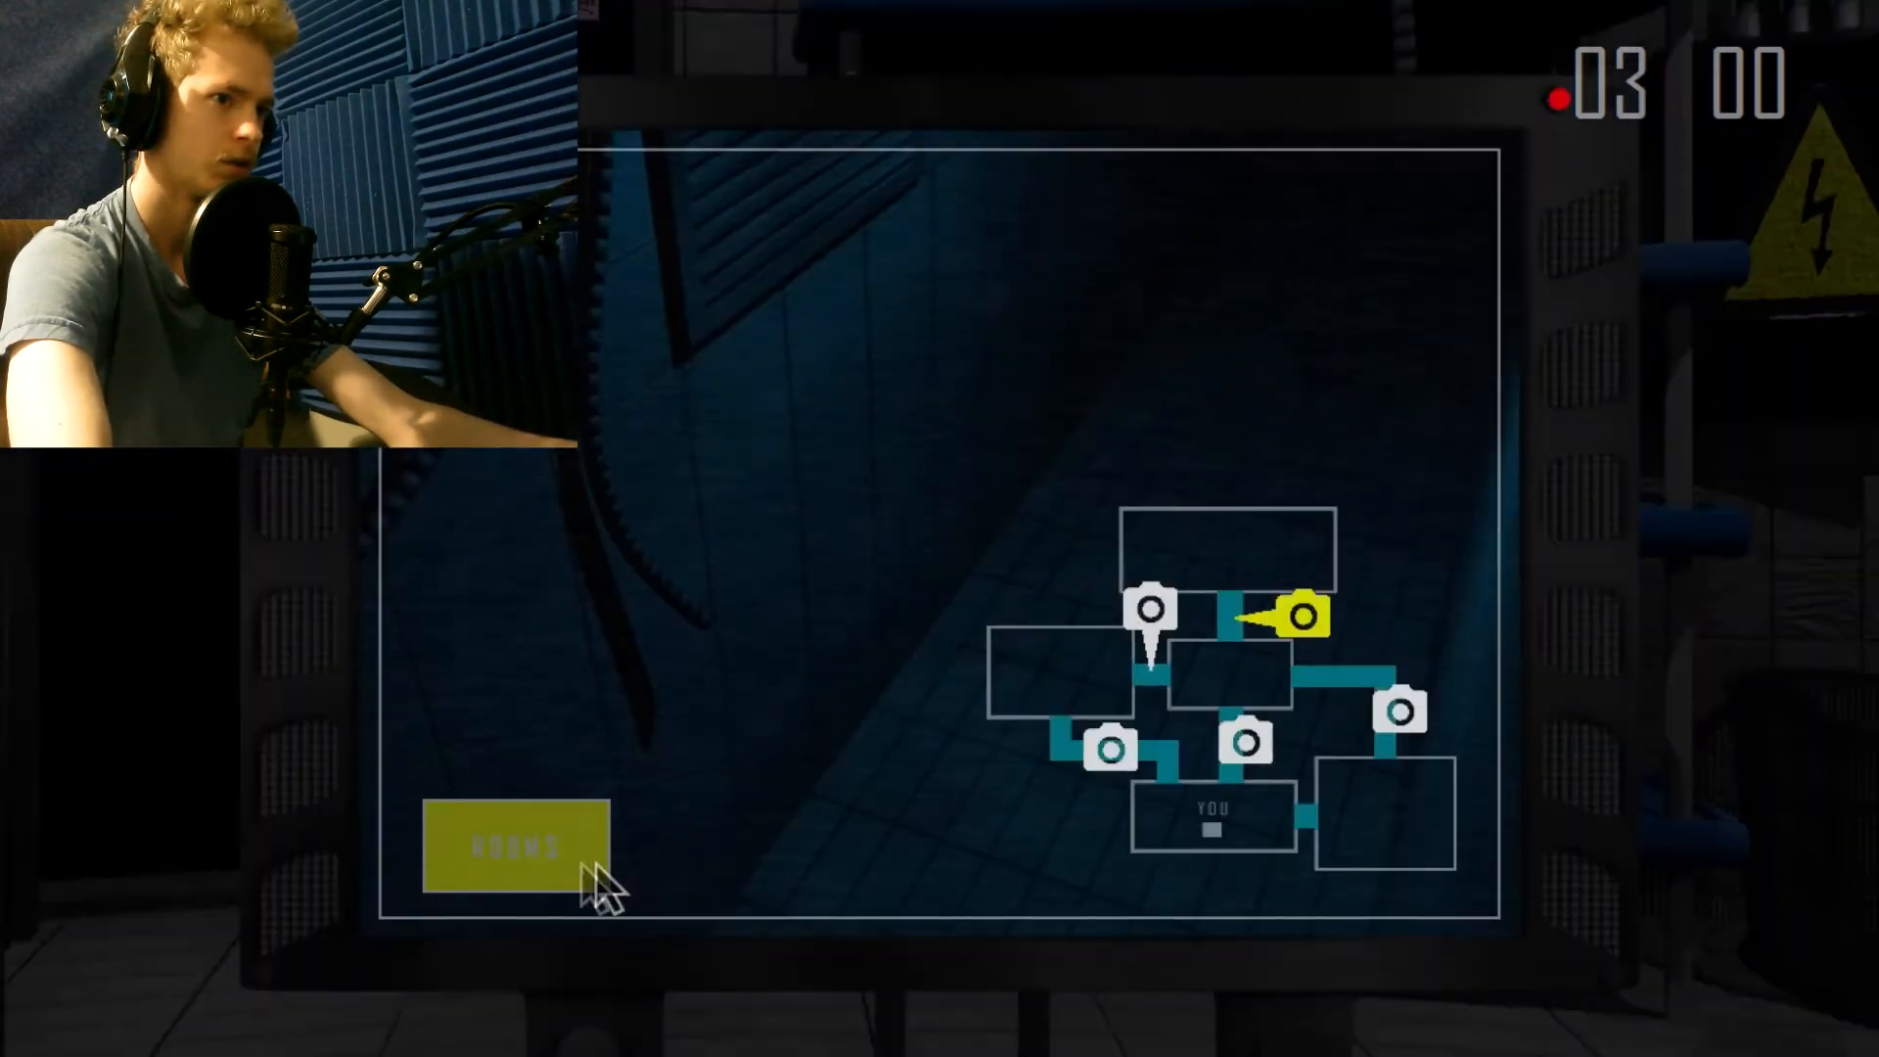
left_click(516, 844)
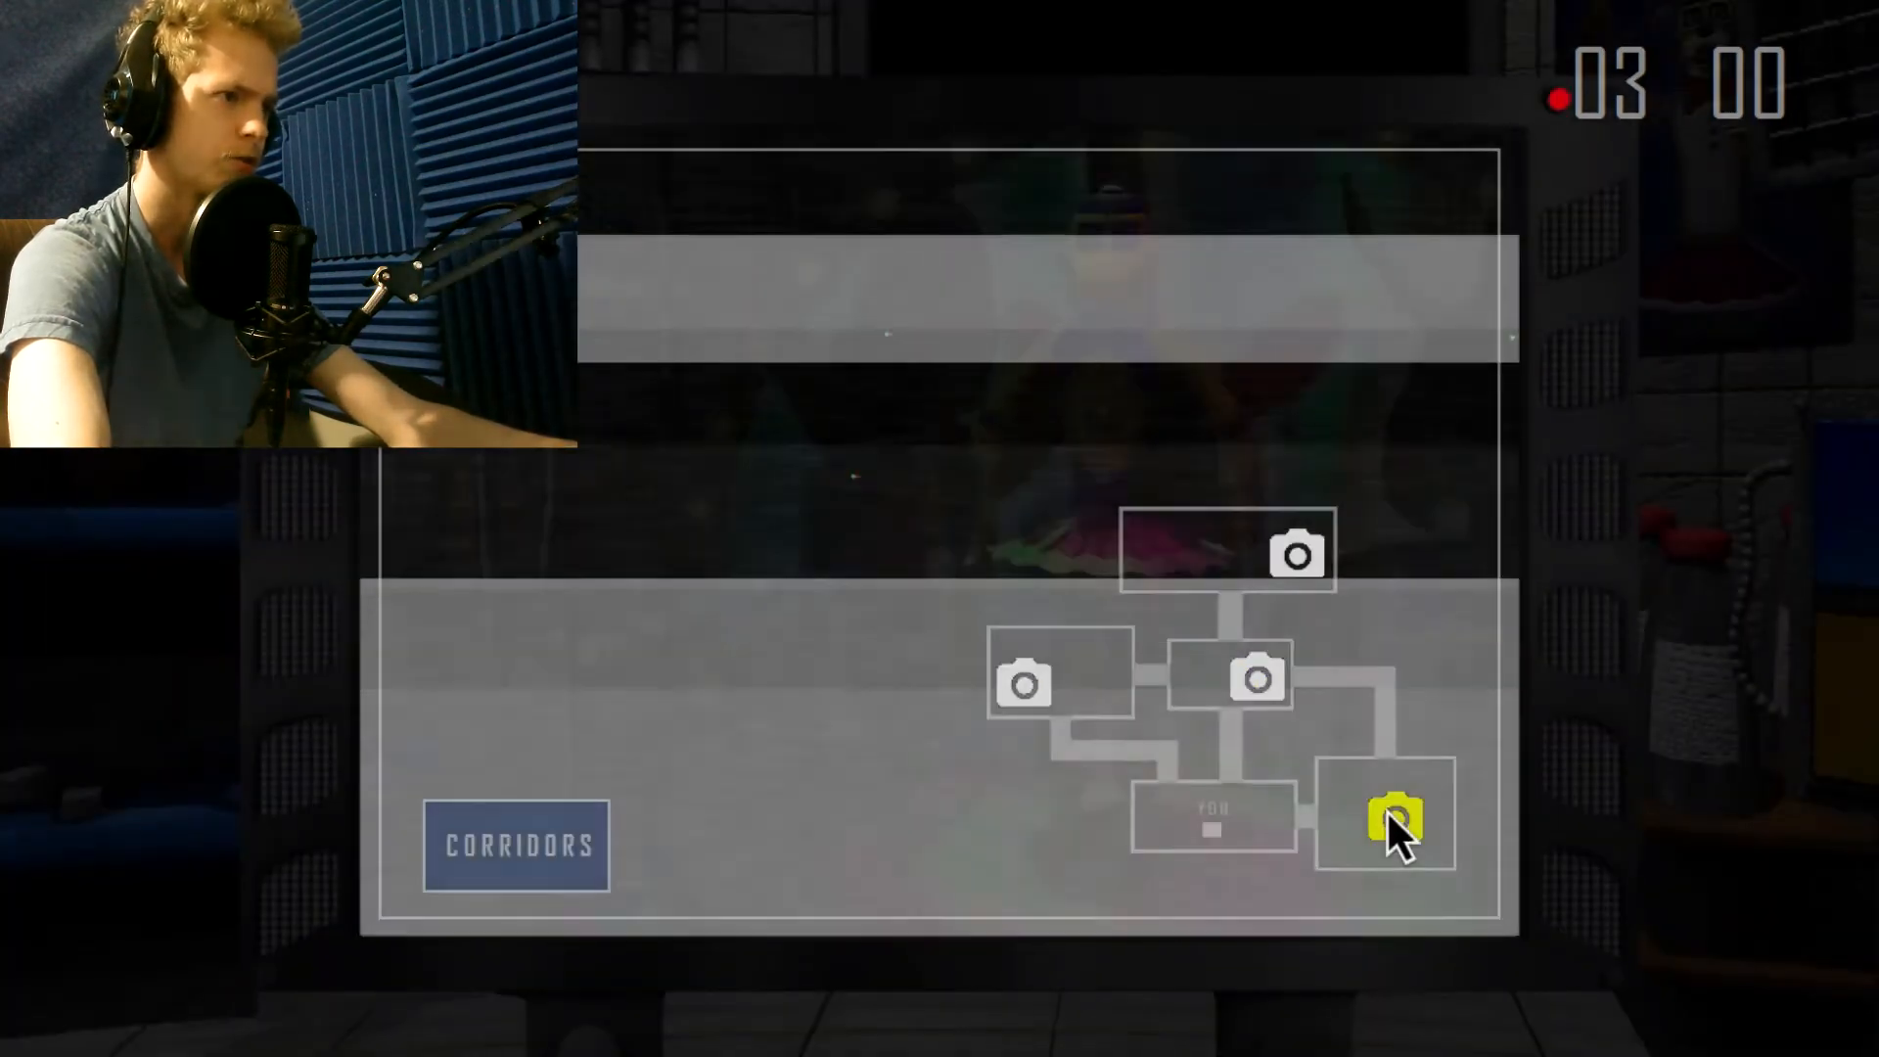
left_click(1390, 822)
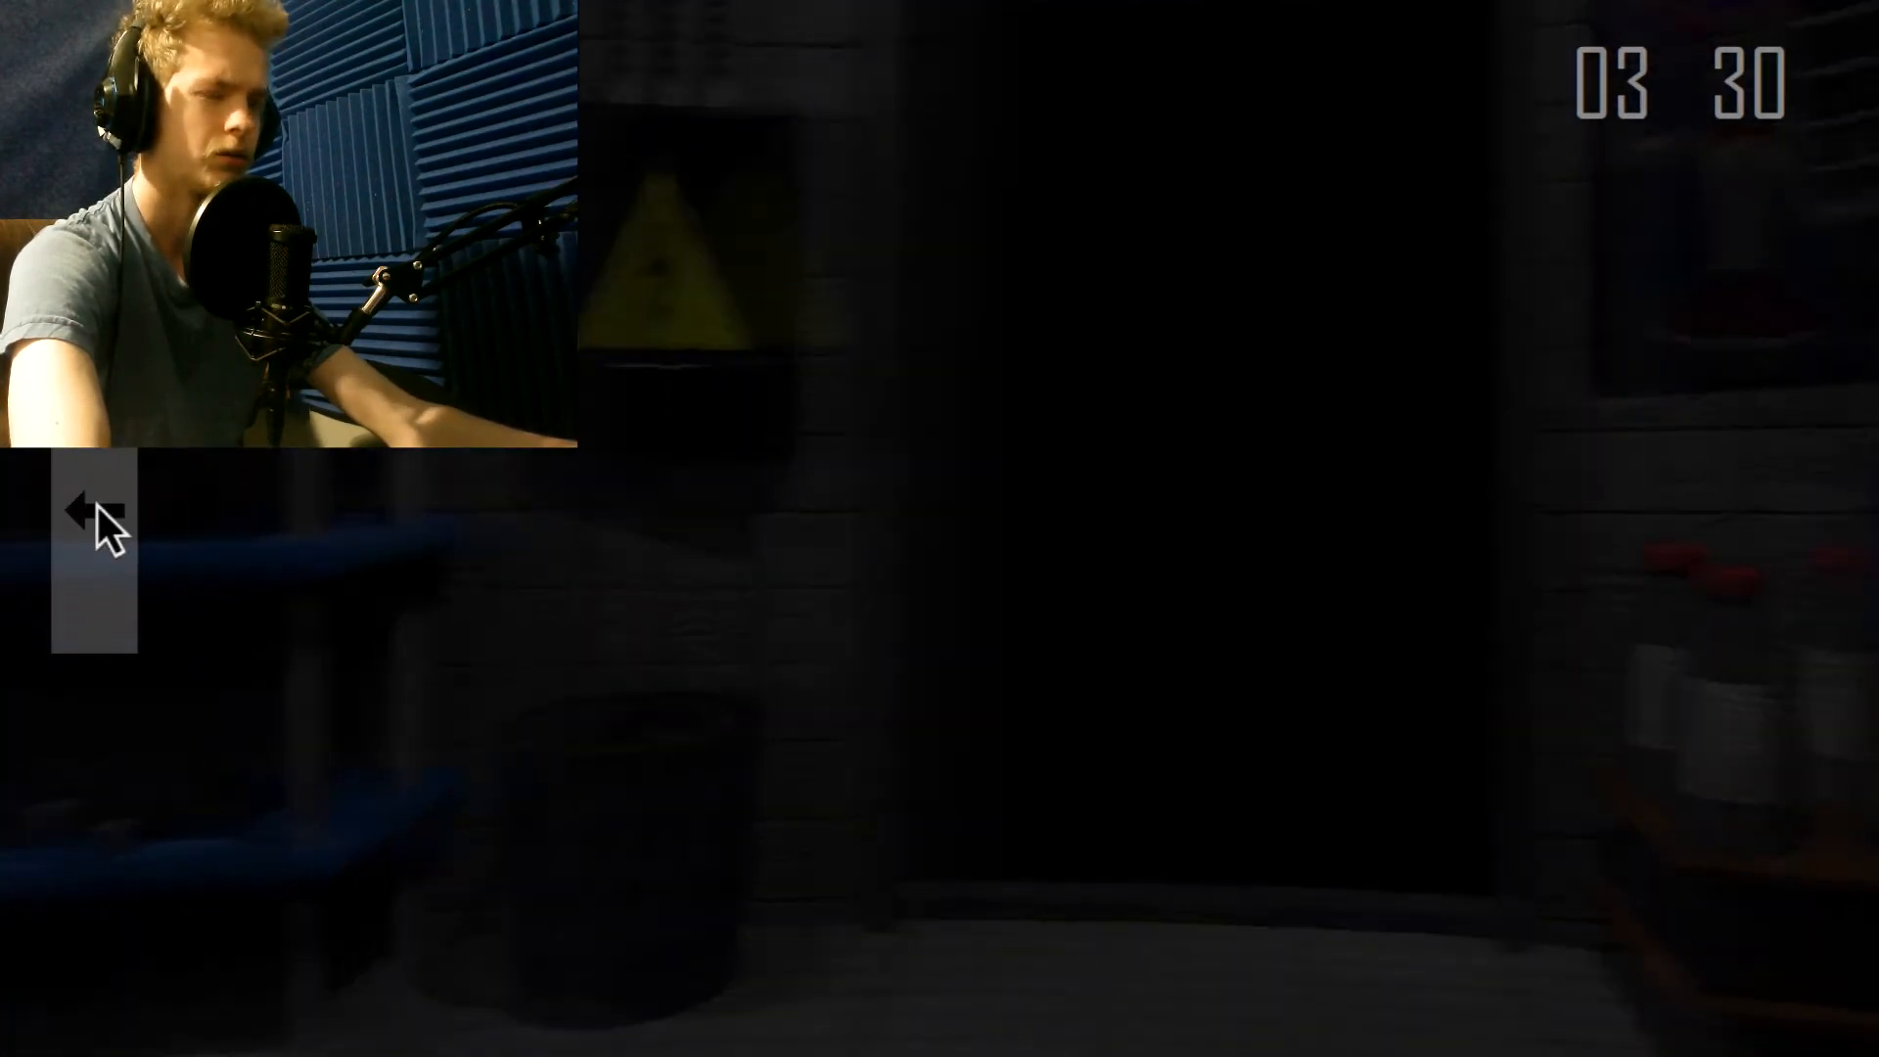
Turn left toward the side corridor and click the light panel.
left_click(90, 509)
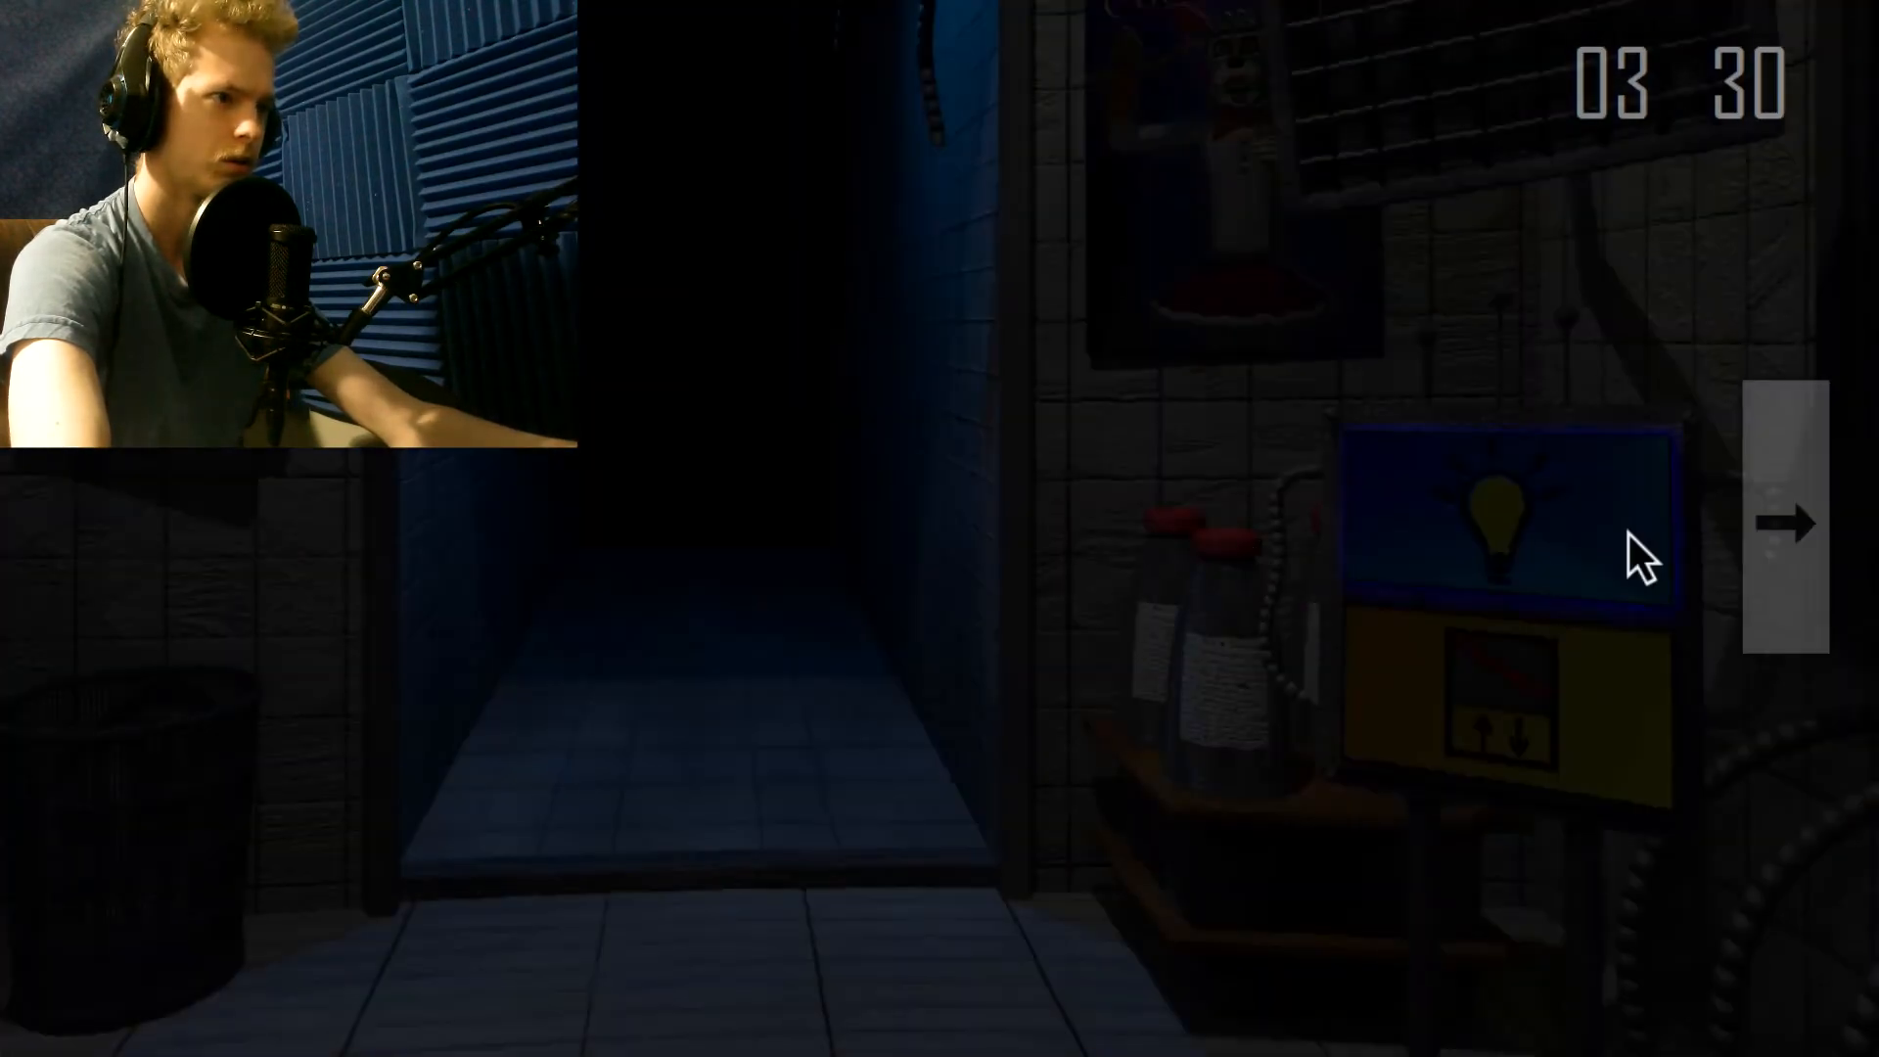
left_click(1787, 523)
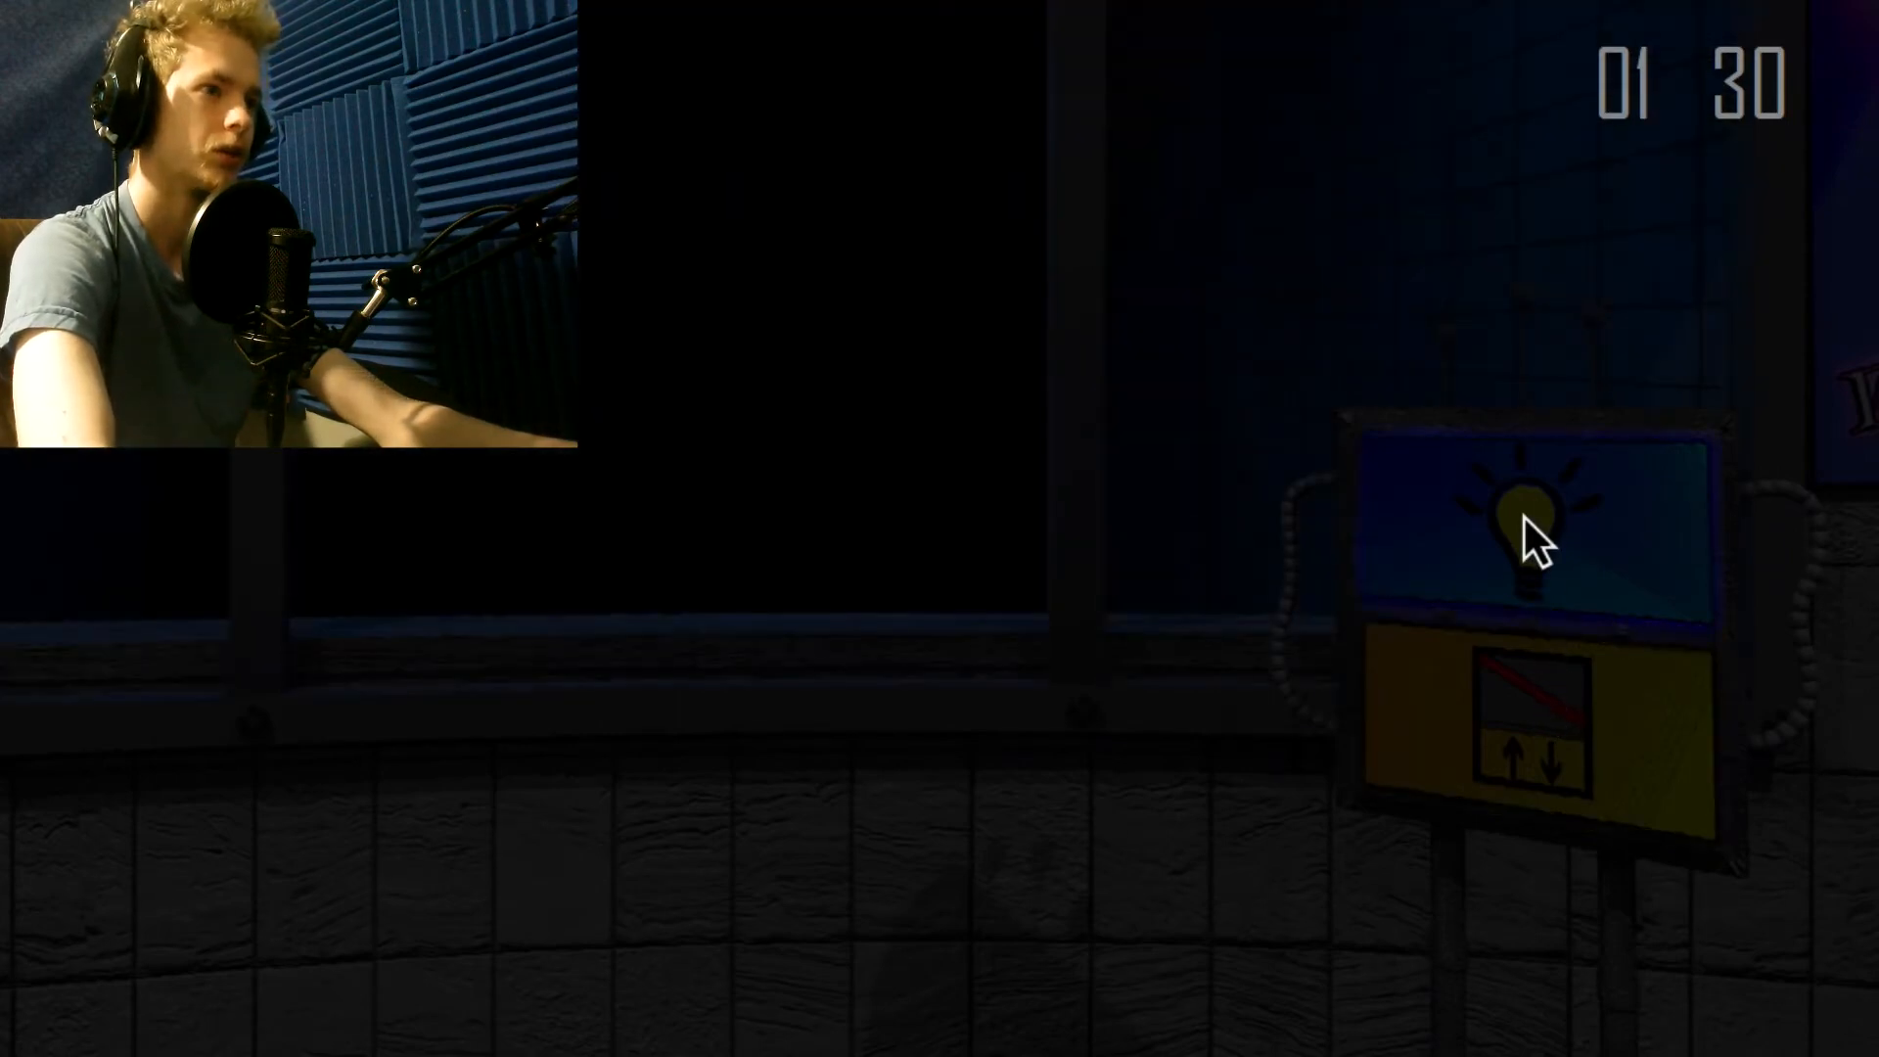
Light the dark corridor, then turn toward the shelf room side.
left_click(1541, 531)
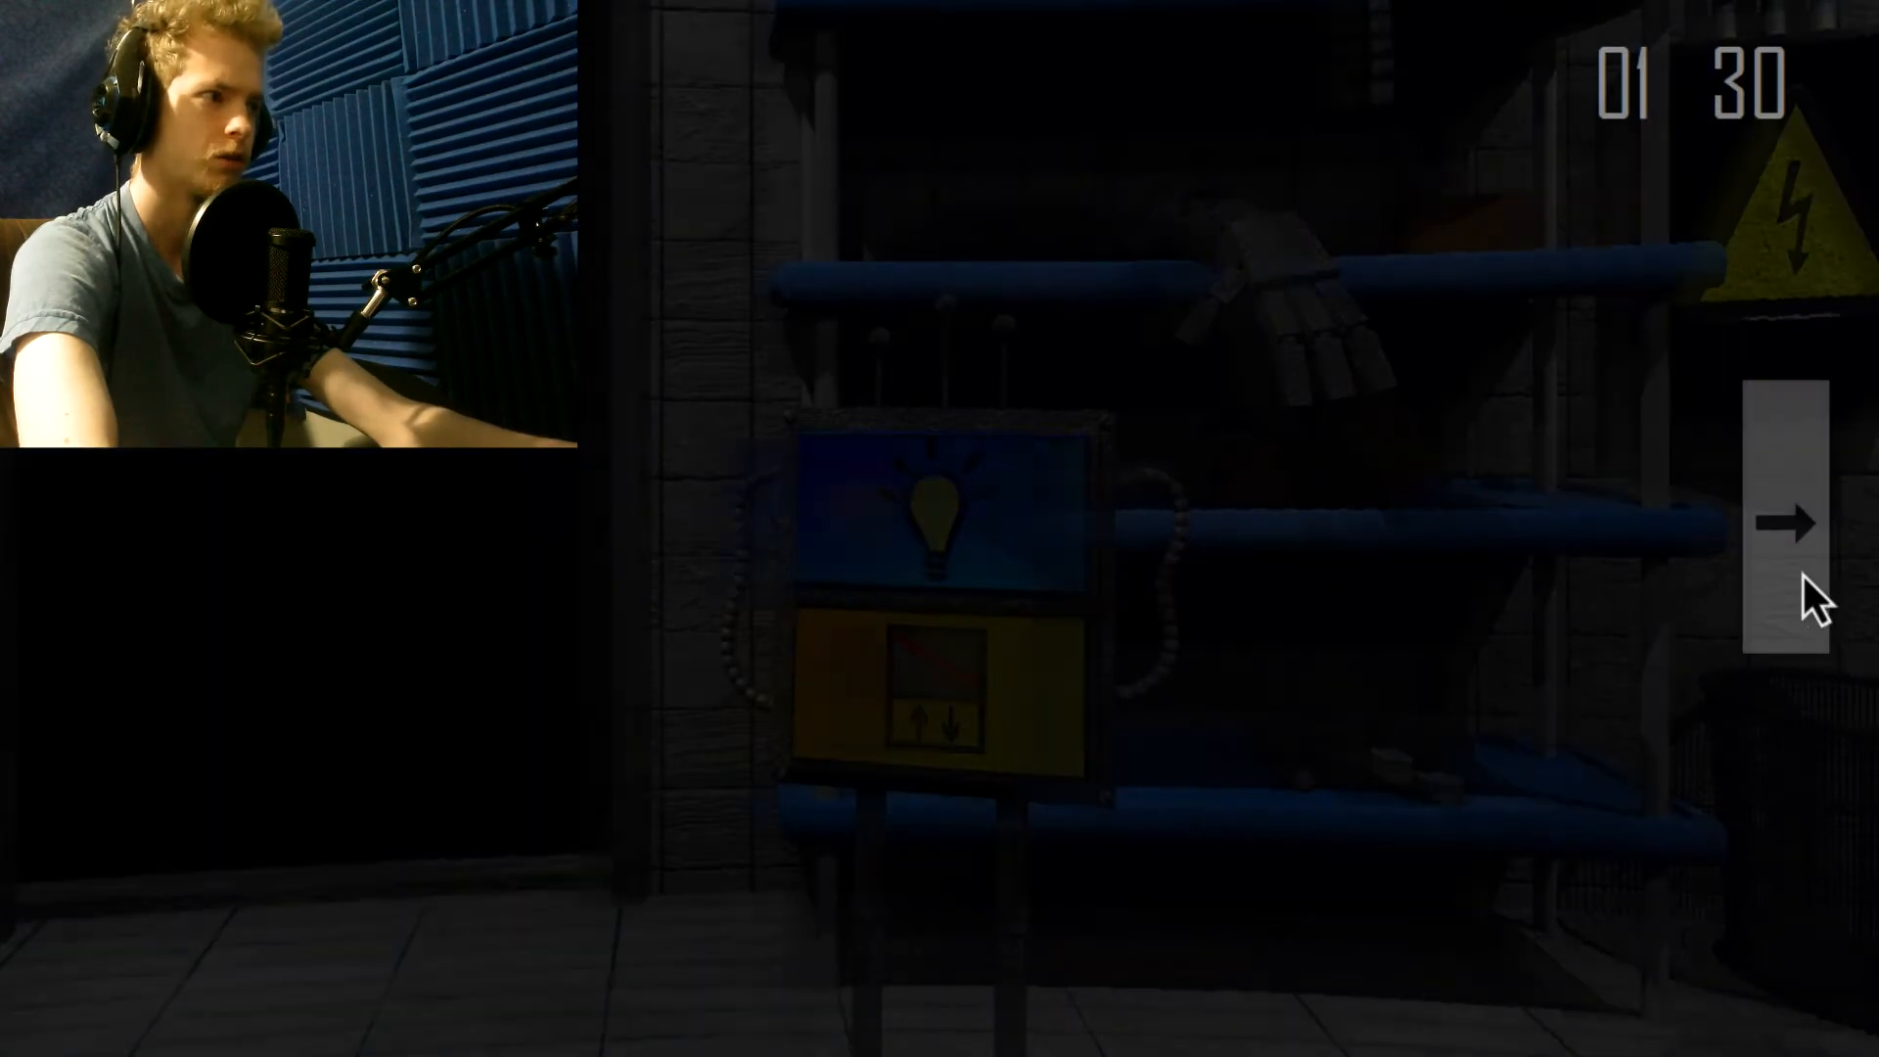
left_click(1790, 522)
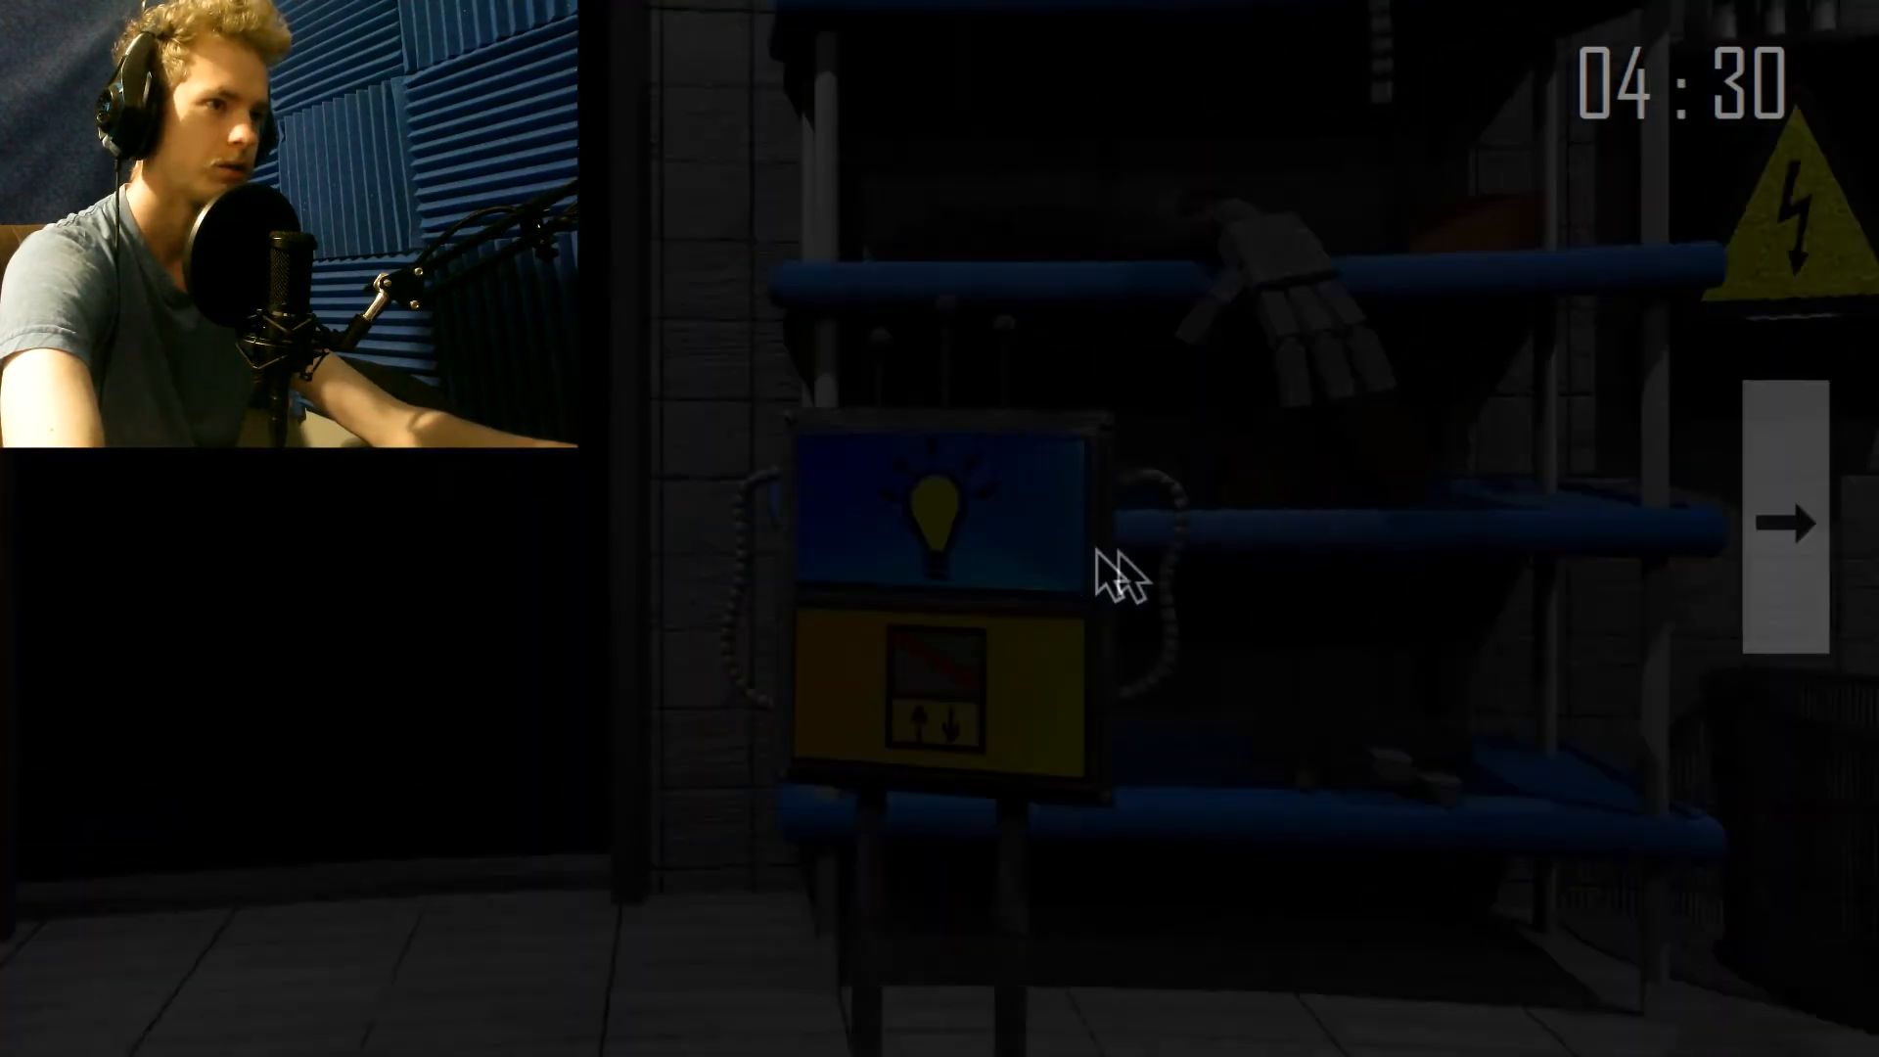
Turn to the dark corridor and keep lighting it until past 5:30.
left_click(1787, 522)
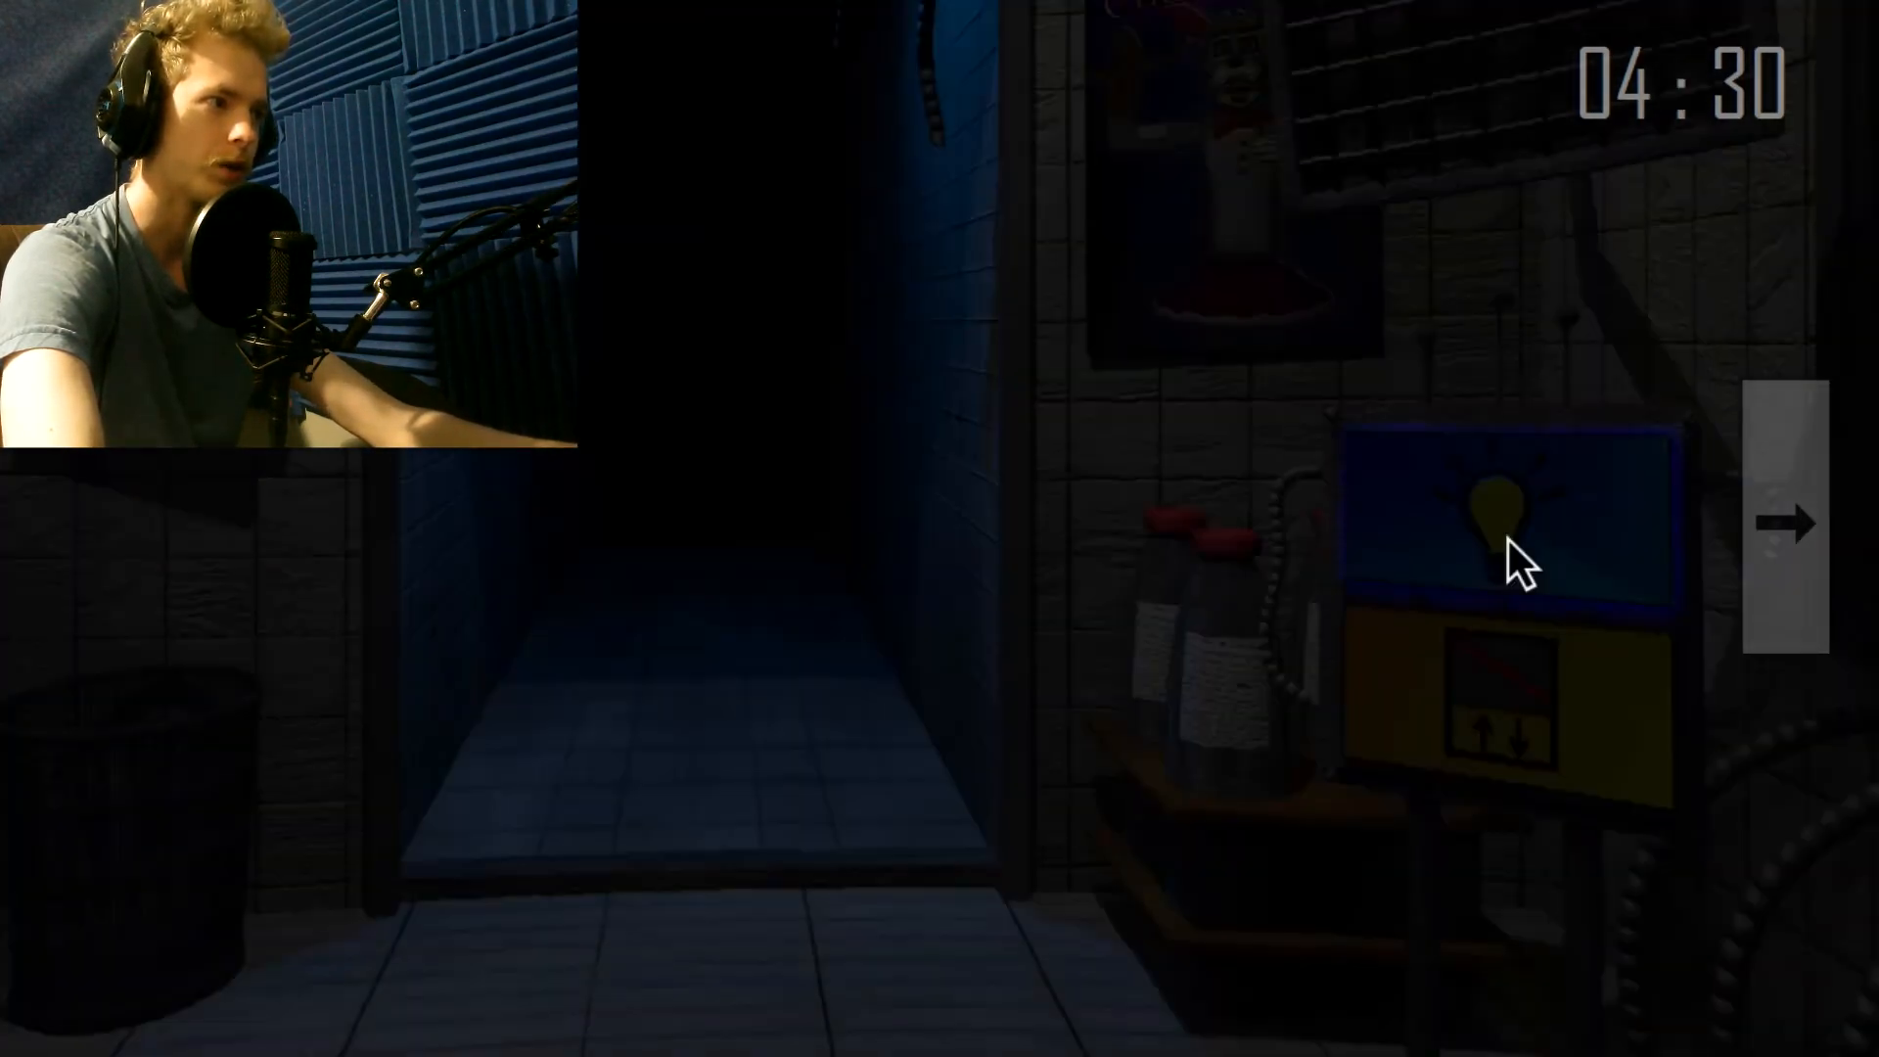
left_click(1784, 522)
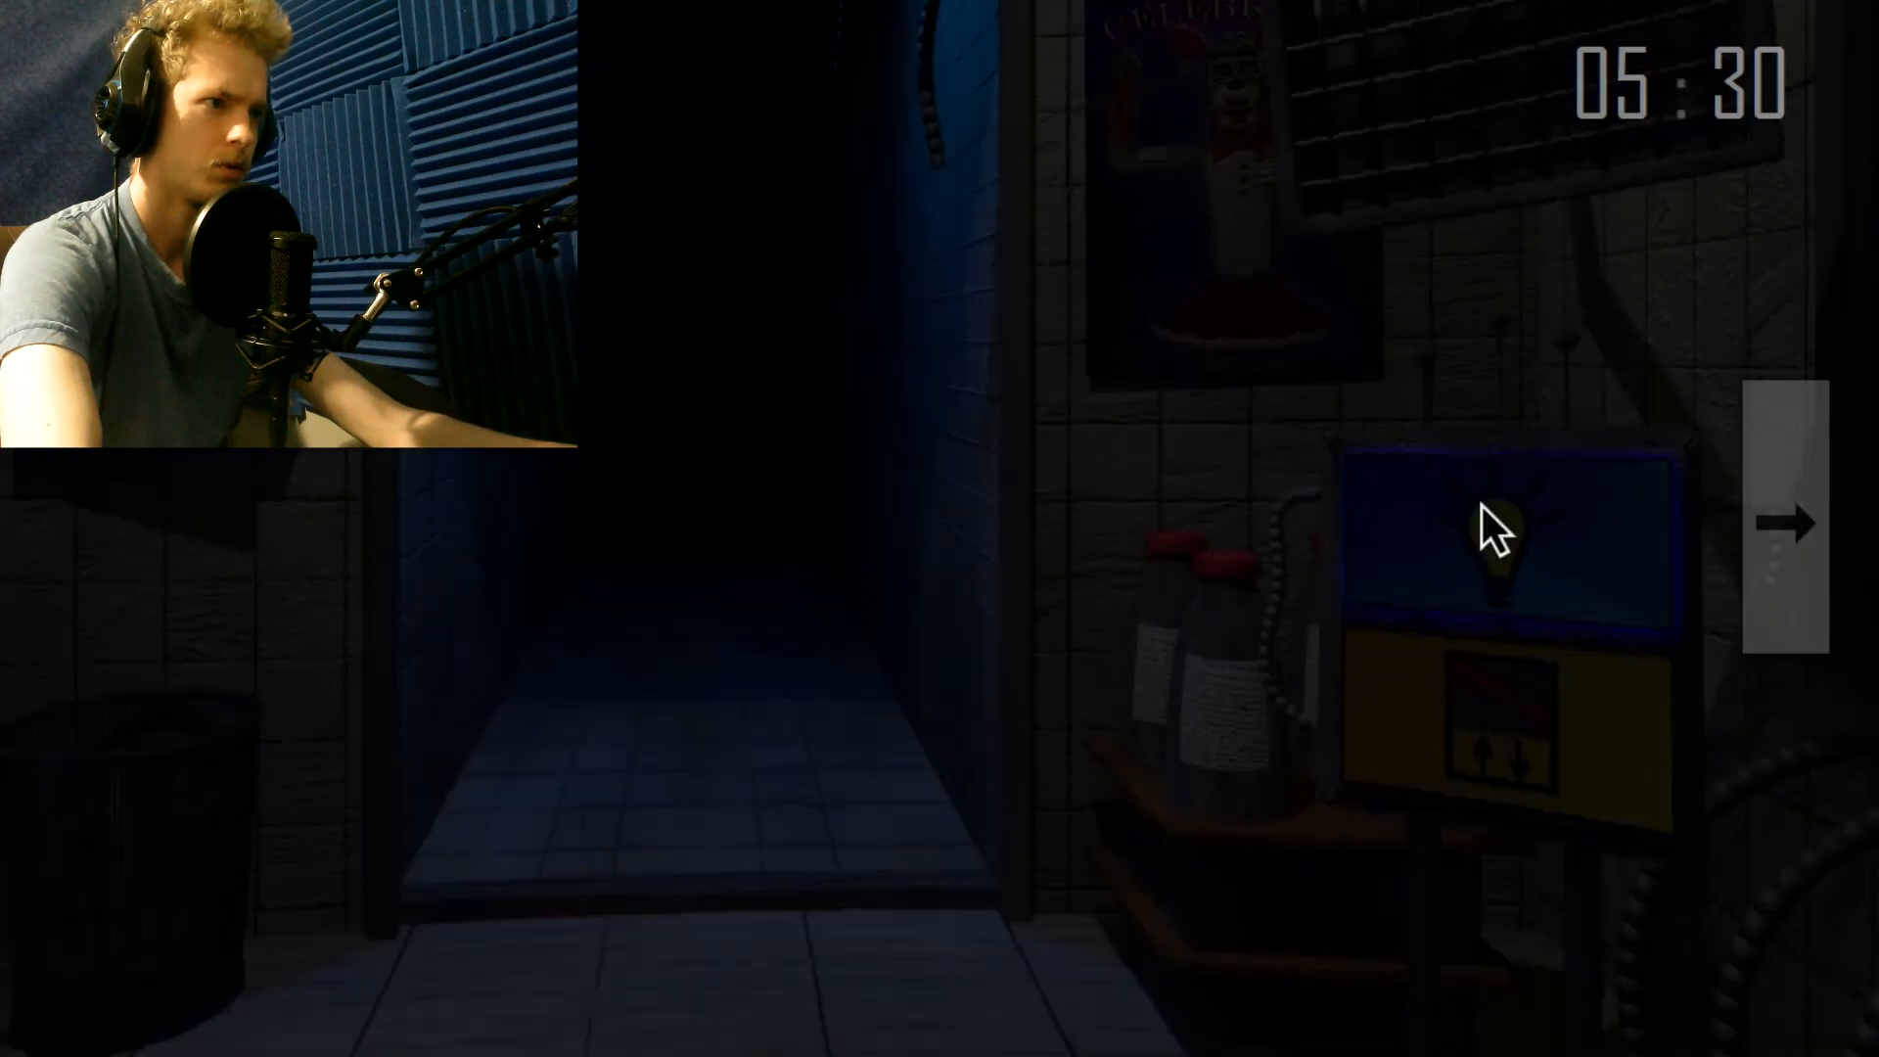
left_click(1785, 522)
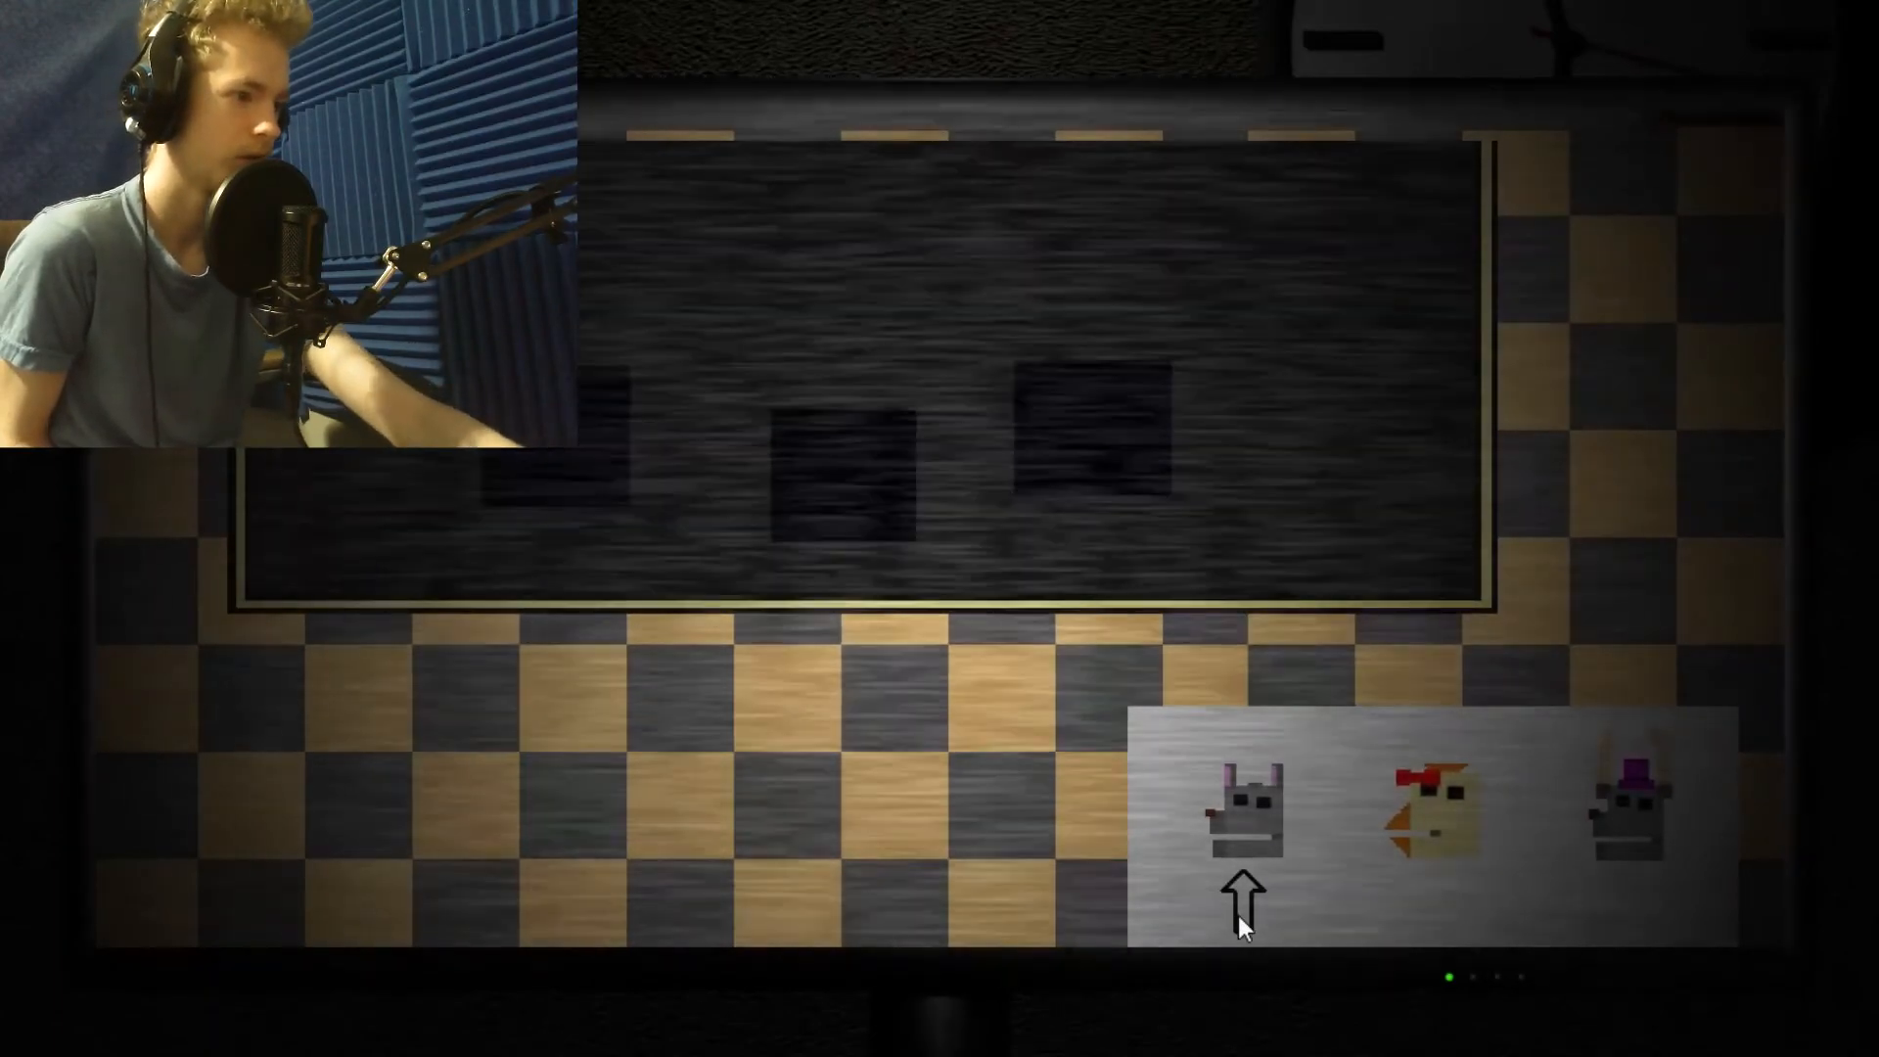
mouse_move(1271, 773)
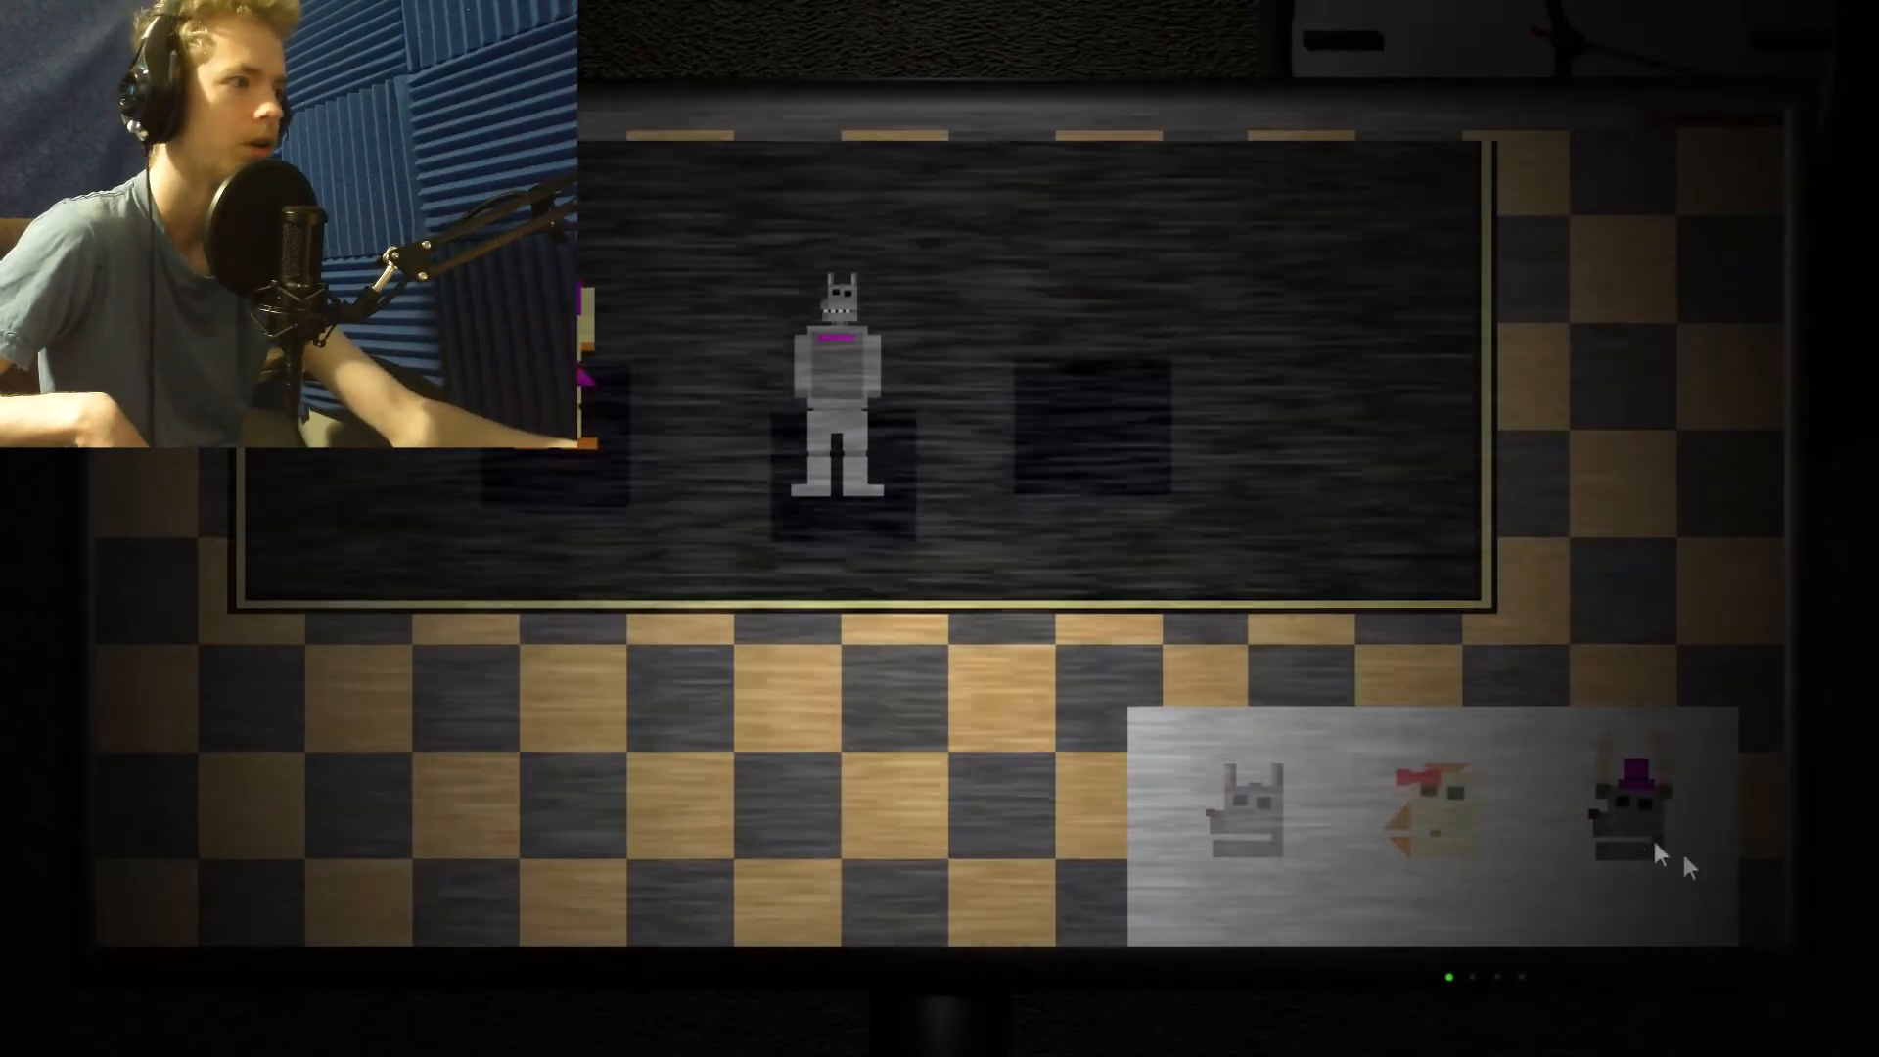
Place the purple-hatted animatronic onto the show stage.
left_click(1624, 821)
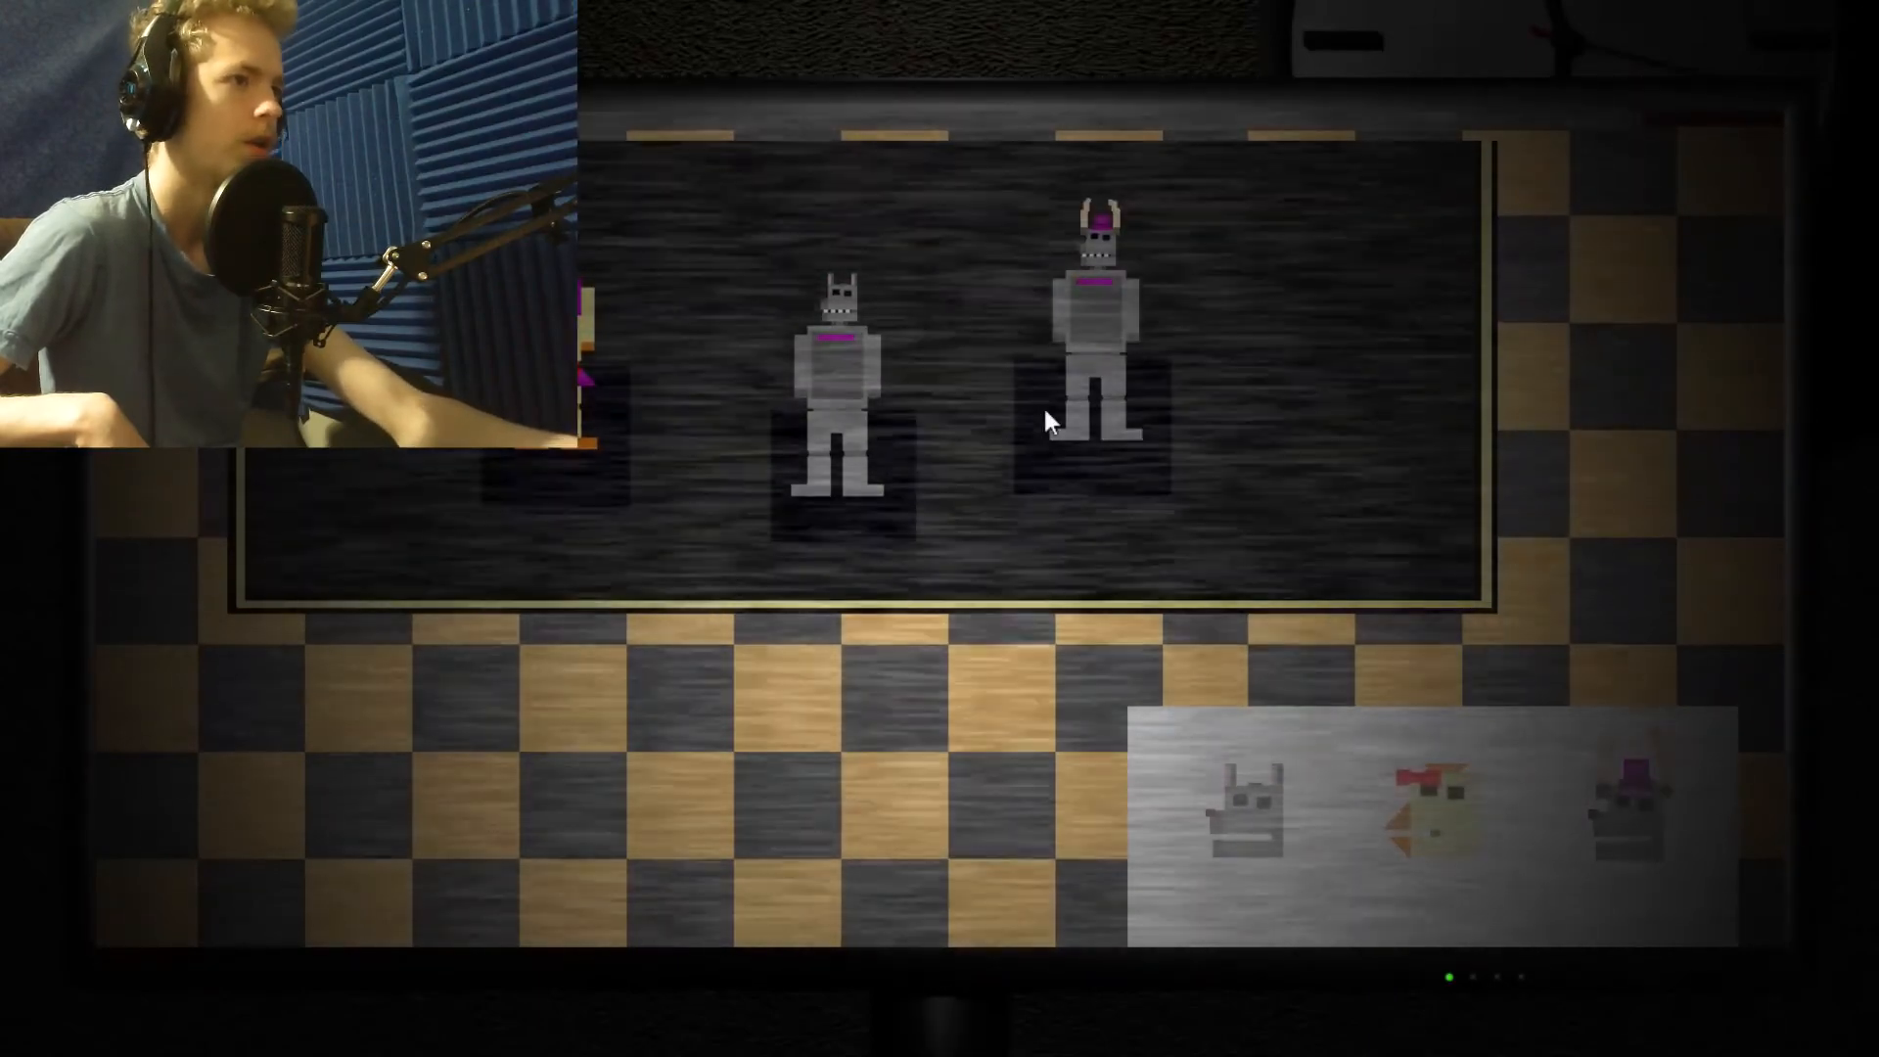